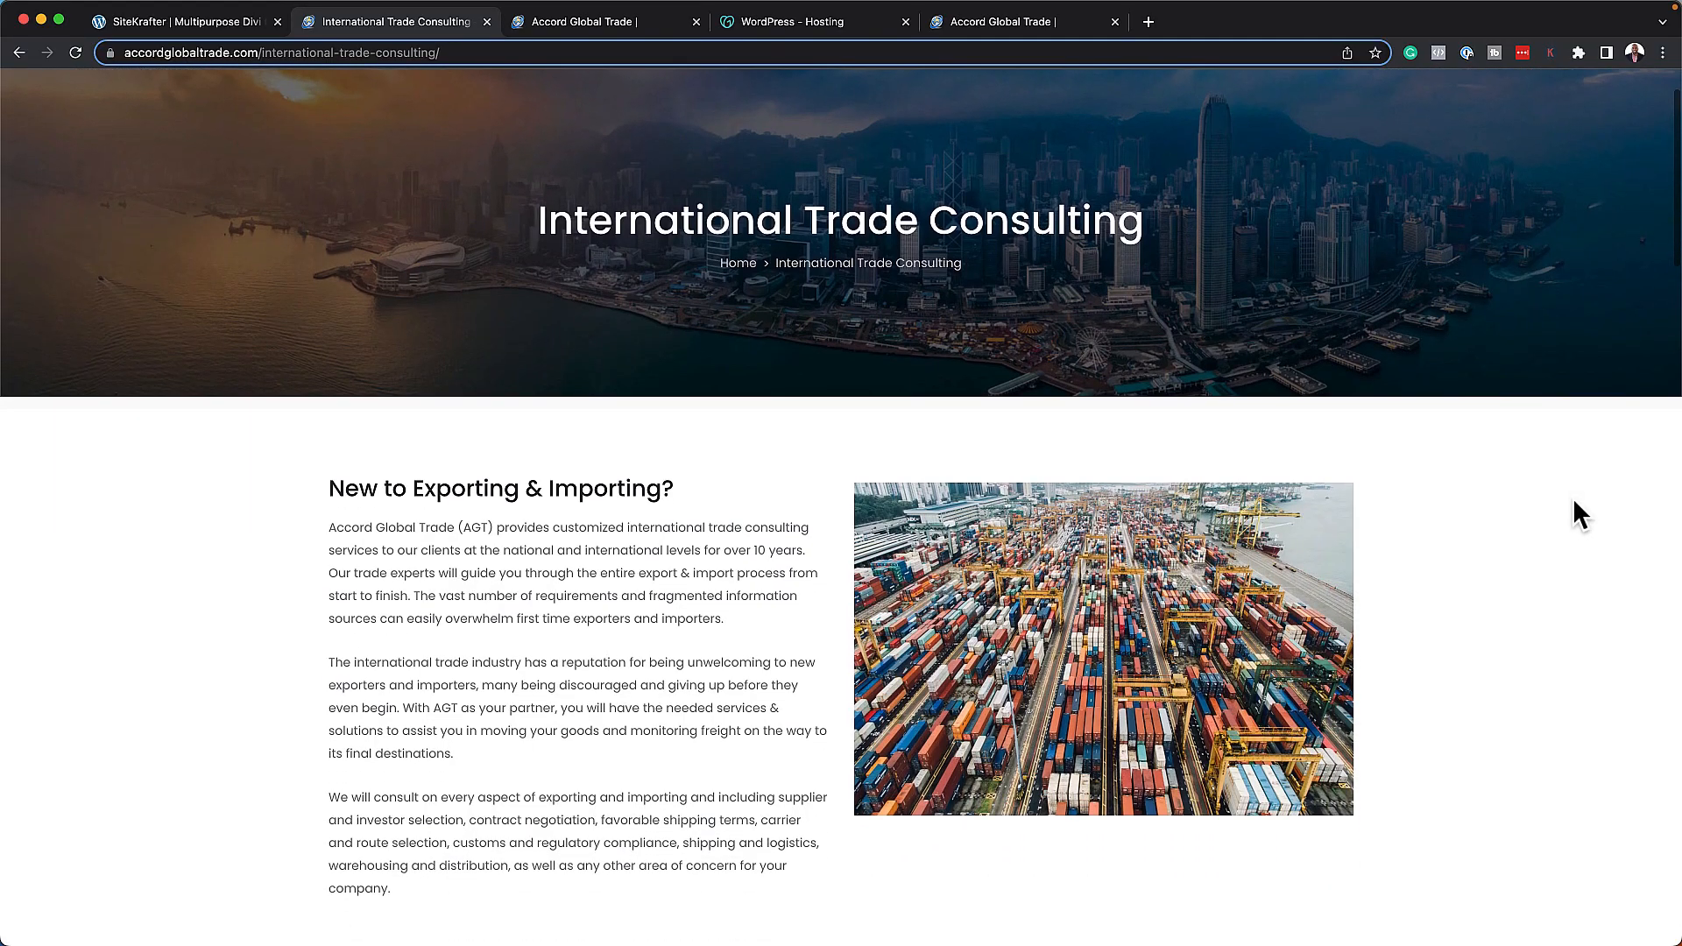
Scroll through the International Trade Consulting page's services, then switch to the Exporting Goods page.
{"action": "scroll", "scroll_direction": "down", "scroll_amount": 3}
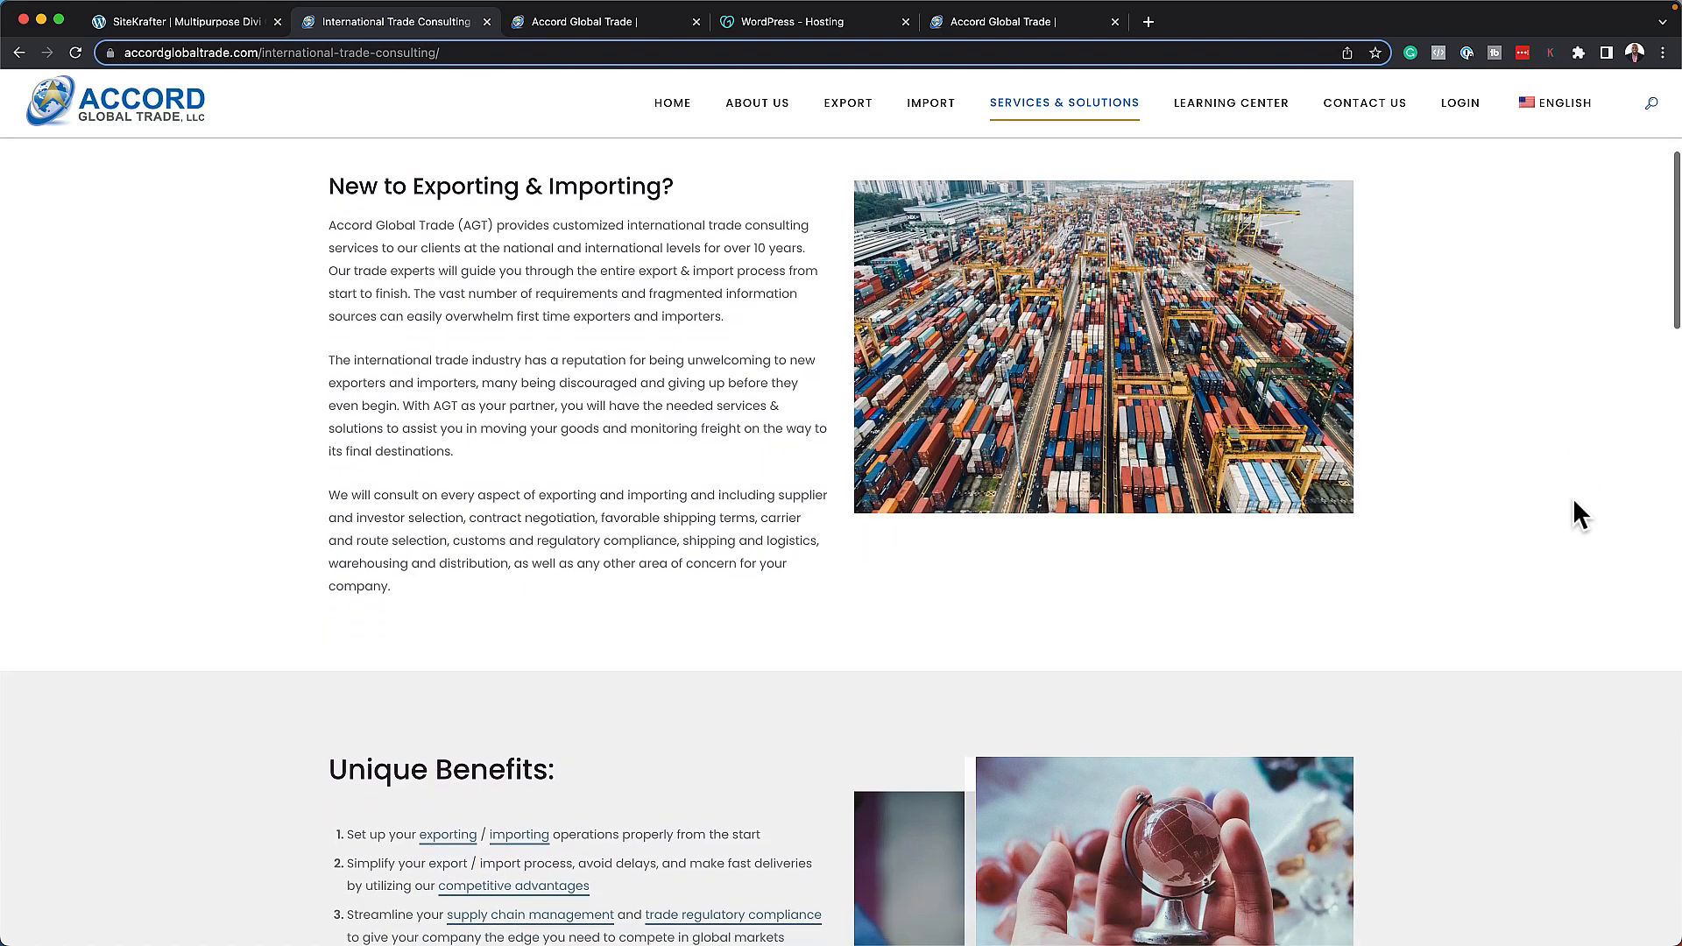
{"action": "scroll", "scroll_direction": "down", "scroll_amount": 3}
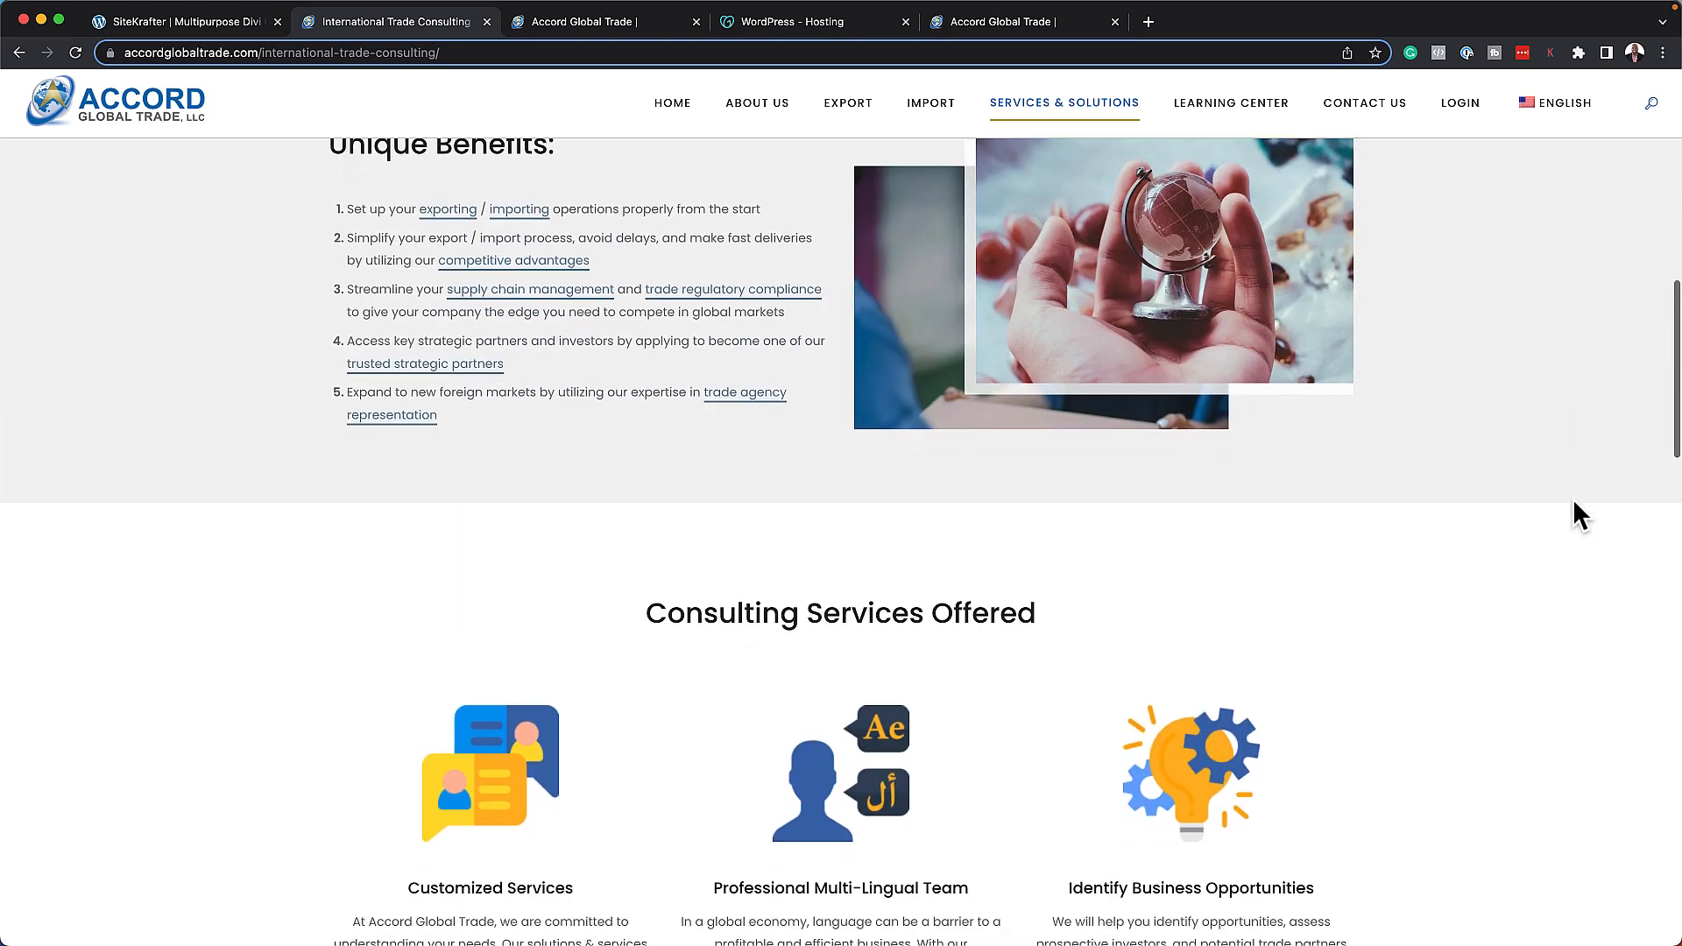
{"action": "scroll", "scroll_direction": "down", "scroll_amount": 3}
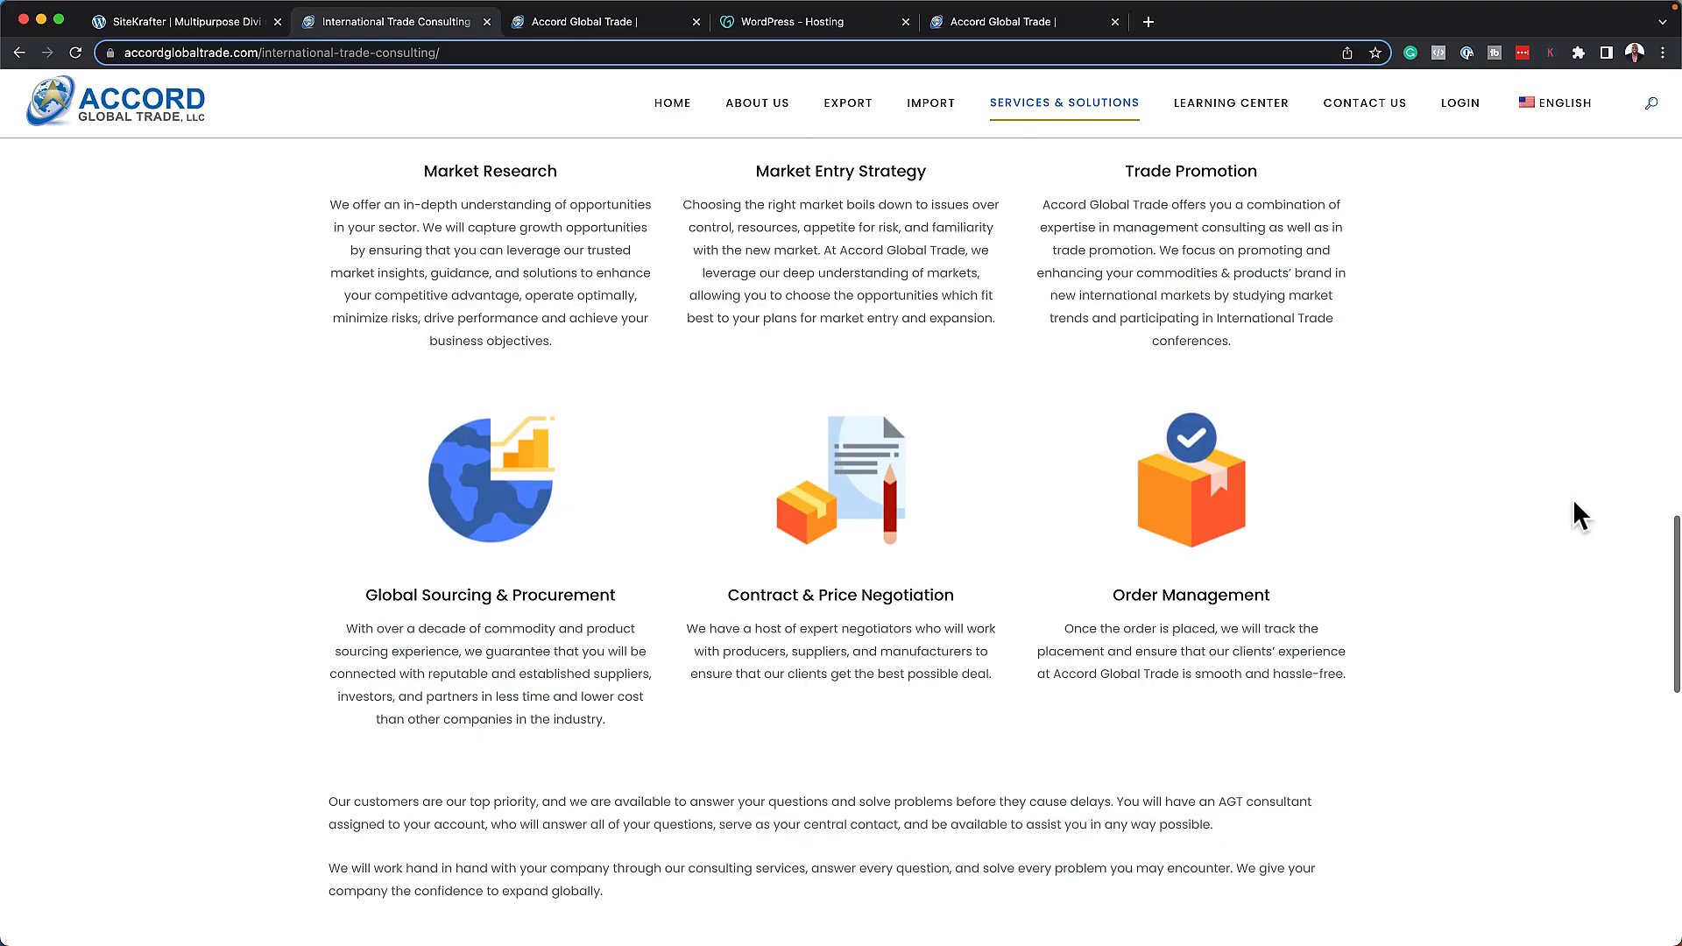
{"action": "scroll", "scroll_direction": "down", "scroll_amount": 3}
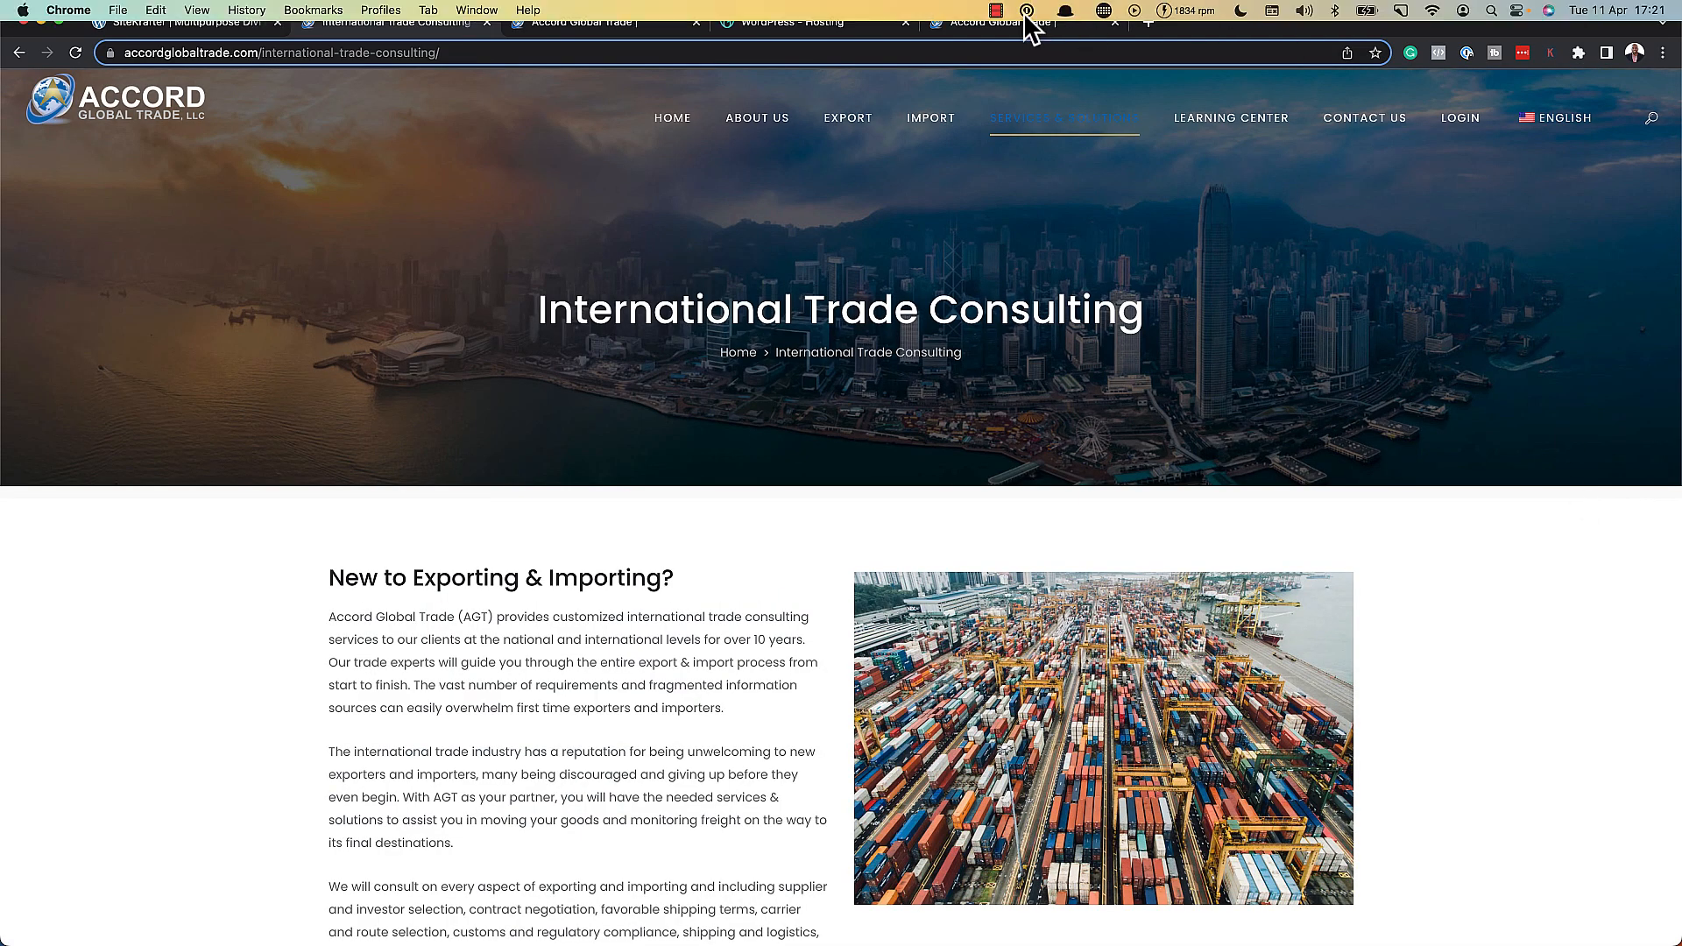
{"action": "left_click", "coordinate": [846, 118]}
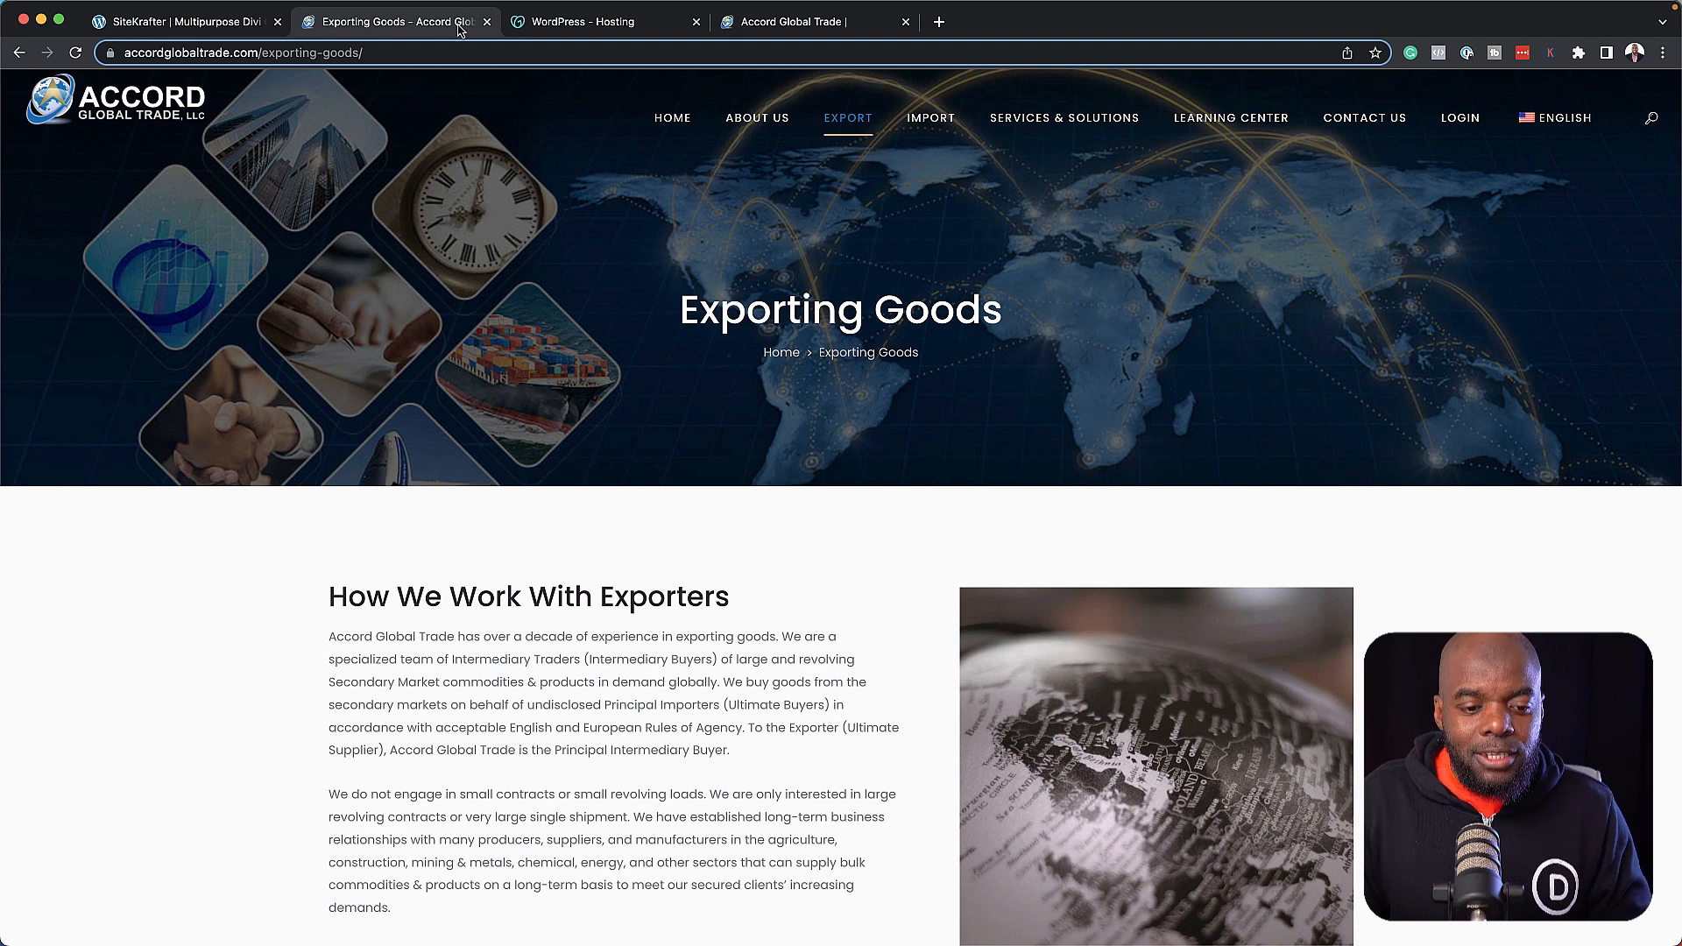
Switch to the m7m.509.myftpupload.com staging tab showing the placeholder hero.
{"action": "left_click", "coordinate": [596, 21]}
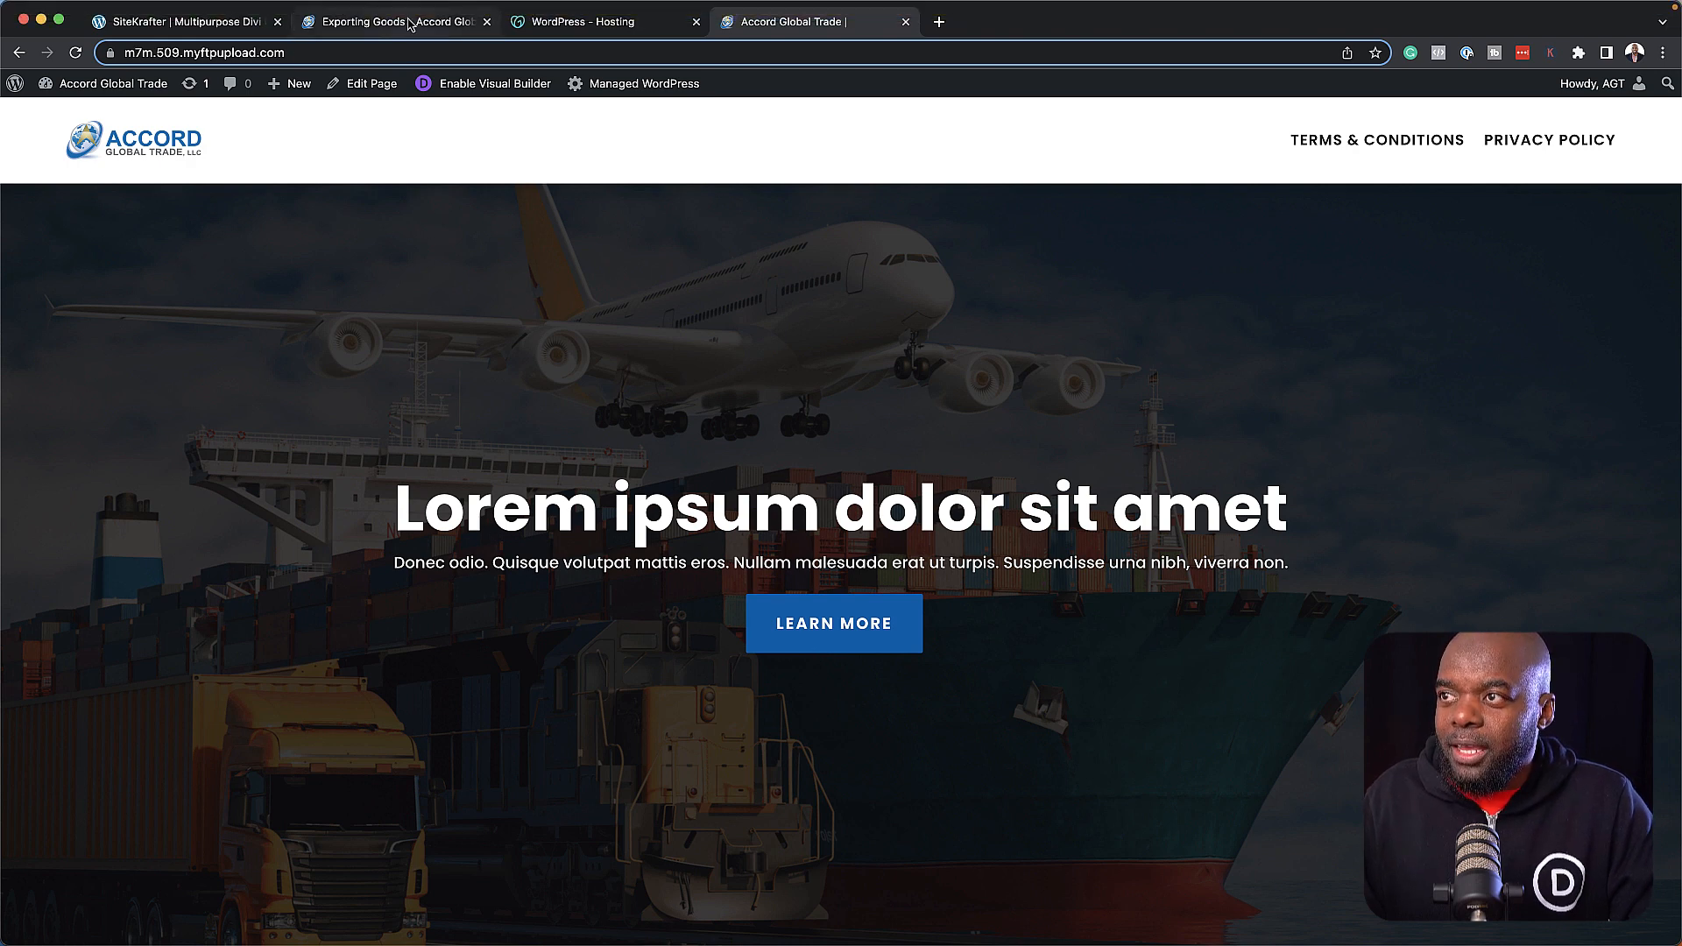
Check the GoDaddy hosting settings for production and staging sites, then return to Exporting Goods.
{"action": "left_click", "coordinate": [579, 21]}
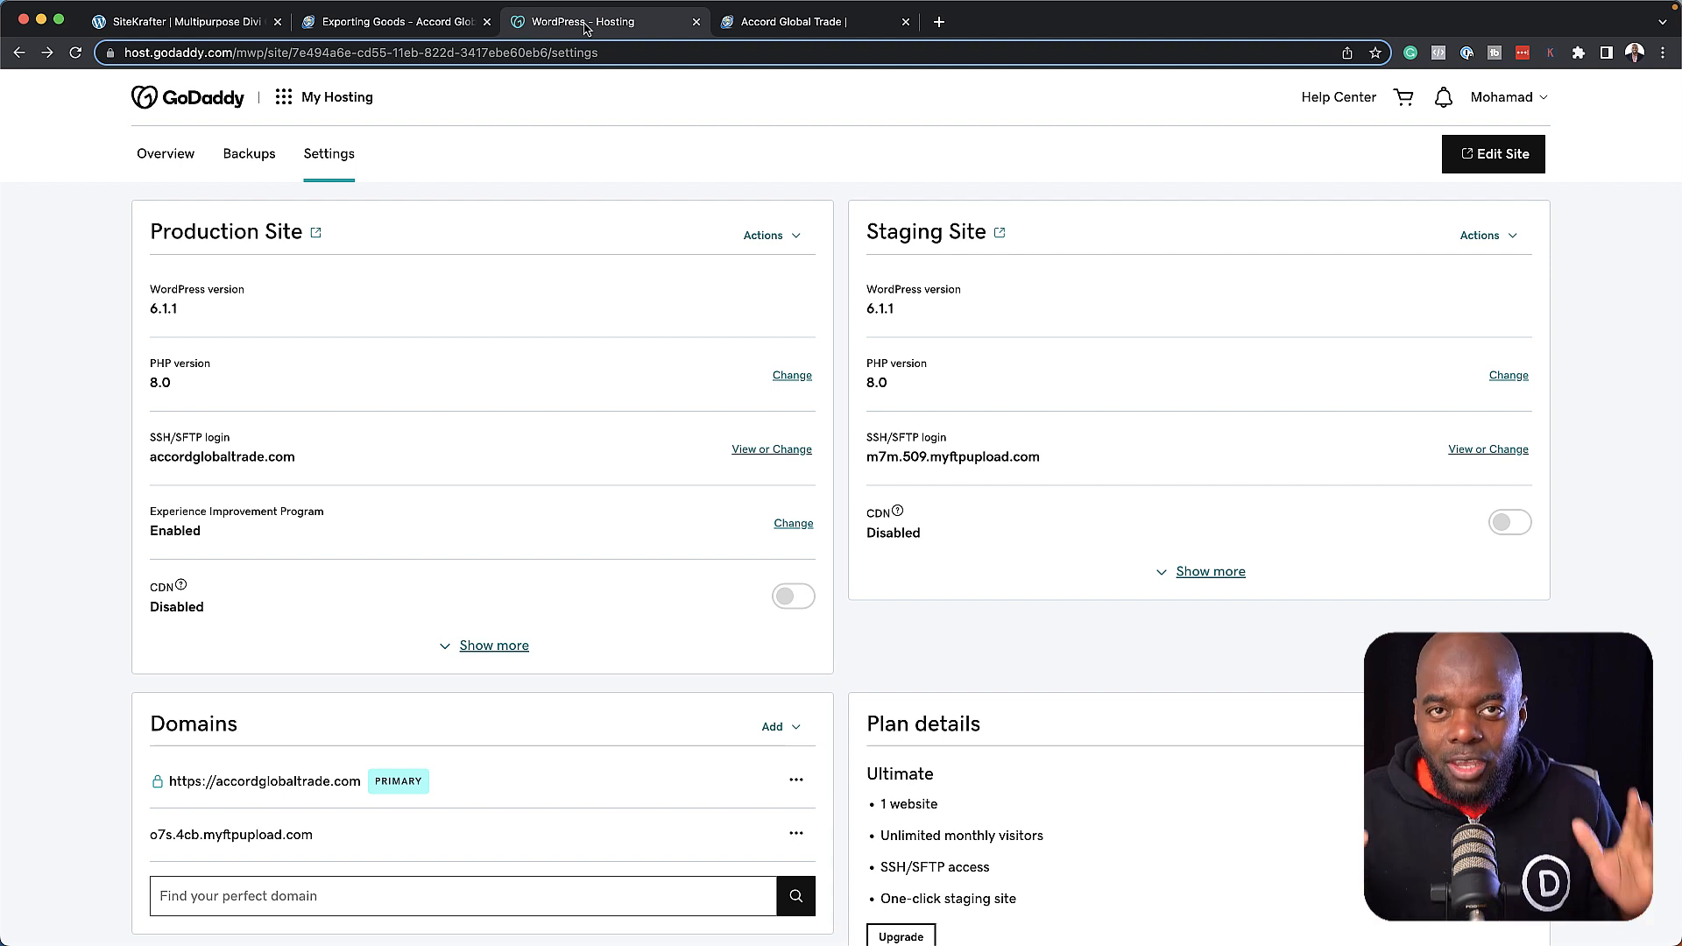
{"action": "mouse_move", "coordinate": [395, 21]}
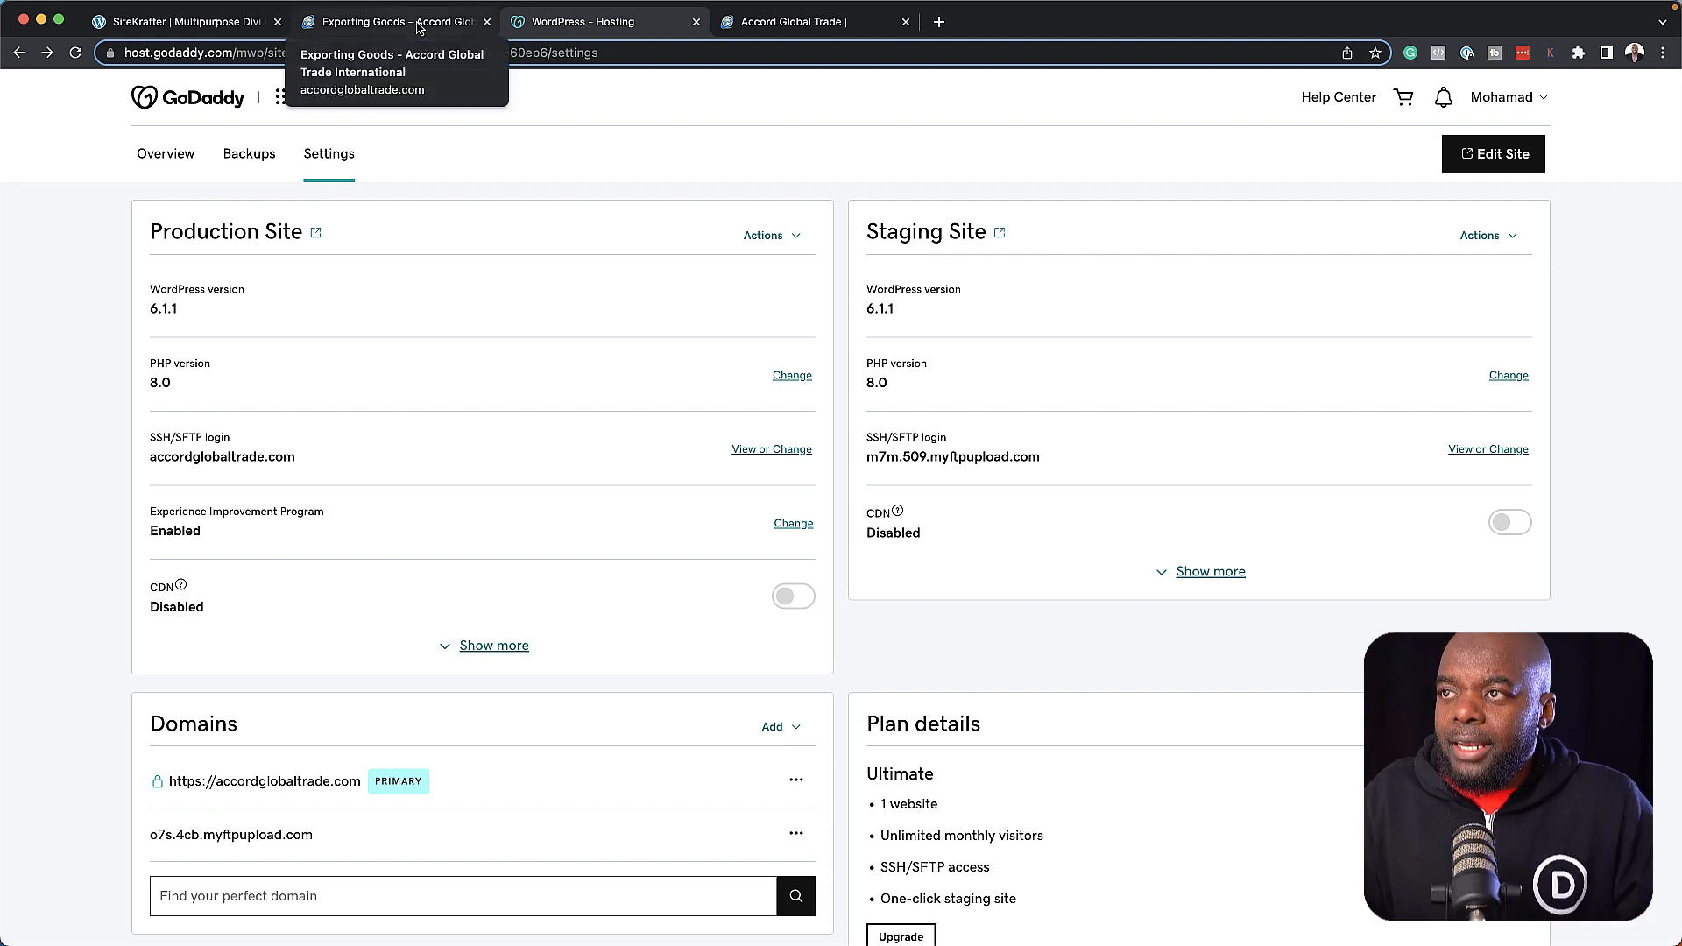
{"action": "left_click", "coordinate": [395, 22]}
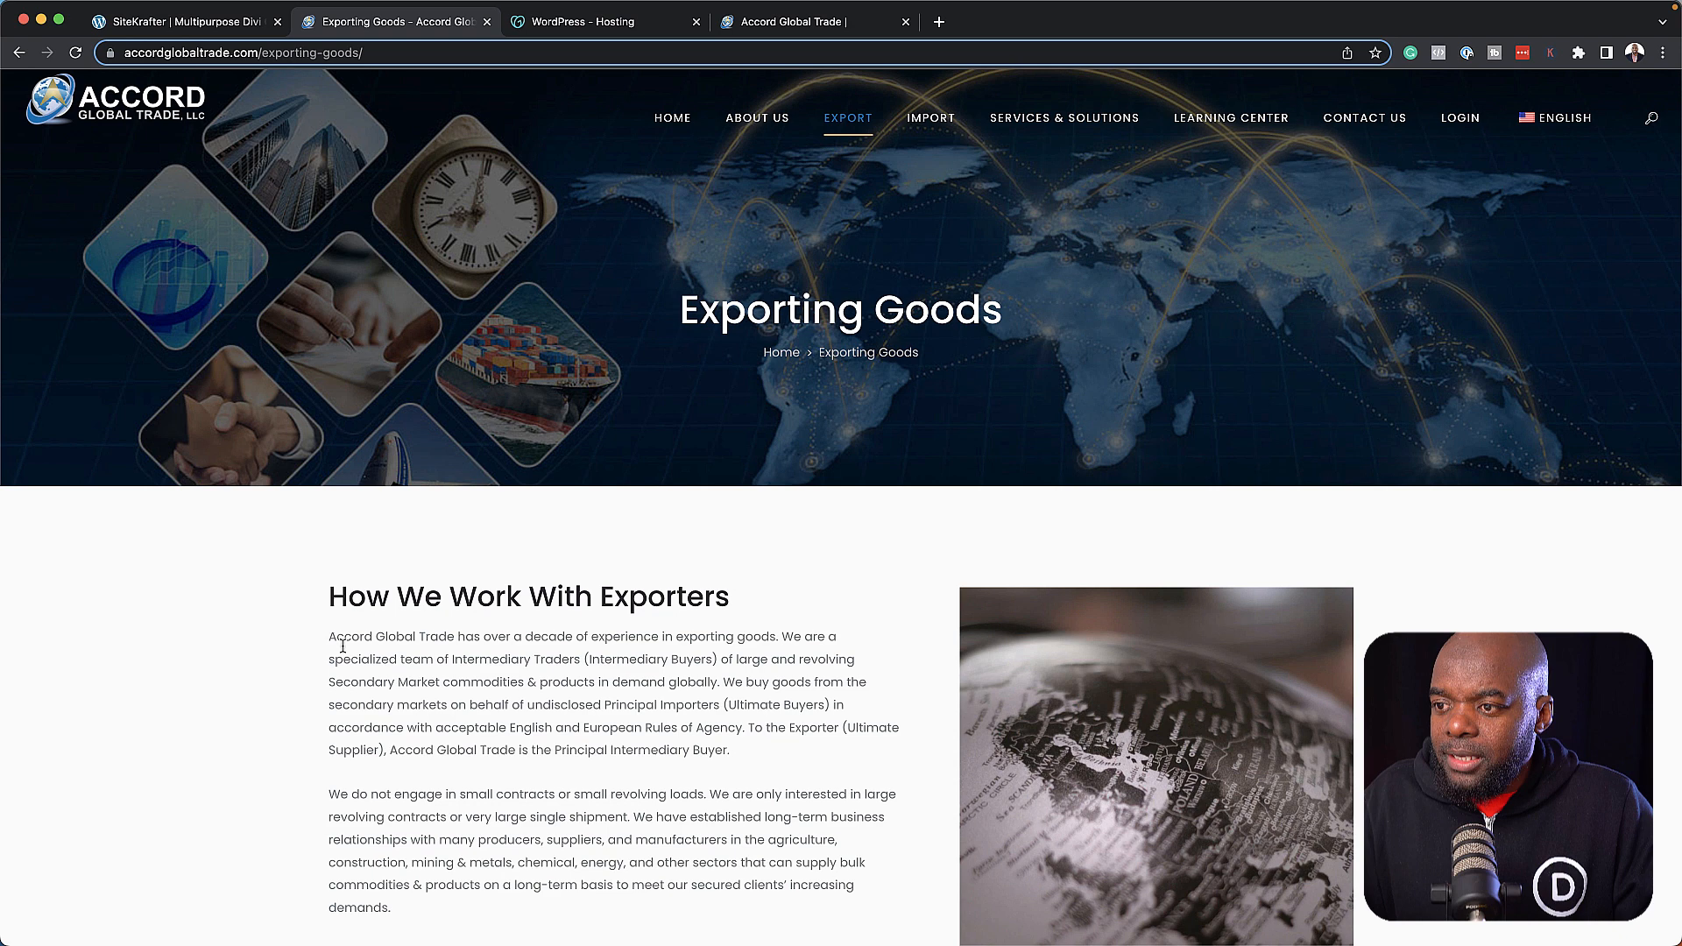
{"action": "left_click_drag", "start_coordinate": [330, 635], "coordinate": [728, 750]}
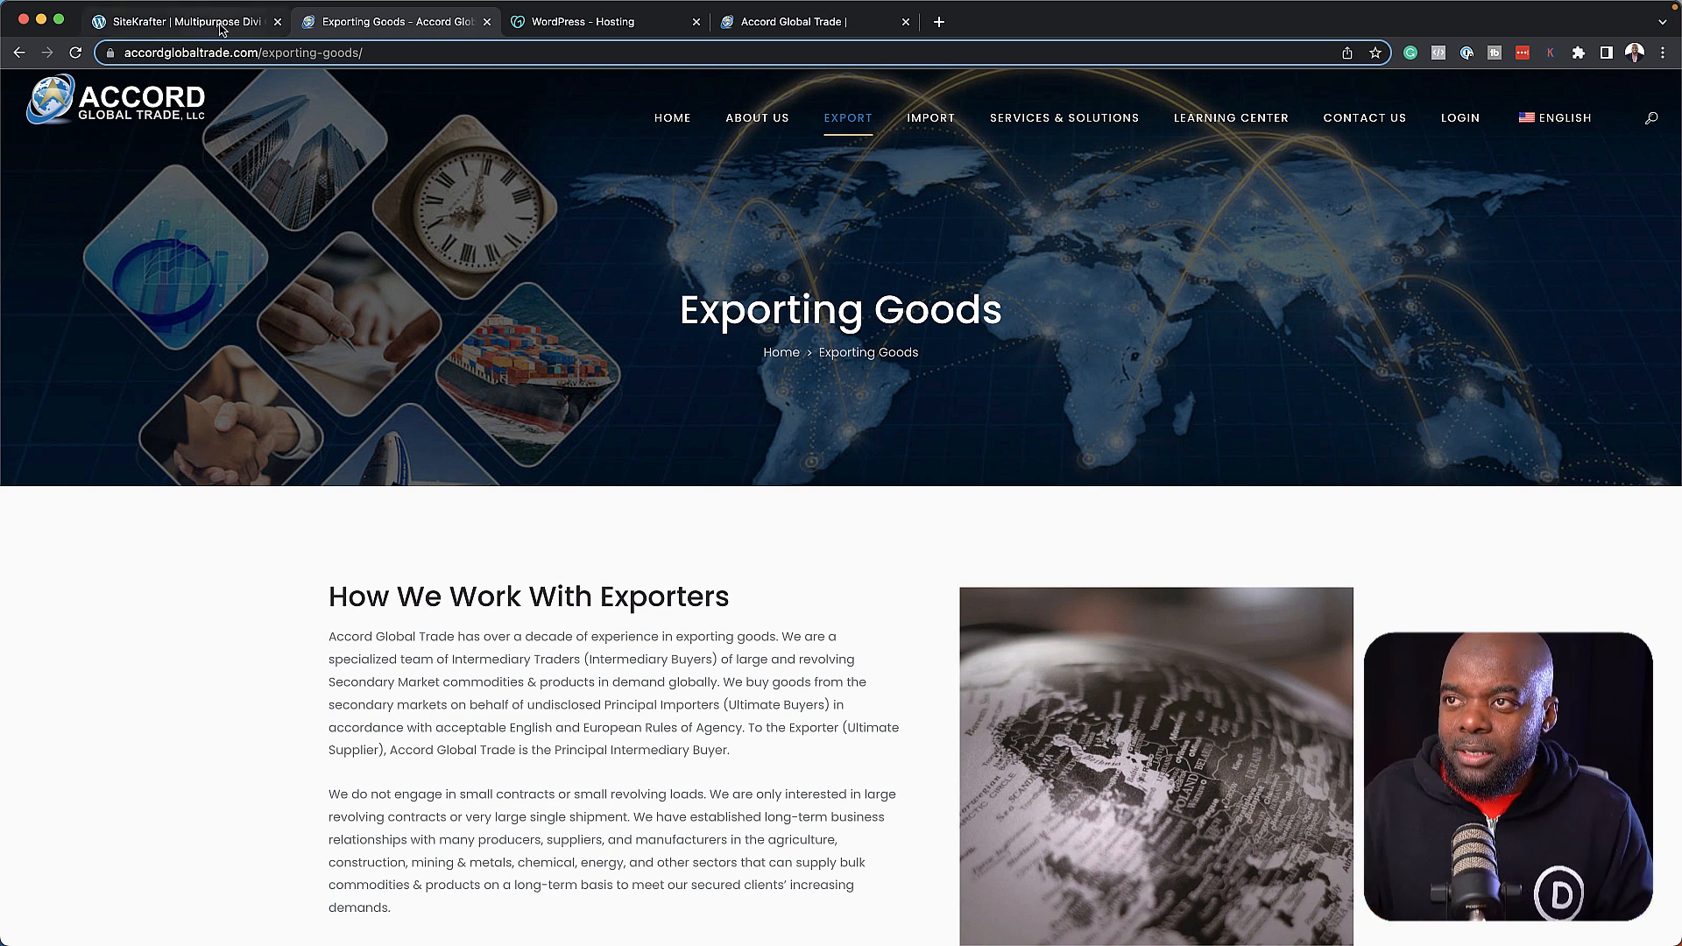
Scroll down the SiteKrafter demo homepage's service columns and sections.
{"action": "left_click", "coordinate": [183, 21]}
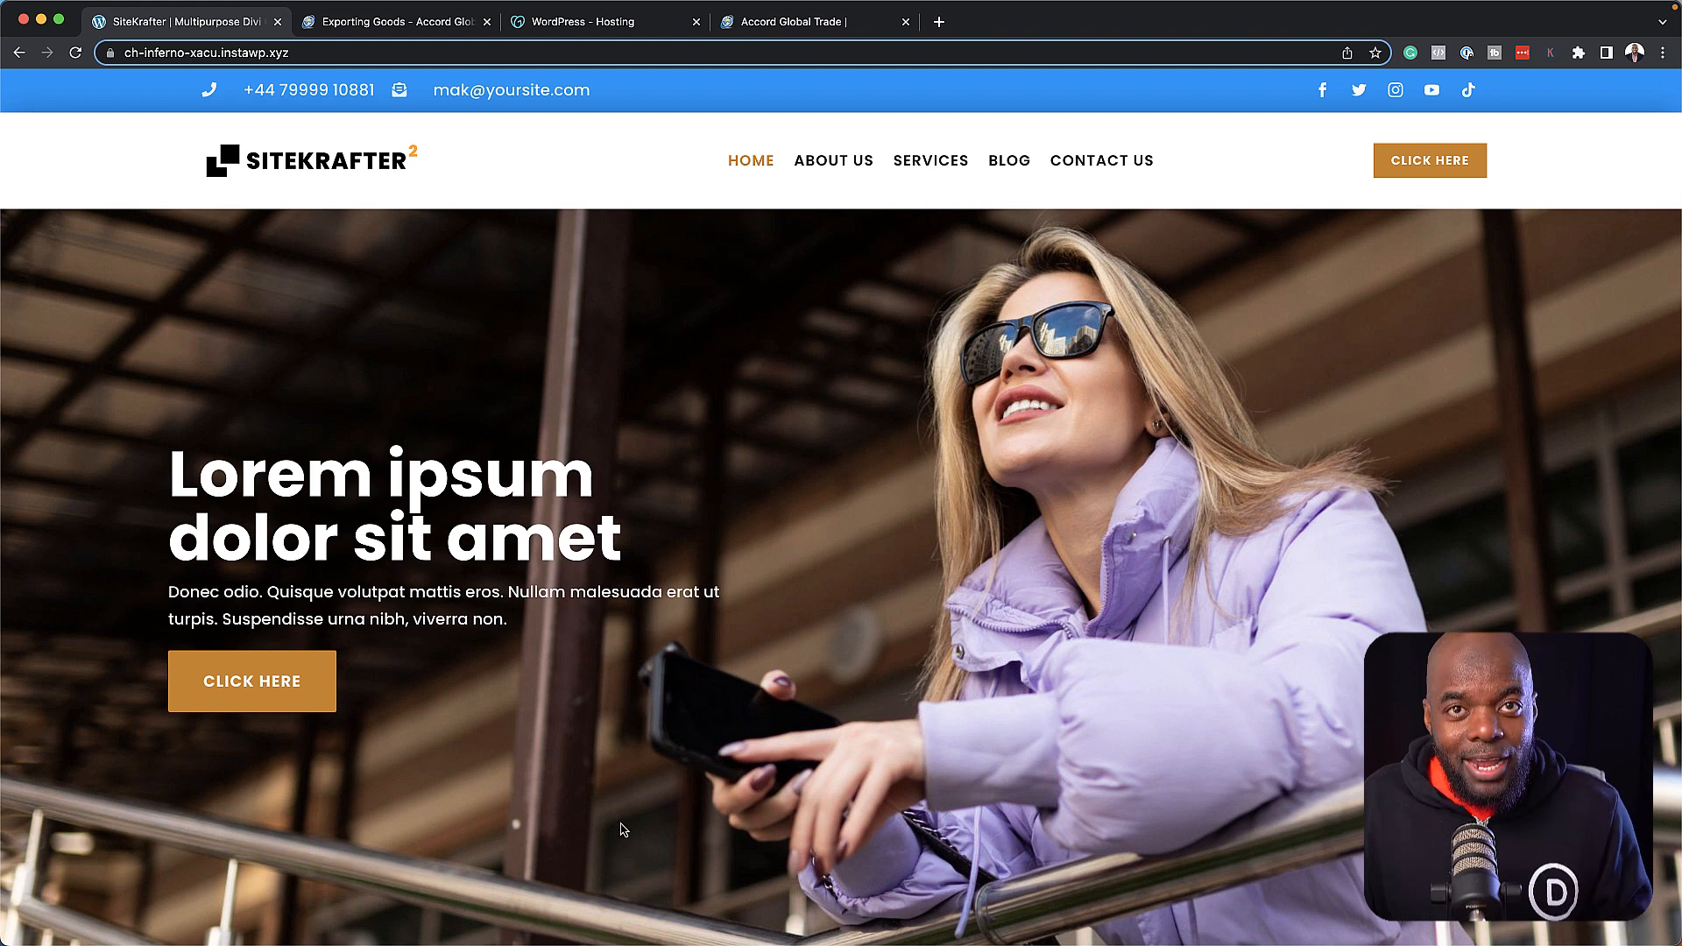
{"action": "scroll", "scroll_direction": "down", "scroll_amount": 3}
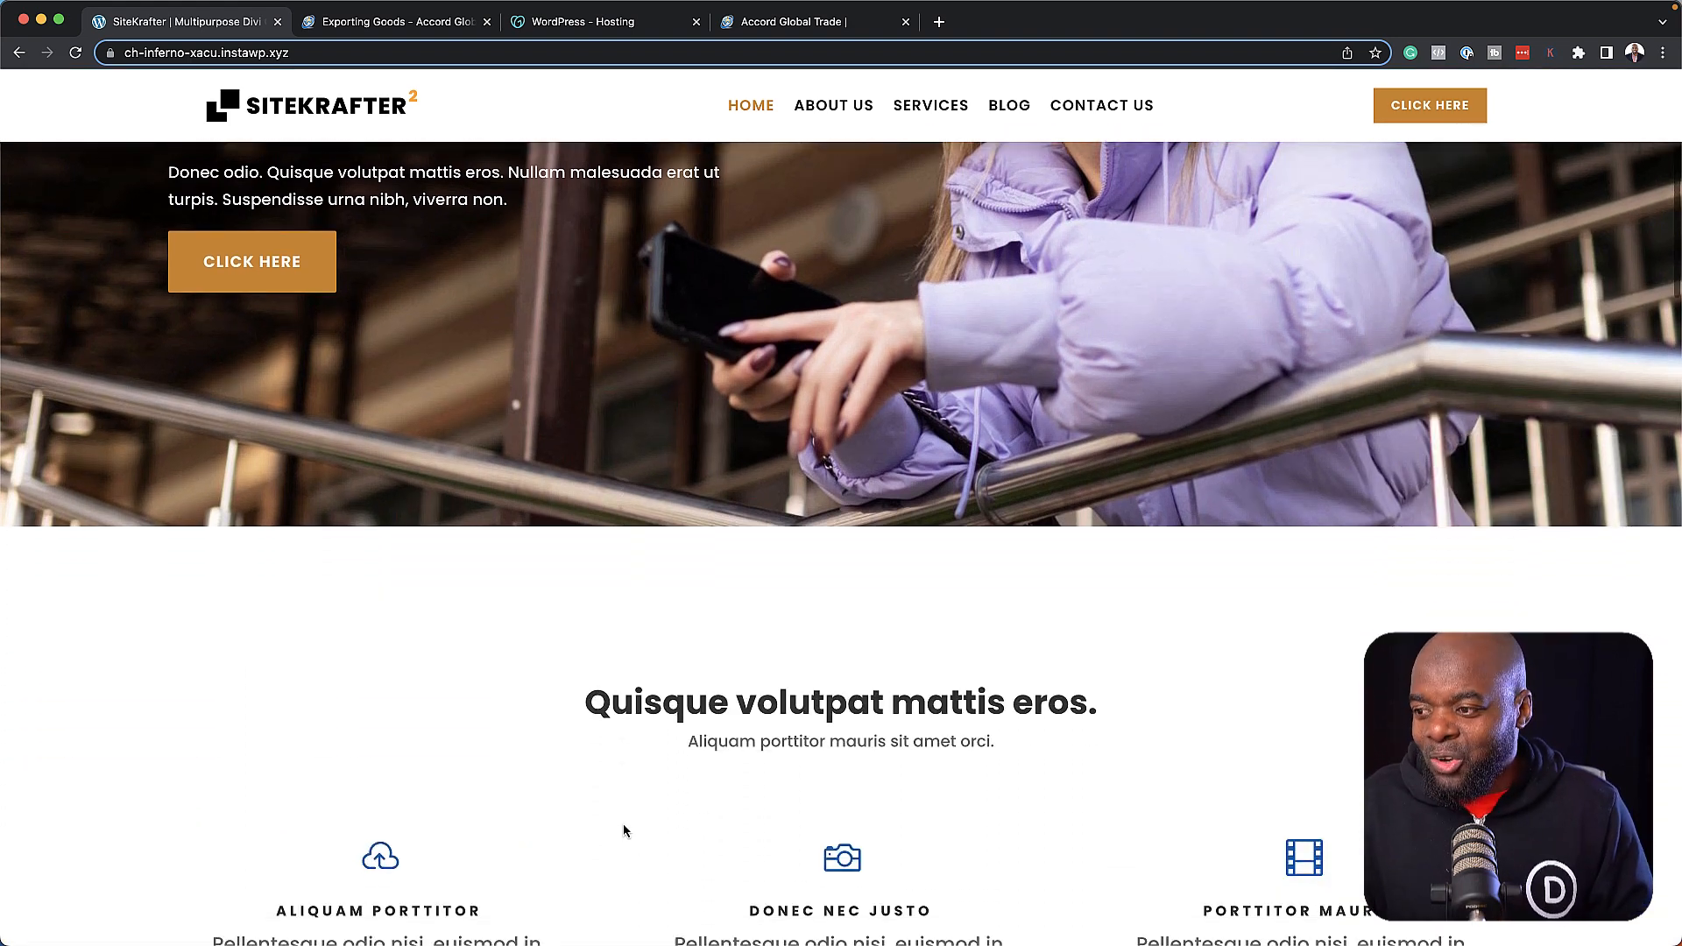
{"action": "scroll", "scroll_direction": "down", "scroll_amount": 3}
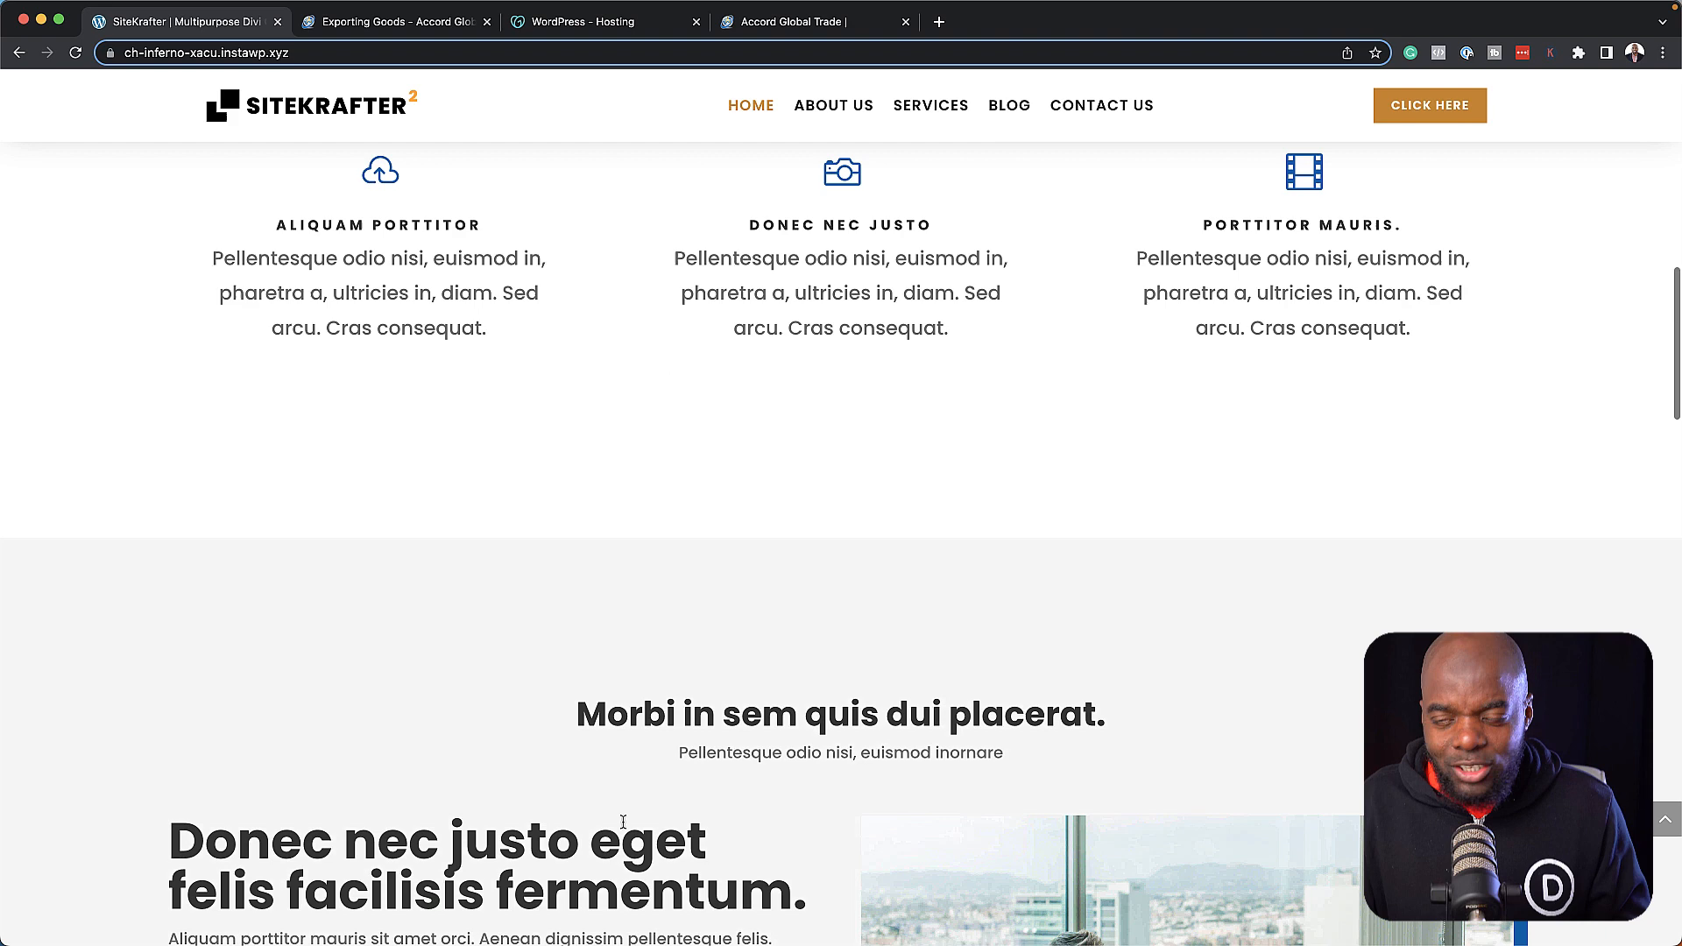
{"action": "scroll", "scroll_direction": "down", "scroll_amount": 3}
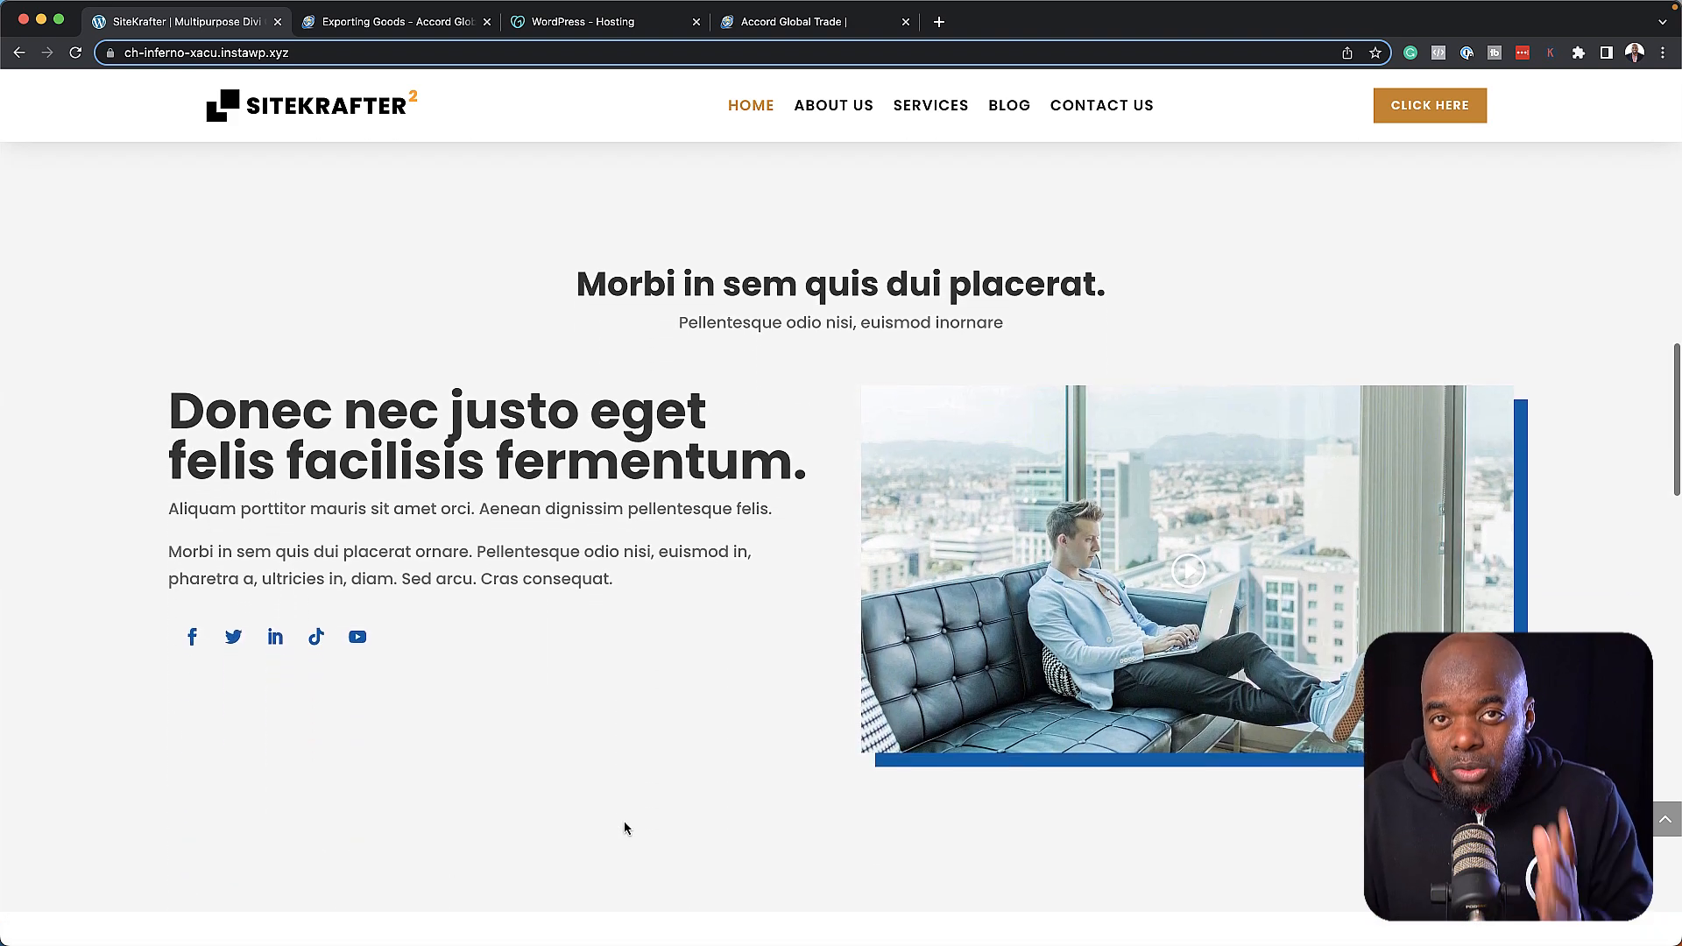
{"action": "scroll", "scroll_direction": "down", "scroll_amount": 3}
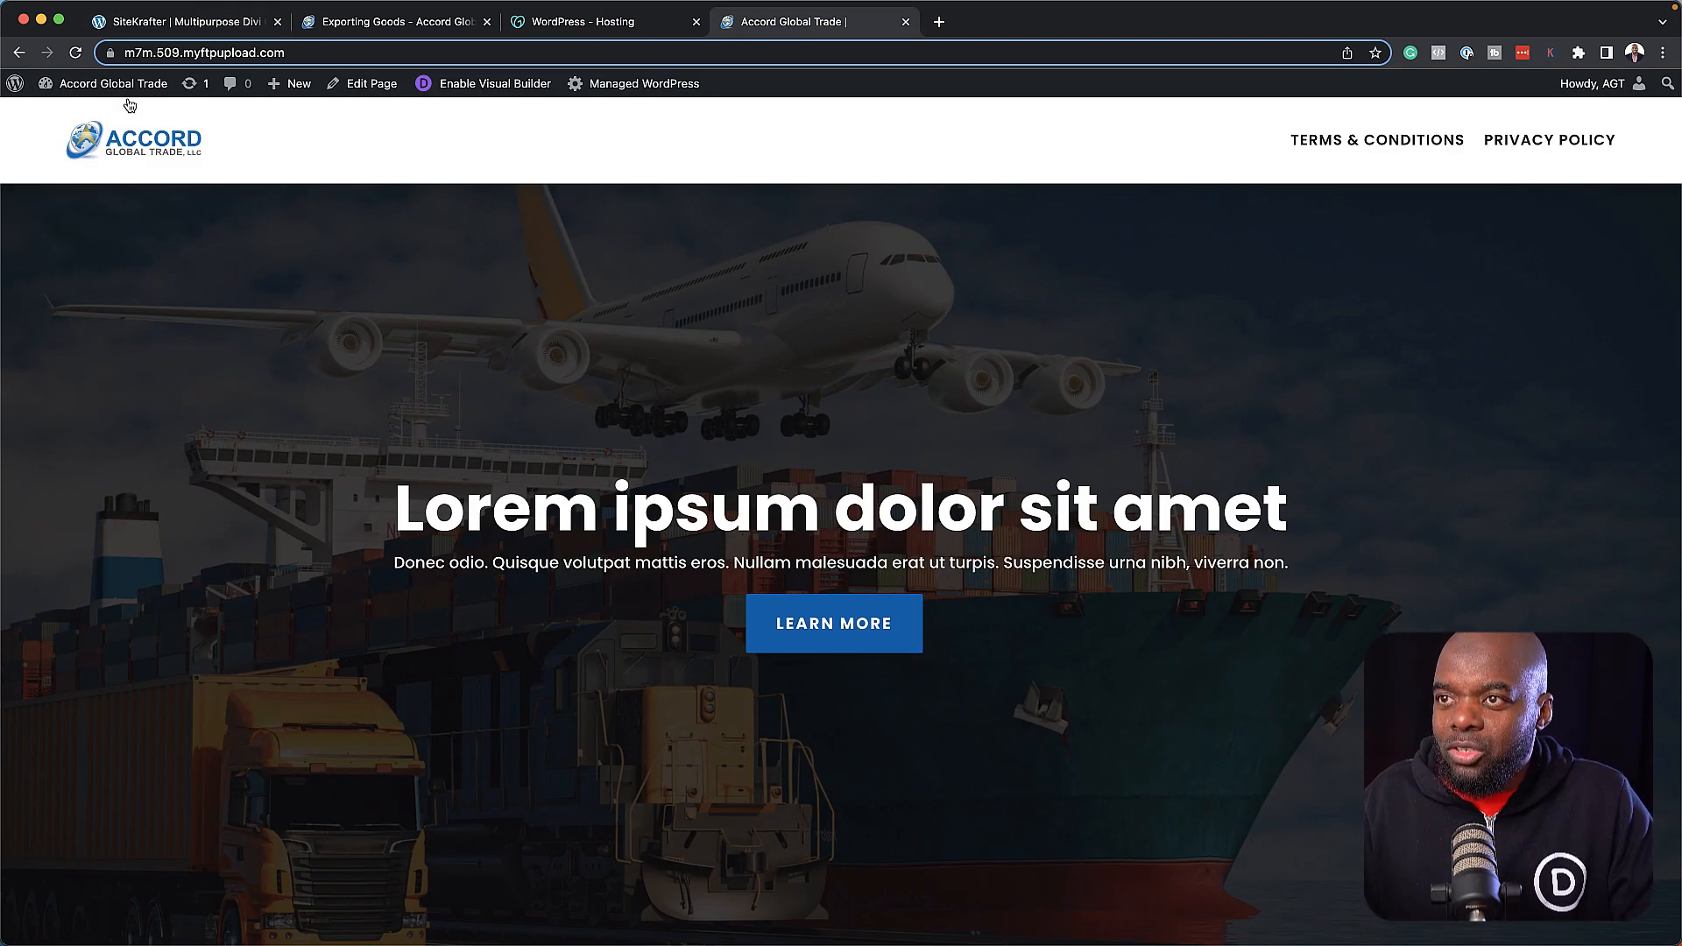
Go to the staging site's WordPress dashboard via the admin bar site menu.
{"action": "left_click", "coordinate": [113, 84]}
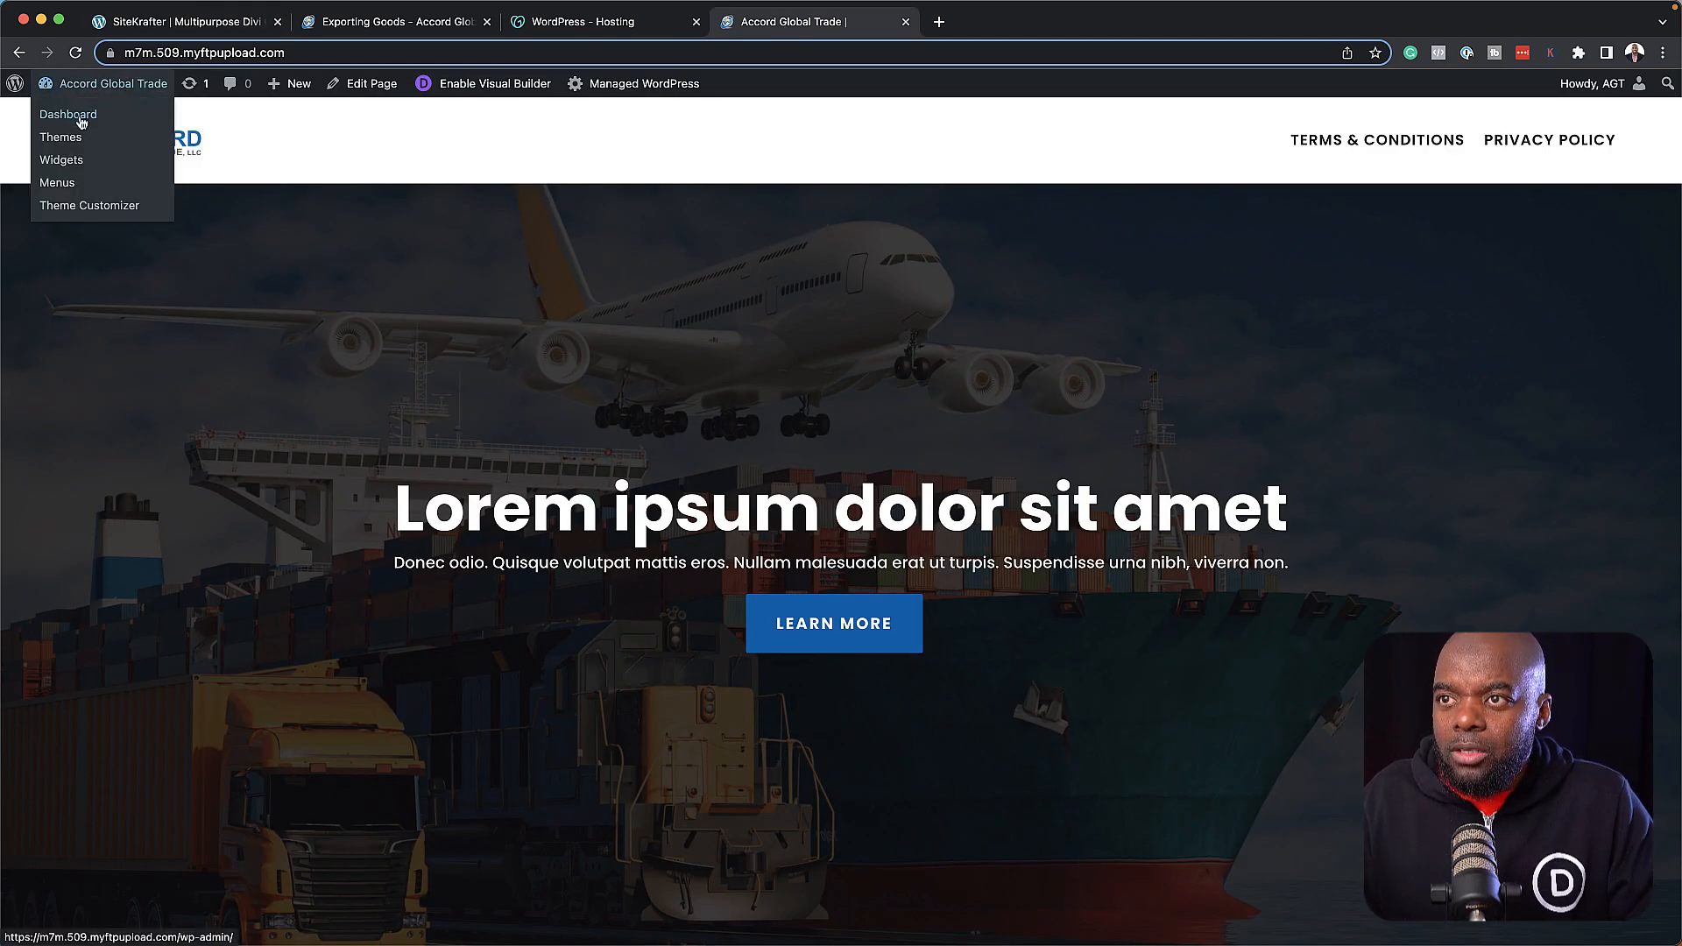
{"action": "left_click", "coordinate": [67, 115]}
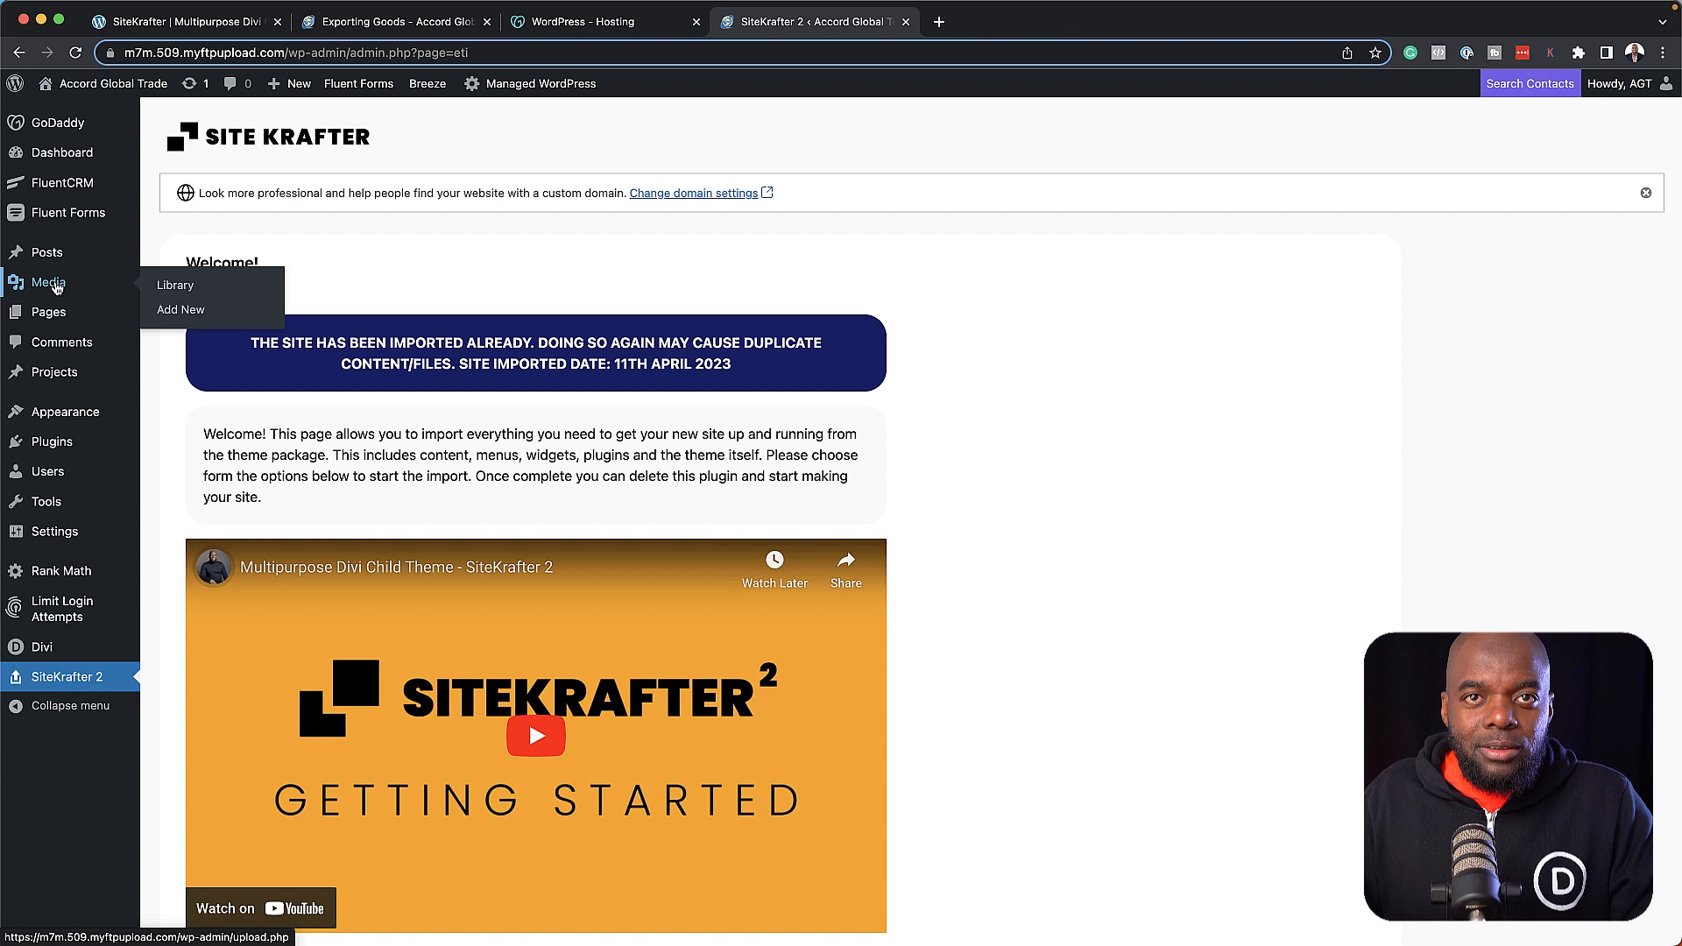
{"action": "mouse_move", "coordinate": [48, 253]}
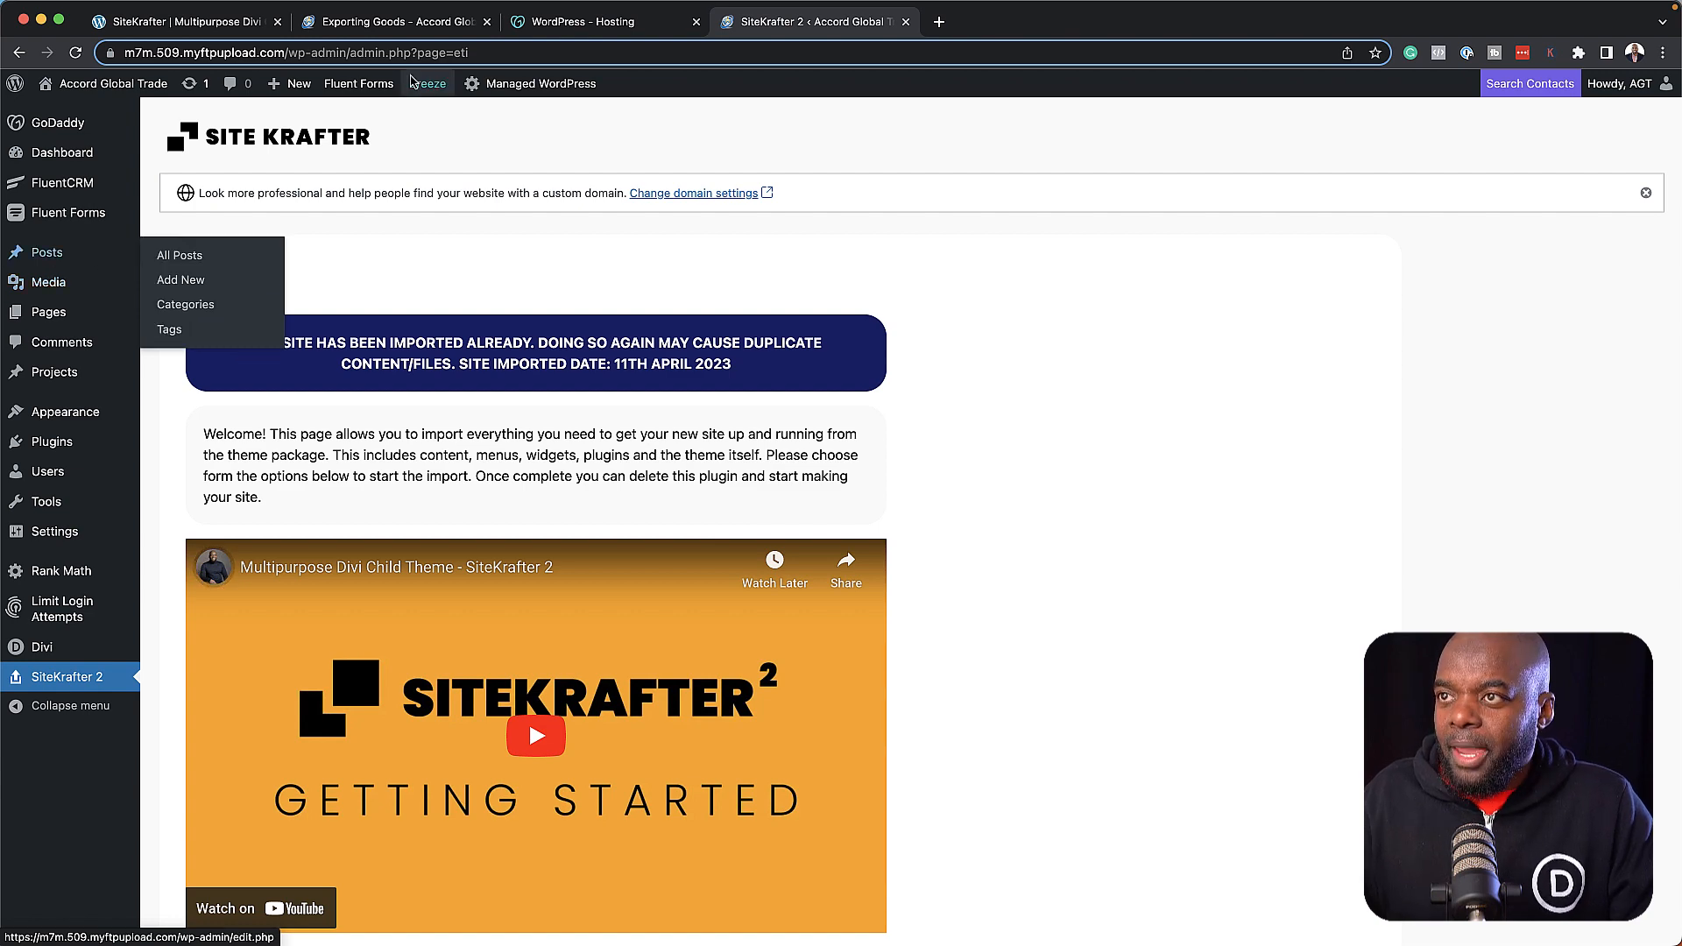
View the live Accord Global Trade homepage via HOME, then return to the staging admin.
{"action": "left_click", "coordinate": [393, 21]}
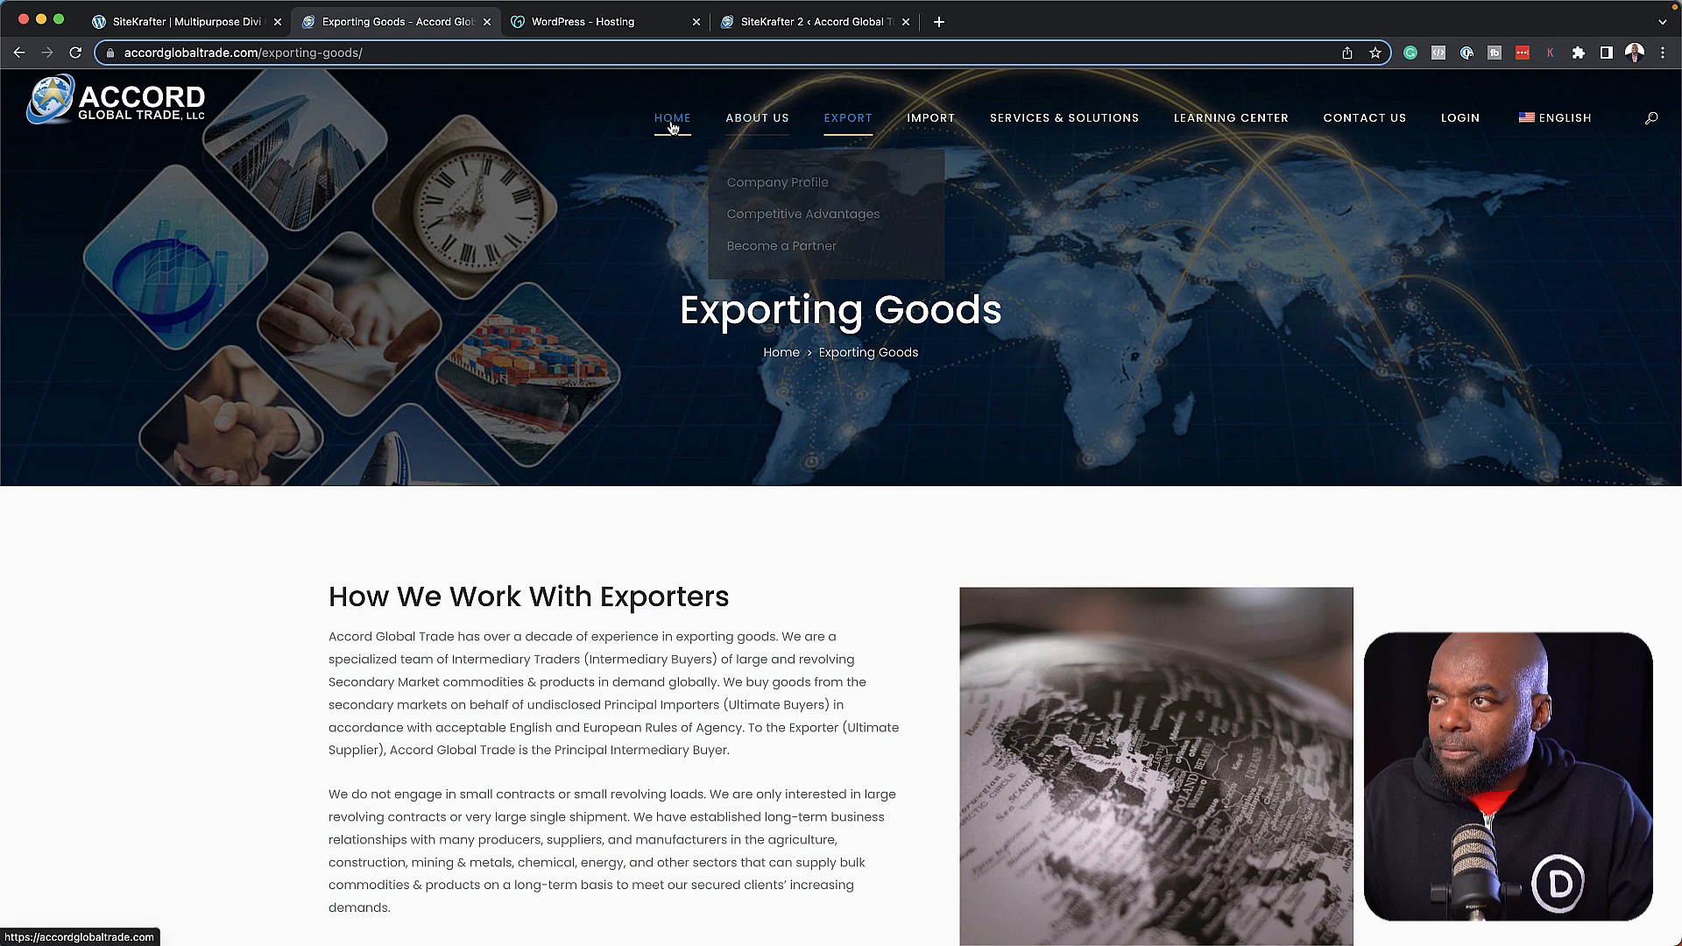
{"action": "left_click", "coordinate": [670, 118]}
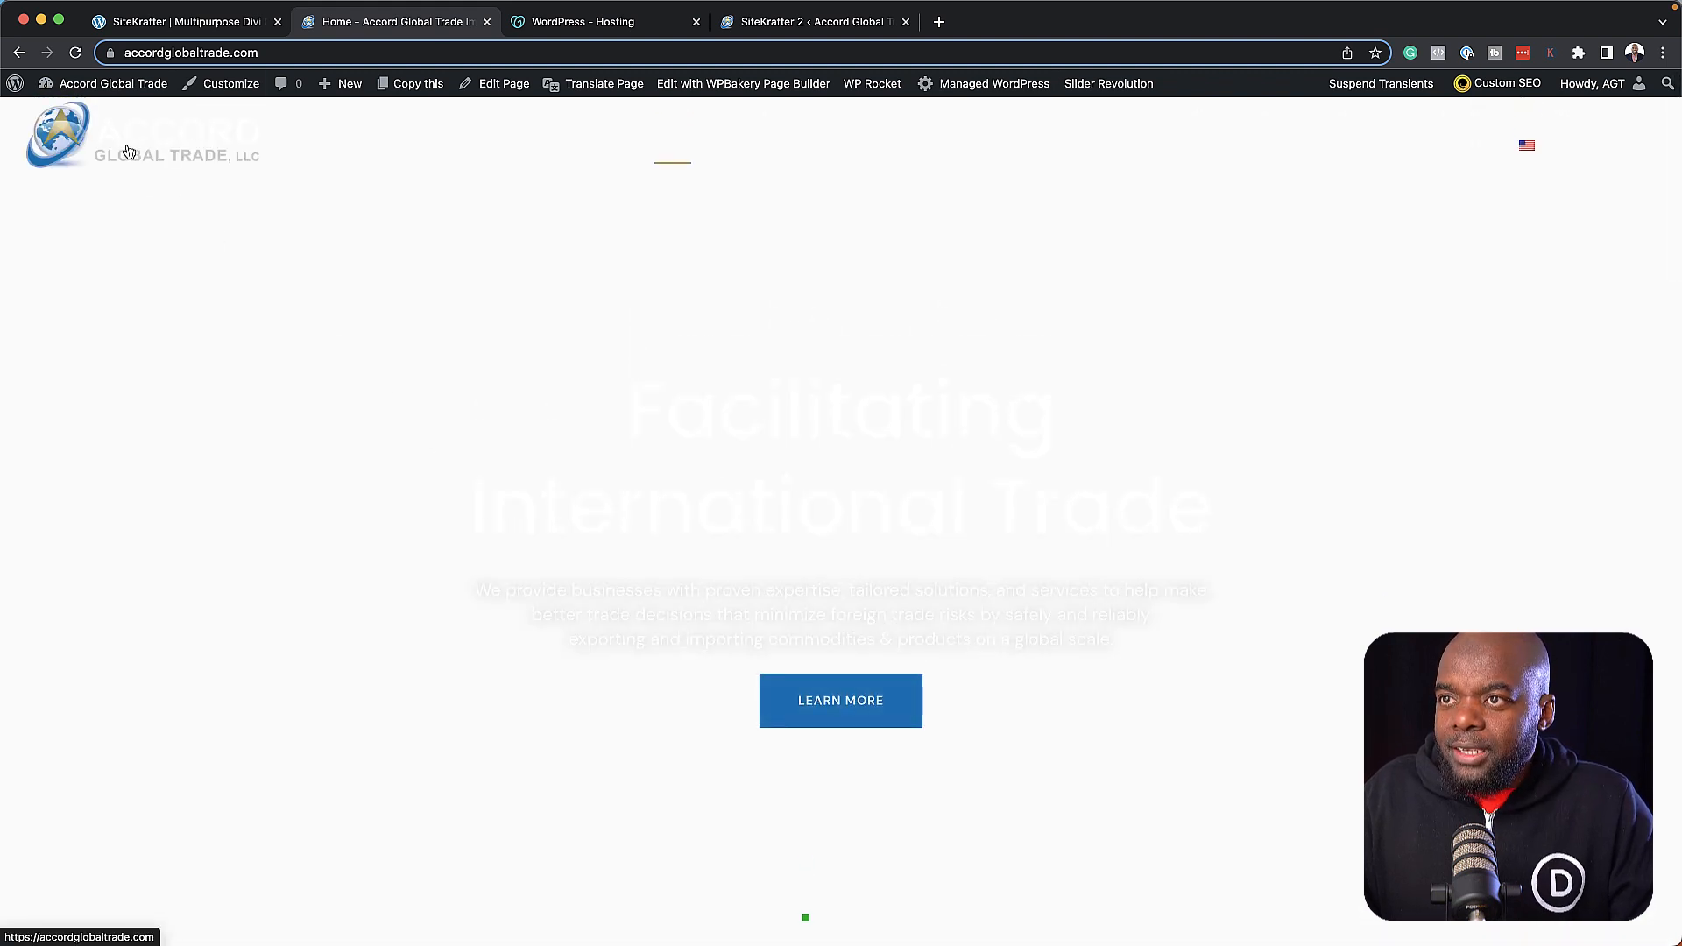
{"action": "left_click", "coordinate": [1525, 146]}
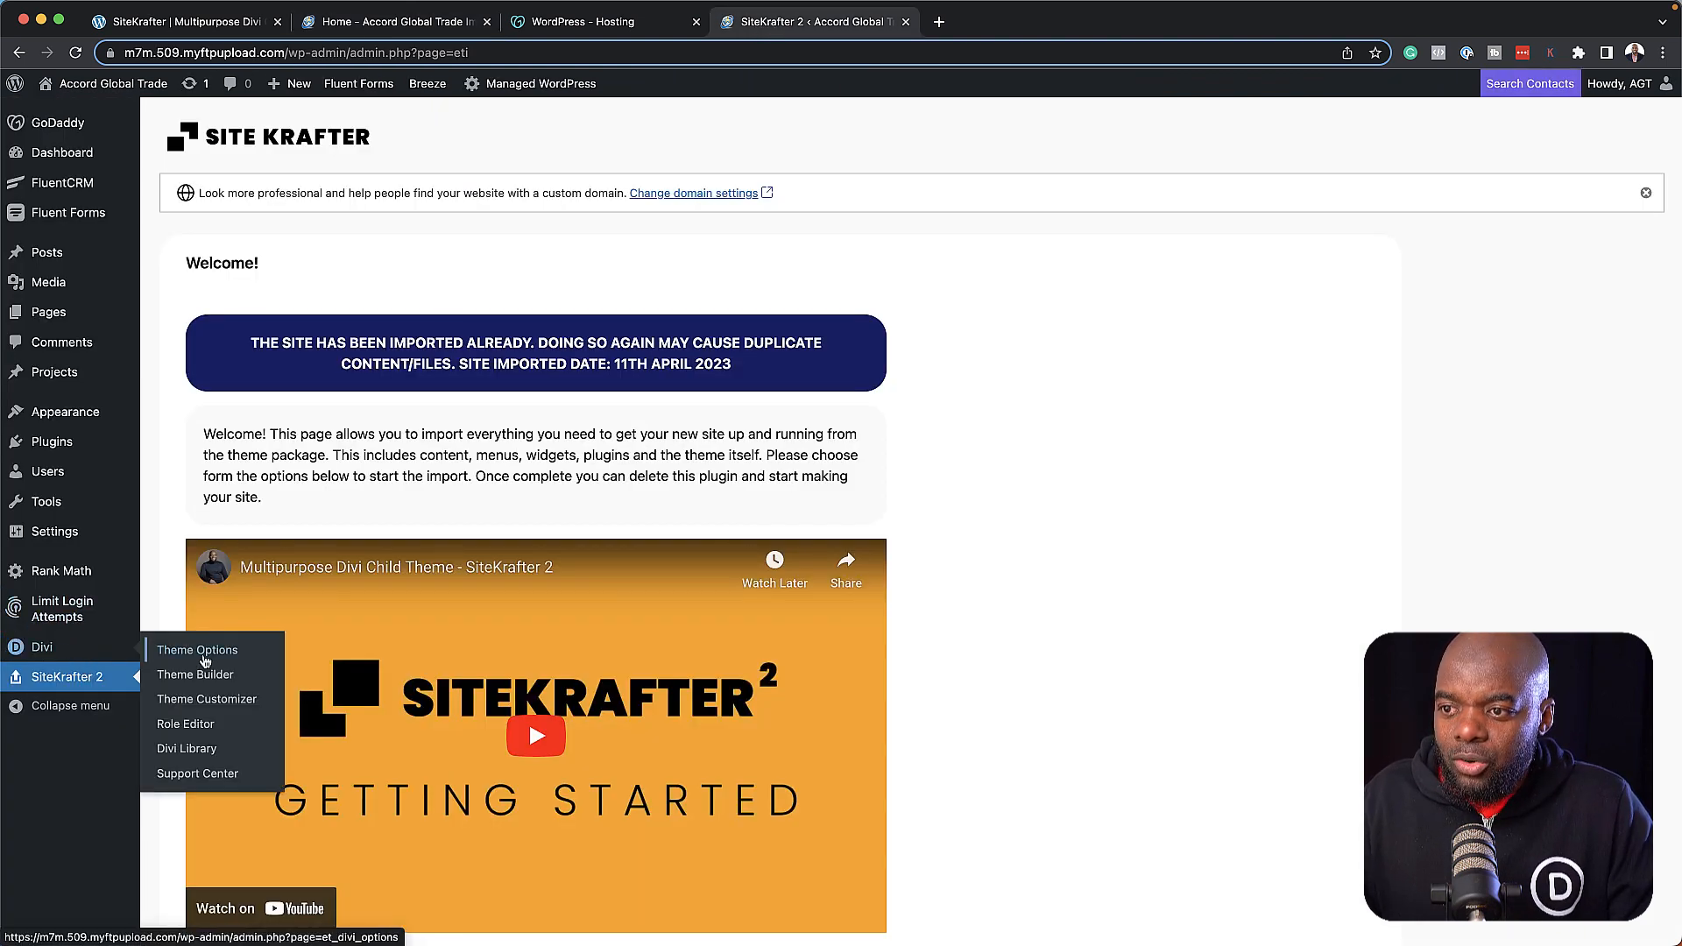
Edit the Global Header in Divi Theme Builder and inspect its row's Design > Sizing options.
{"action": "left_click", "coordinate": [195, 673]}
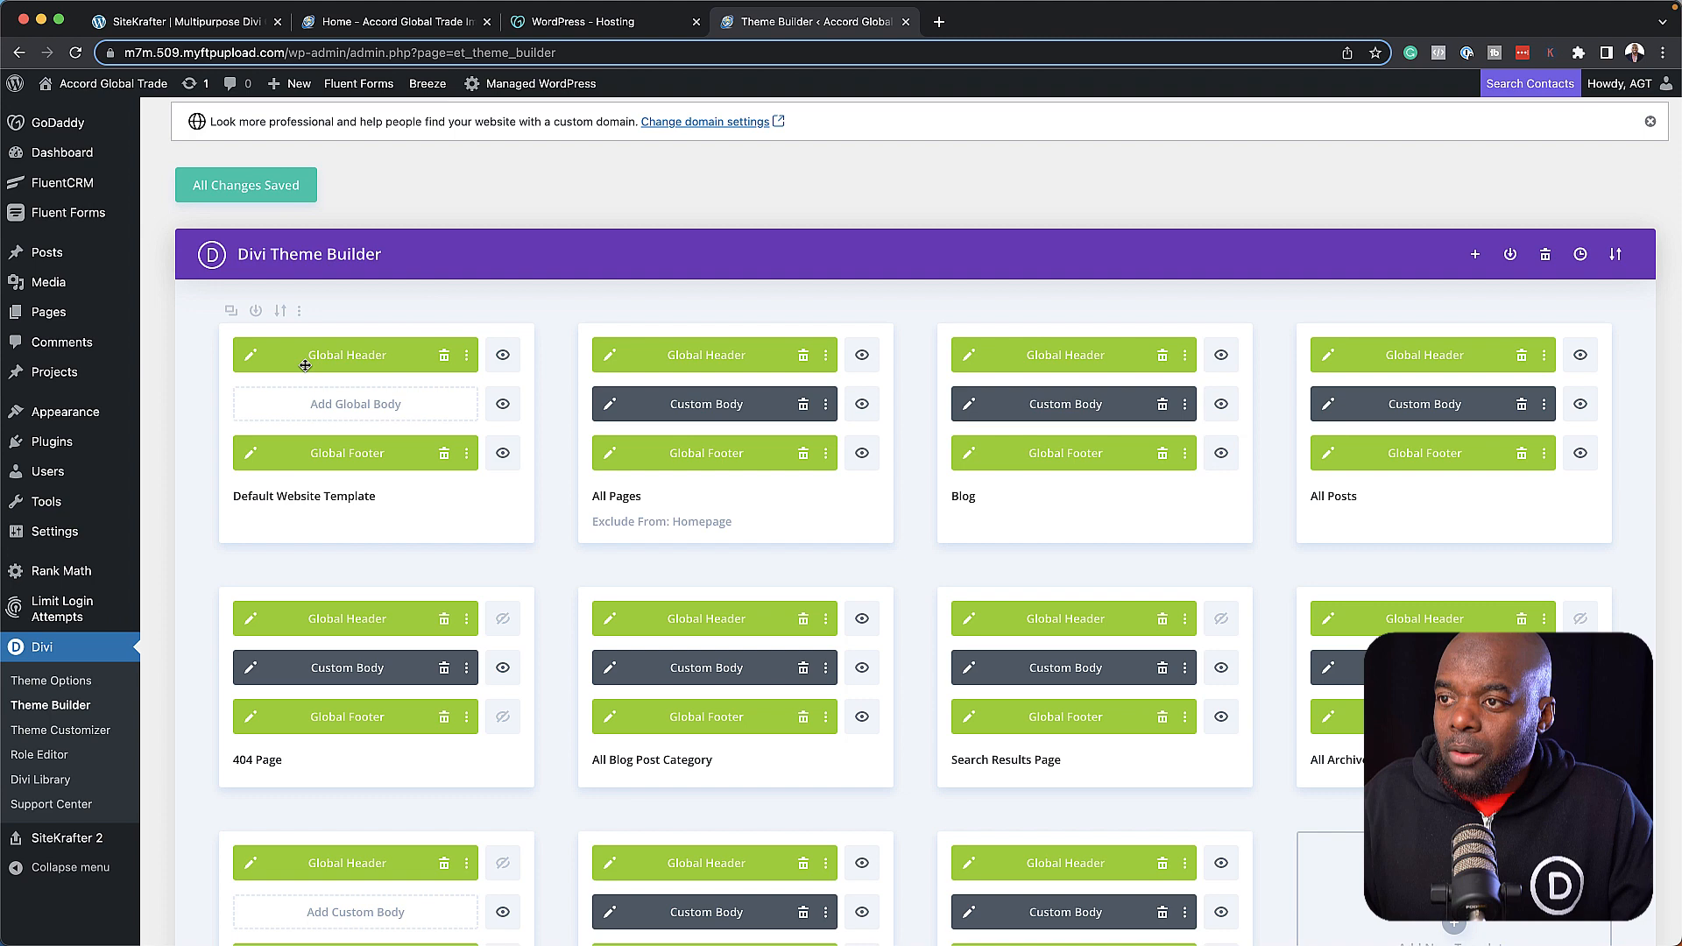
{"action": "left_click", "coordinate": [251, 354]}
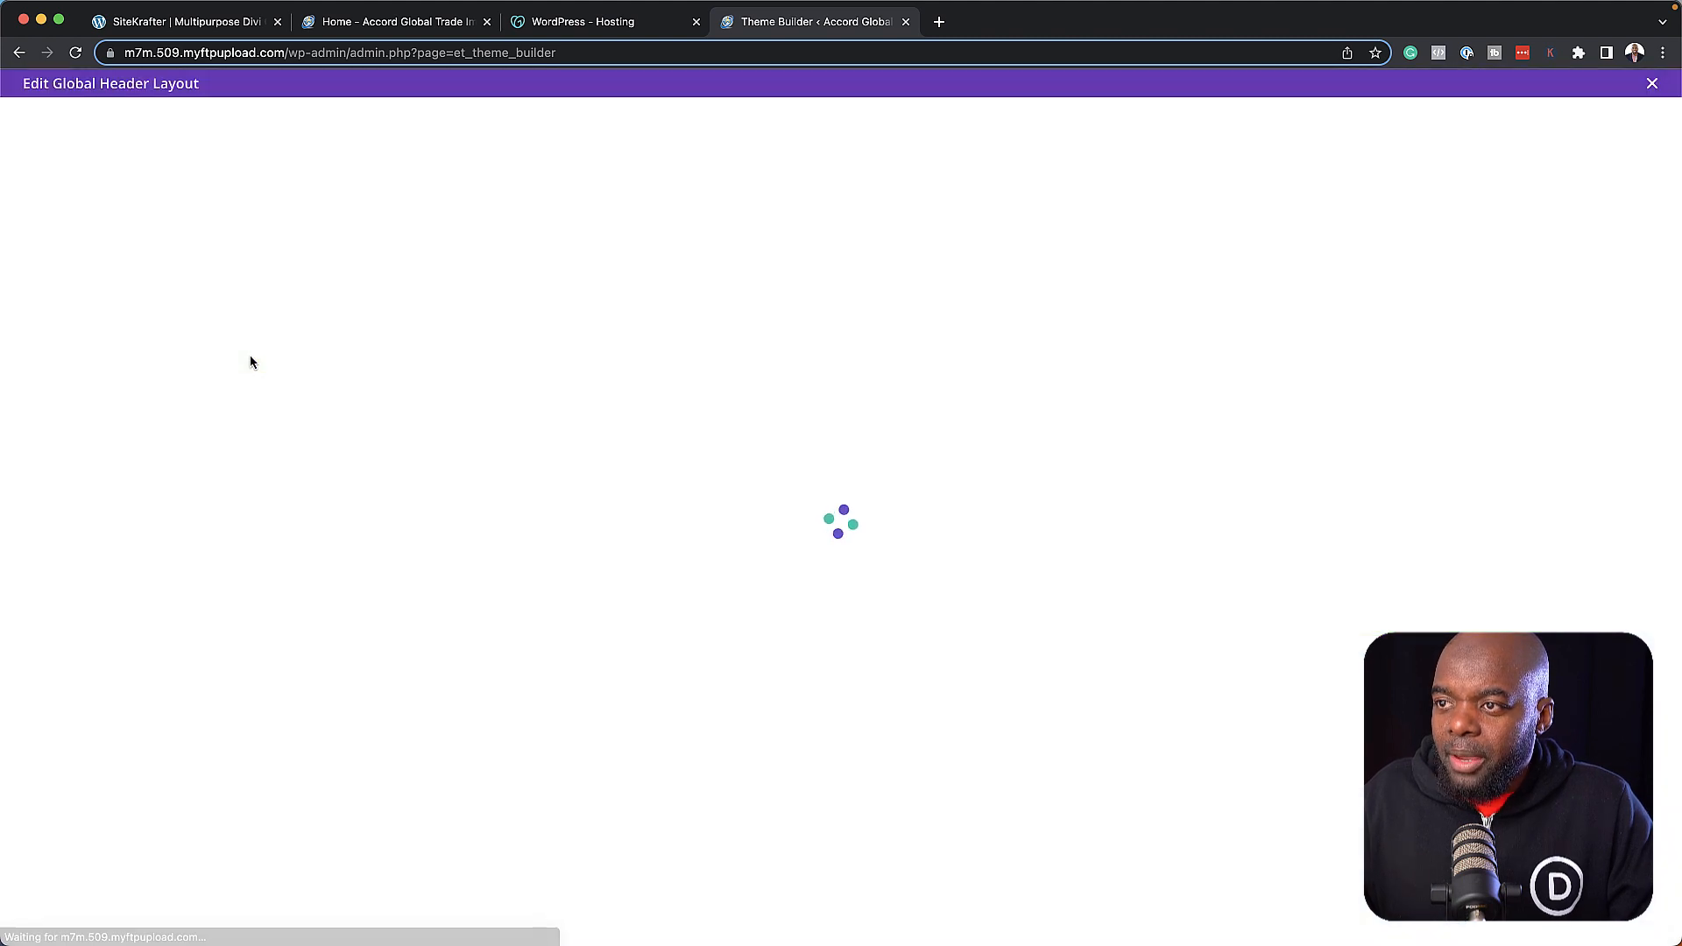
{"action": "mouse_move", "coordinate": [434, 322]}
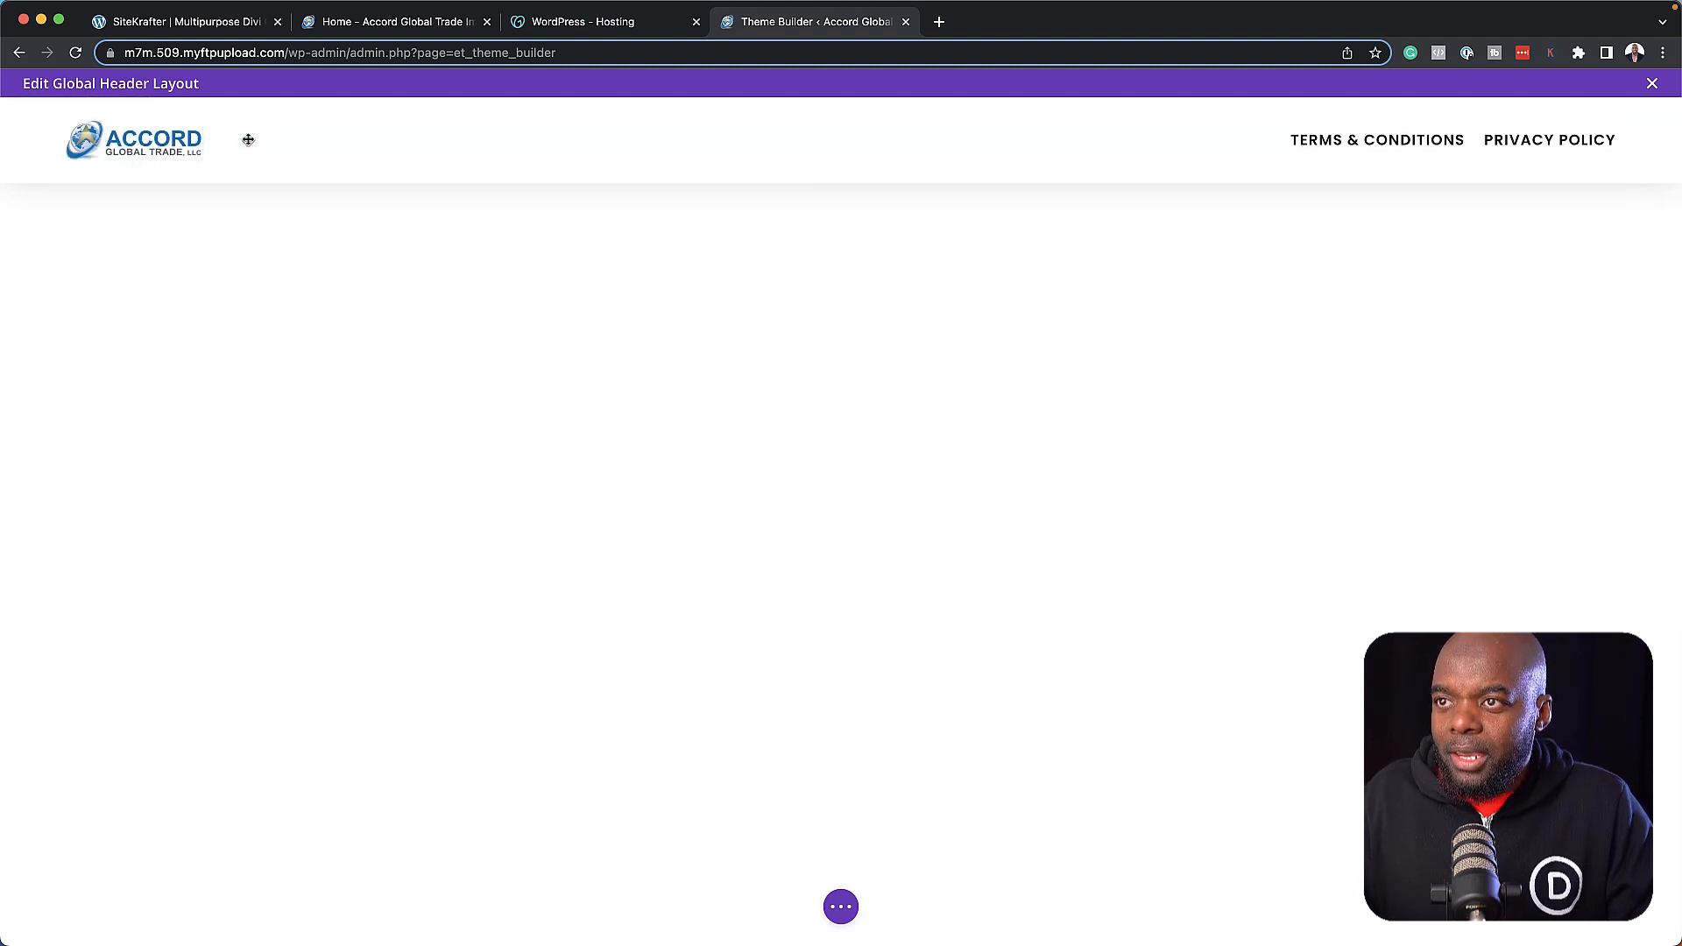
{"action": "left_click", "coordinate": [406, 344]}
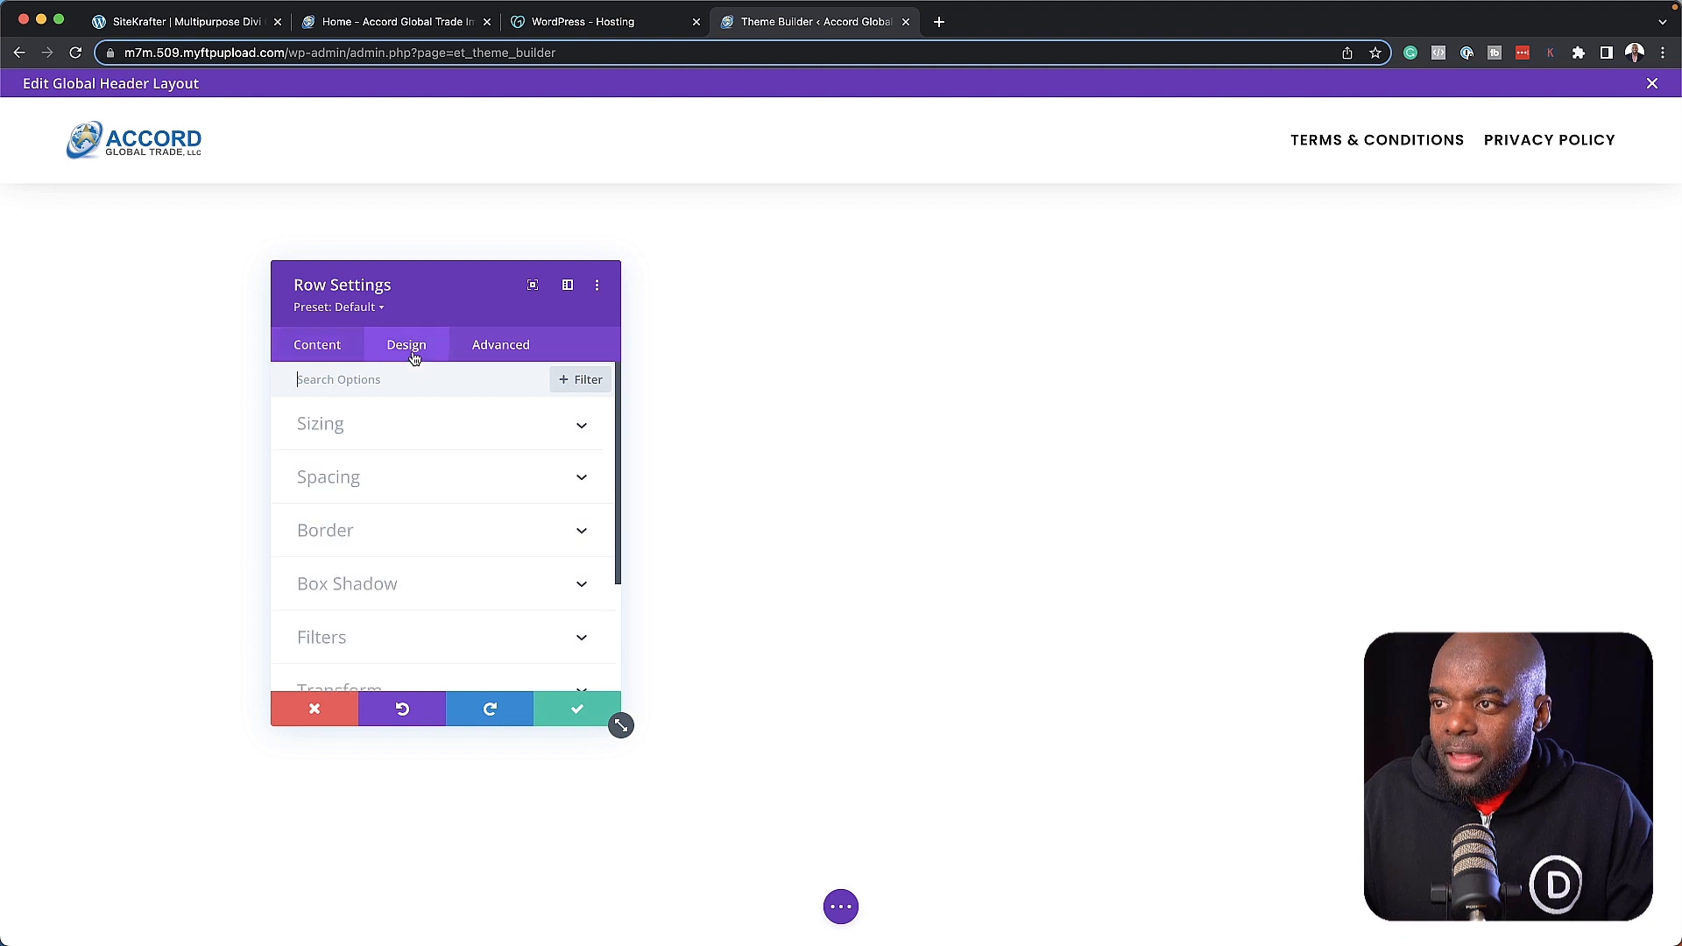
{"action": "left_click", "coordinate": [319, 424]}
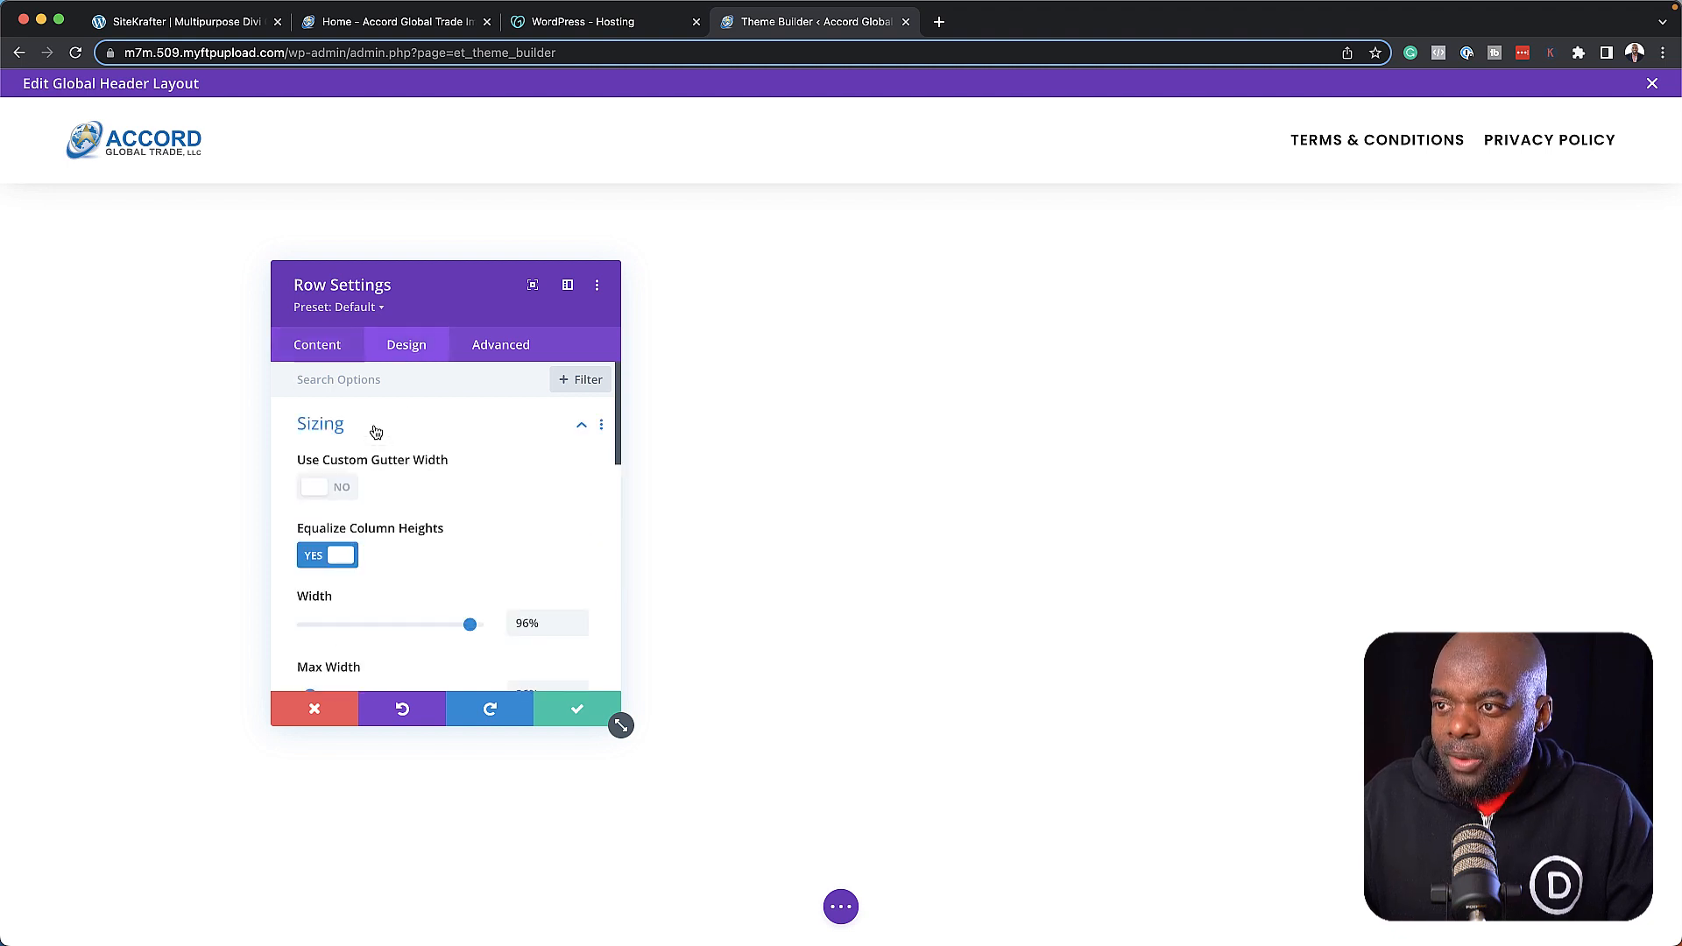
{"action": "scroll", "scroll_direction": "down", "scroll_amount": 3}
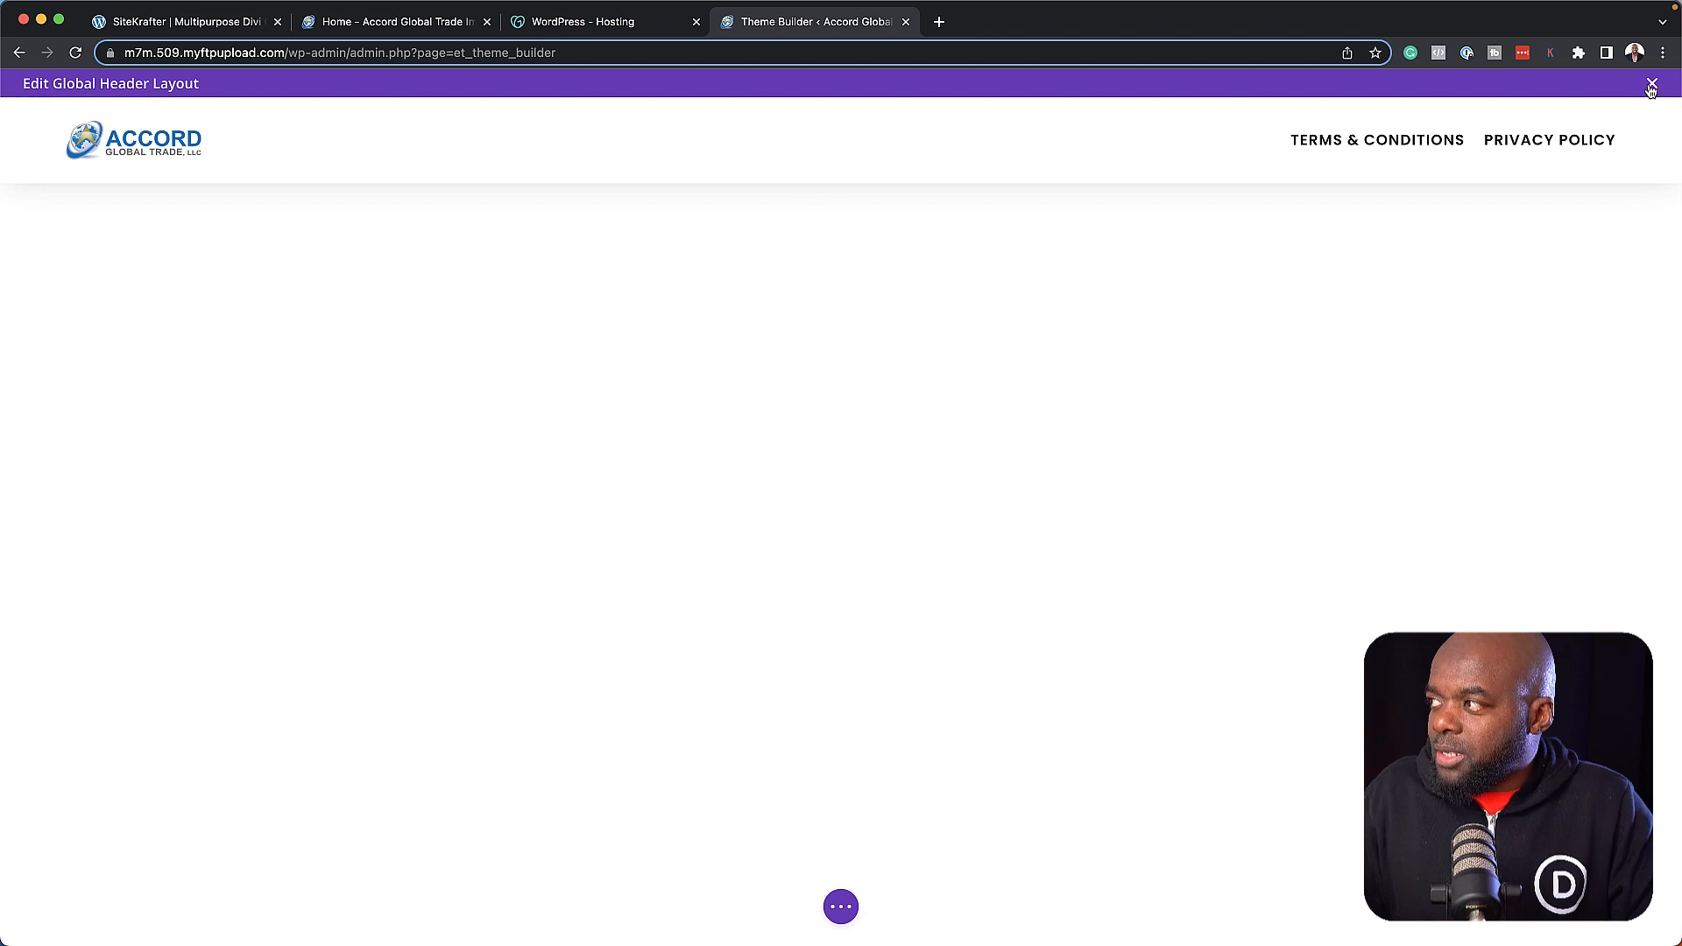
Exit the header editor and compare the staging templates against the live homepage's footer.
{"action": "left_click", "coordinate": [1649, 84]}
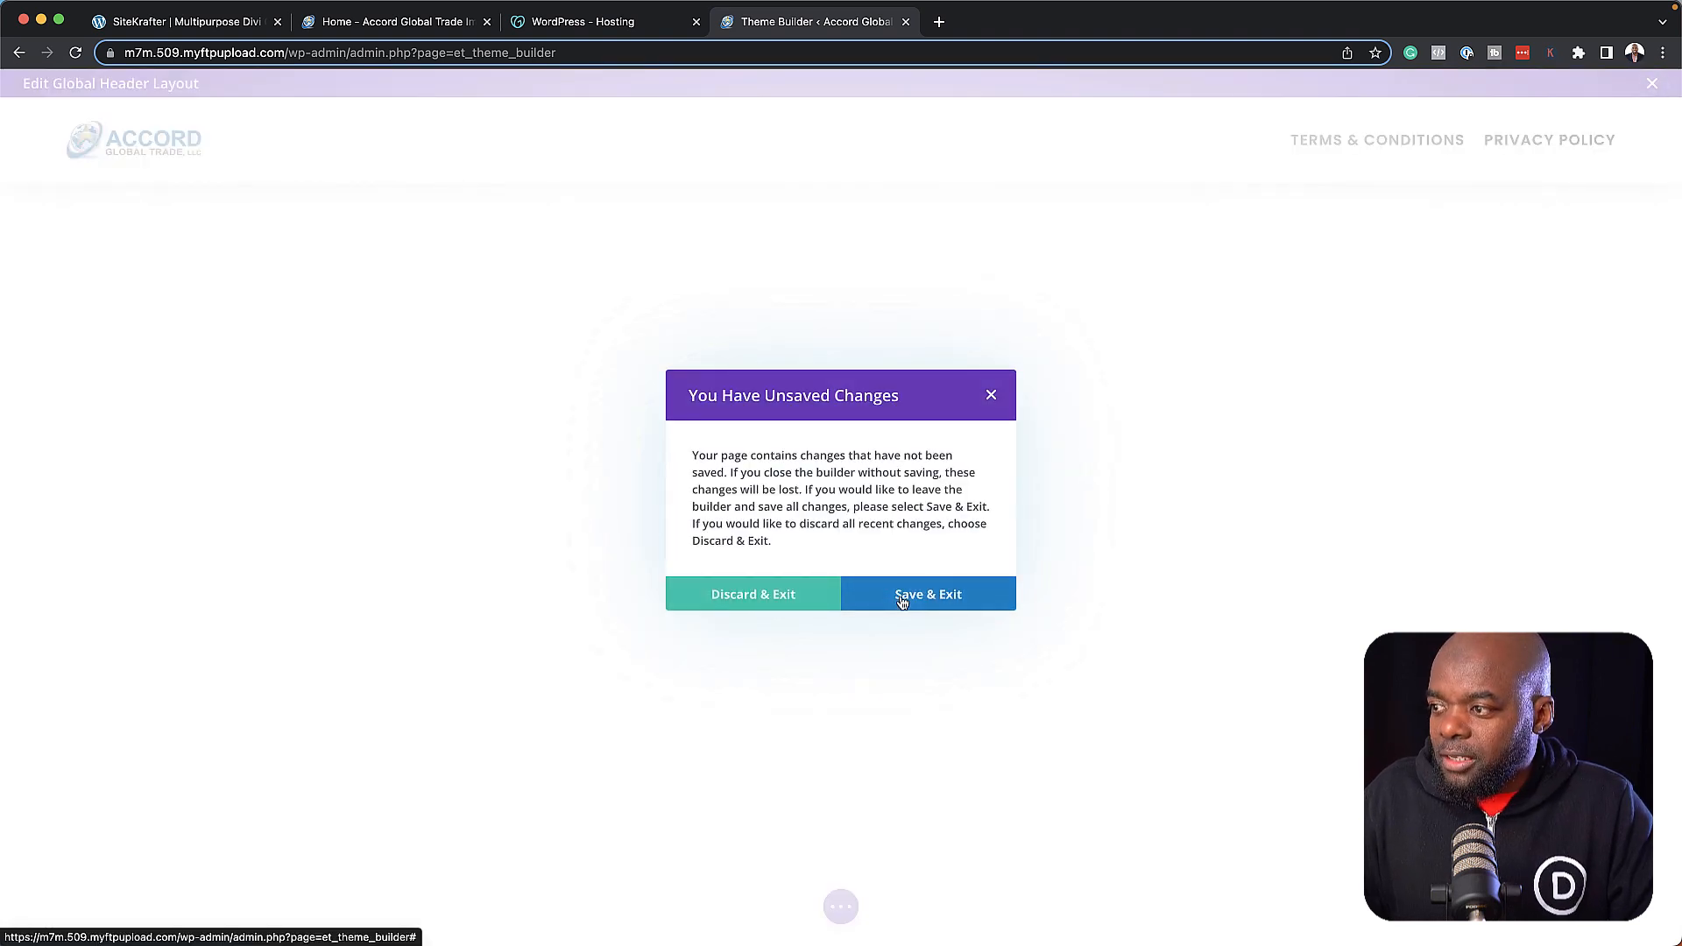
{"action": "left_click", "coordinate": [927, 594]}
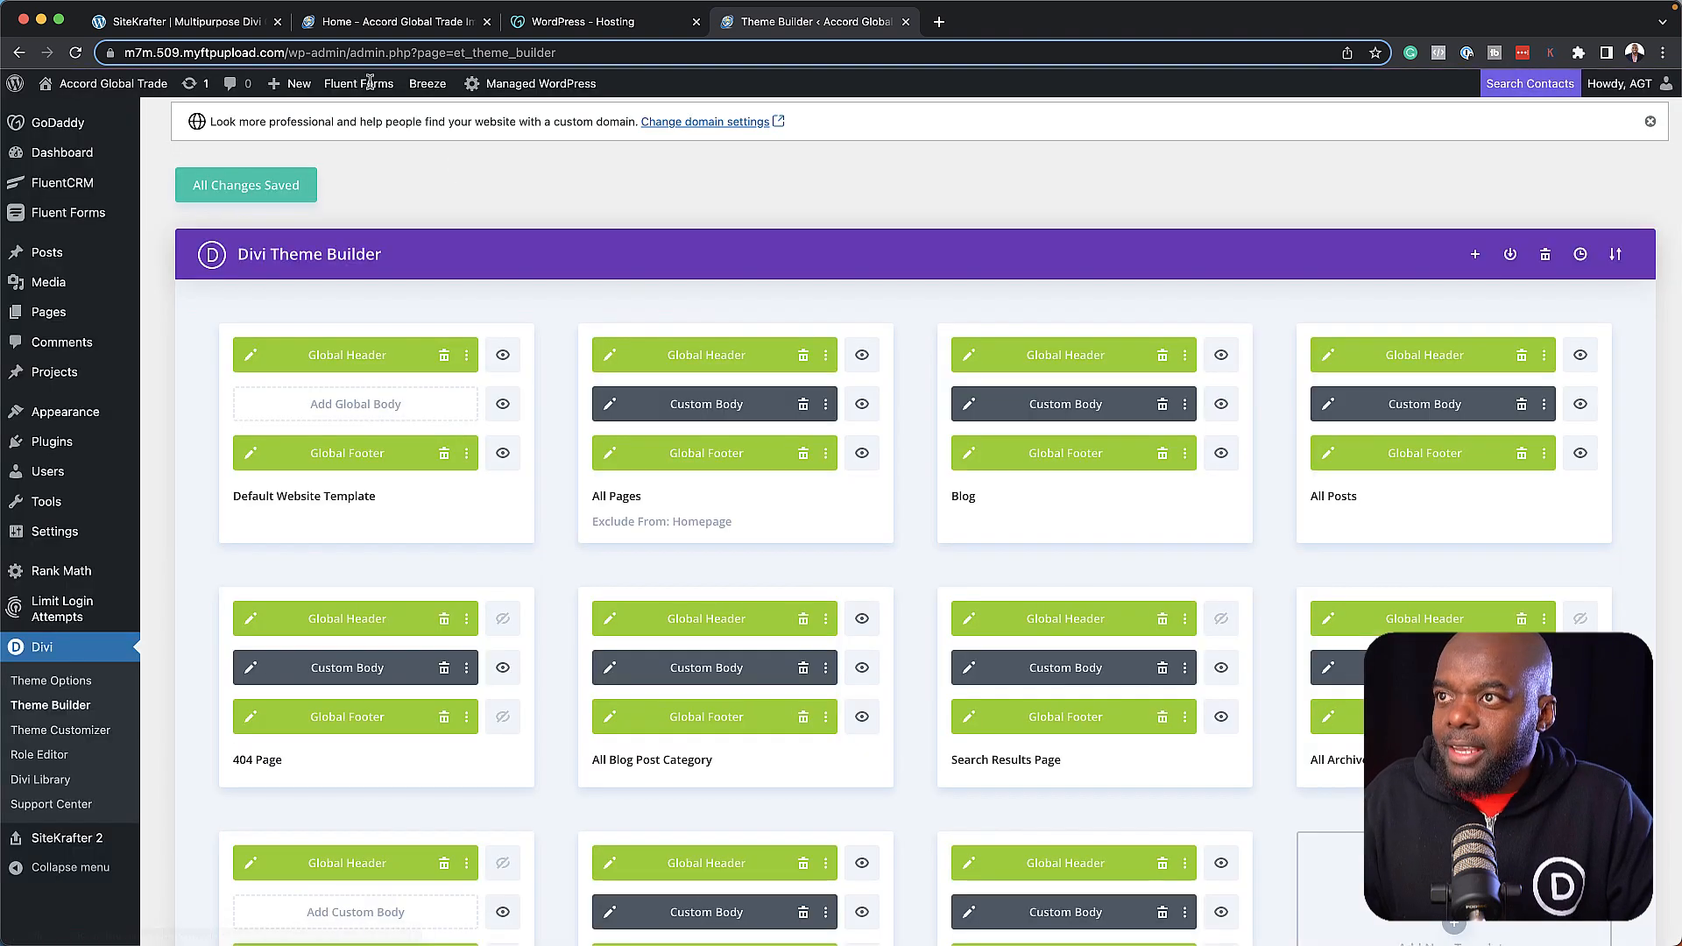
{"action": "mouse_move", "coordinate": [391, 20]}
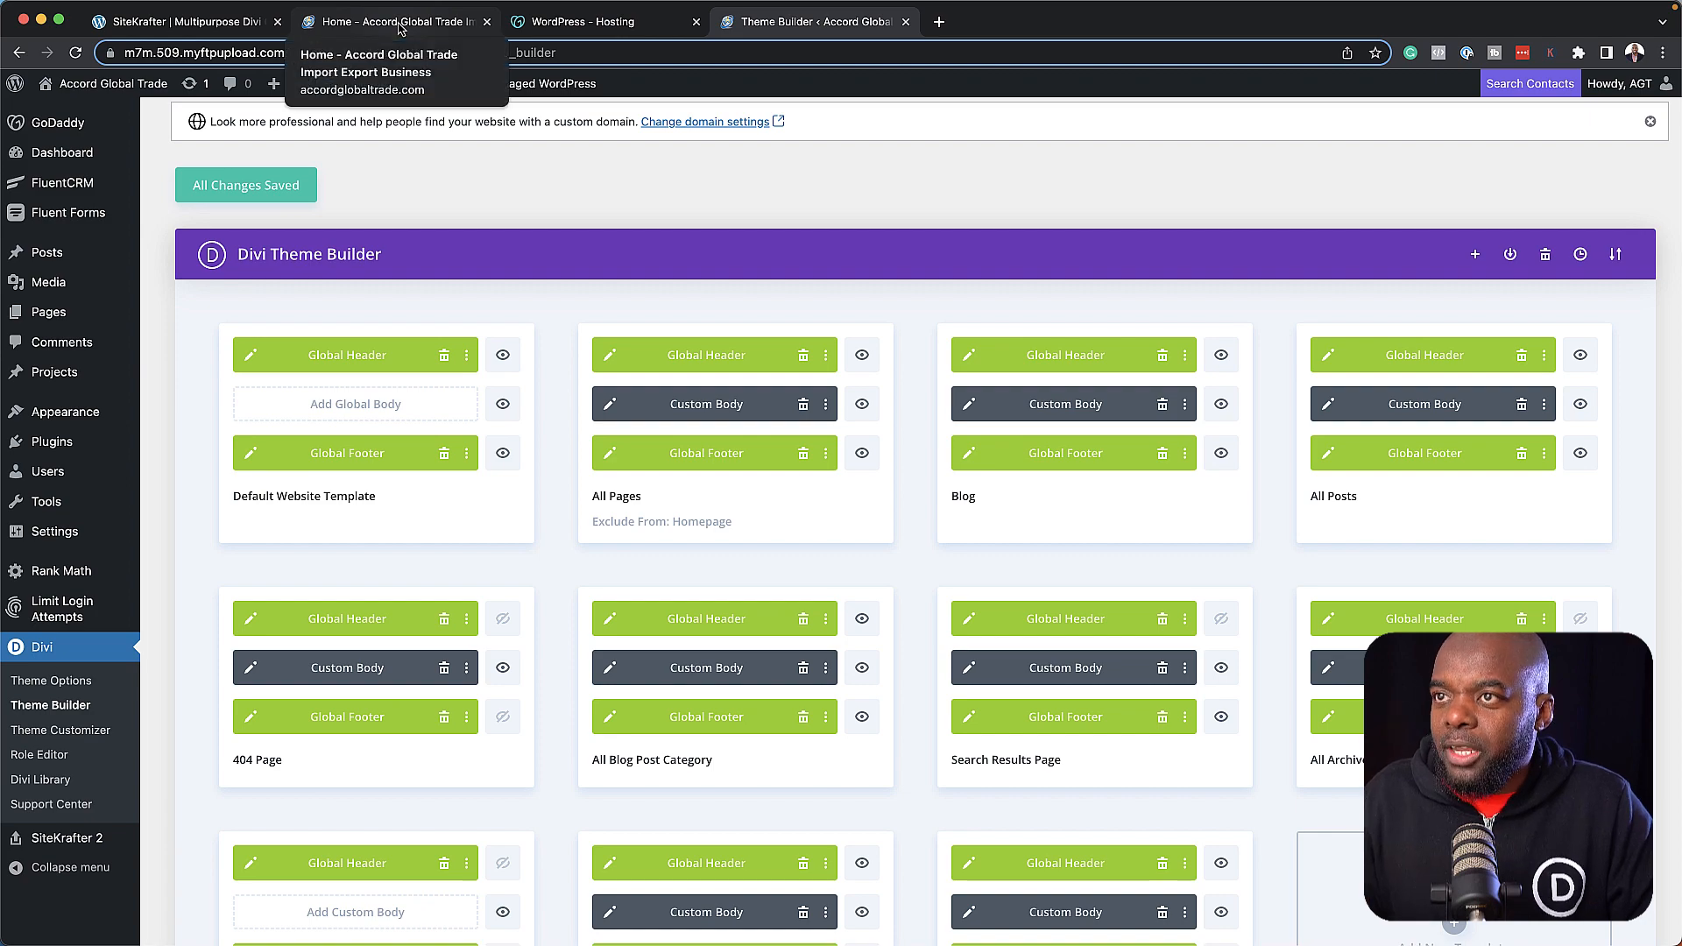
{"action": "left_click", "coordinate": [395, 21]}
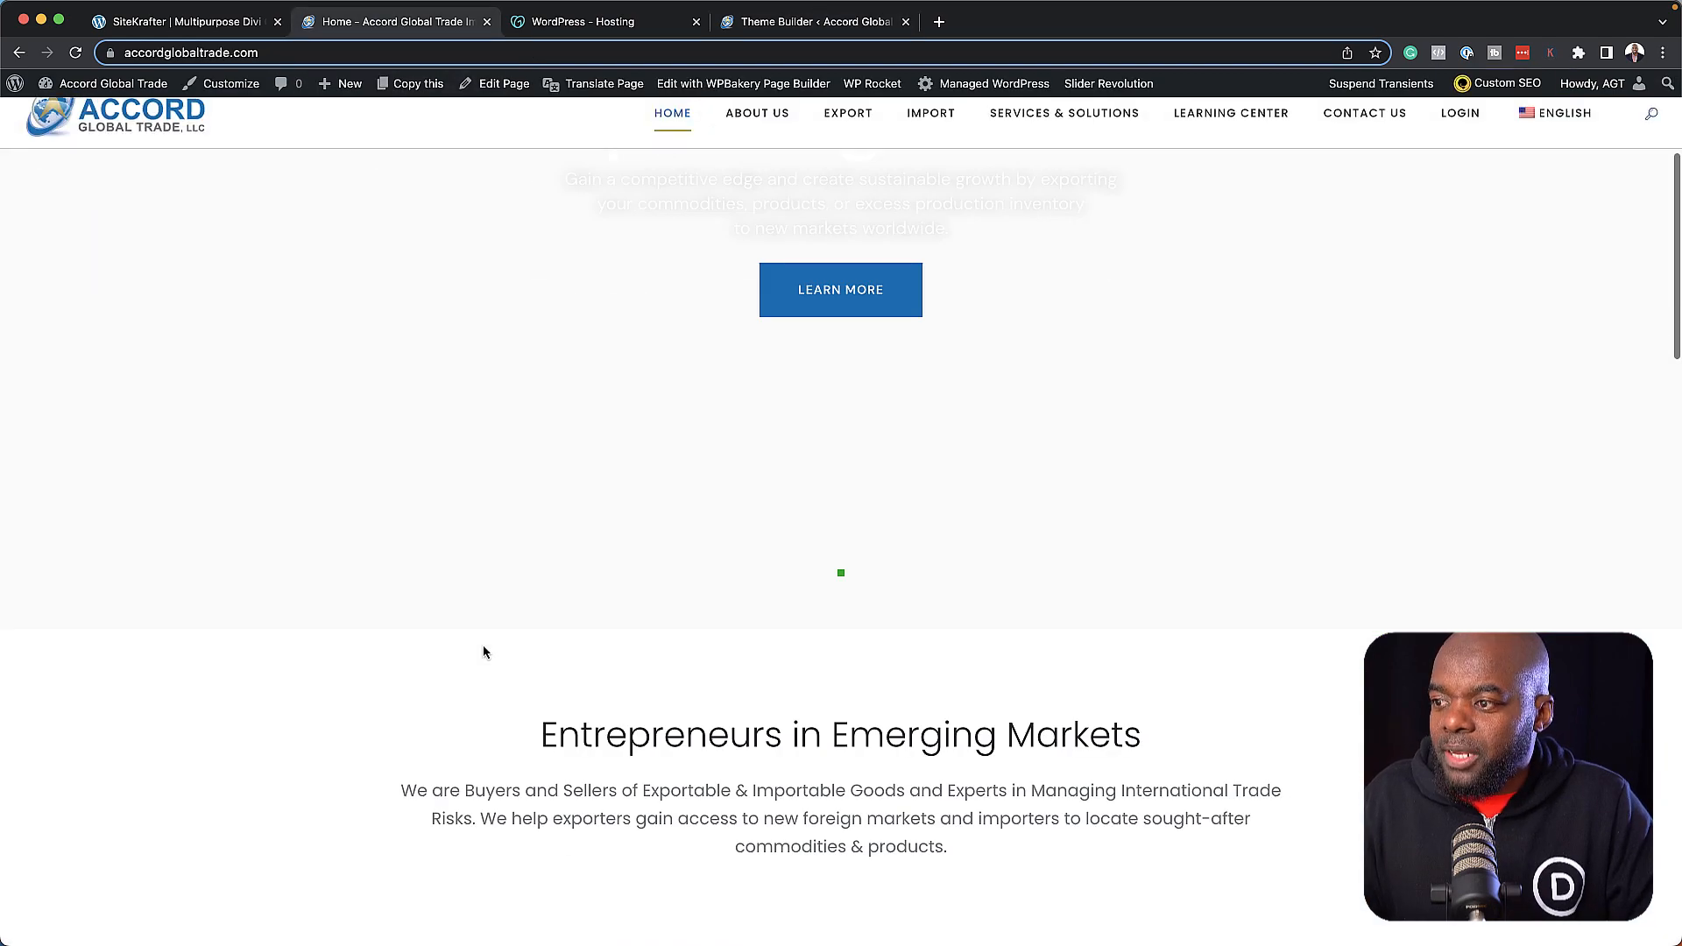
{"action": "scroll", "scroll_direction": "down", "scroll_amount": 3}
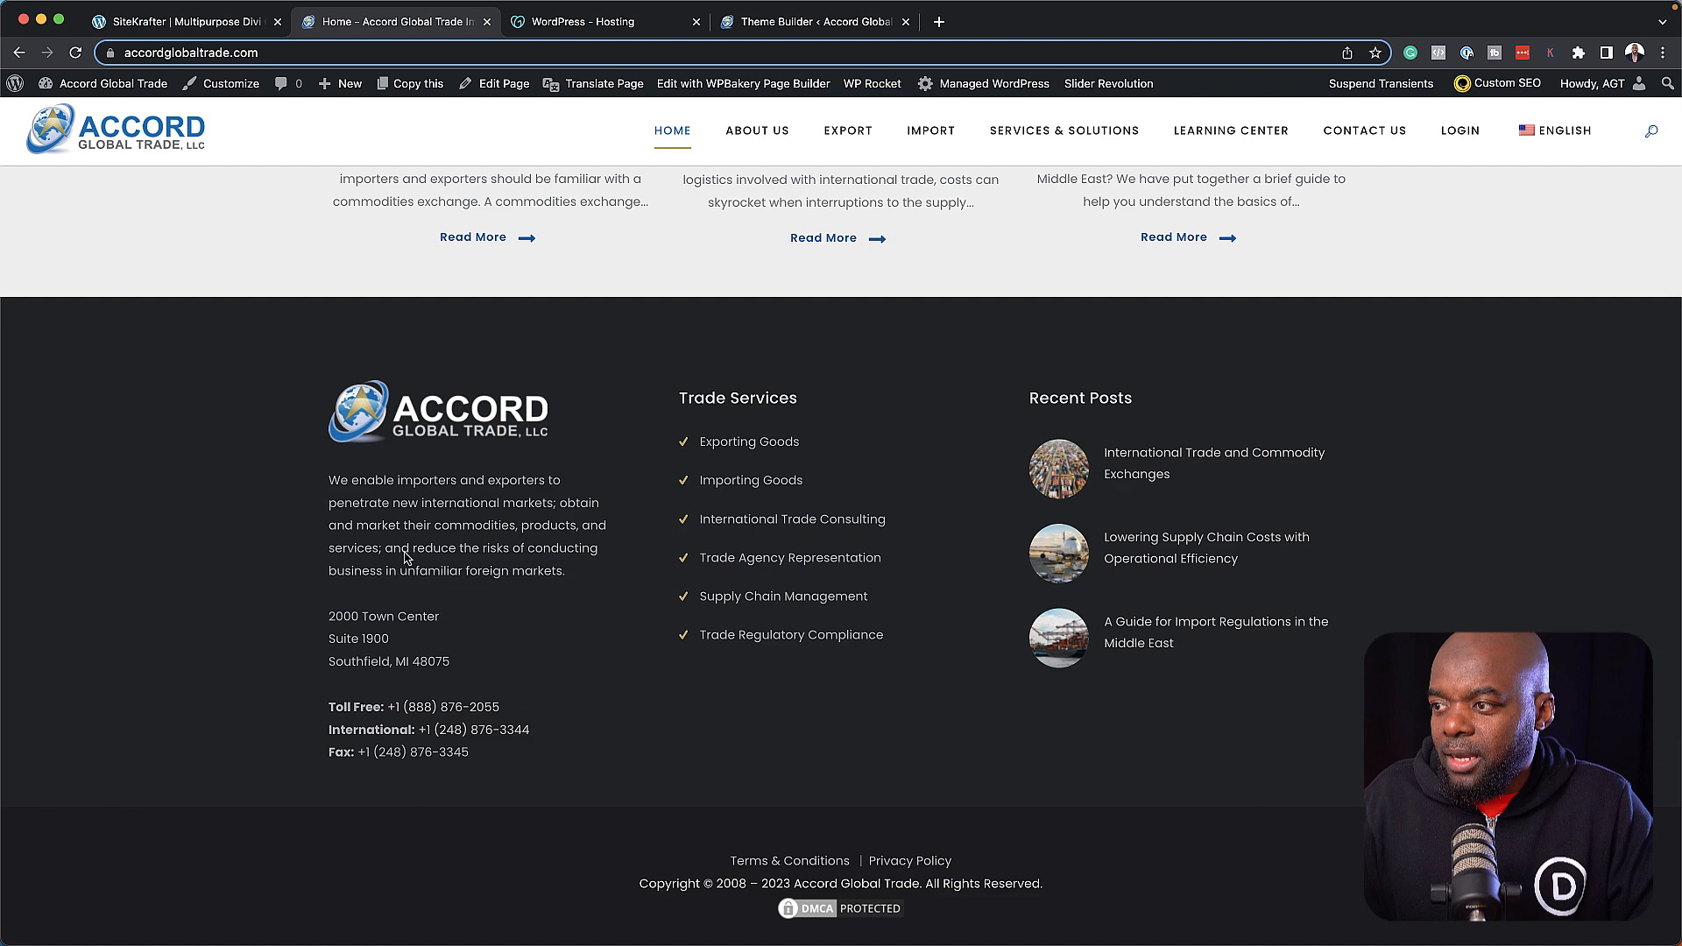
{"action": "mouse_move", "coordinate": [1261, 716]}
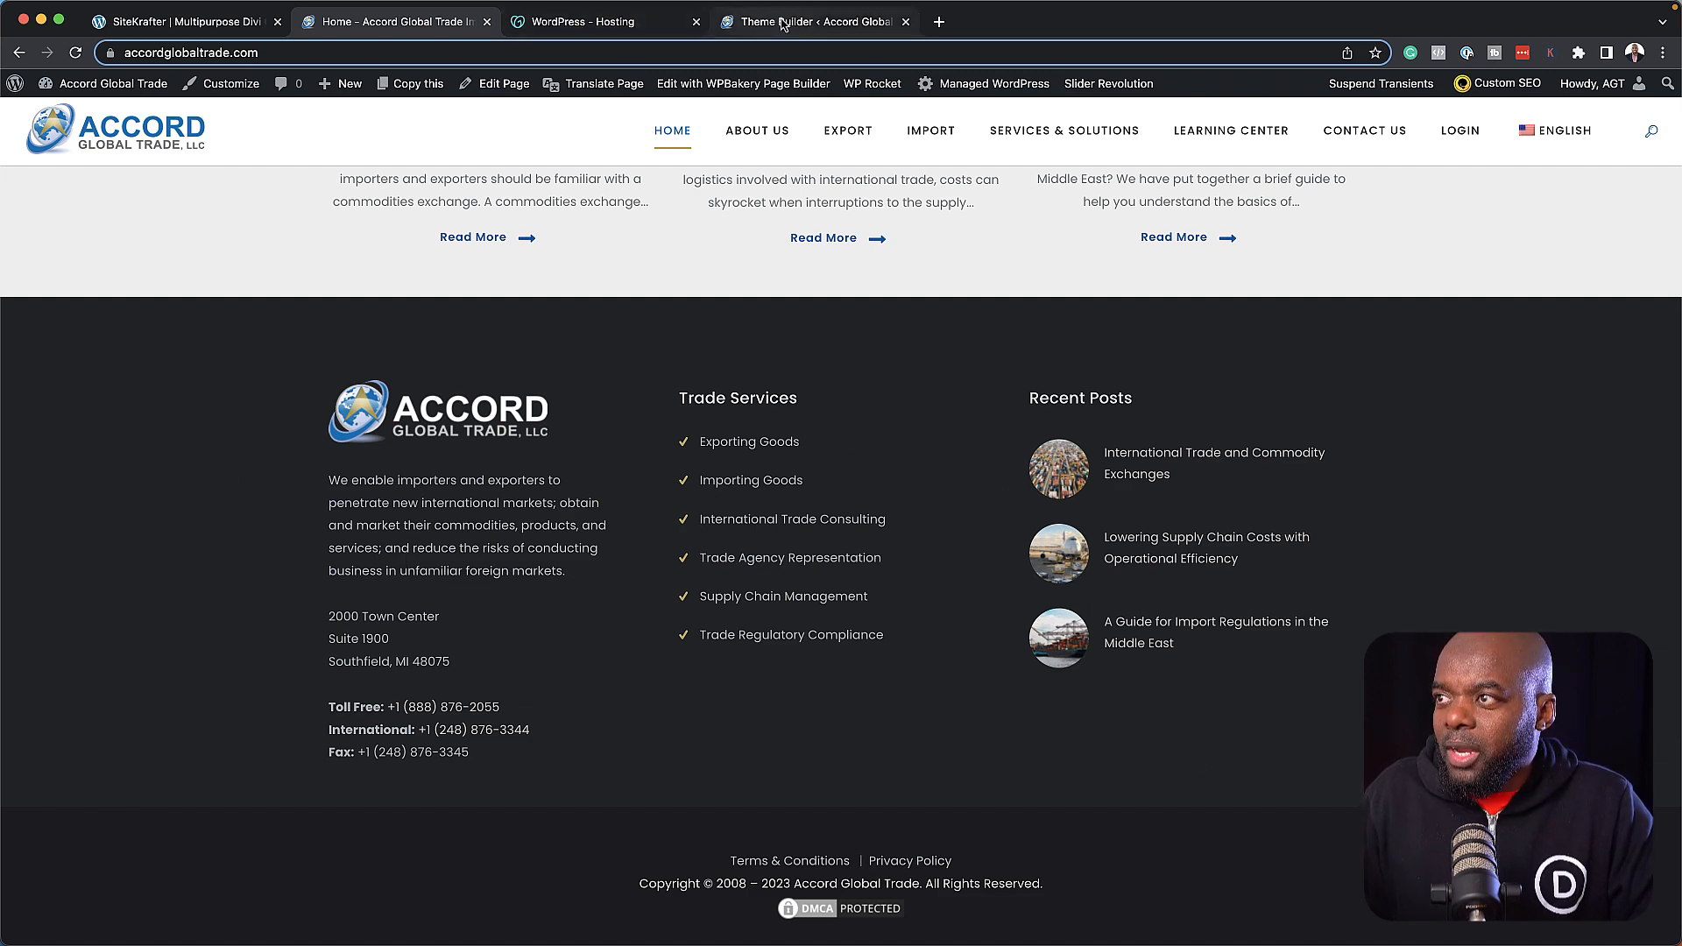
{"action": "left_click", "coordinate": [813, 21]}
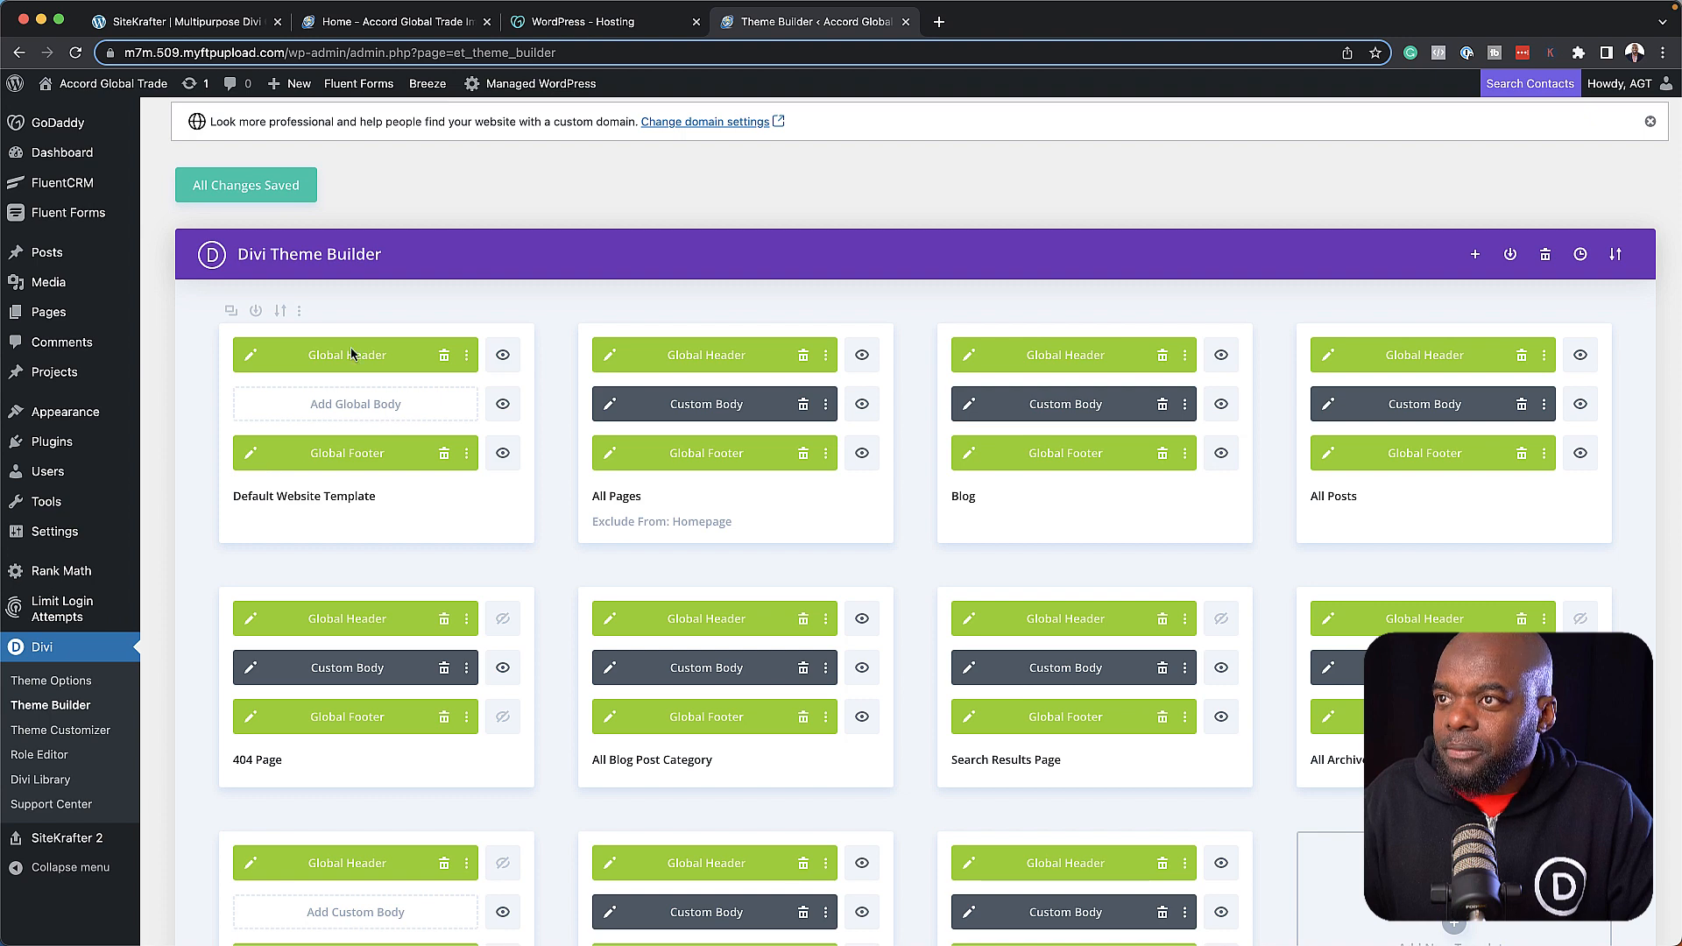
{"action": "left_click", "coordinate": [250, 453]}
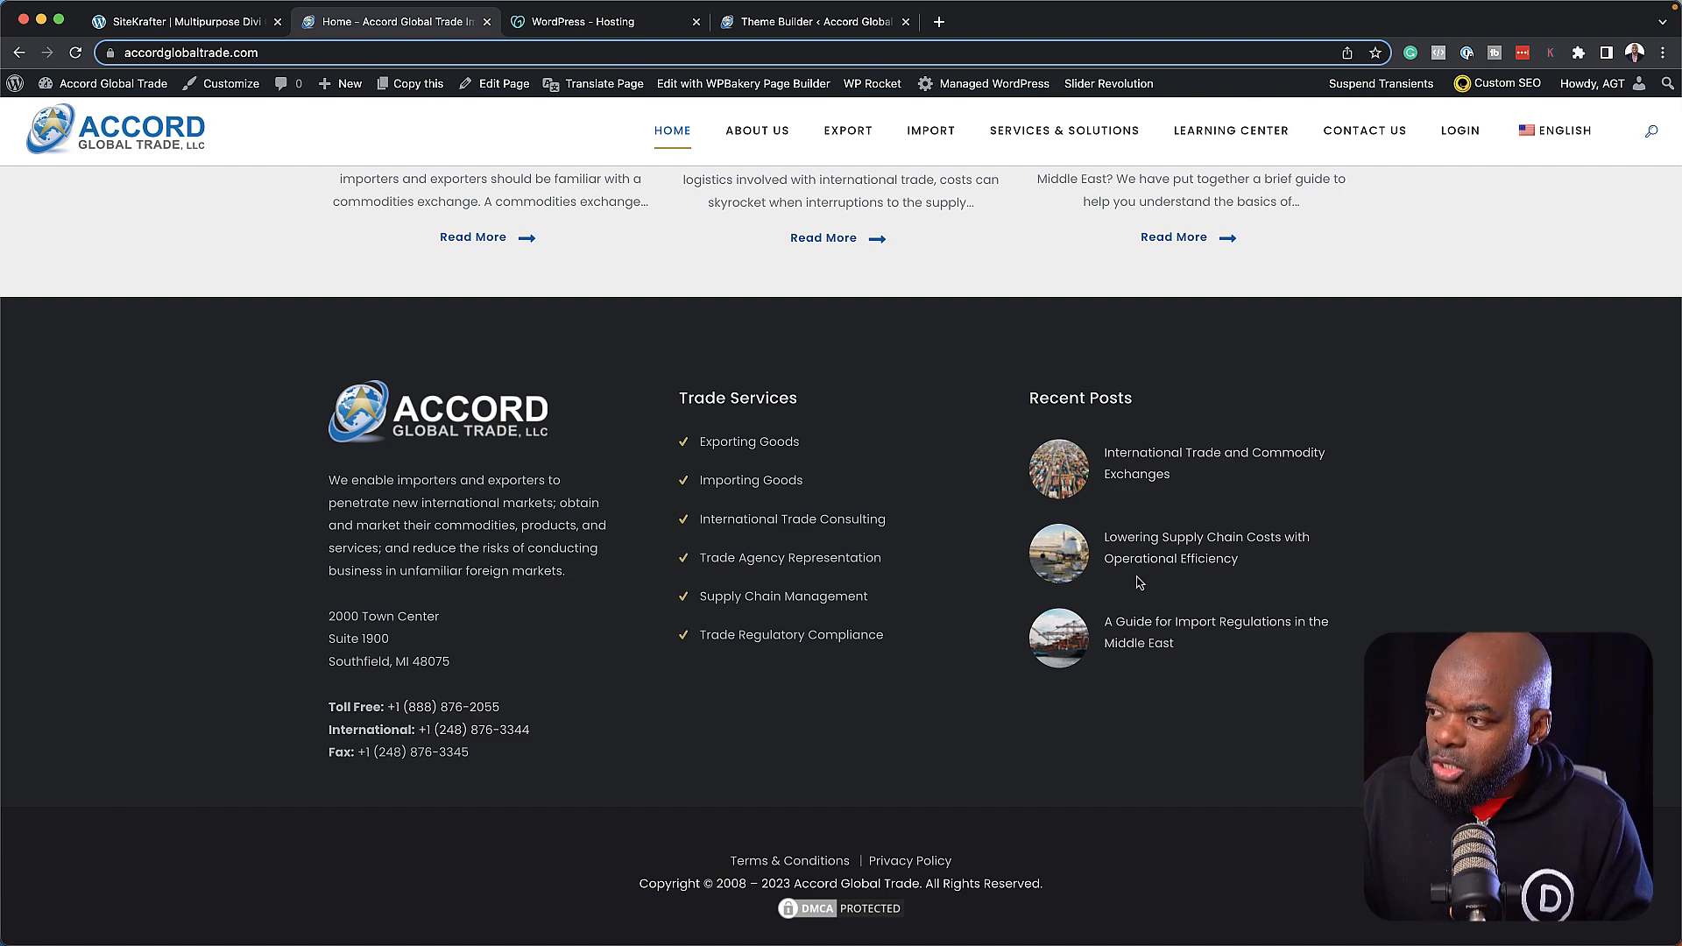
{"action": "mouse_move", "coordinate": [576, 588]}
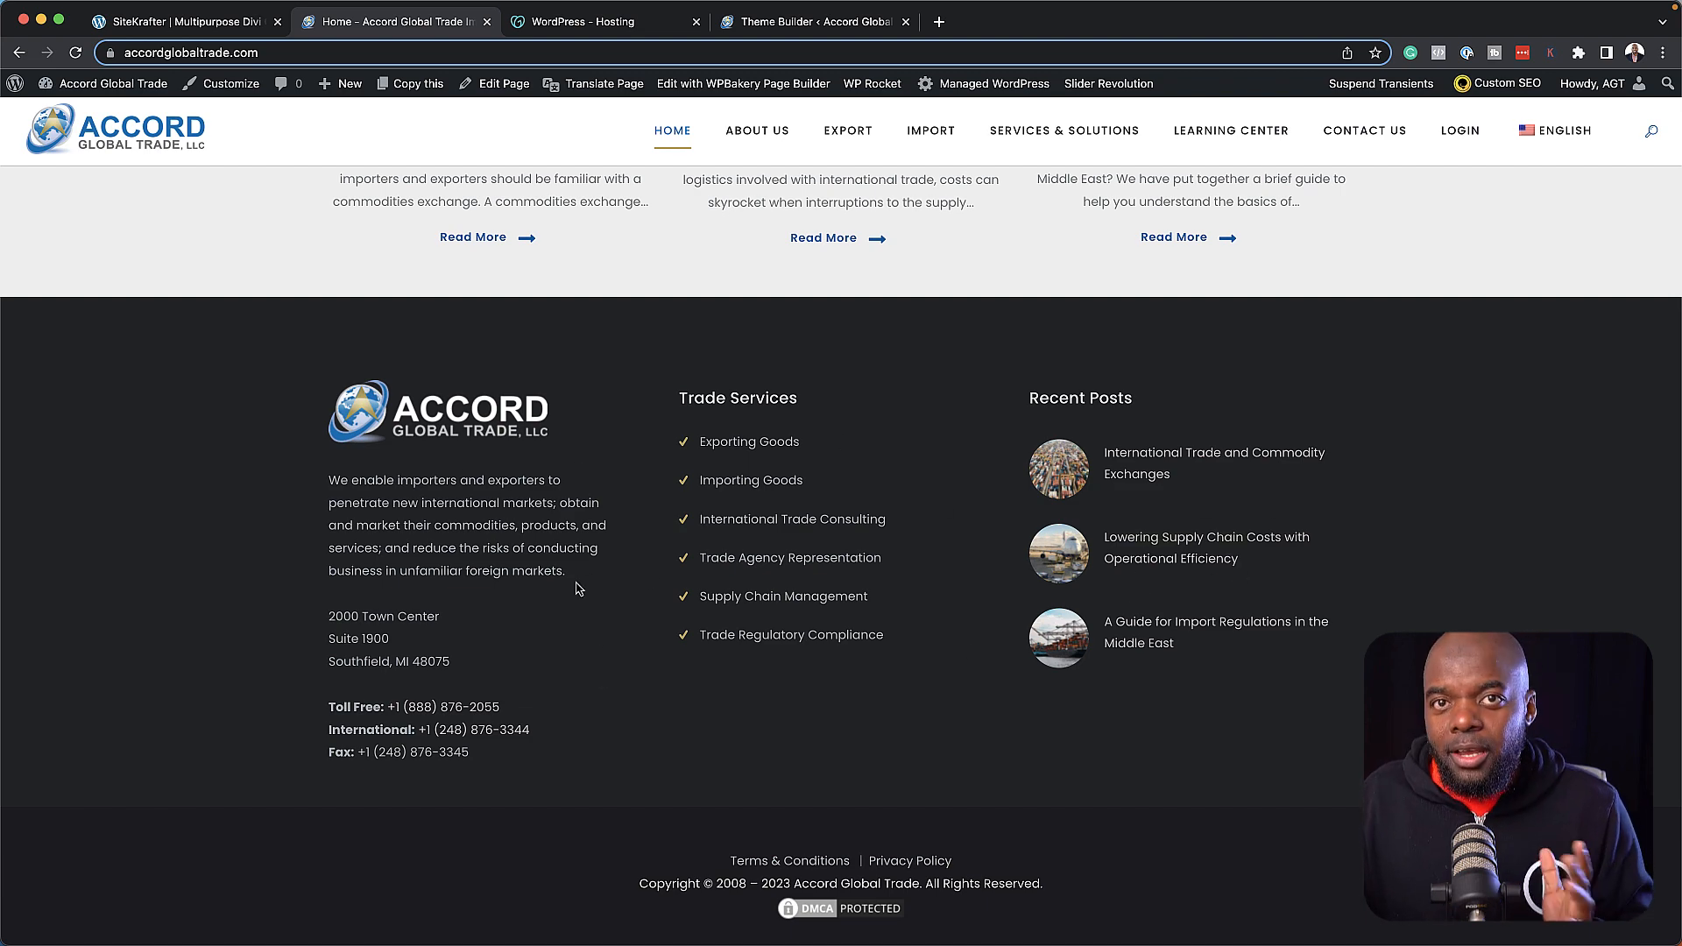
Inspect the staging Global Footer layout and close it back to the template list.
{"action": "left_click", "coordinate": [812, 21]}
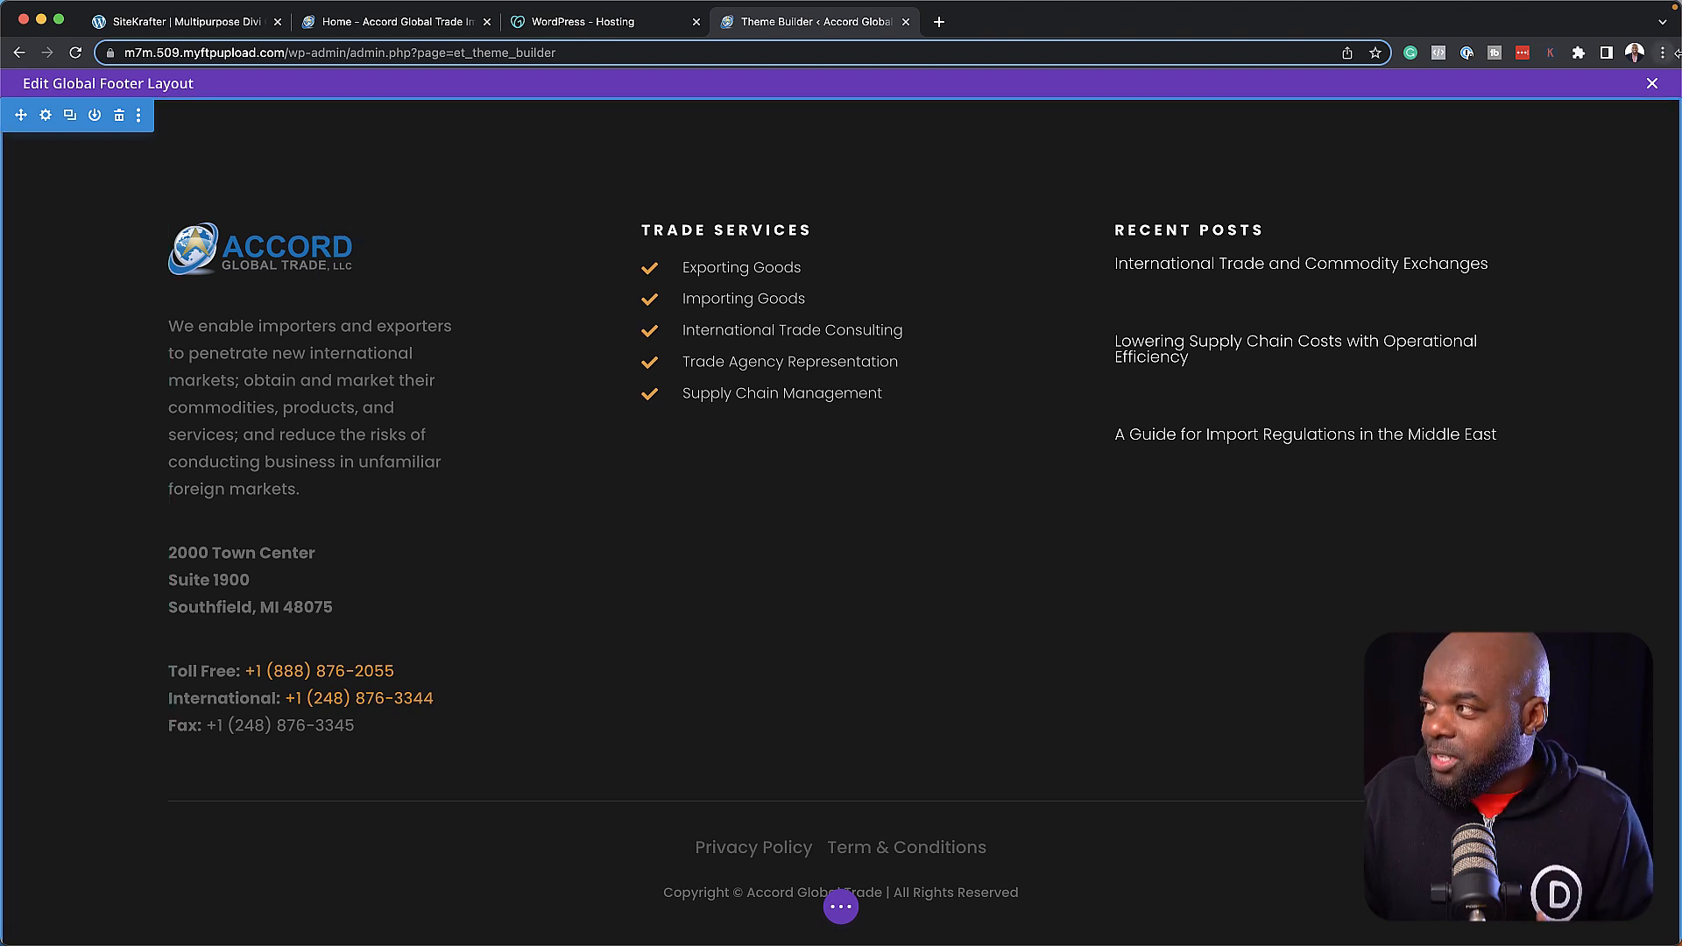
{"action": "left_click", "coordinate": [1652, 82]}
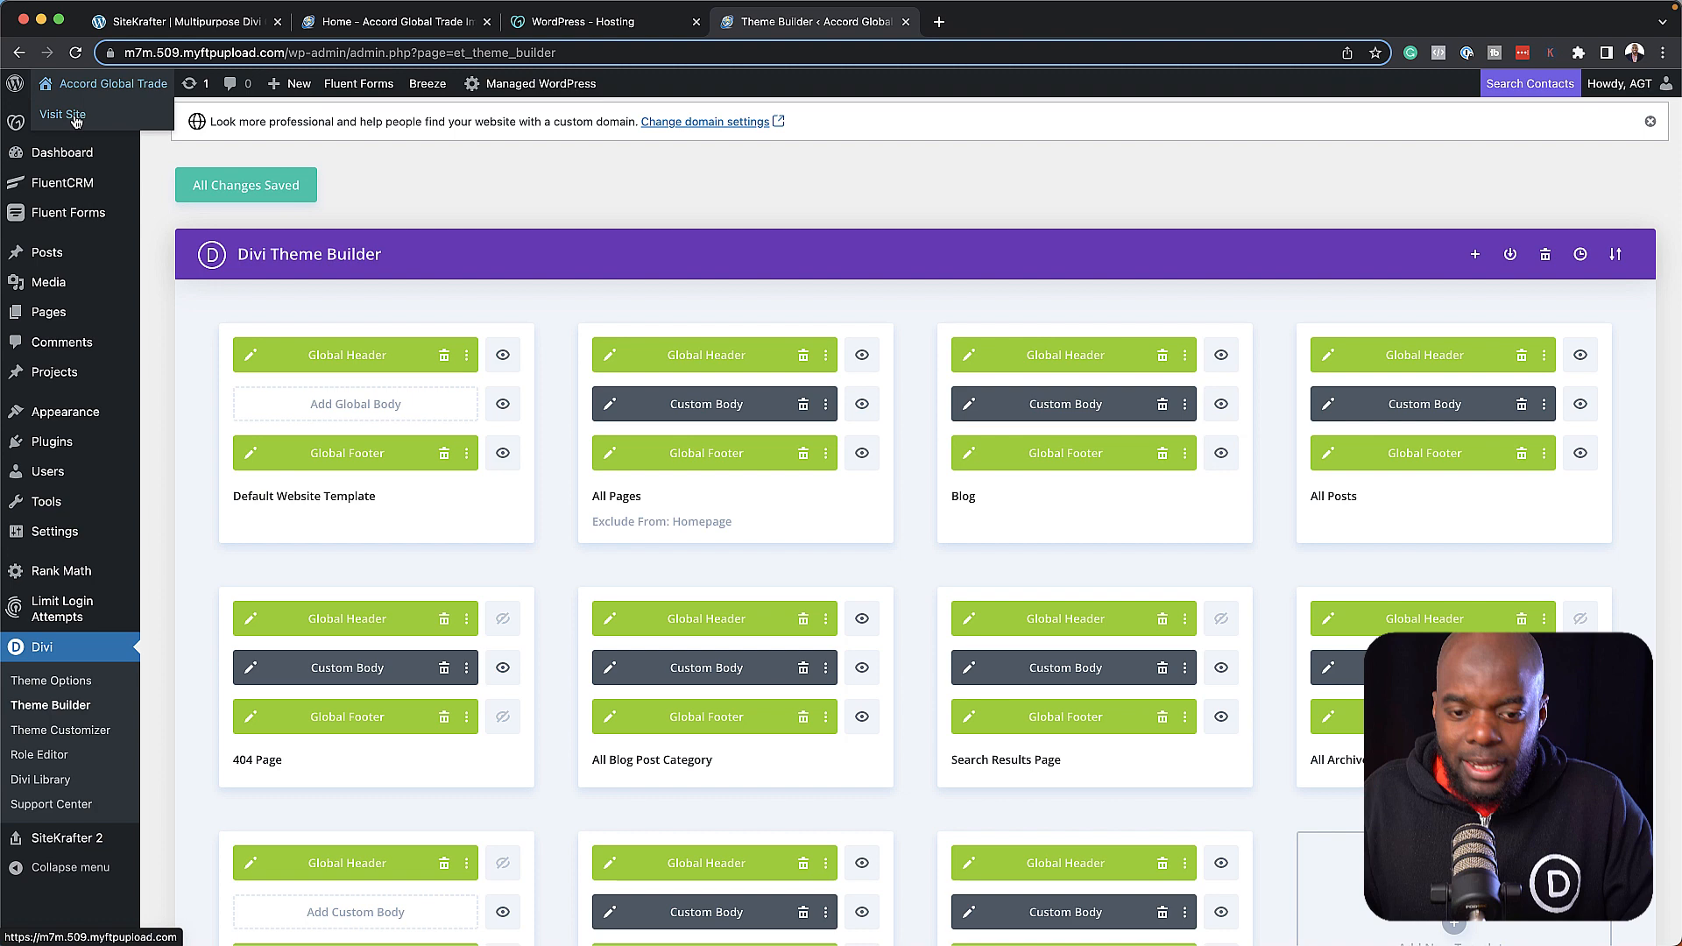
Visit the staging site in a new tab and scroll to its Entrepreneurs section, checking the live footer.
{"action": "left_click", "coordinate": [61, 114]}
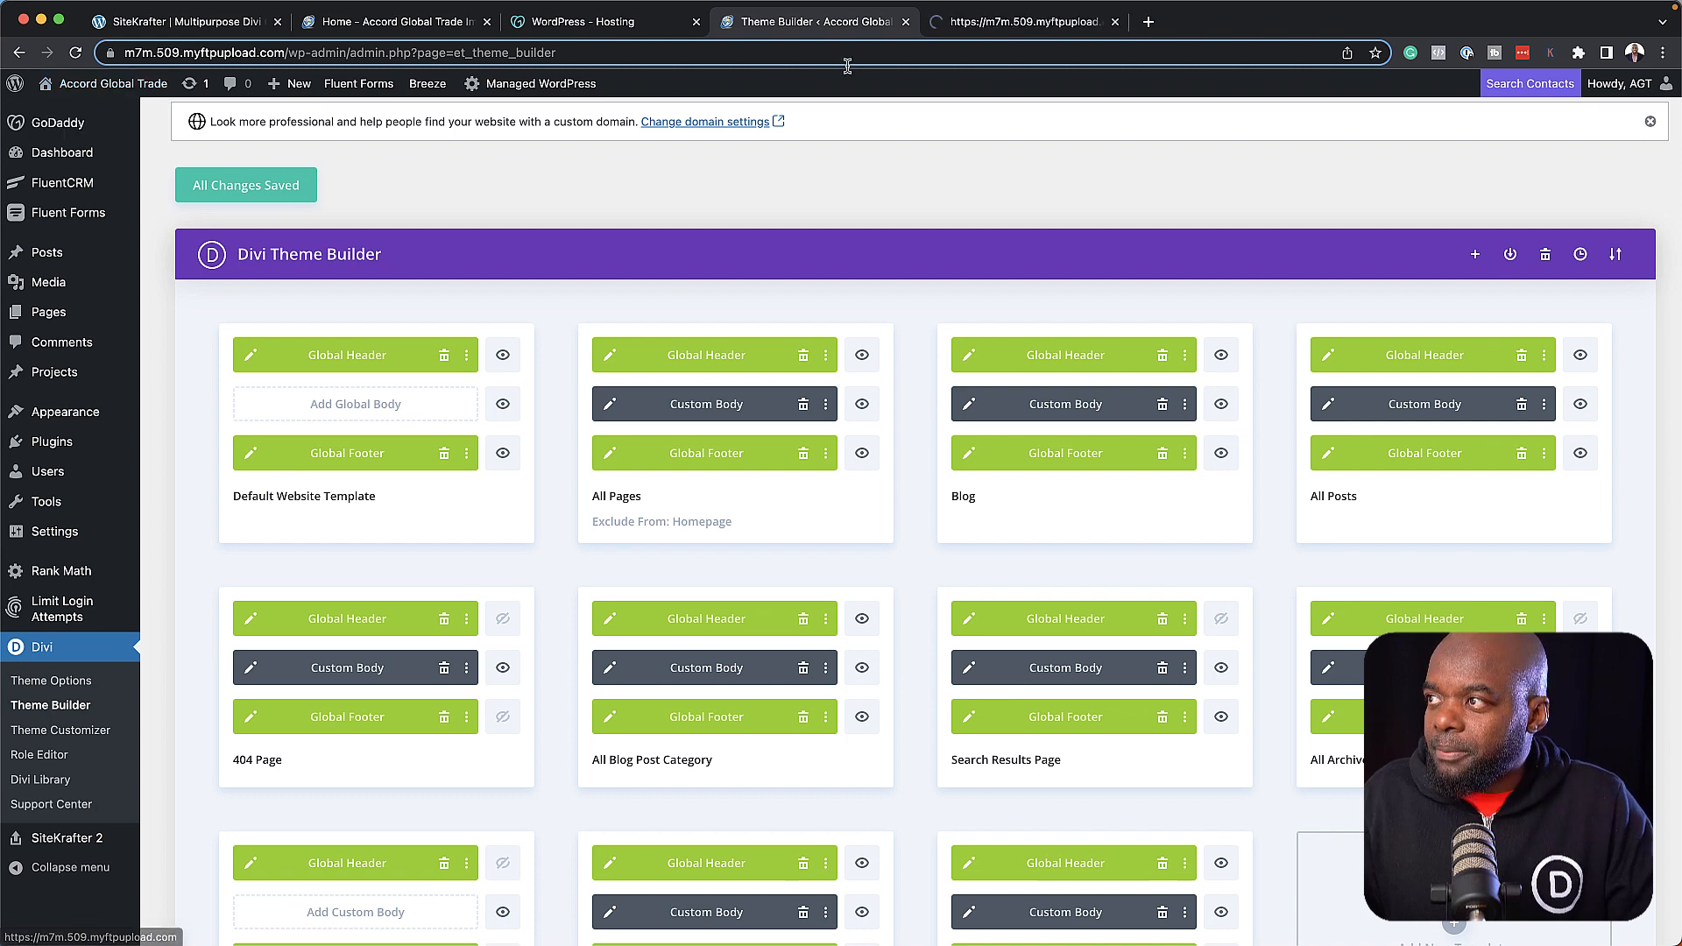
{"action": "left_click", "coordinate": [1019, 21]}
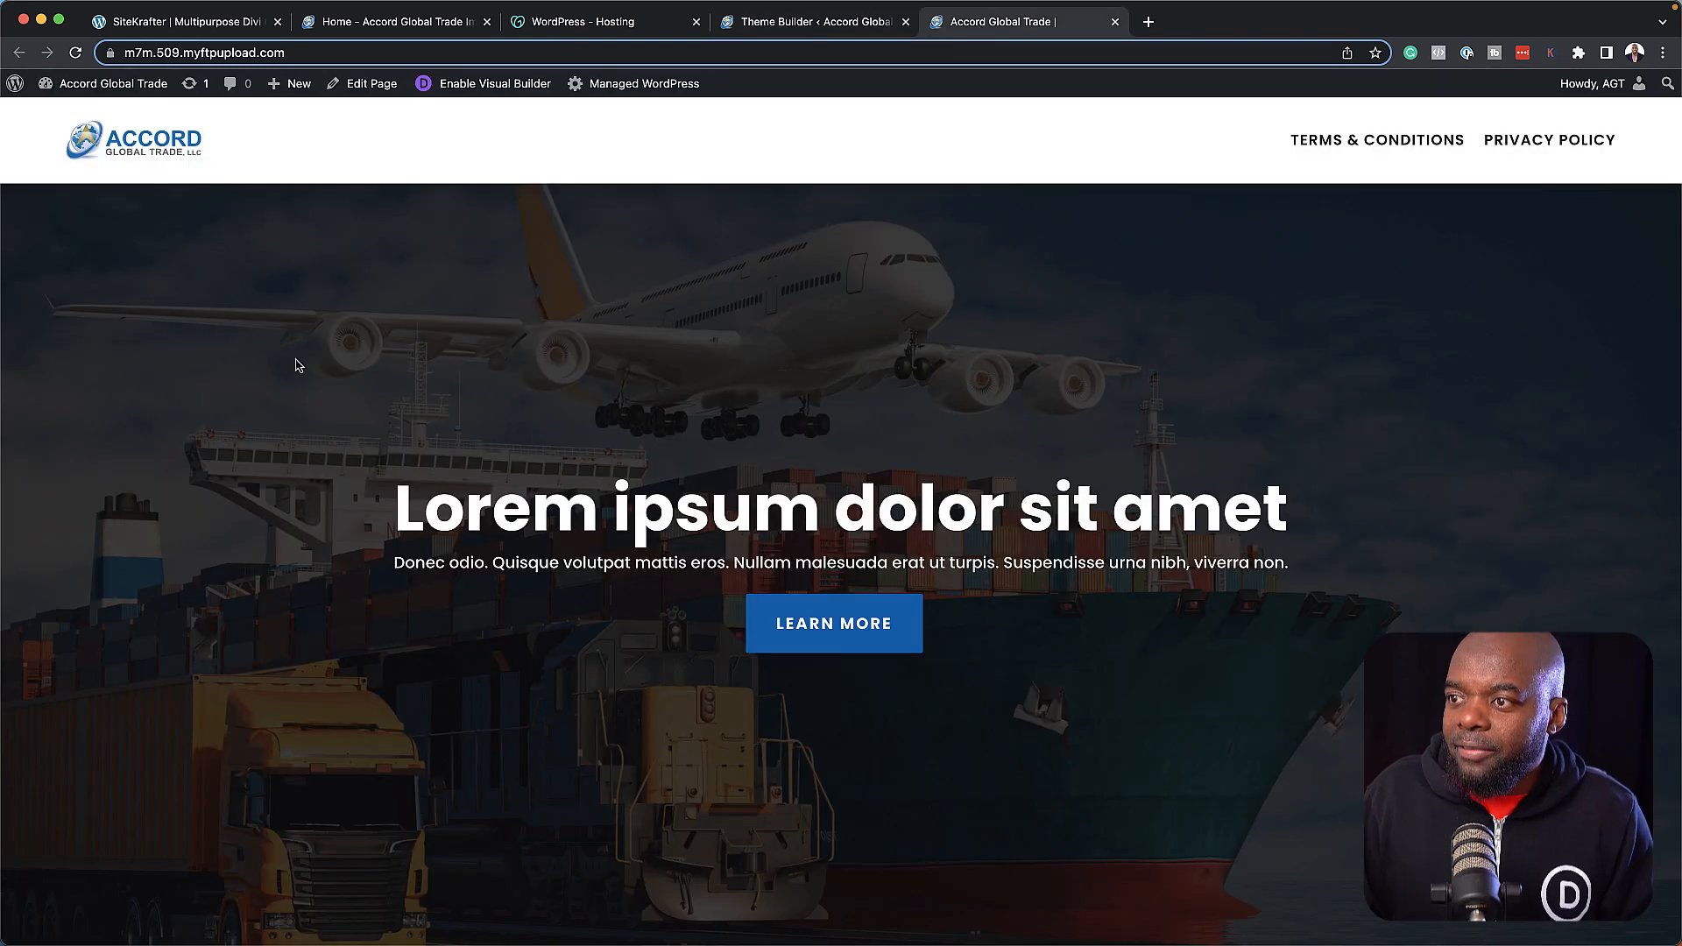
{"action": "scroll", "scroll_direction": "down", "scroll_amount": 3}
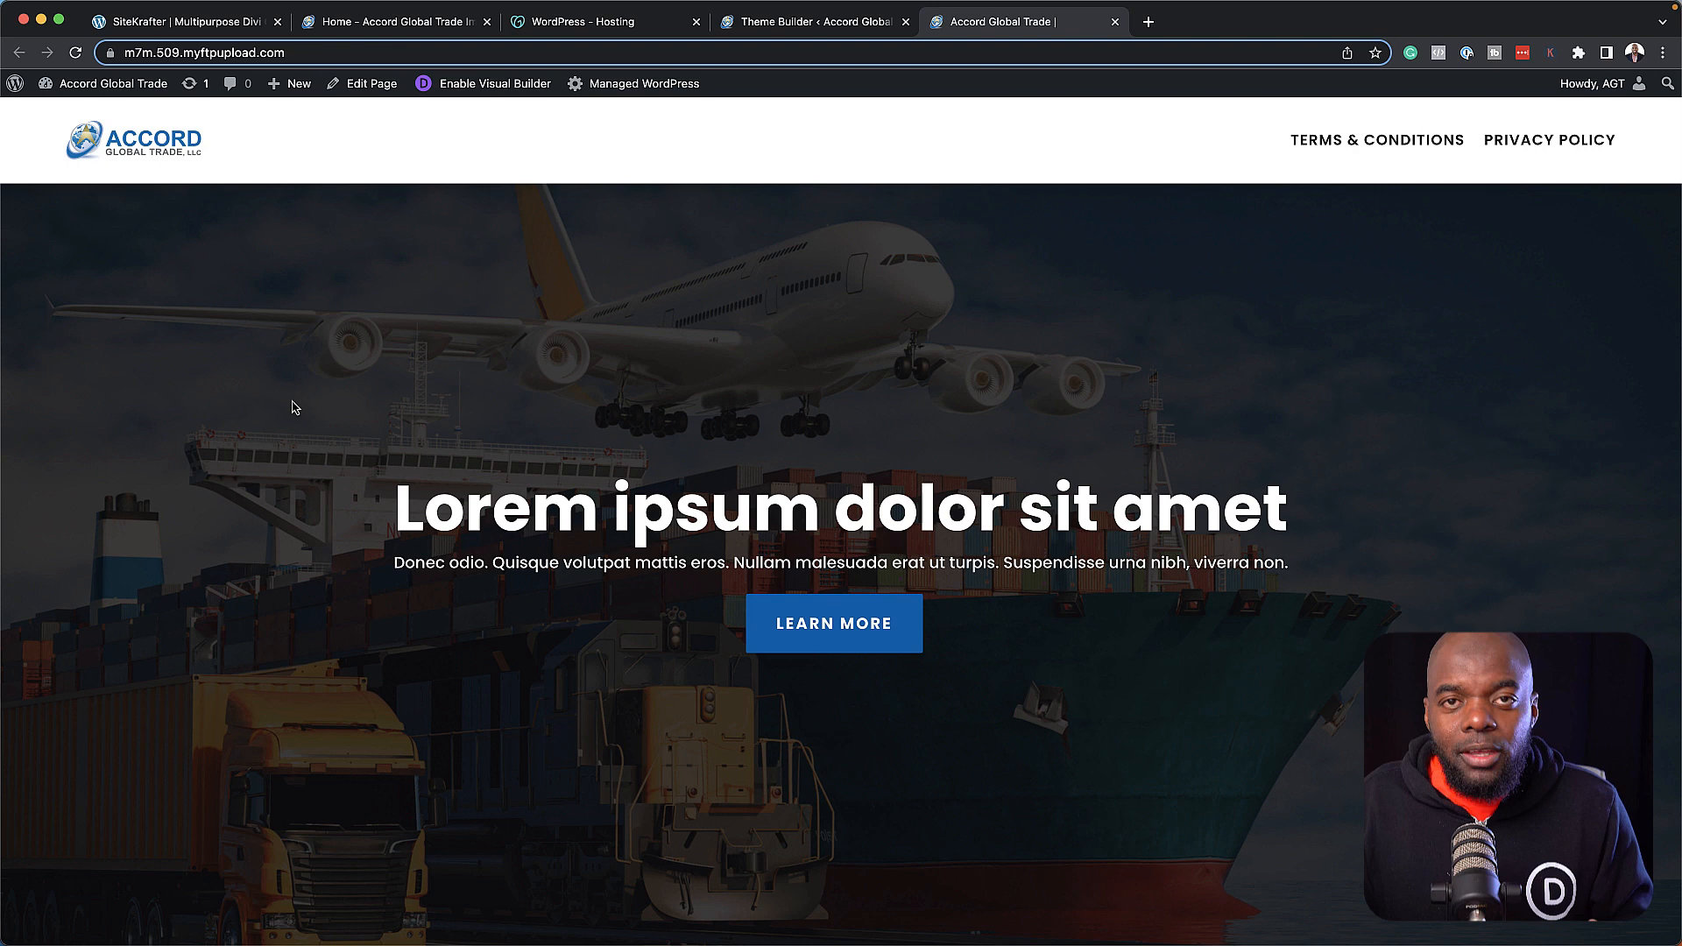
{"action": "scroll", "scroll_direction": "down", "scroll_amount": 3}
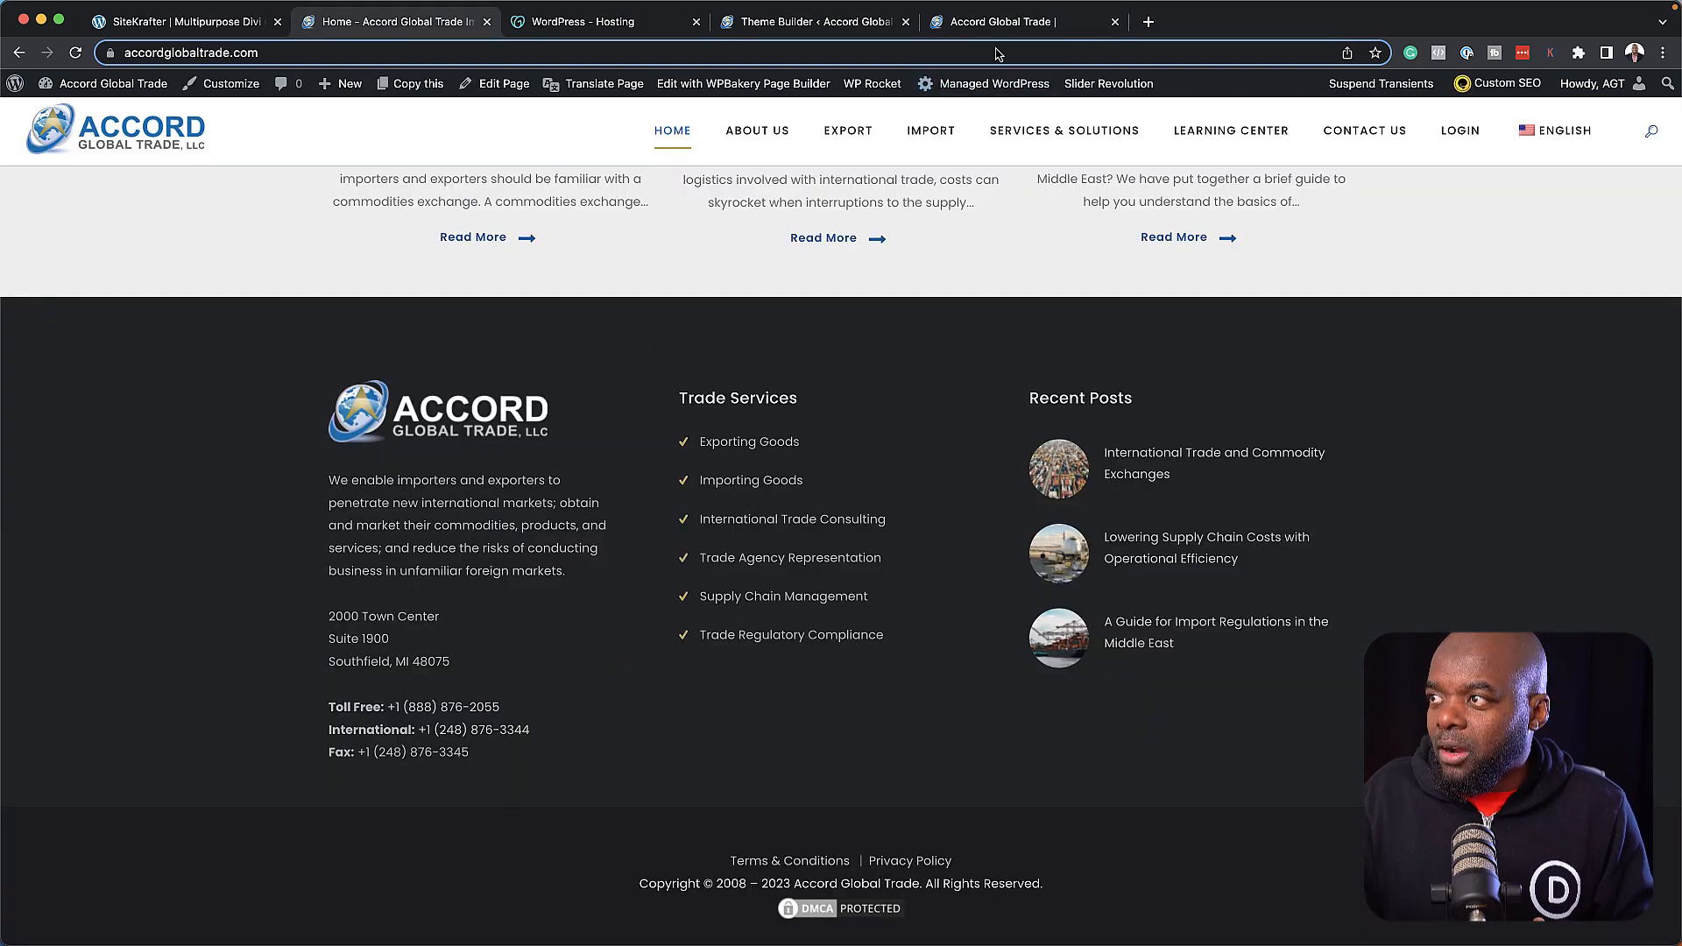
{"action": "left_click", "coordinate": [1014, 21]}
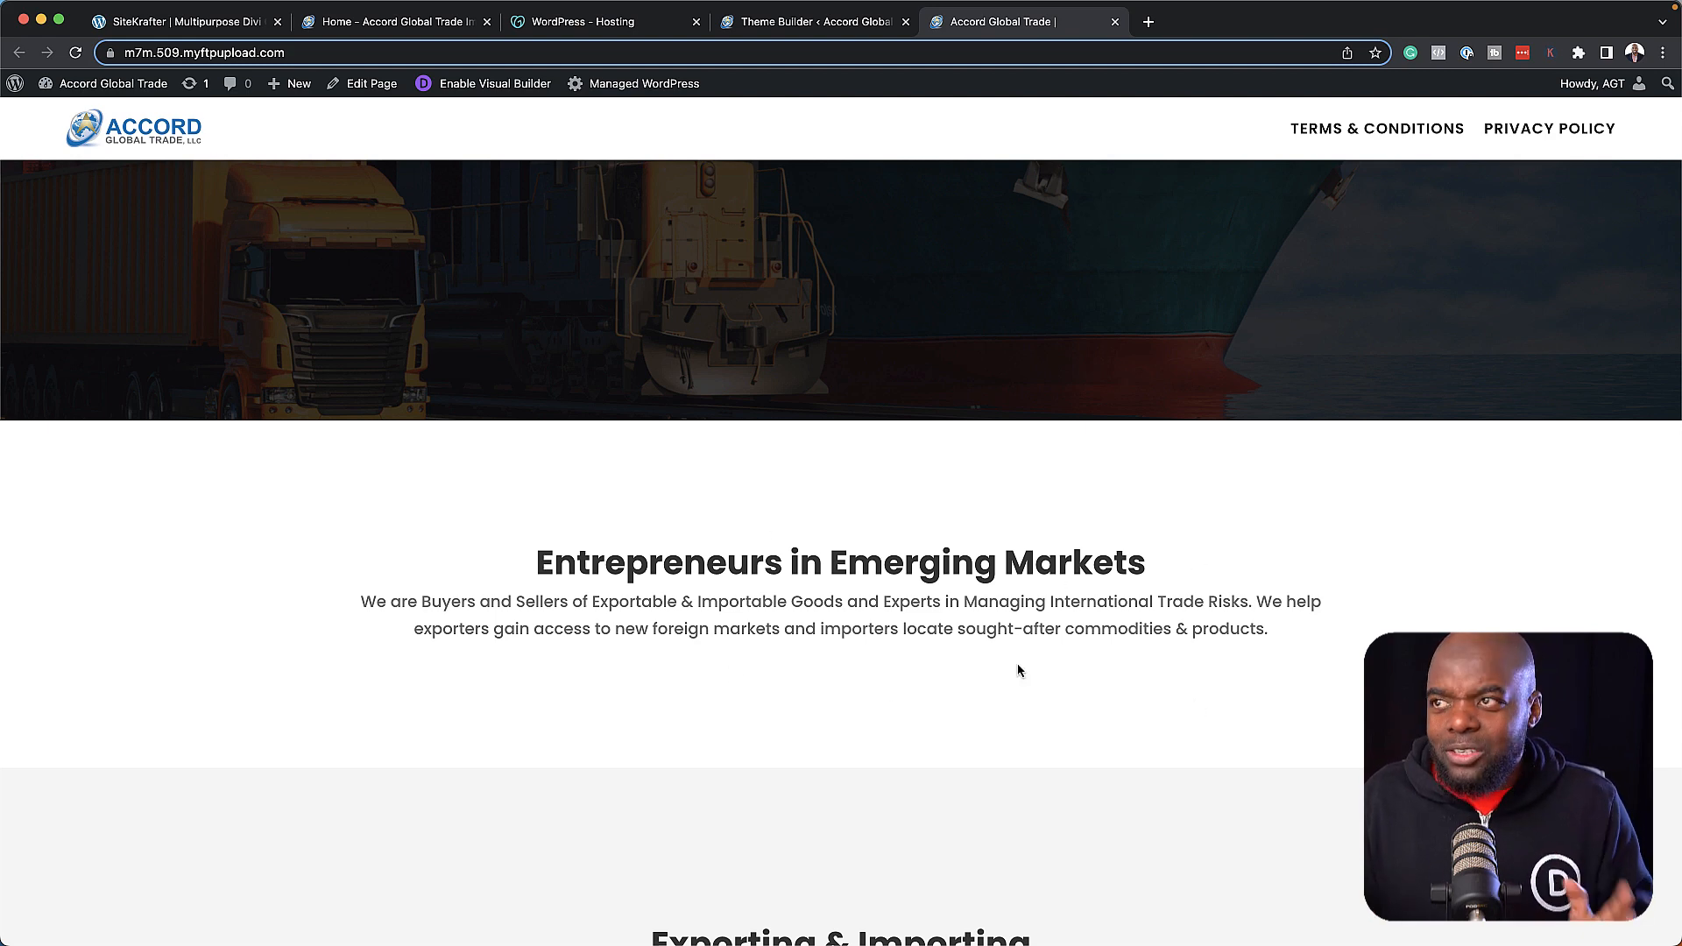
Place the staging tab beside the live site and flip between their Entrepreneurs in Emerging Markets sections.
{"action": "left_click", "coordinate": [395, 21]}
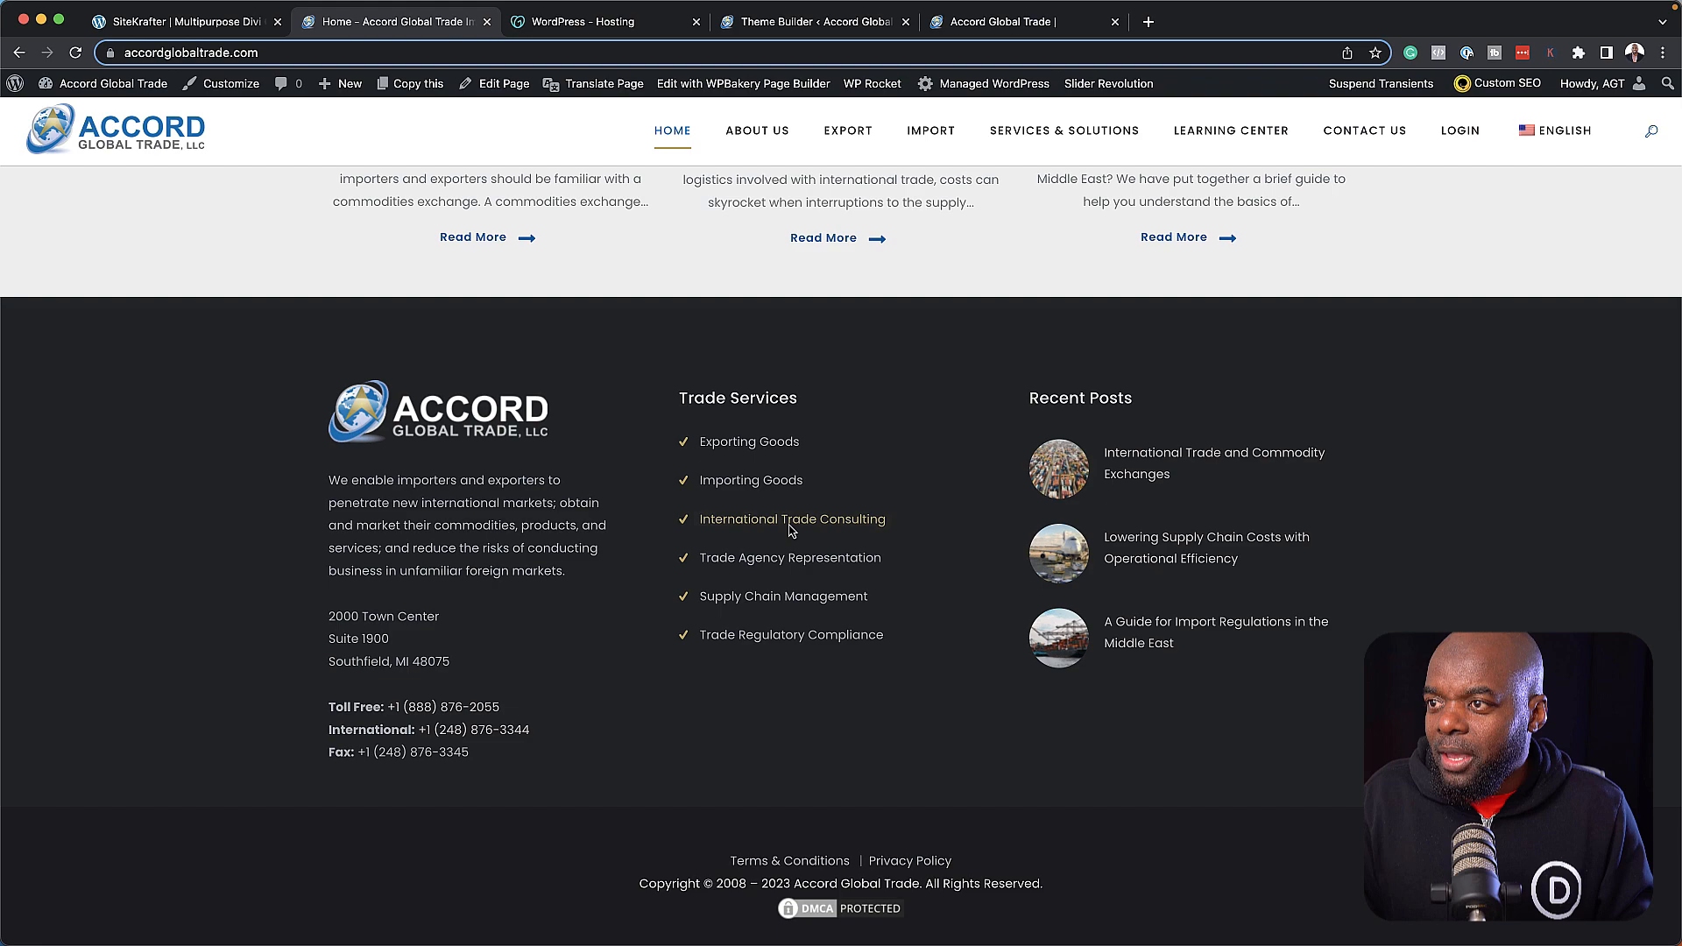
{"action": "scroll", "scroll_direction": "up", "scroll_amount": 3}
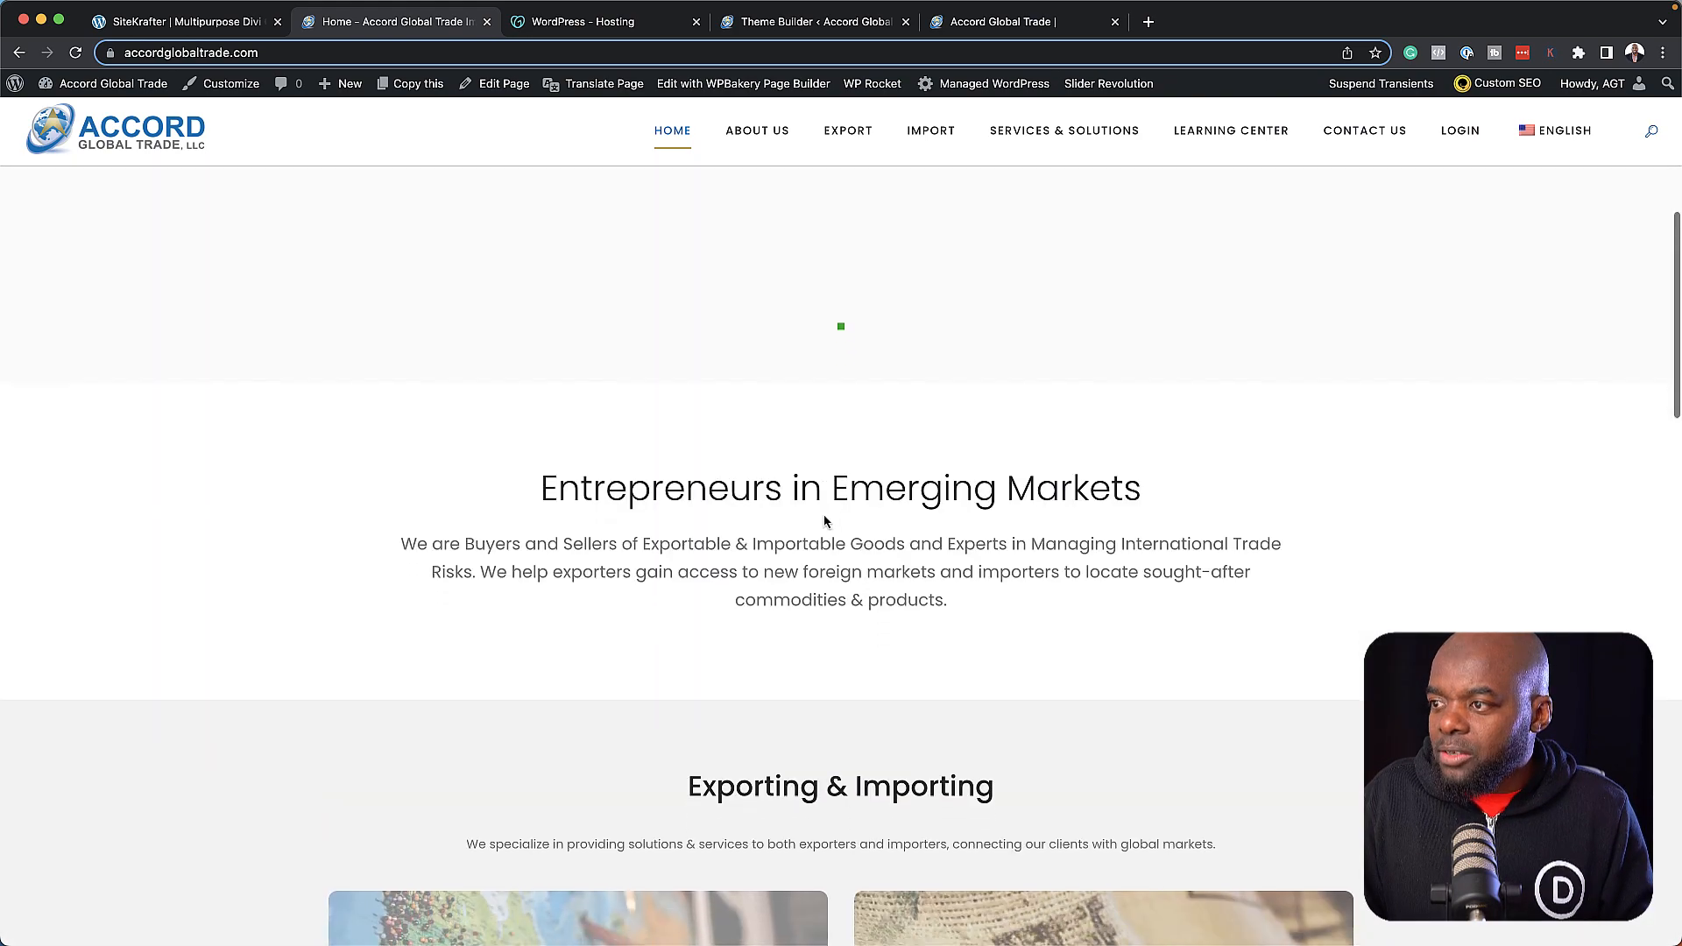
{"action": "scroll", "scroll_direction": "down", "scroll_amount": 3}
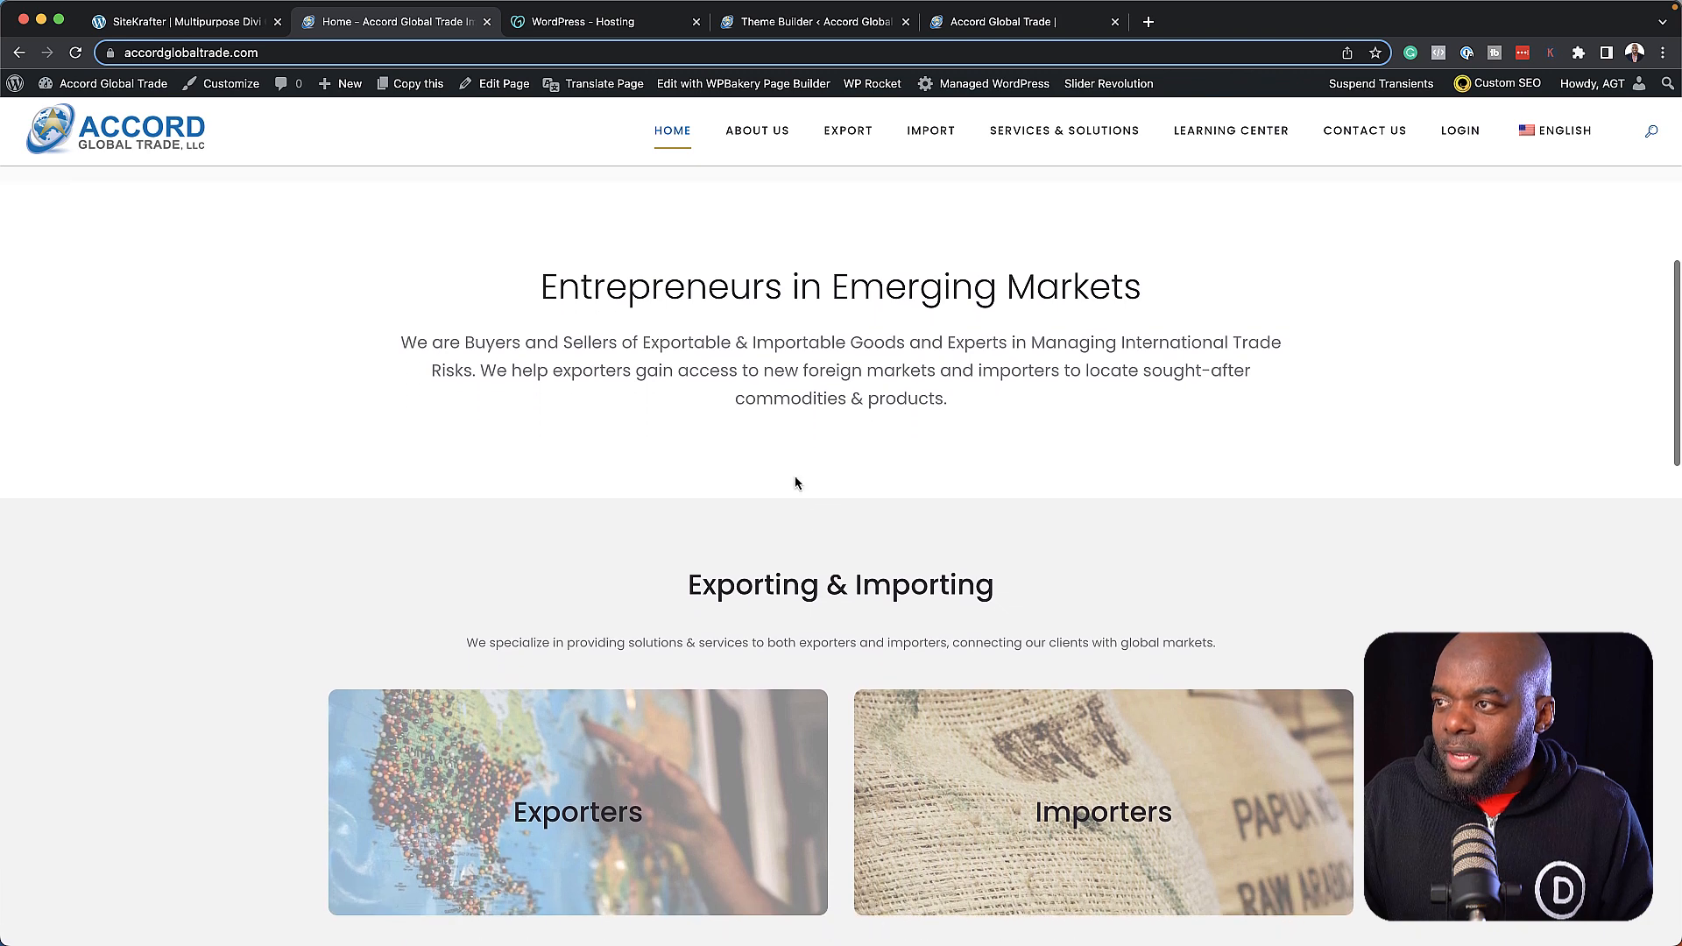
{"action": "mouse_move", "coordinate": [755, 130]}
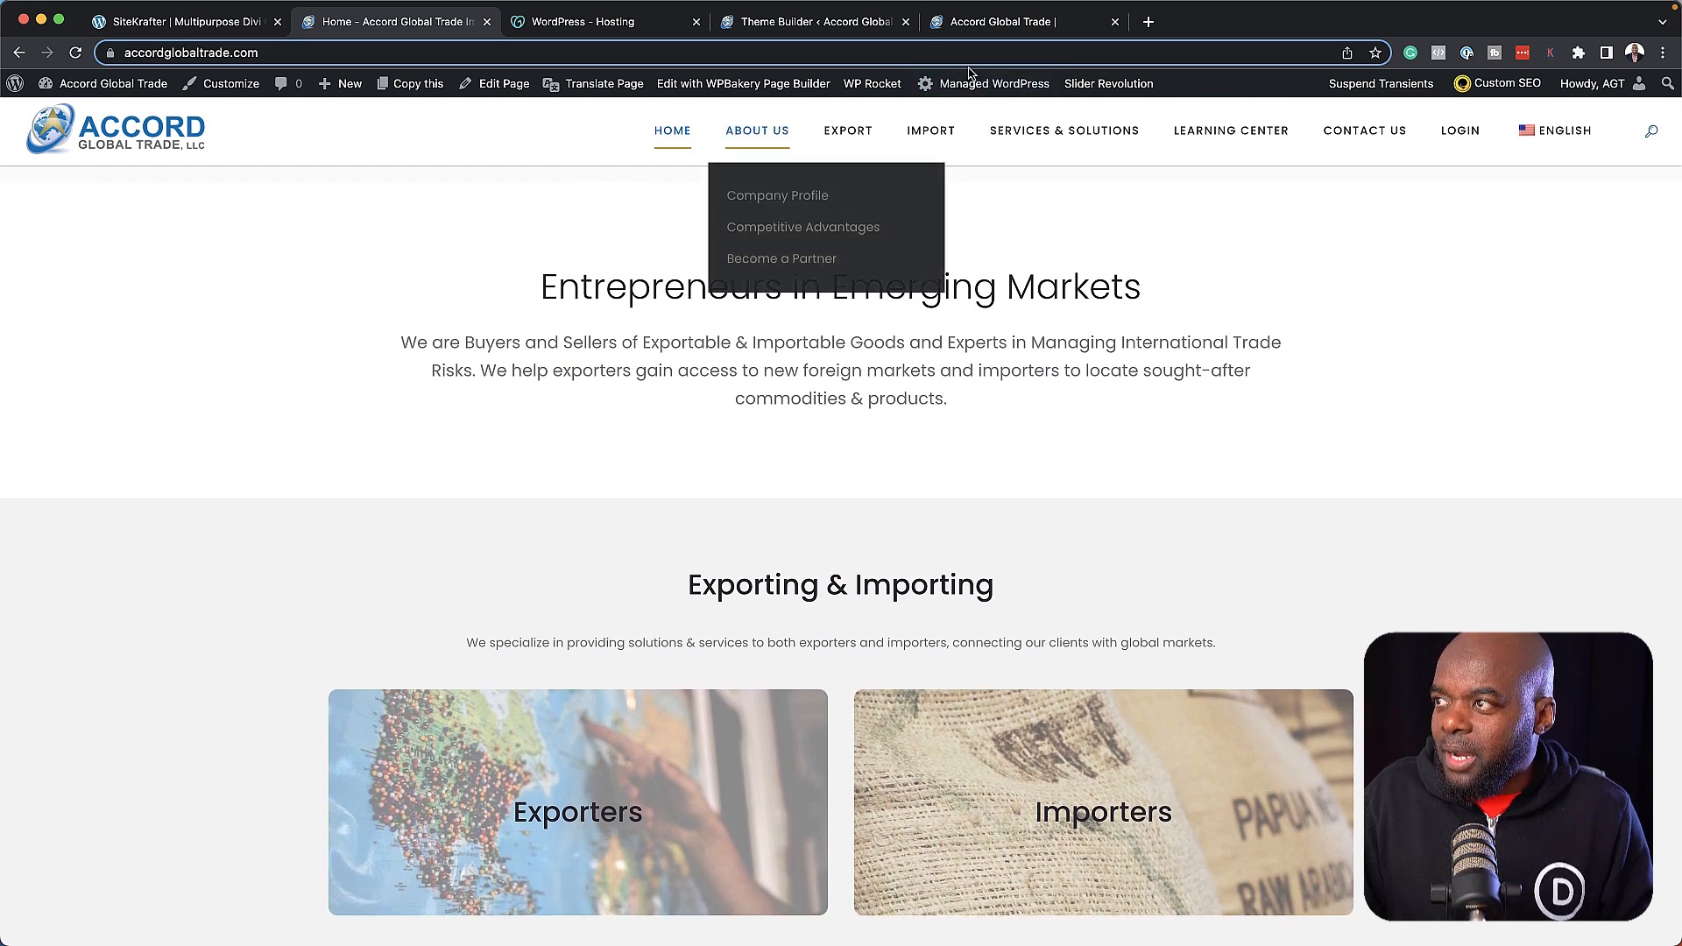
{"action": "left_click", "coordinate": [1018, 21]}
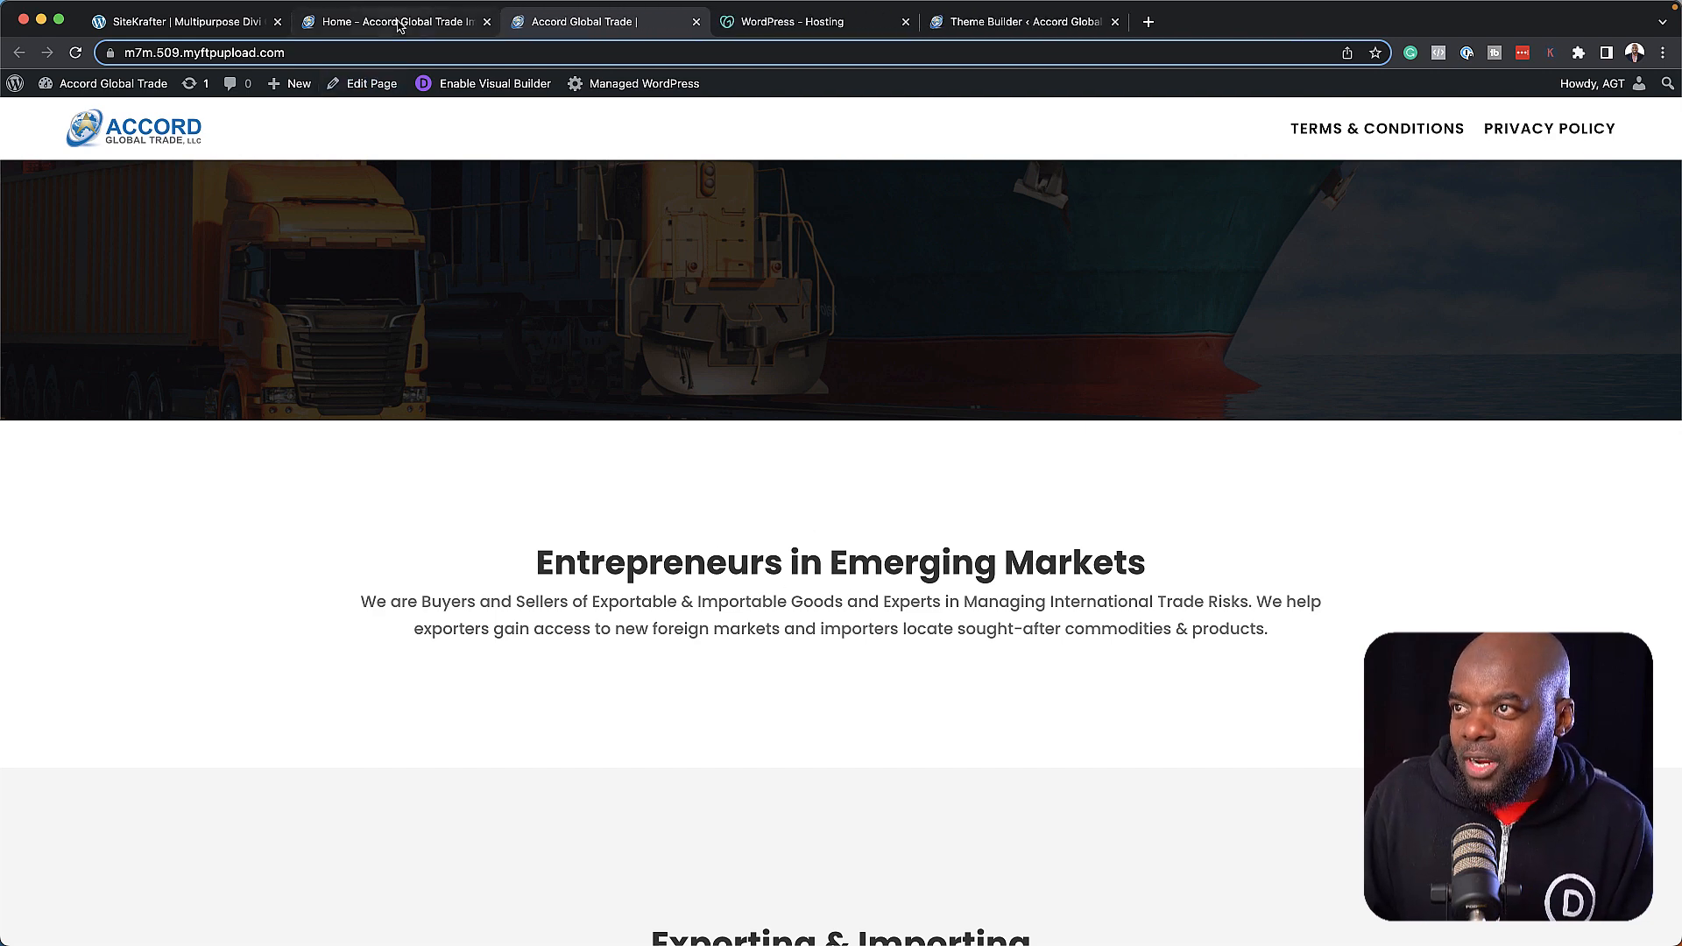
{"action": "left_click", "coordinate": [395, 21]}
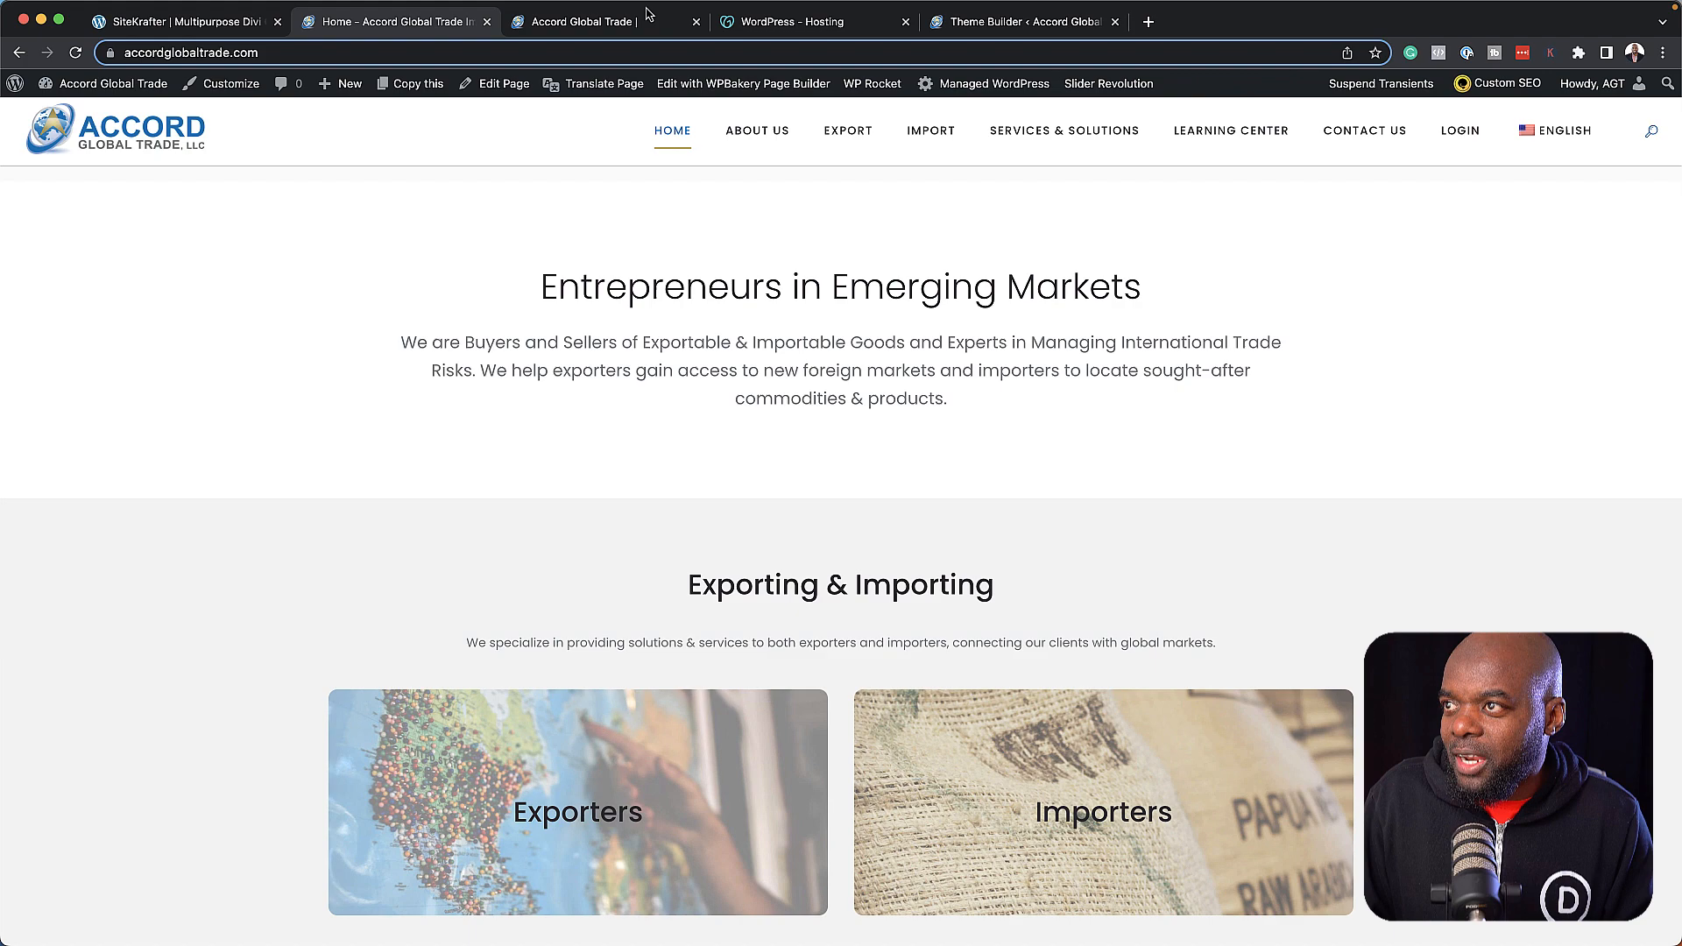
{"action": "left_click", "coordinate": [600, 21]}
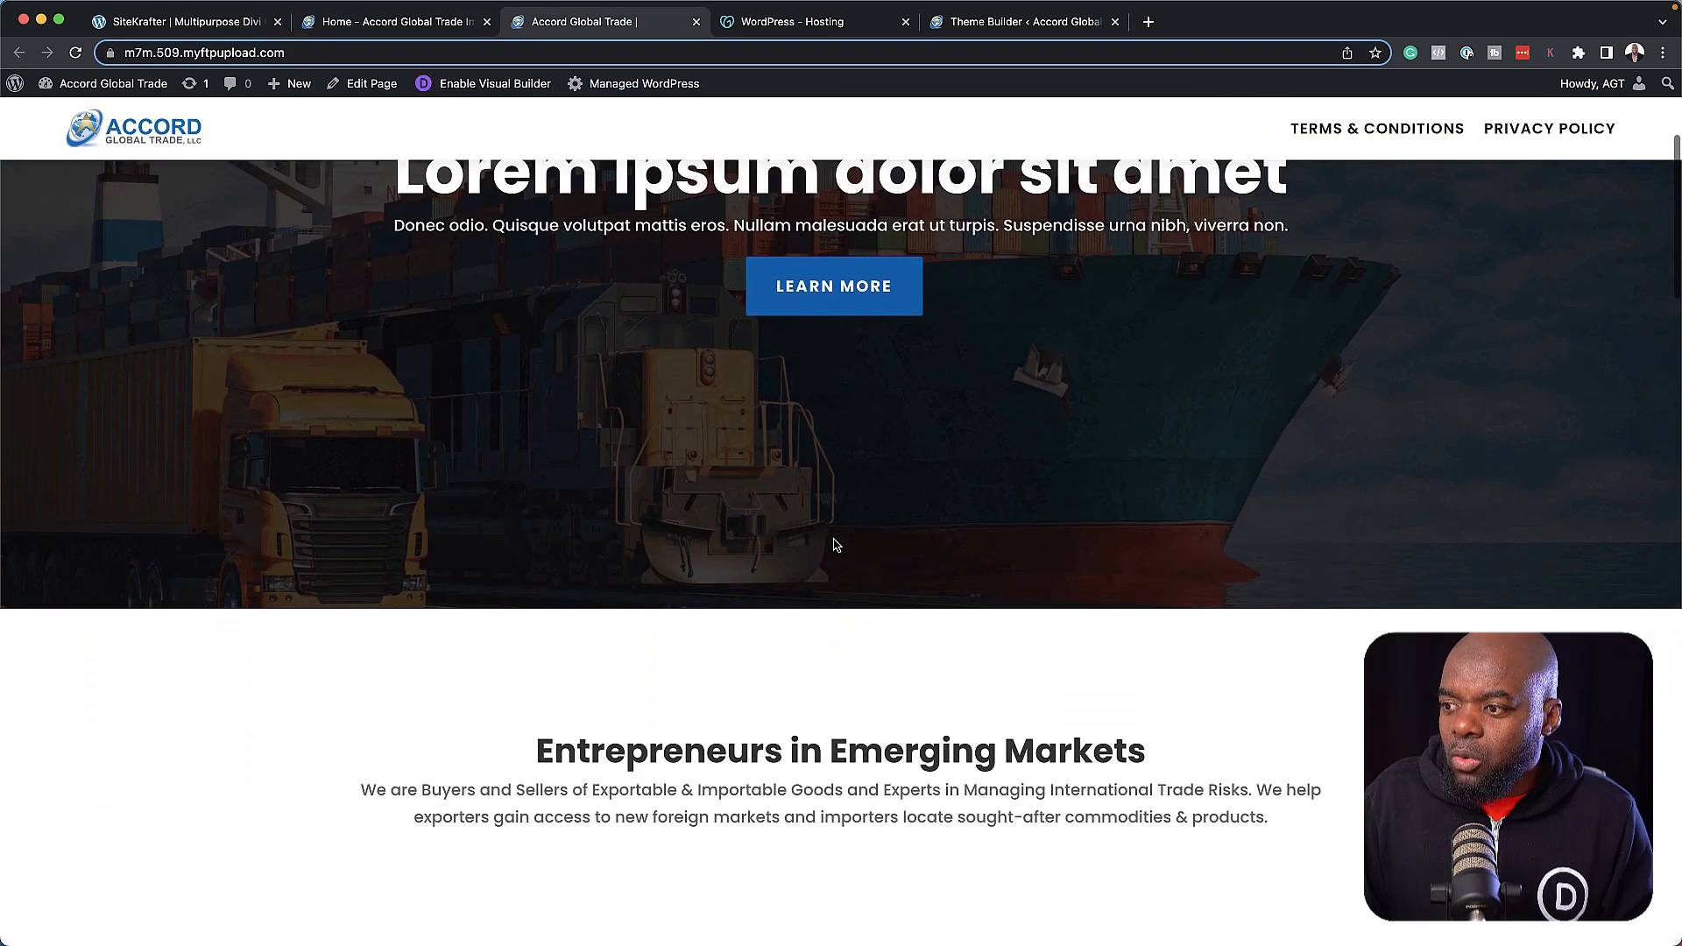
{"action": "scroll", "scroll_direction": "down", "scroll_amount": 3}
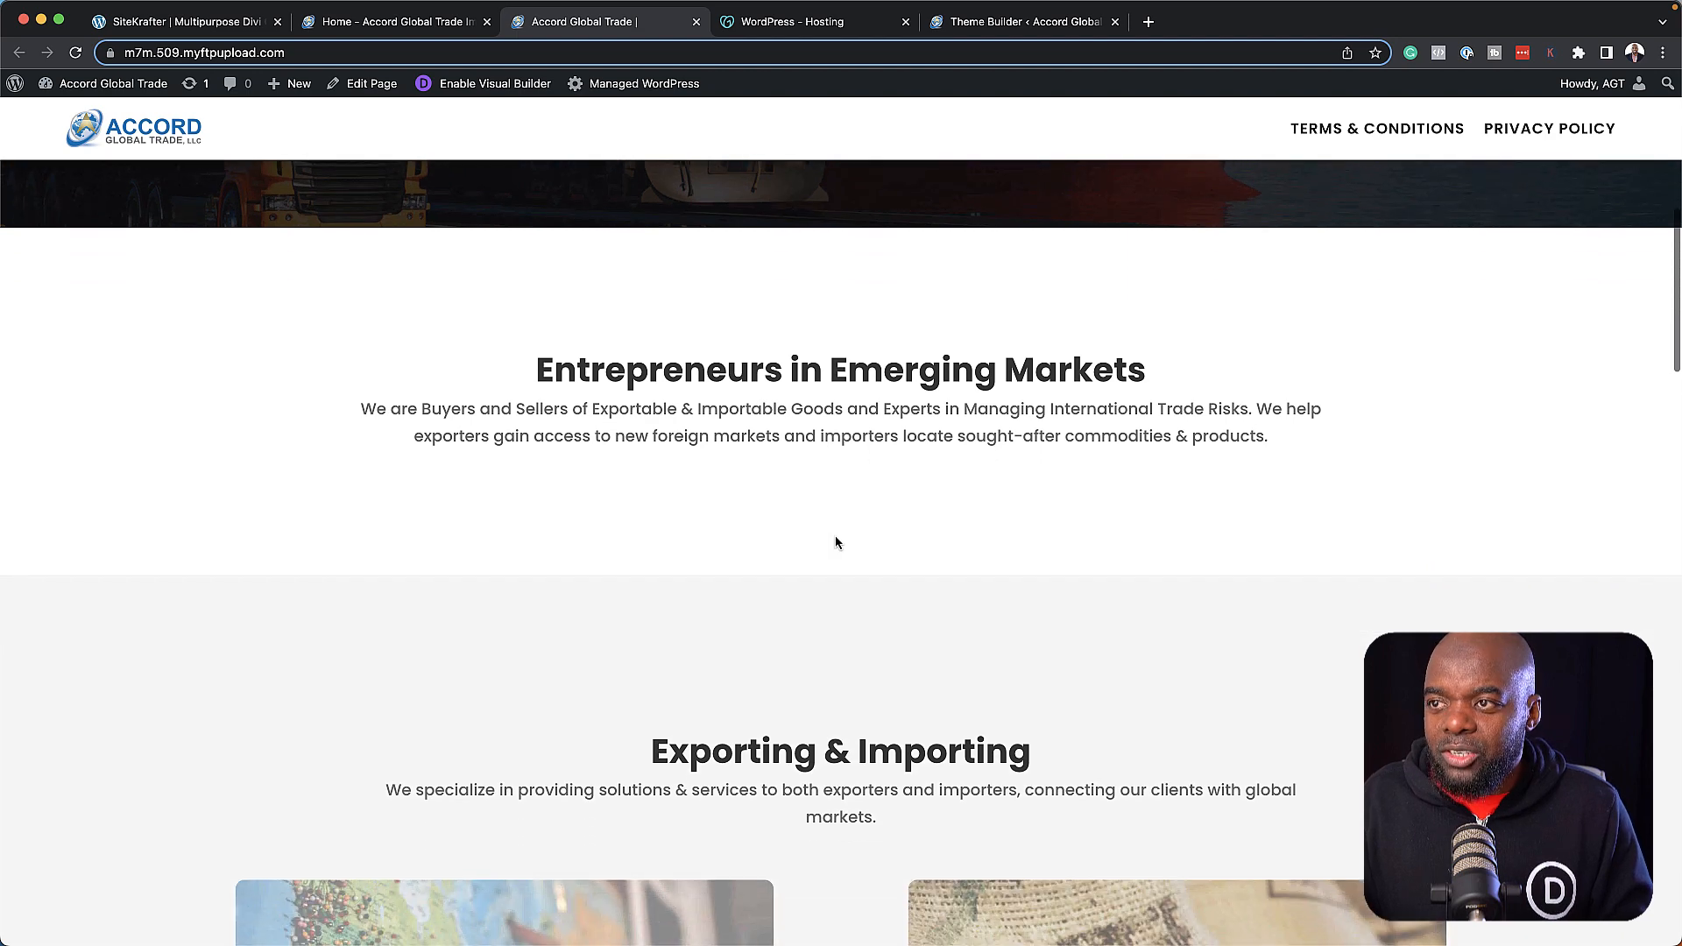
{"action": "scroll", "scroll_direction": "down", "scroll_amount": 3}
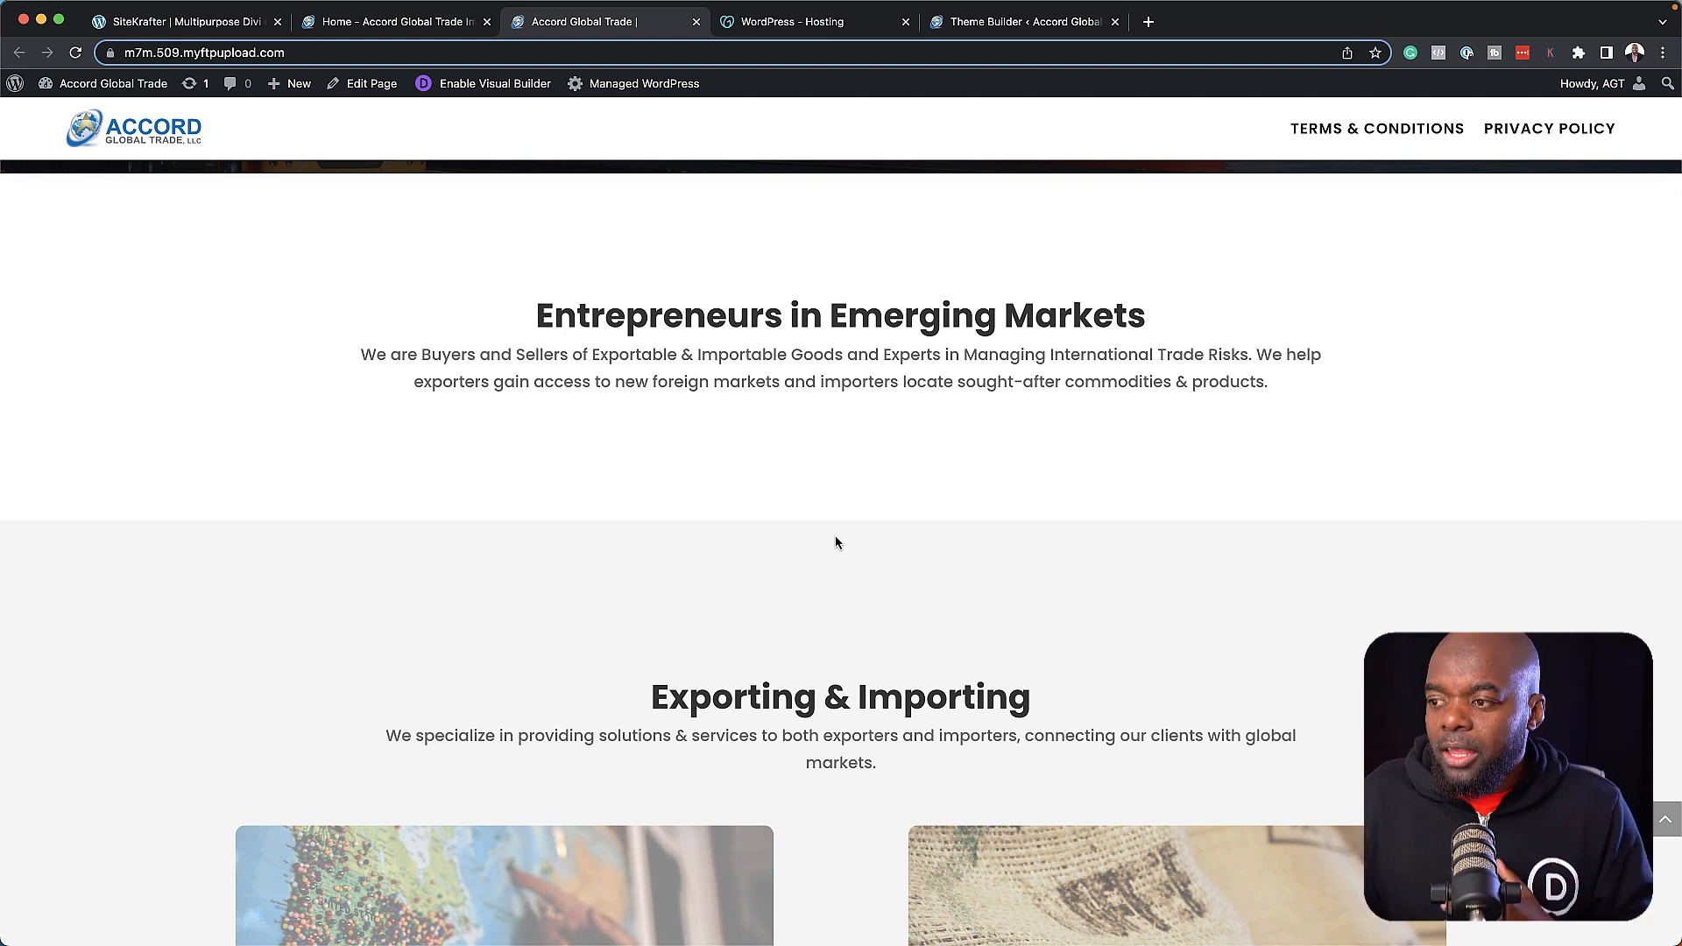
{"action": "left_click", "coordinate": [395, 21]}
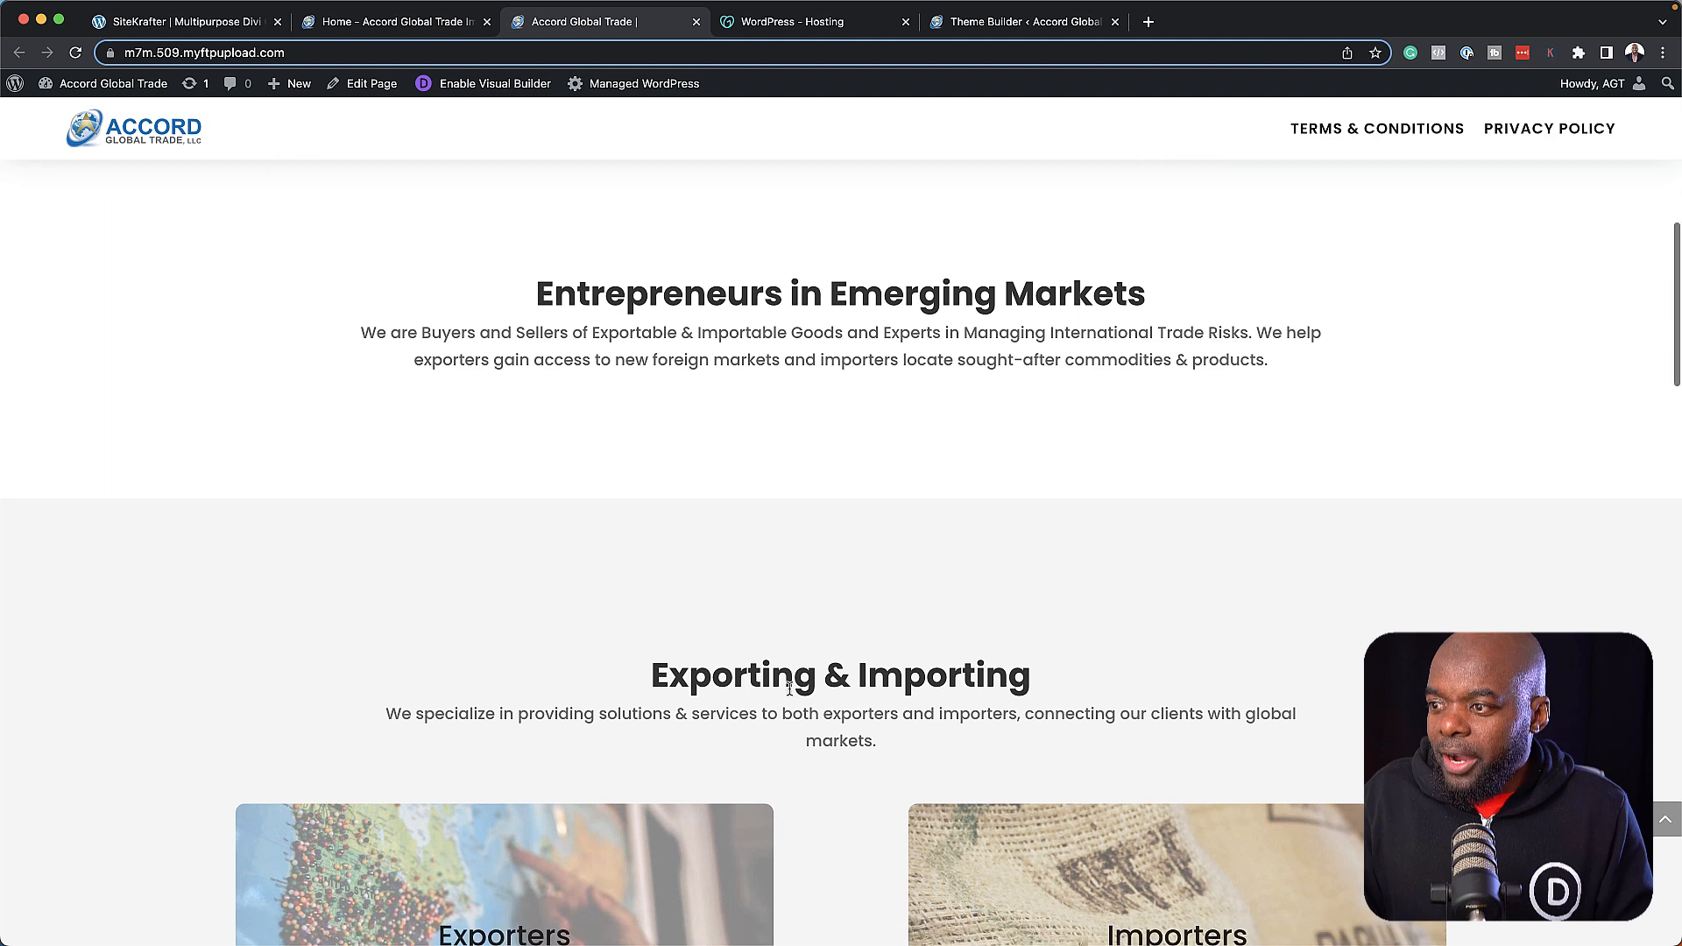
{"action": "scroll", "scroll_direction": "down", "scroll_amount": 3}
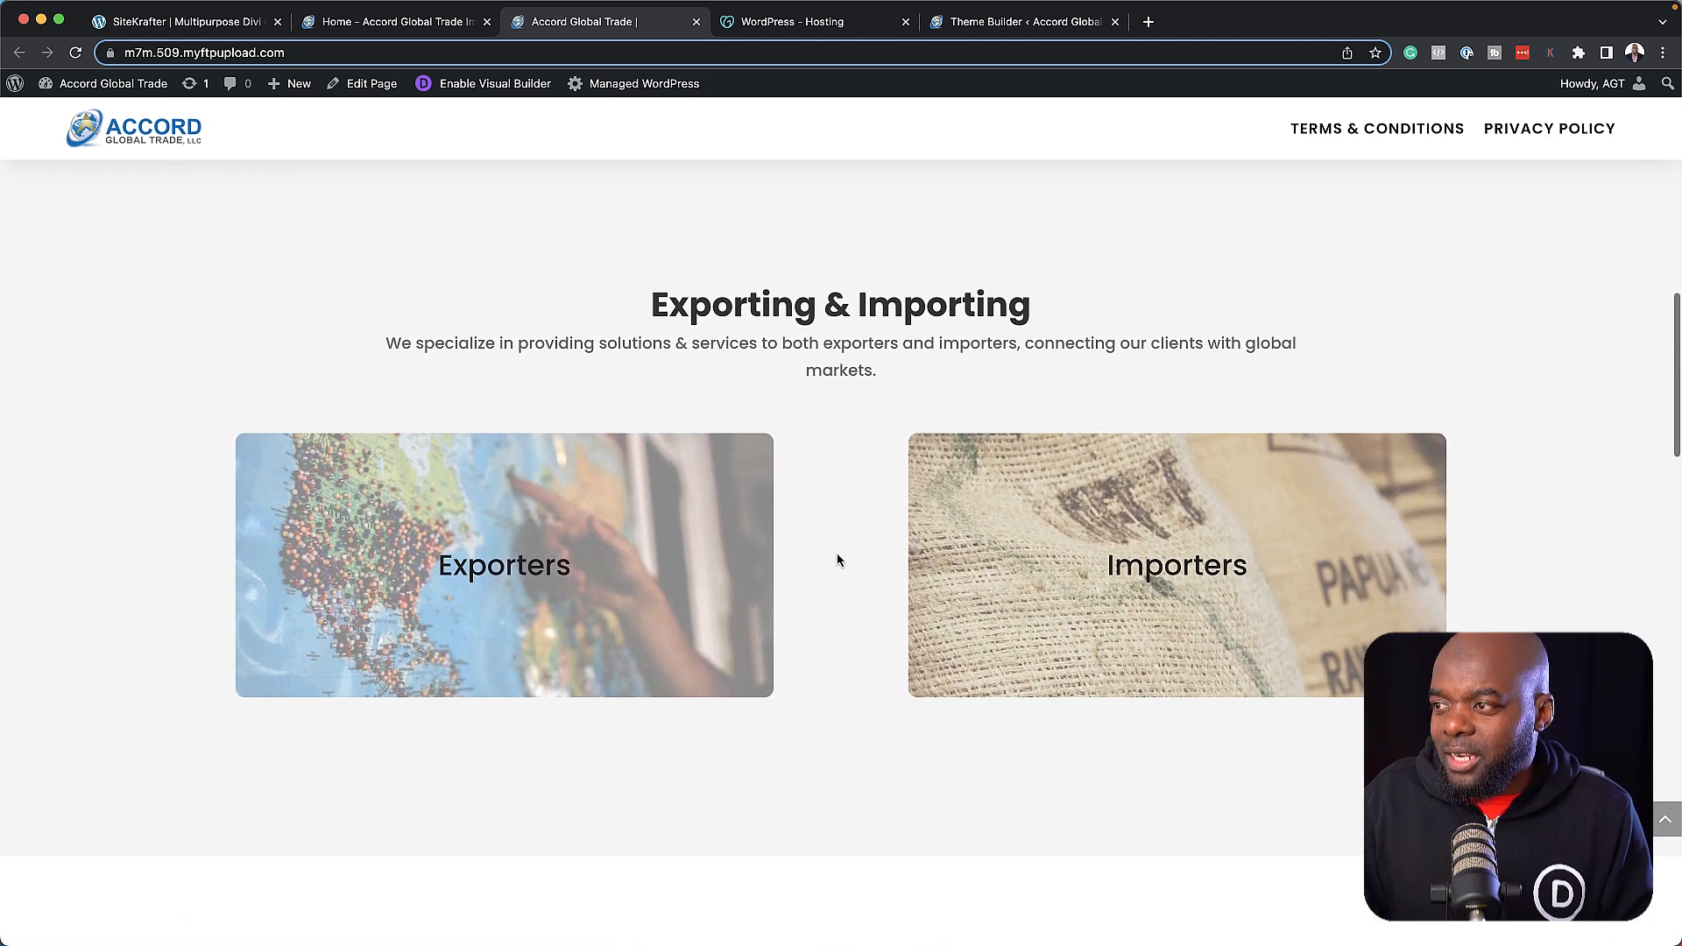
{"action": "mouse_move", "coordinate": [511, 545]}
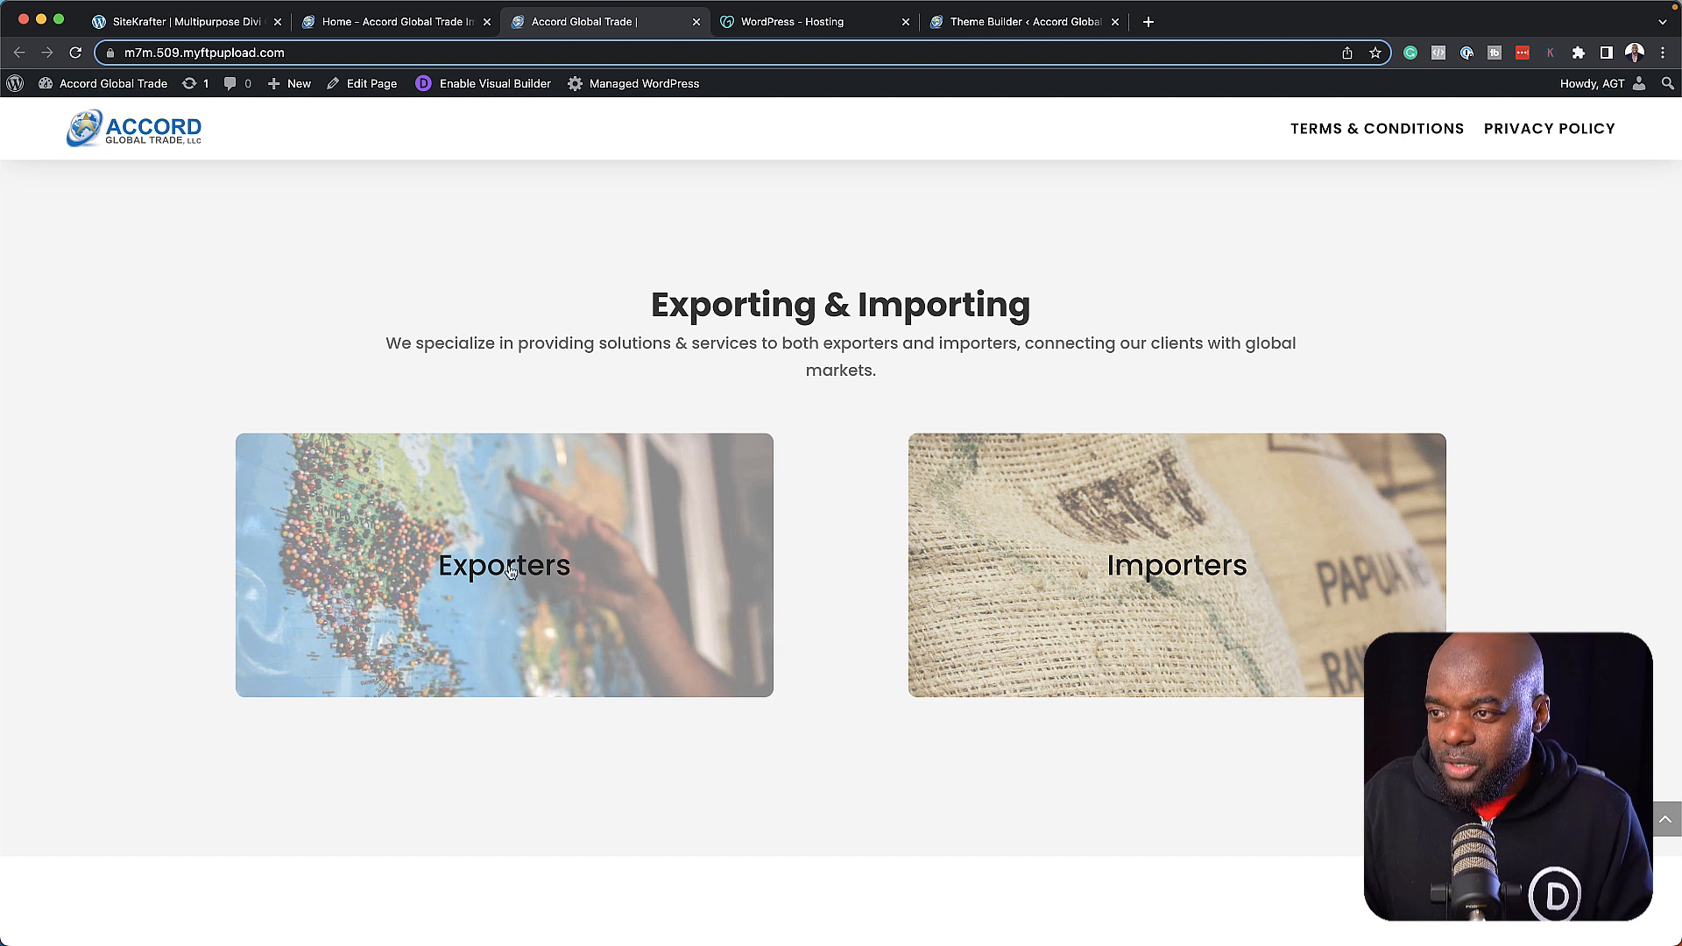
{"action": "mouse_move", "coordinate": [545, 553]}
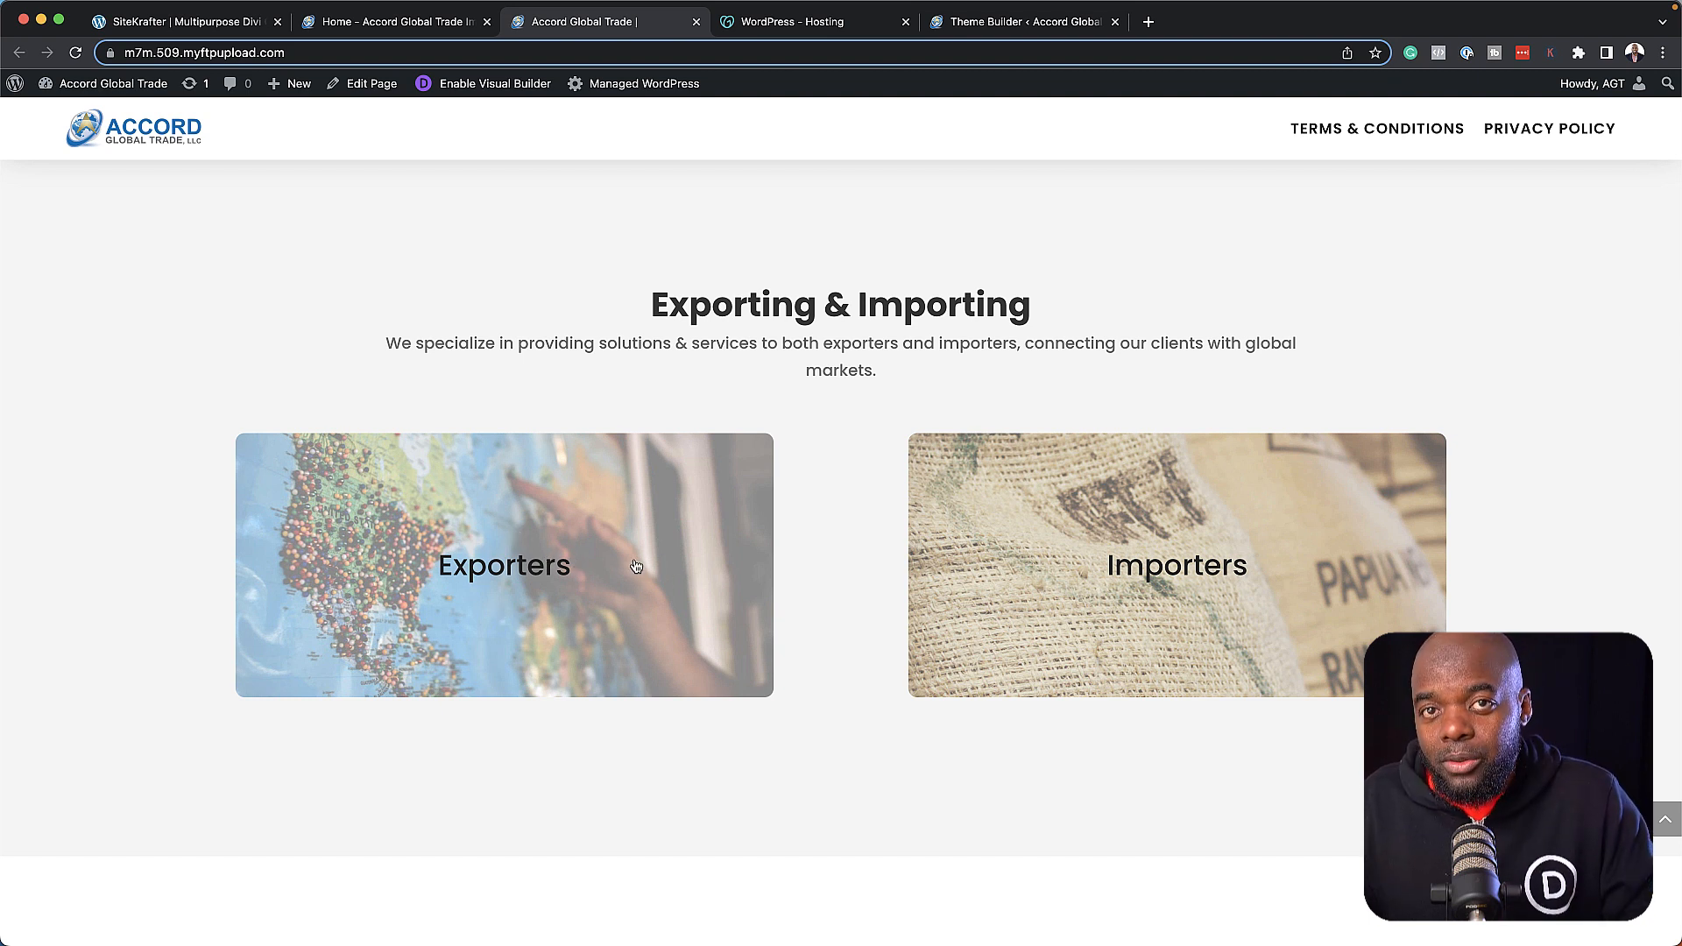
{"action": "mouse_move", "coordinate": [541, 587]}
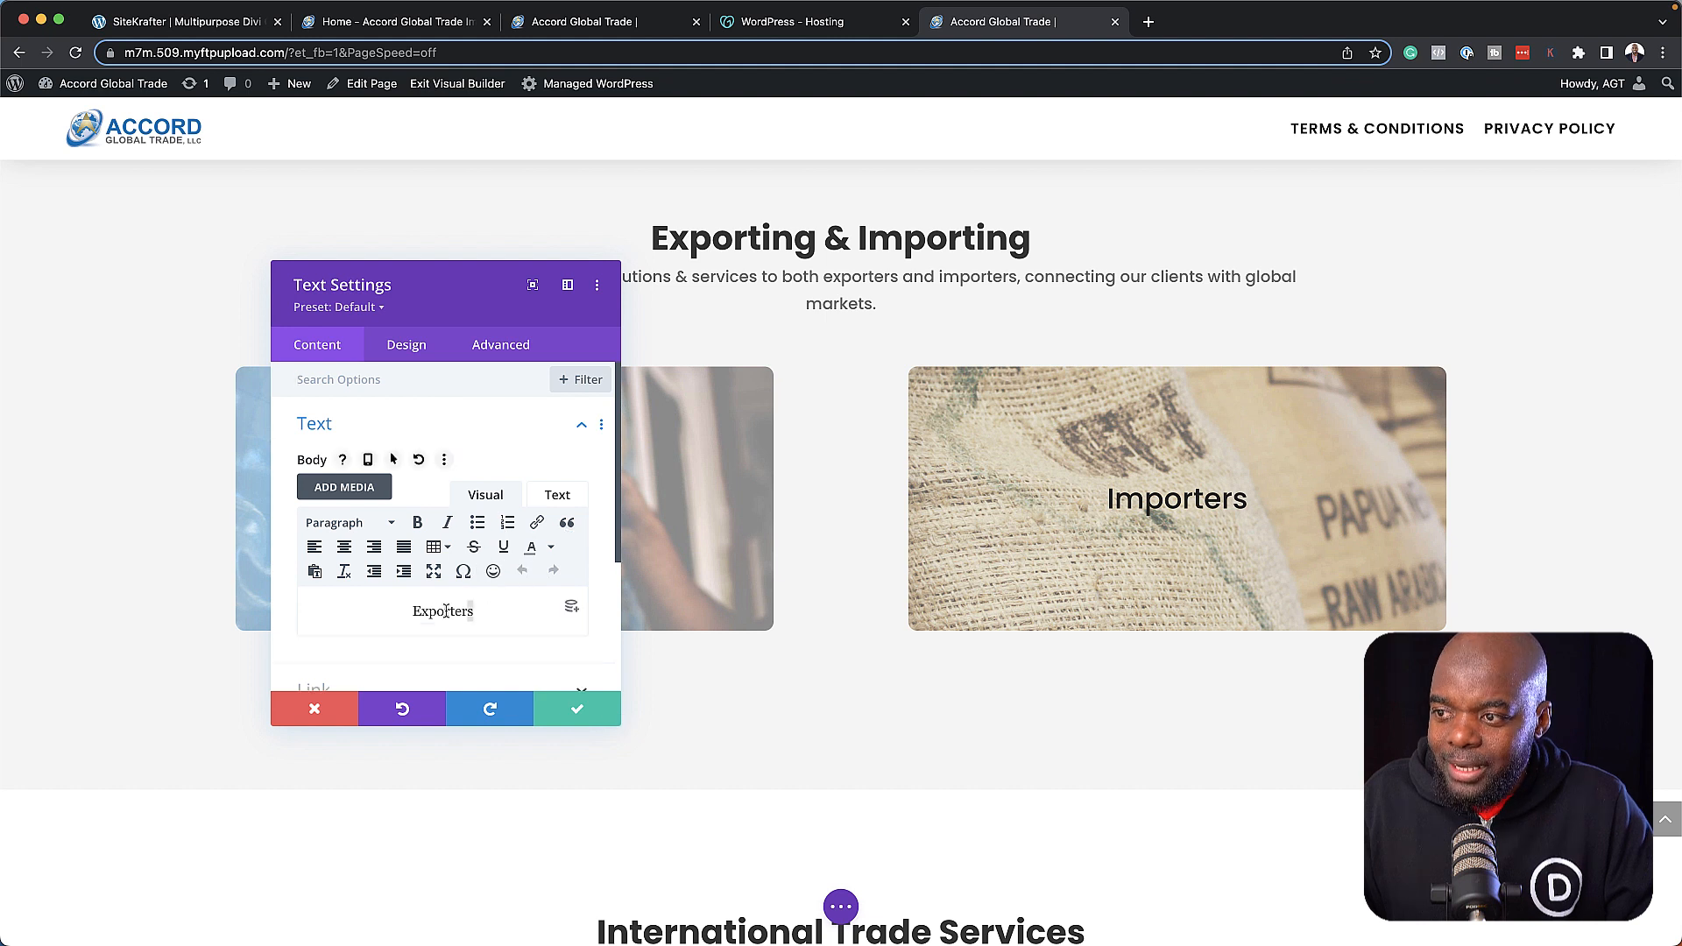
Give the Exporters card text module a world-map background image and 16% top/bottom padding, then save.
{"action": "left_click", "coordinate": [344, 545]}
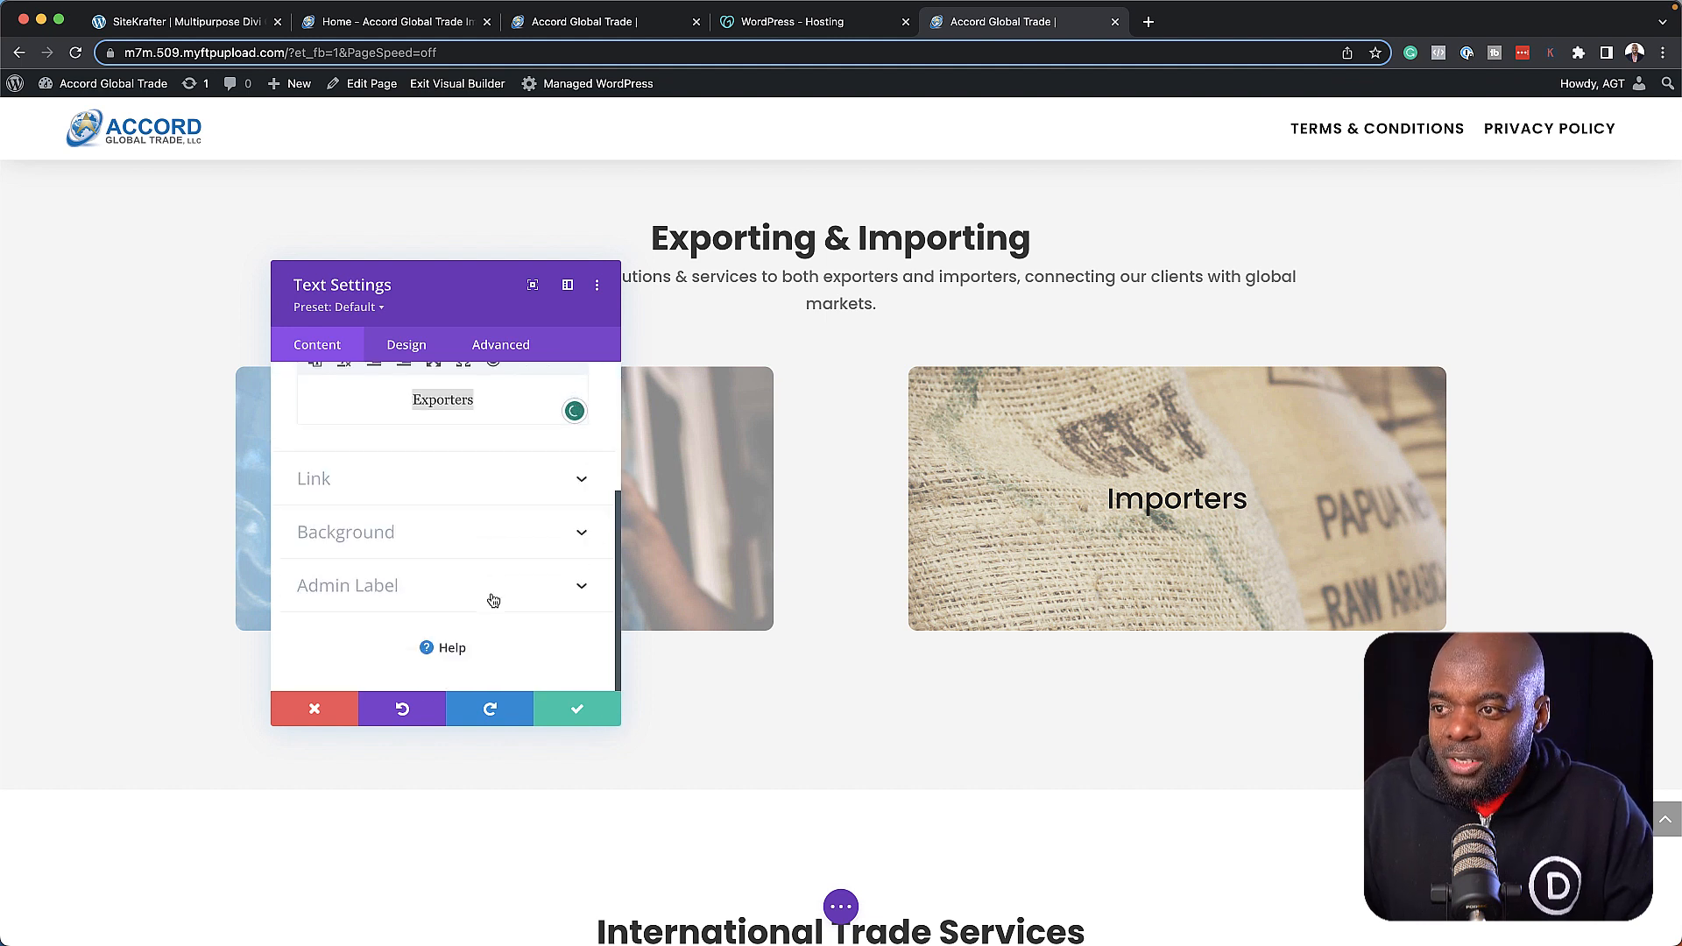
{"action": "left_click", "coordinate": [345, 531]}
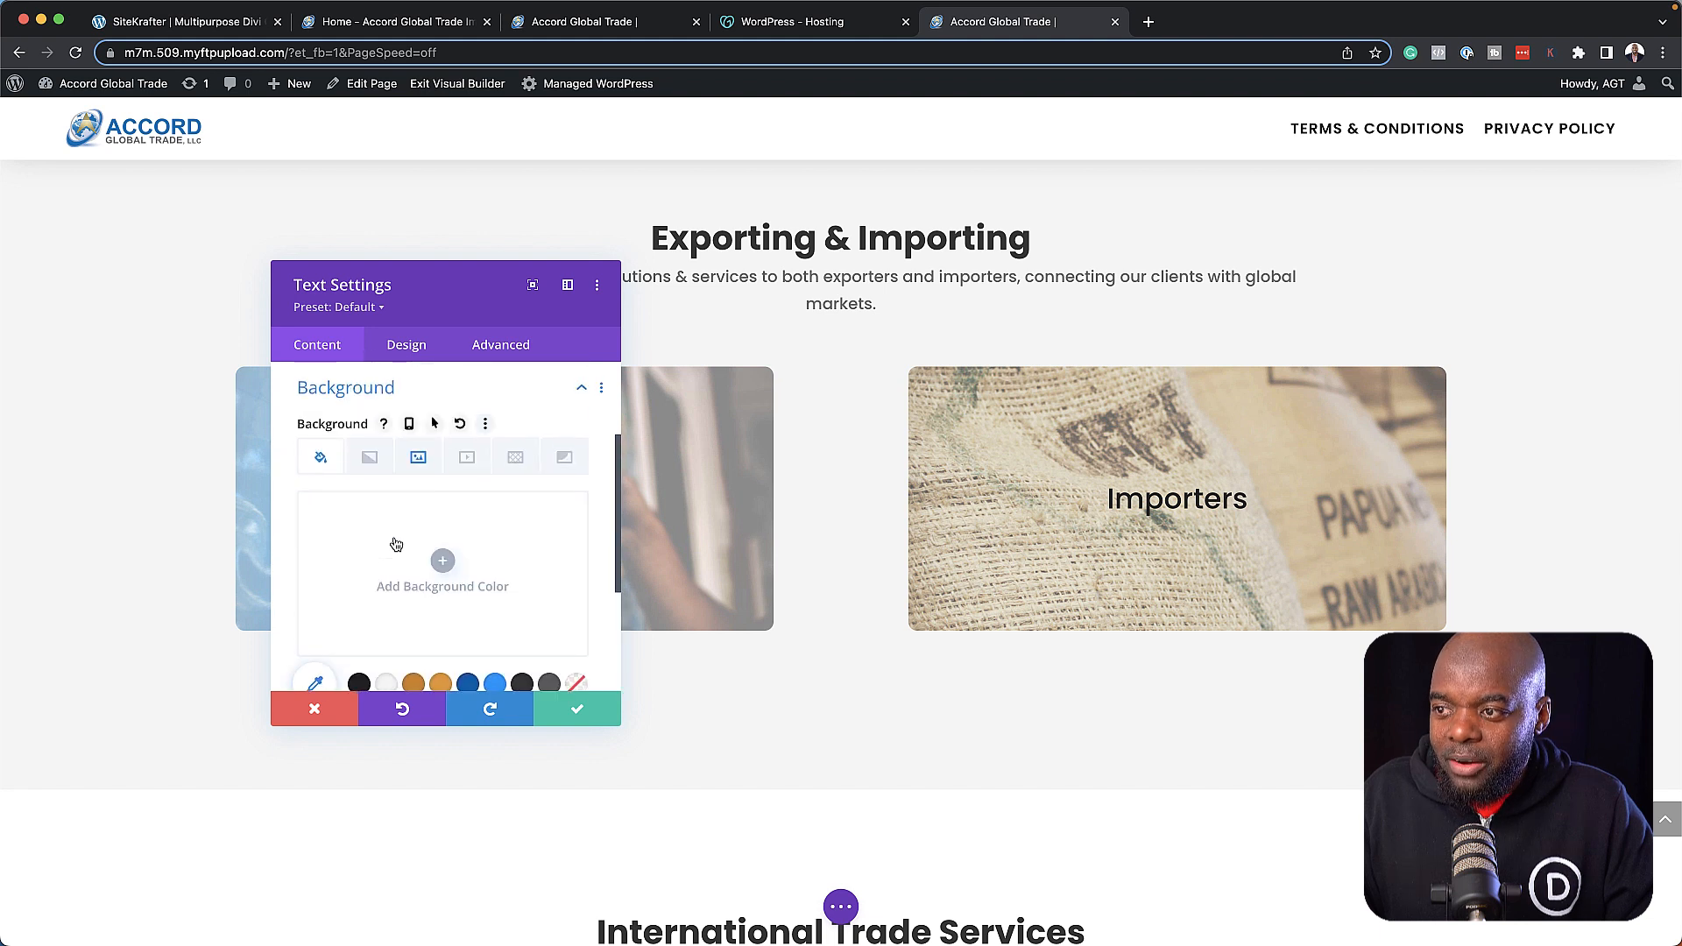
{"action": "left_click", "coordinate": [417, 456]}
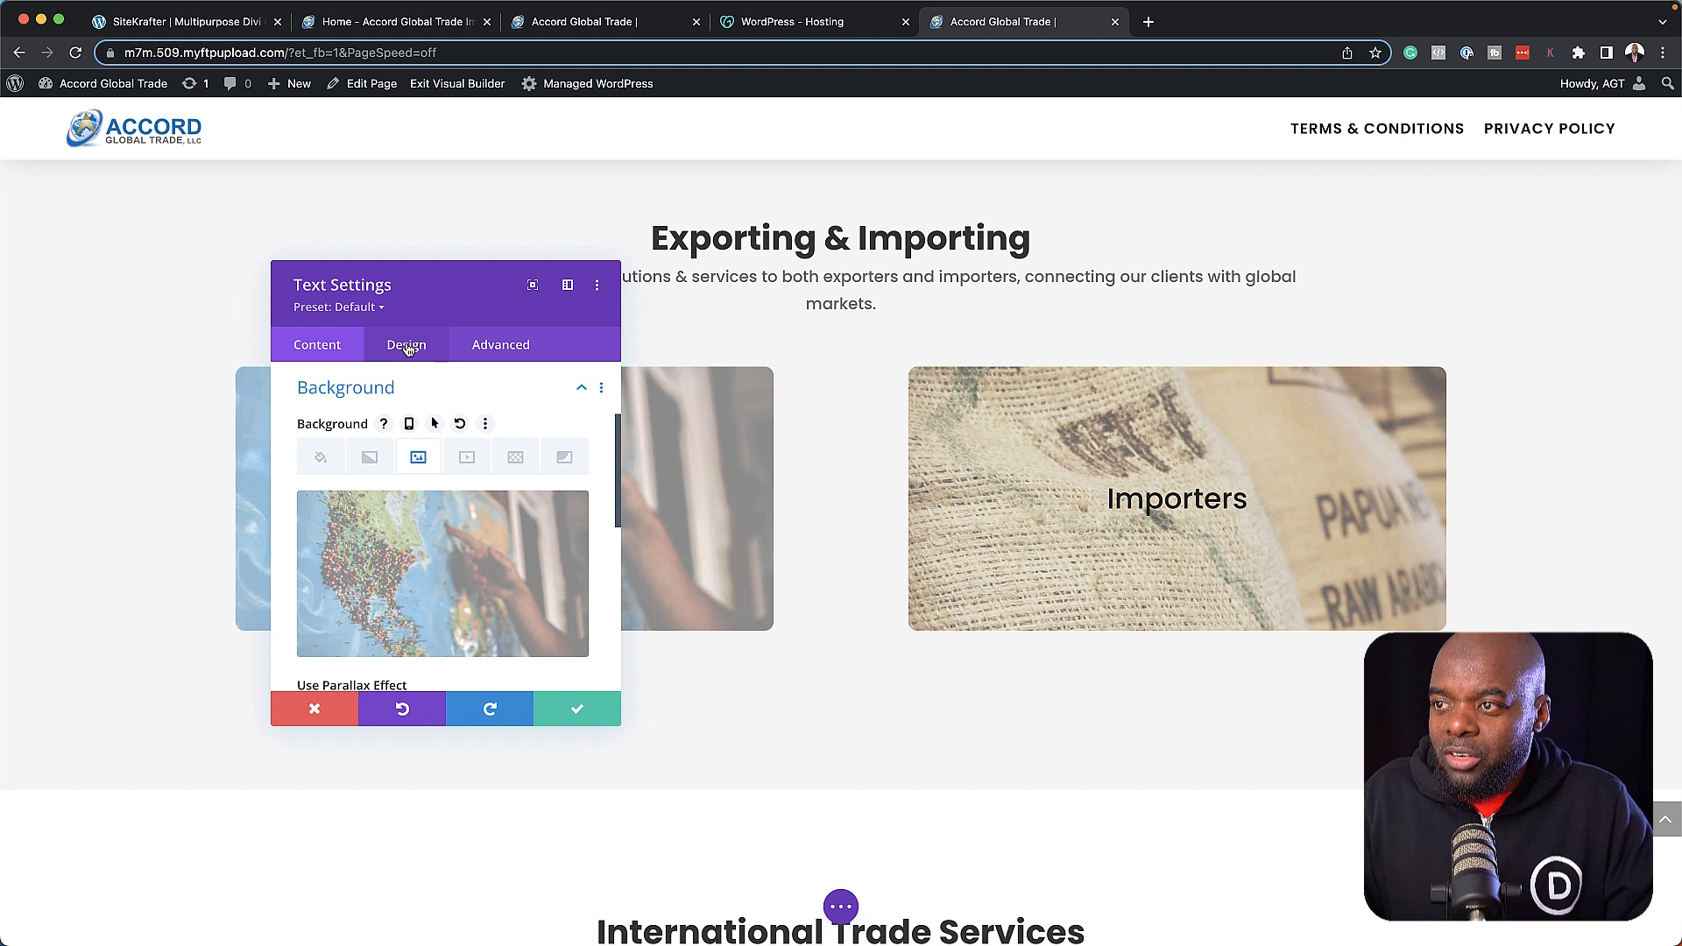
{"action": "left_click", "coordinate": [406, 345]}
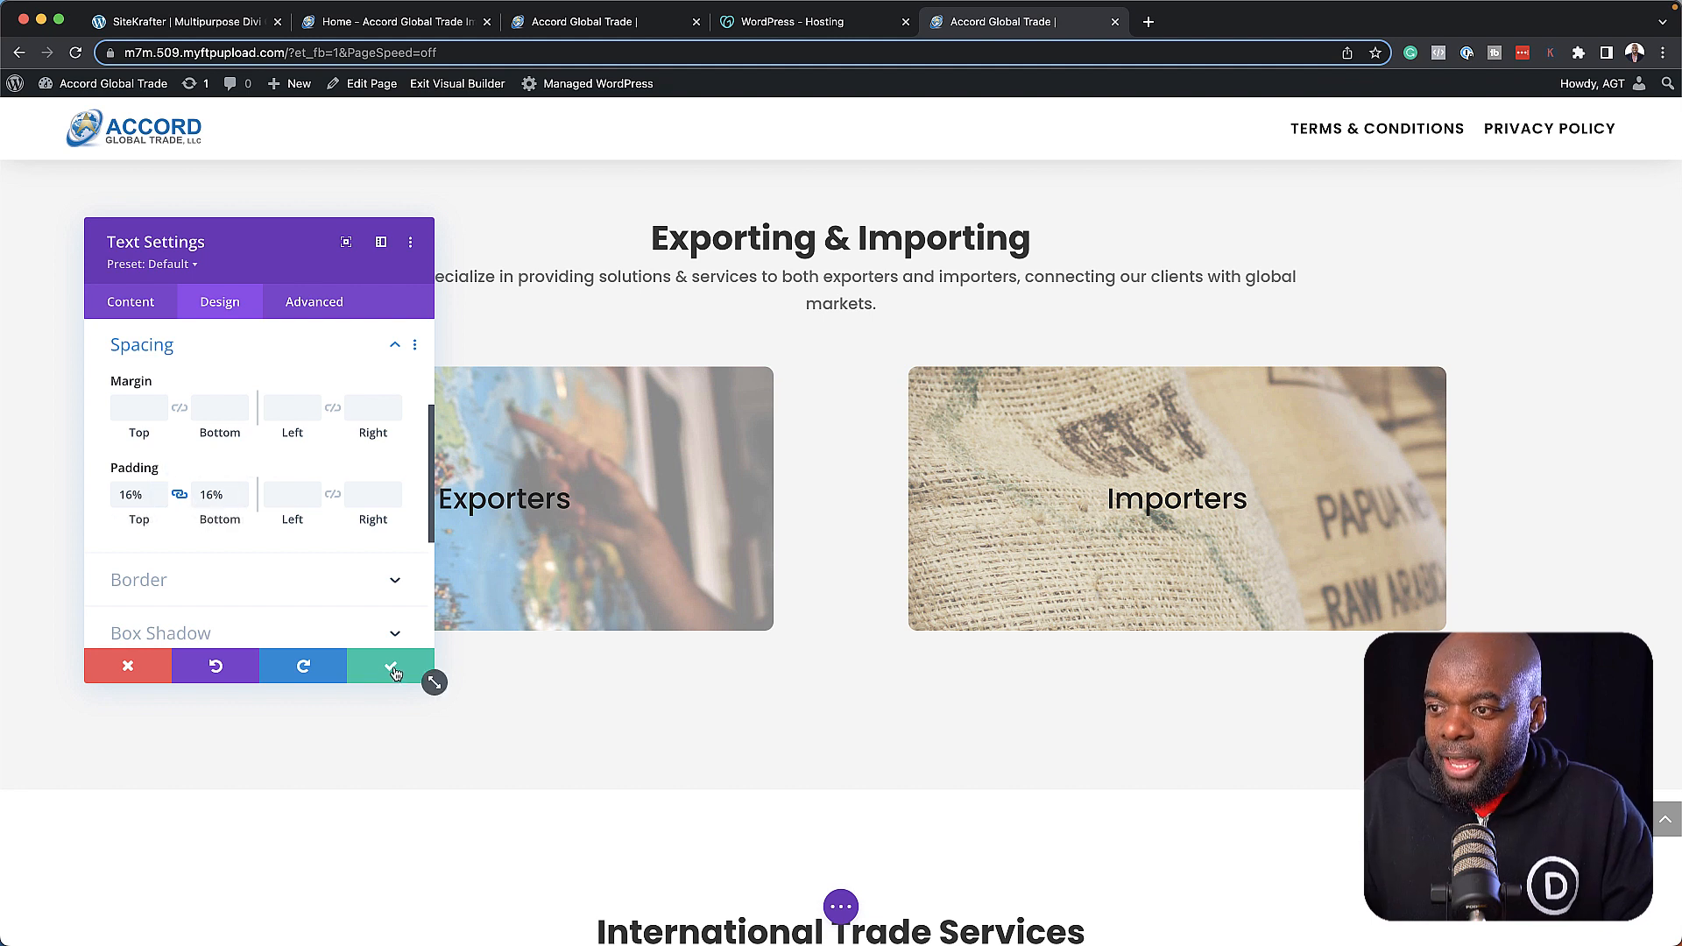
{"action": "left_click", "coordinate": [390, 666]}
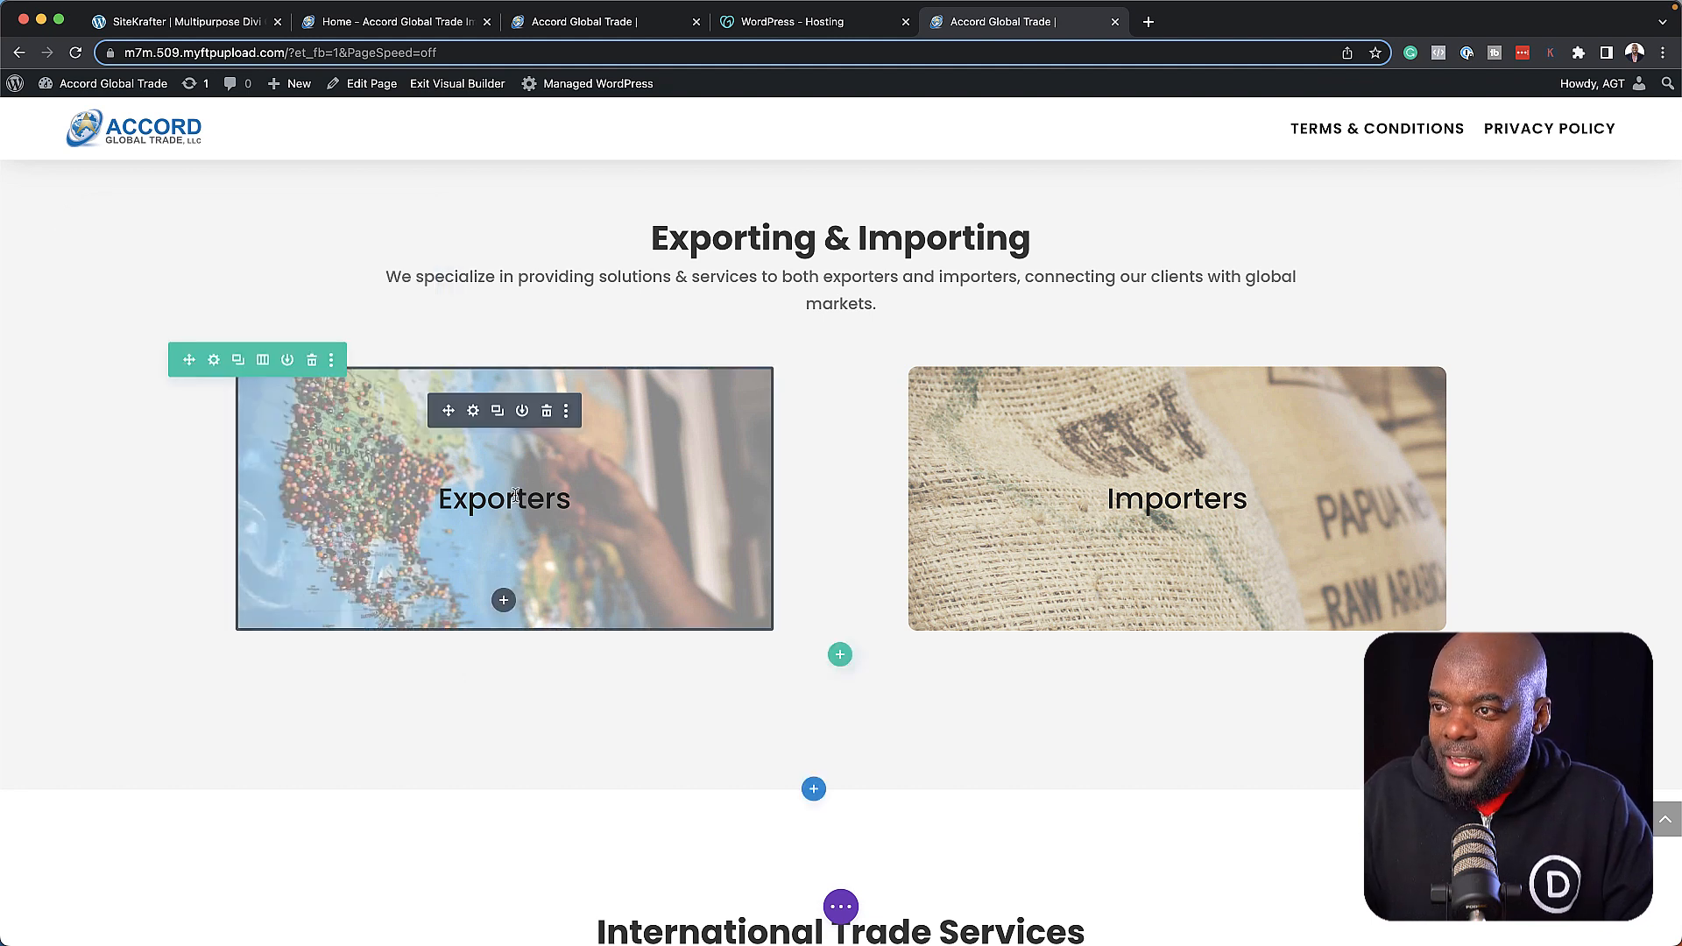
{"action": "mouse_move", "coordinate": [653, 534]}
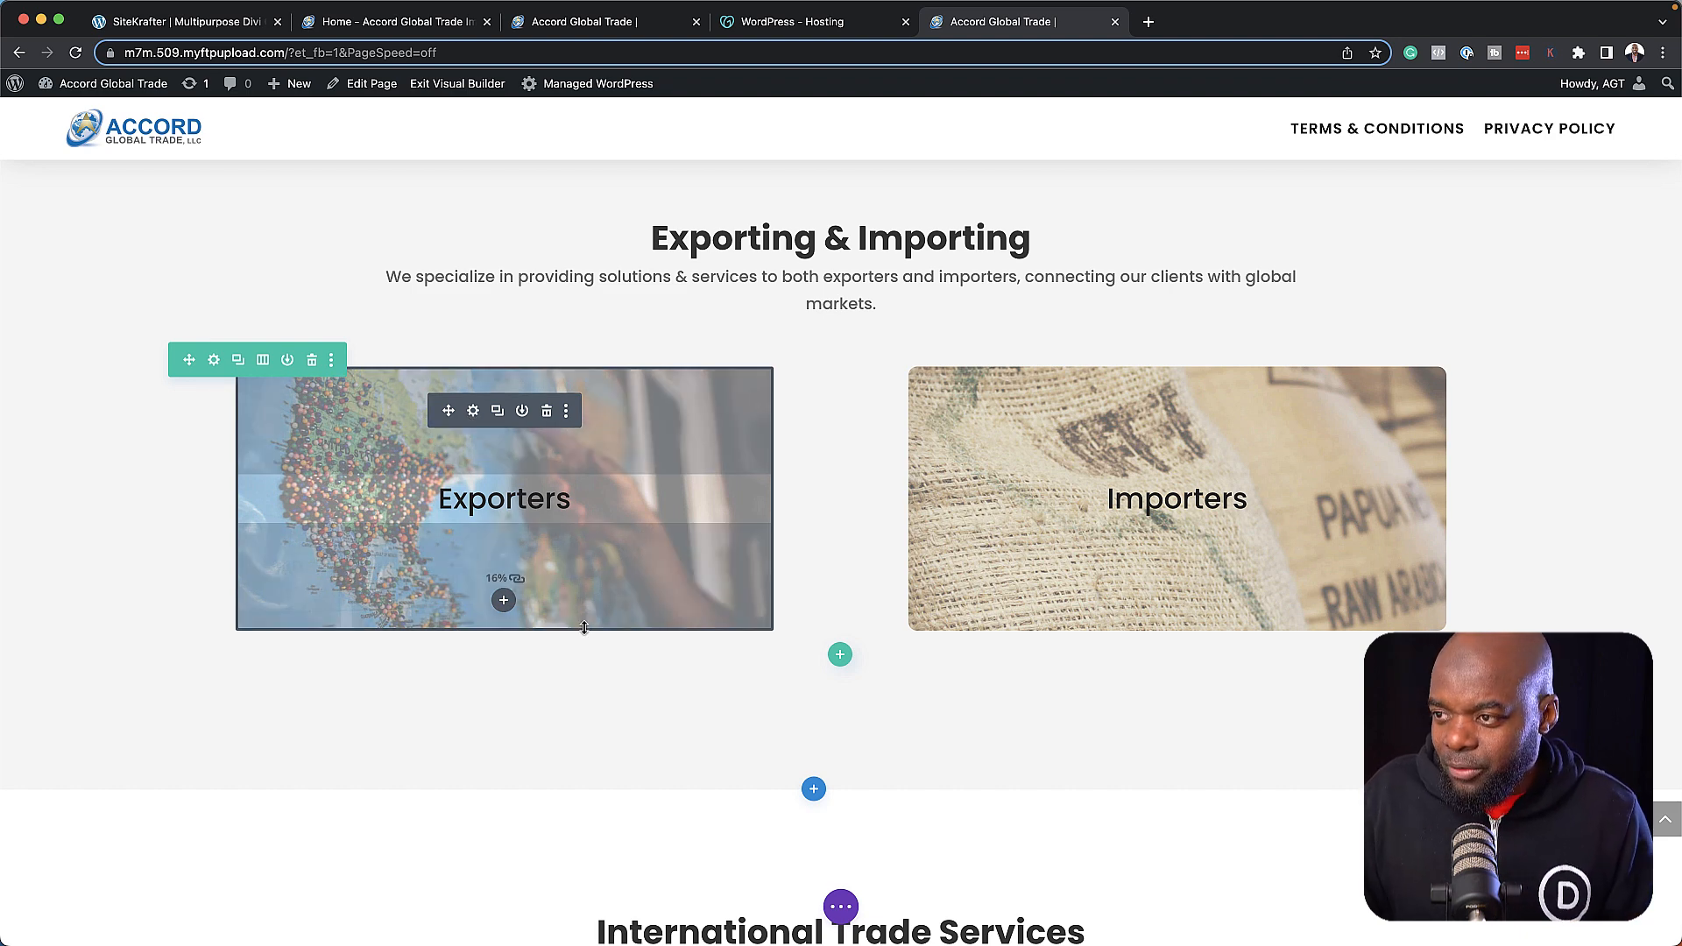
Insert a one-column row under the International Trade Services heading and add a Blurb module to it.
{"action": "scroll", "scroll_direction": "down", "scroll_amount": 3}
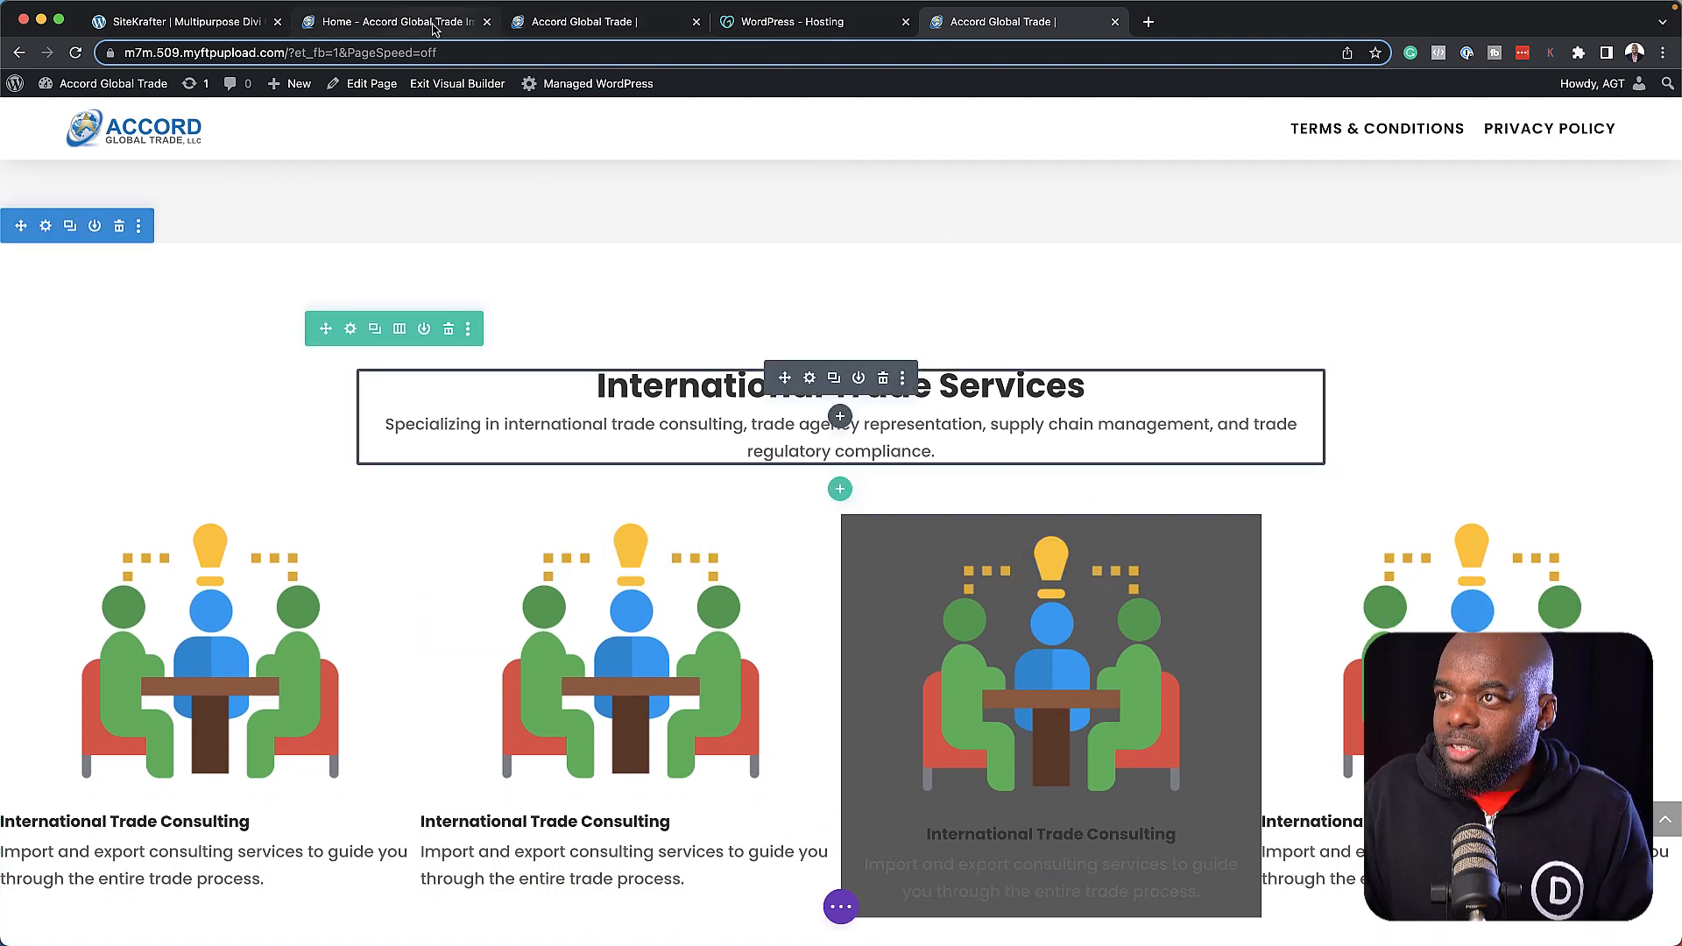
{"action": "left_click", "coordinate": [395, 21]}
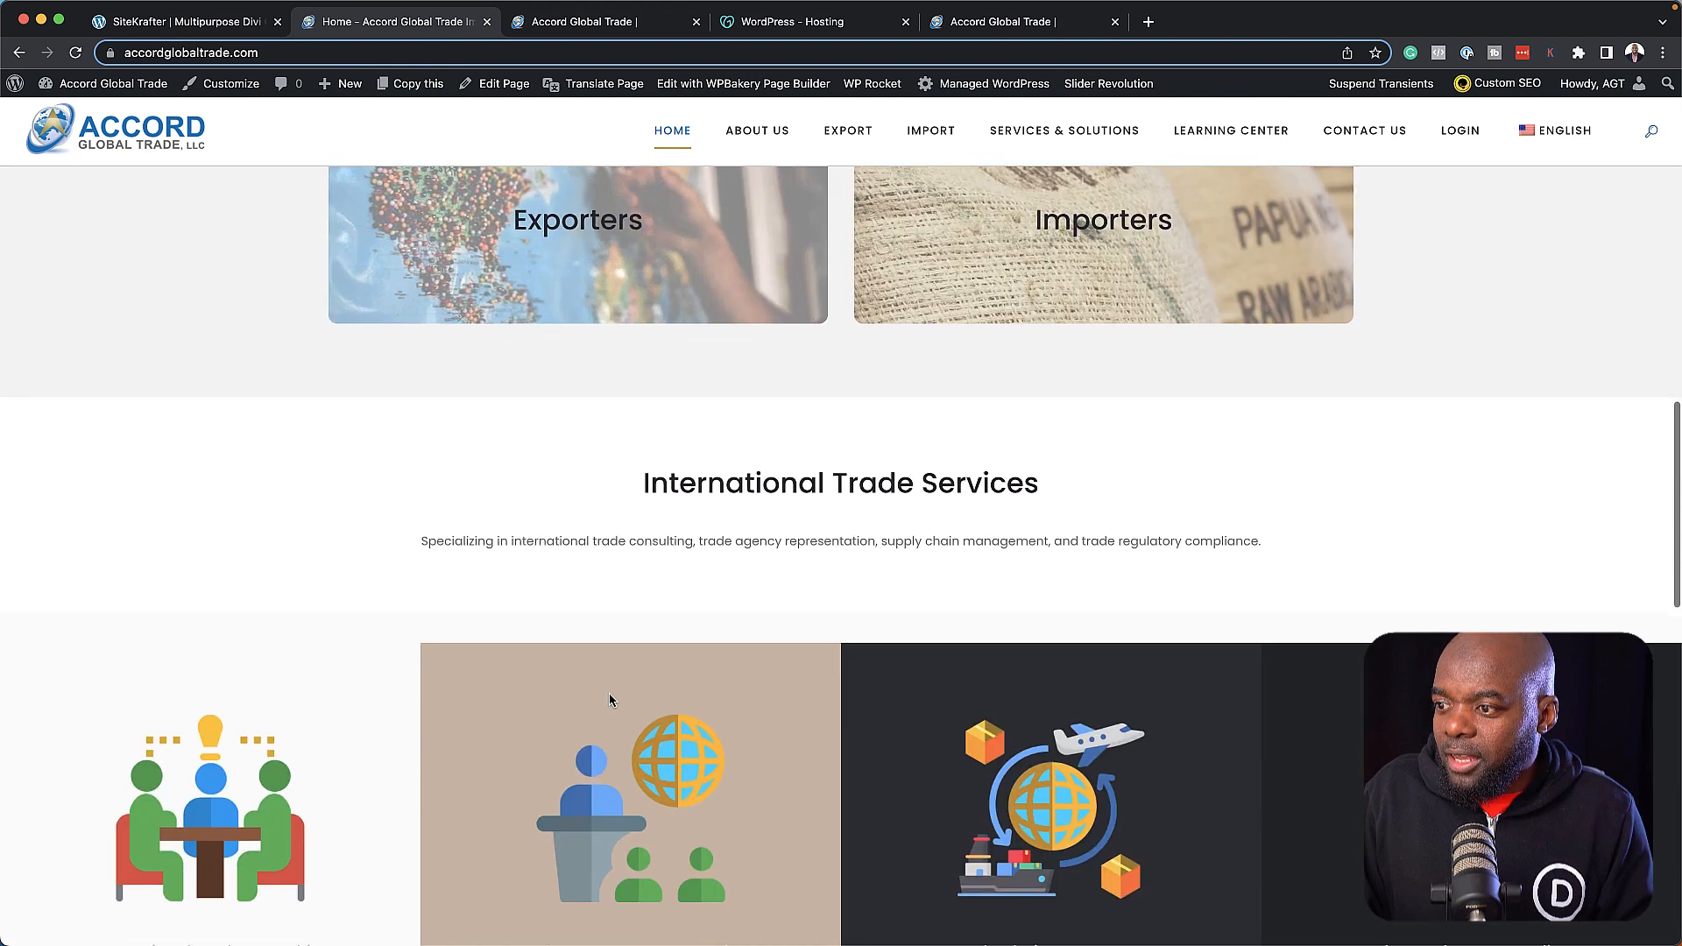
{"action": "scroll", "scroll_direction": "down", "scroll_amount": 3}
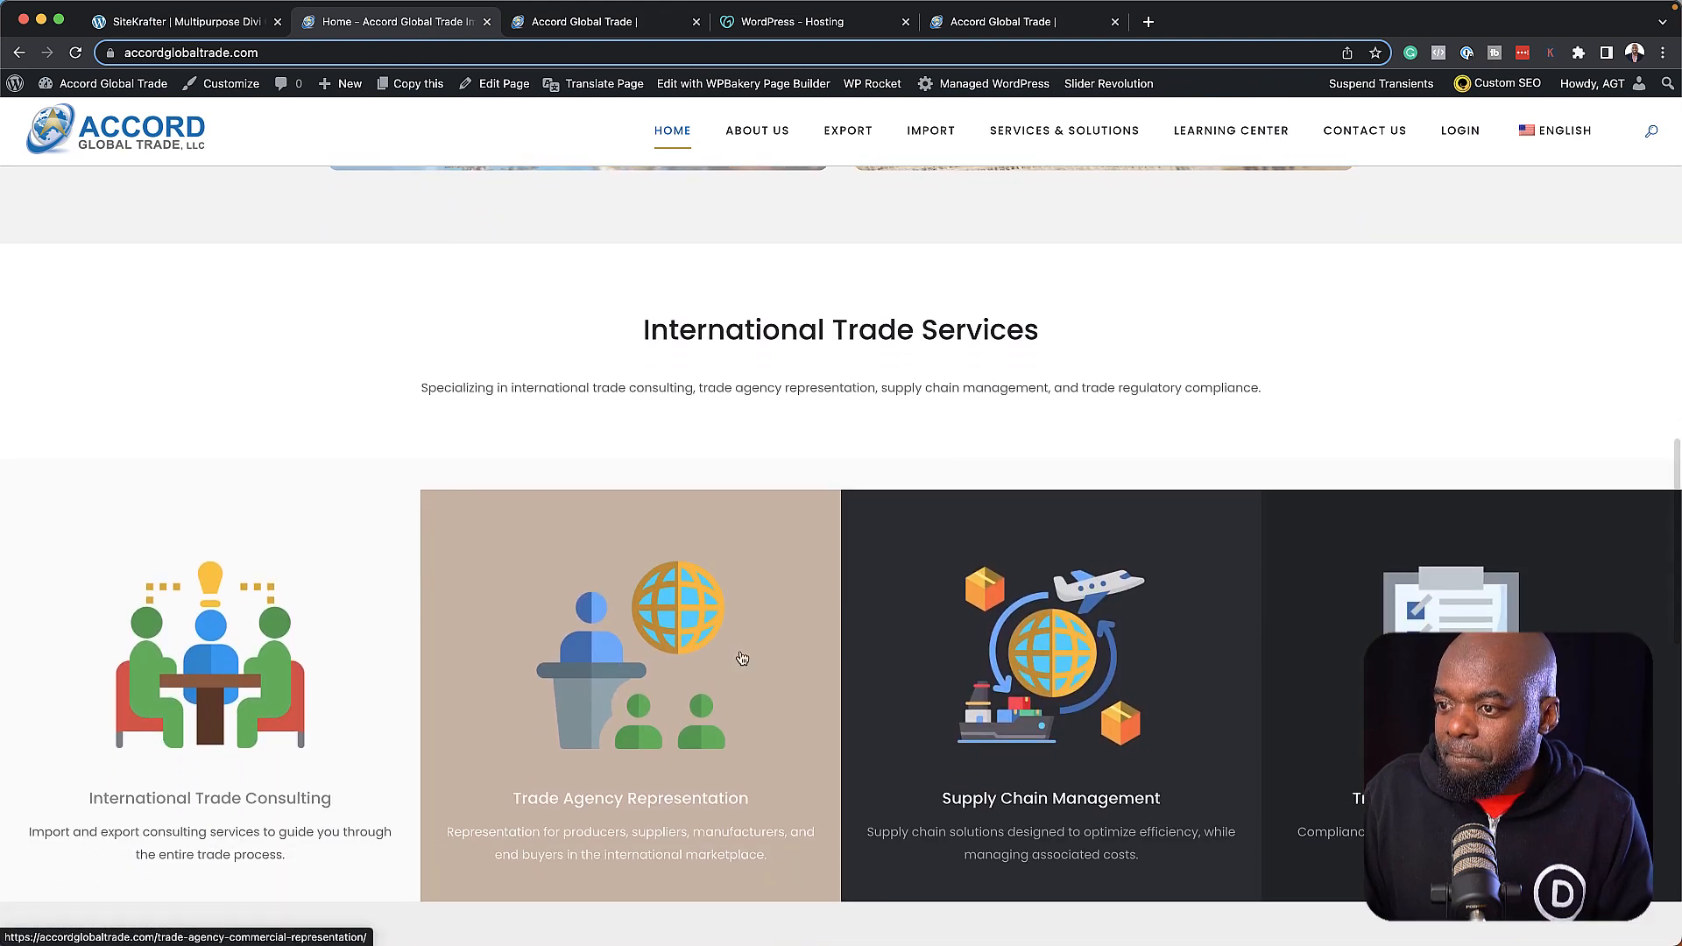
{"action": "mouse_move", "coordinate": [1062, 130]}
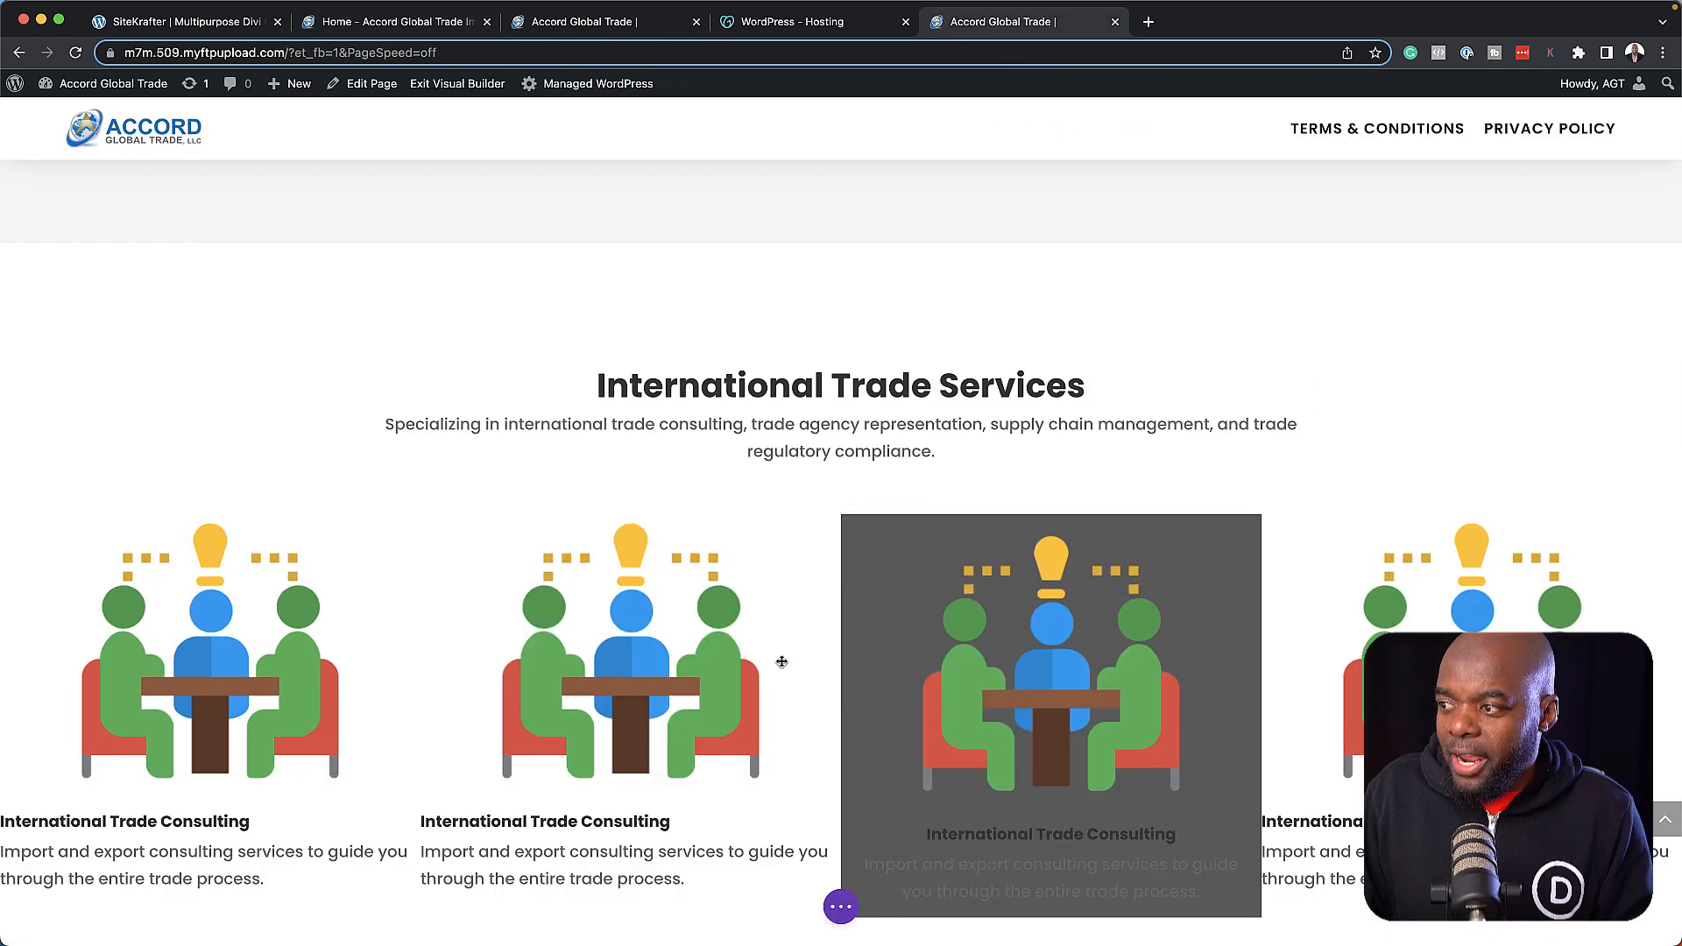
{"action": "left_click", "coordinate": [840, 444]}
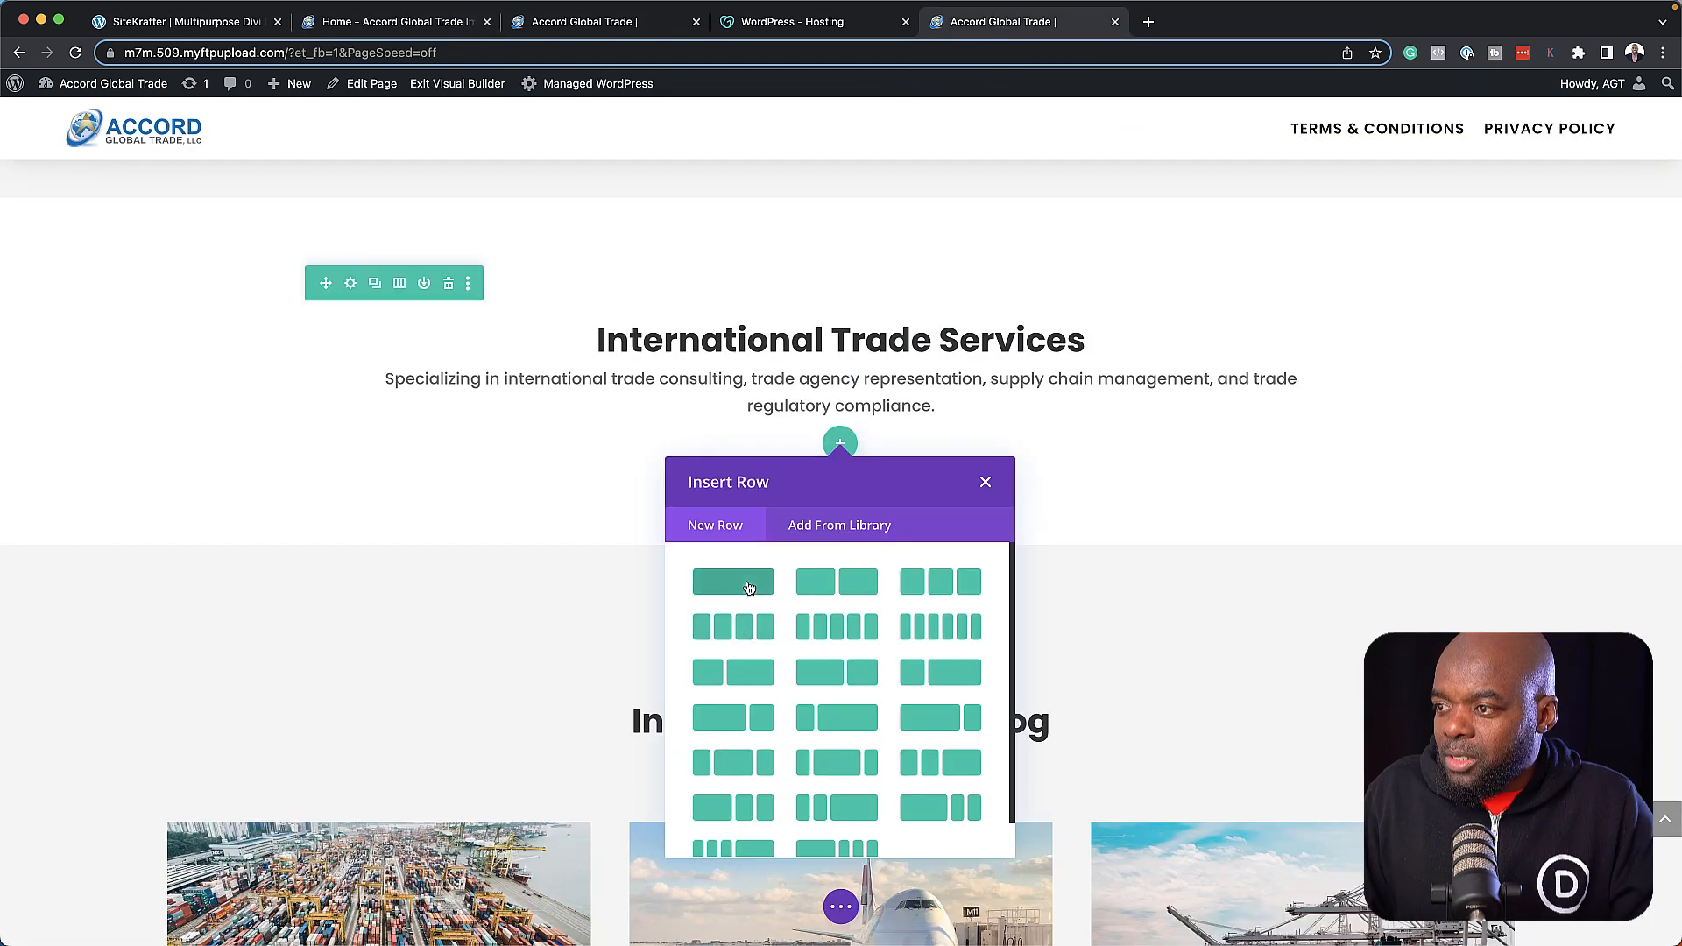
{"action": "left_click", "coordinate": [984, 482]}
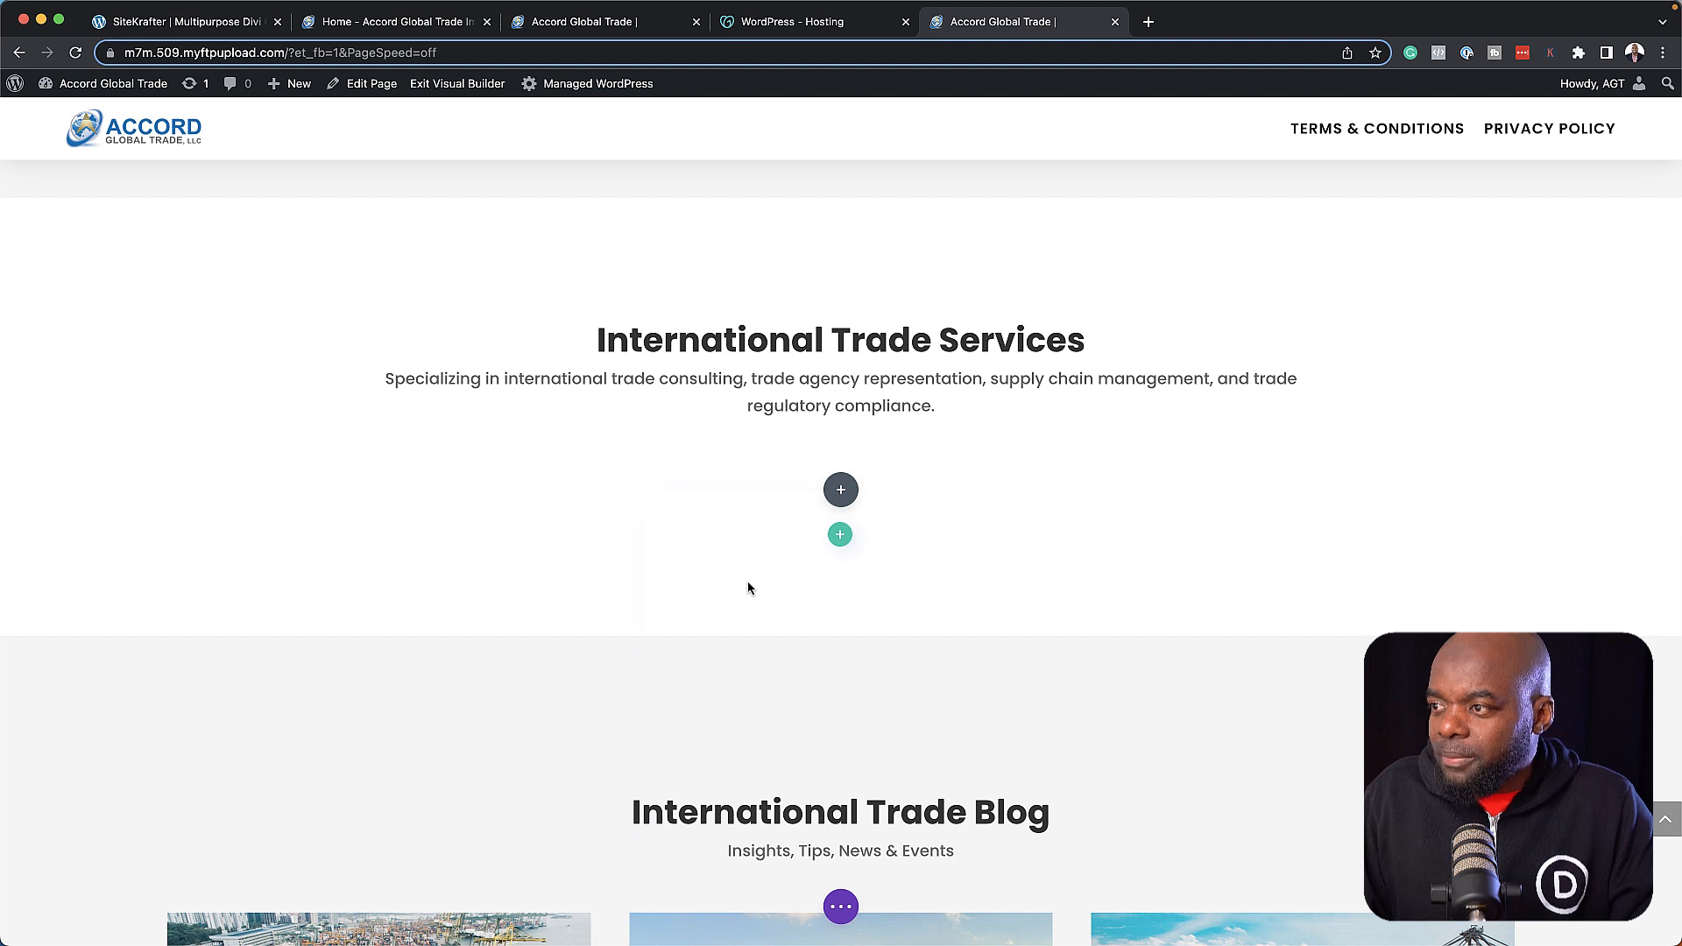
{"action": "left_click", "coordinate": [840, 534]}
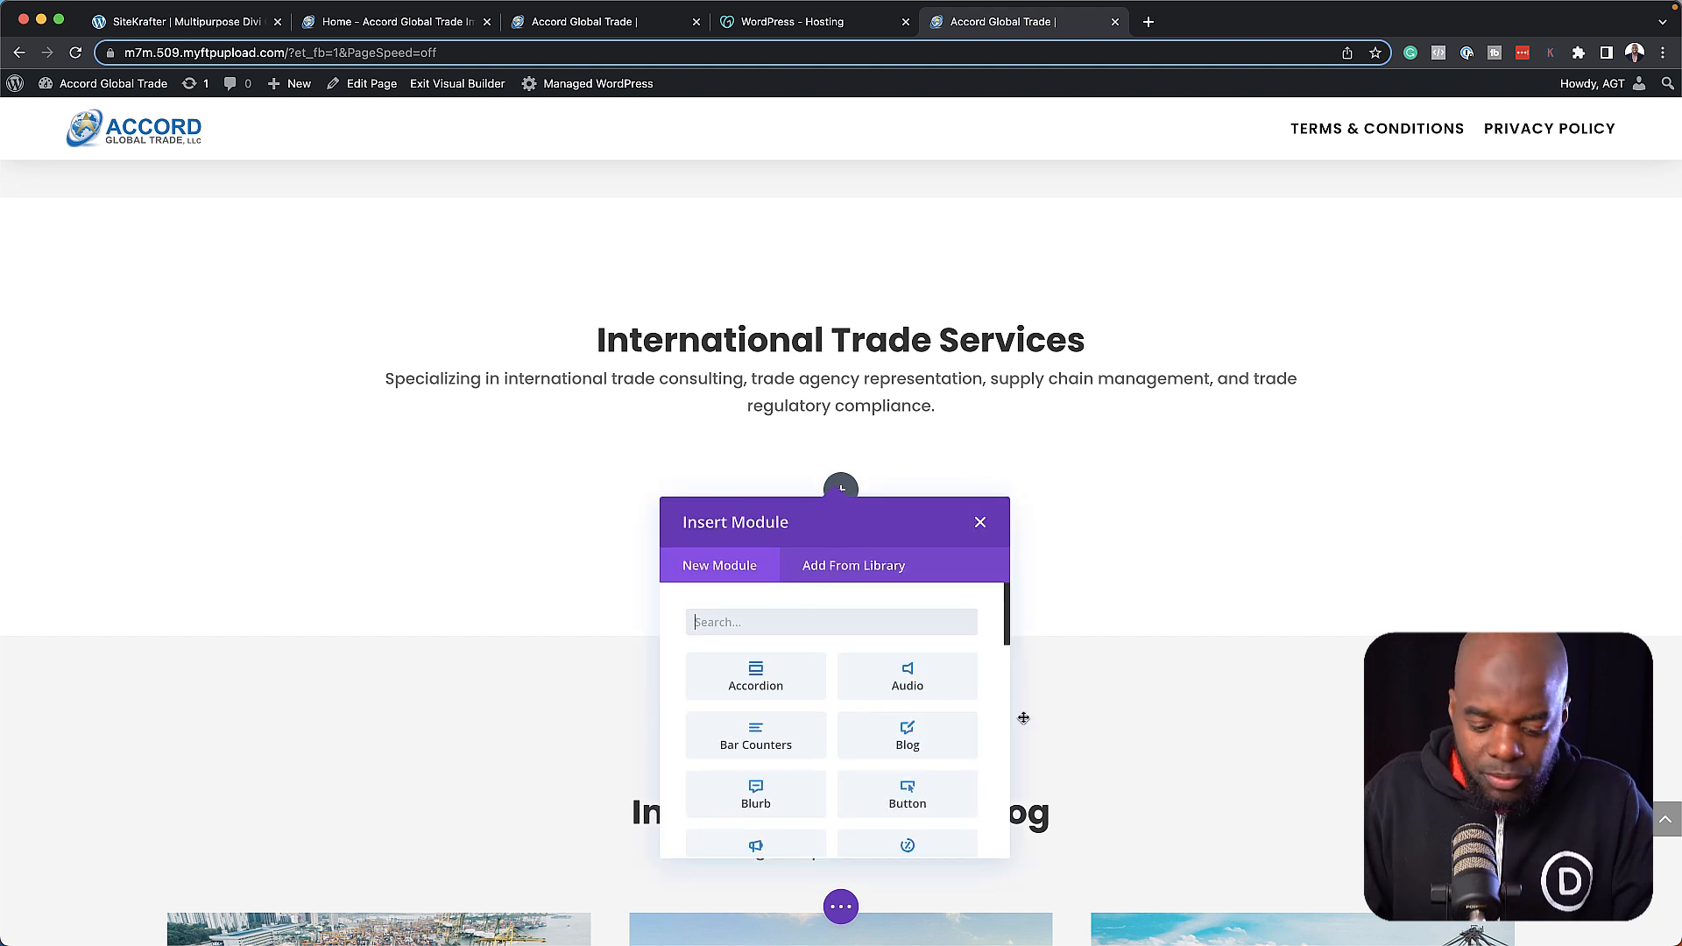
{"action": "left_click", "coordinate": [755, 793]}
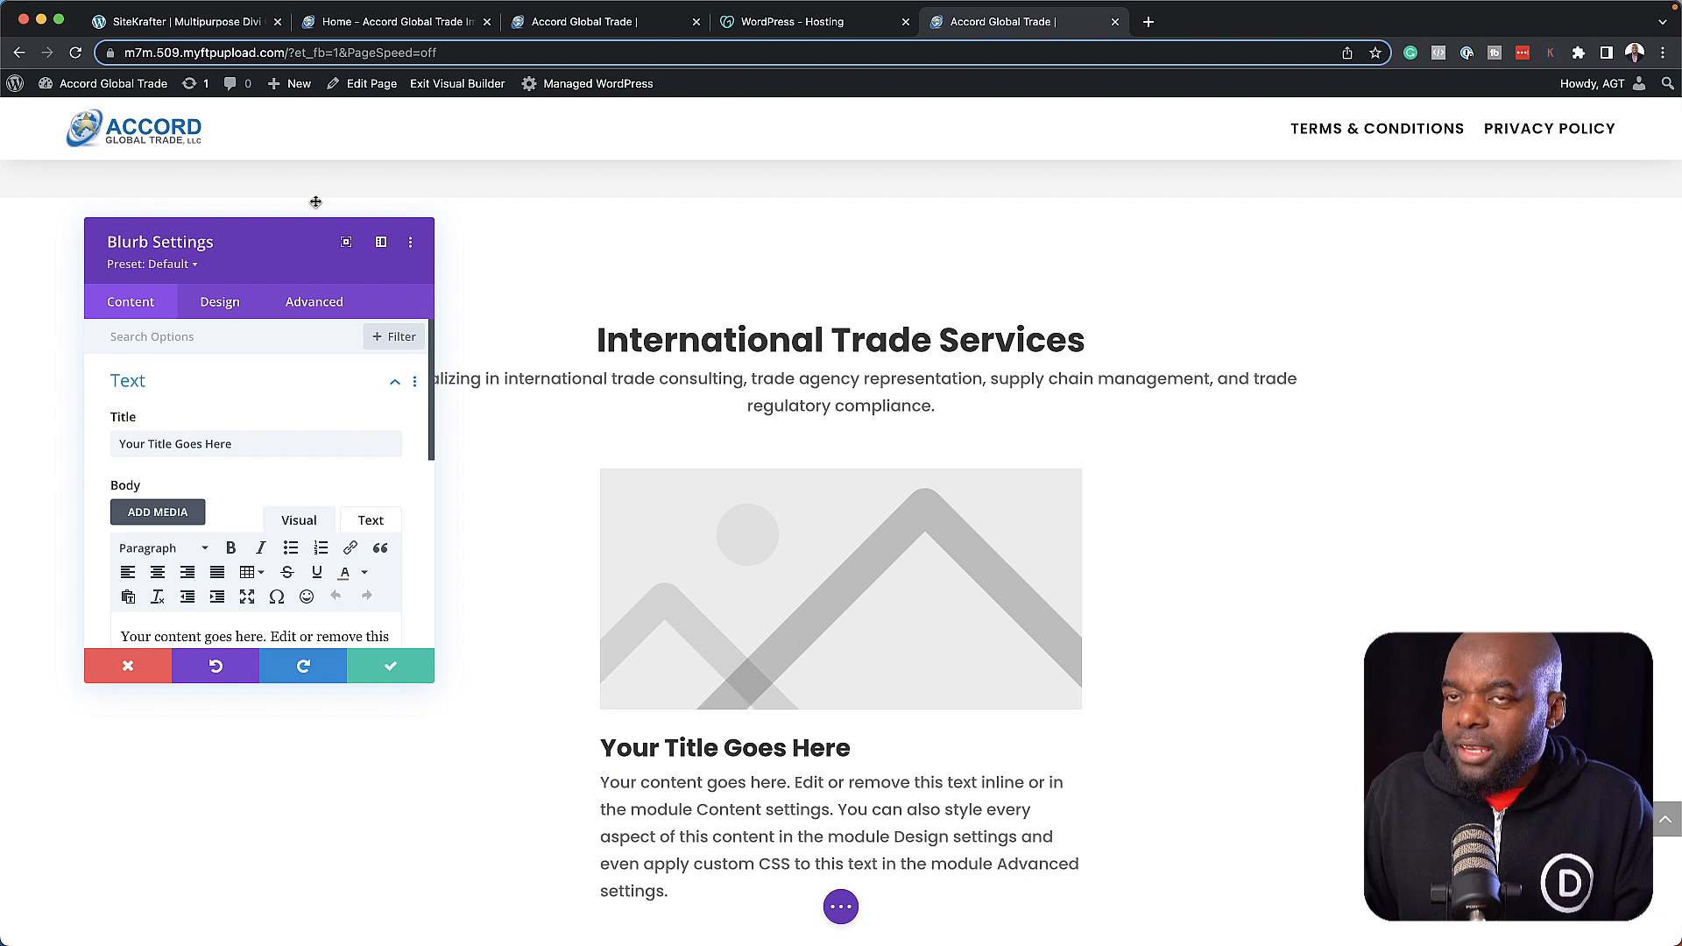
{"action": "mouse_move", "coordinate": [286, 572]}
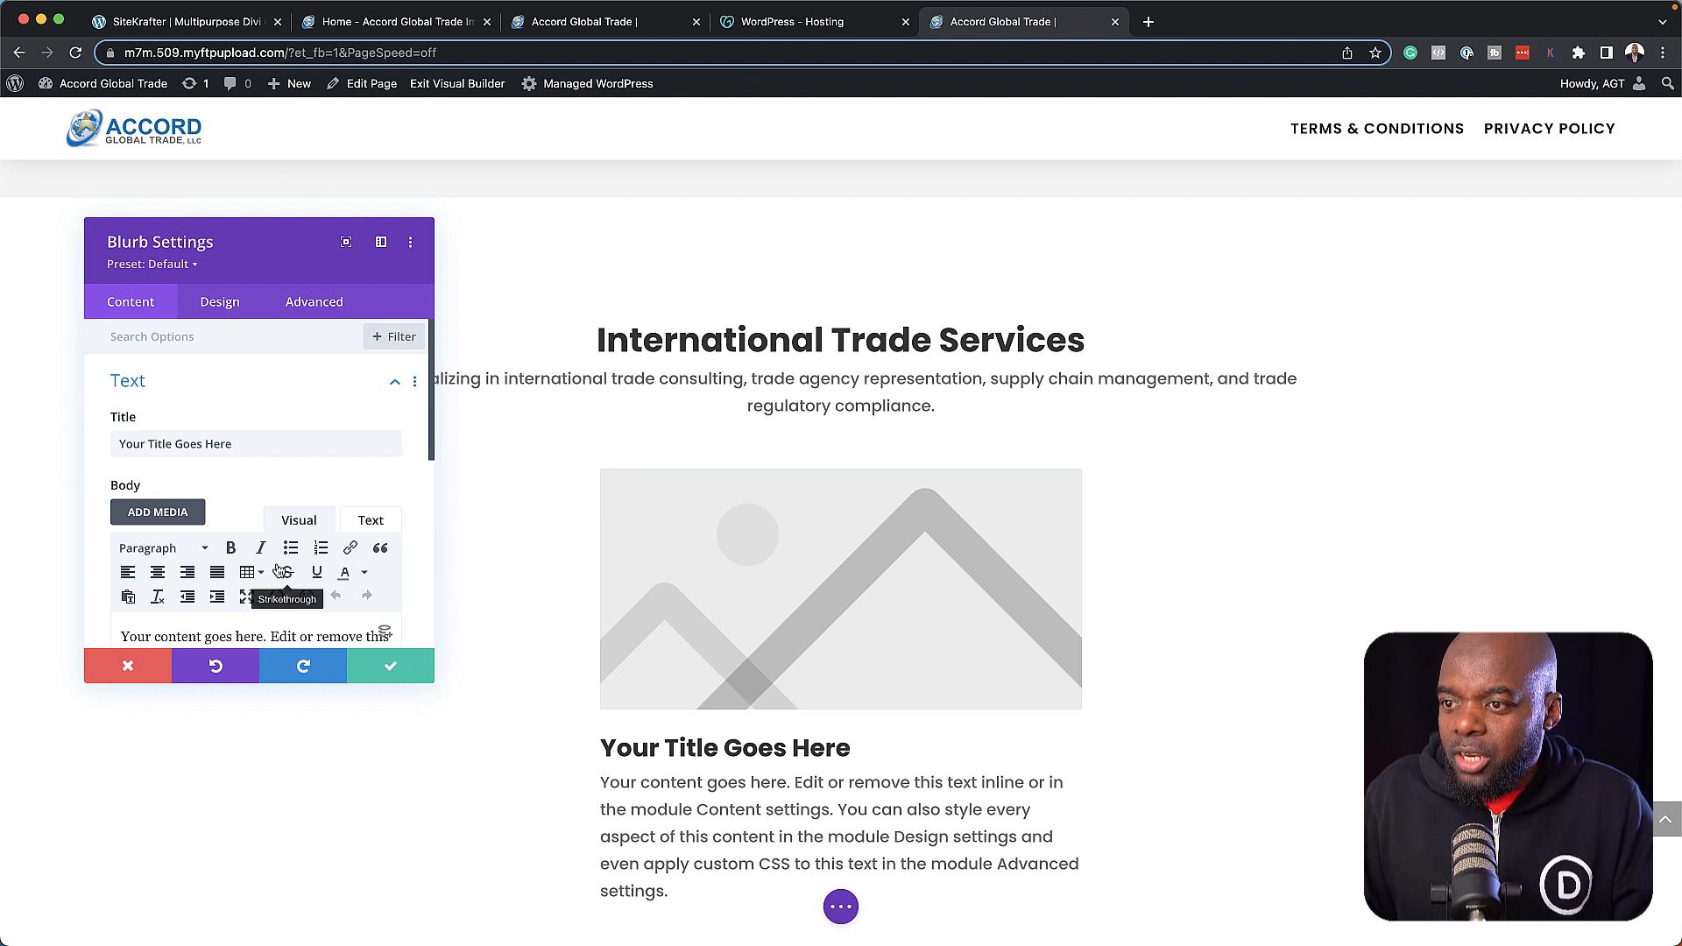
Set the blurb's icon to the meeting-table image and copy the International Trade Consulting title and description from the live site.
{"action": "scroll", "scroll_direction": "down", "scroll_amount": 3}
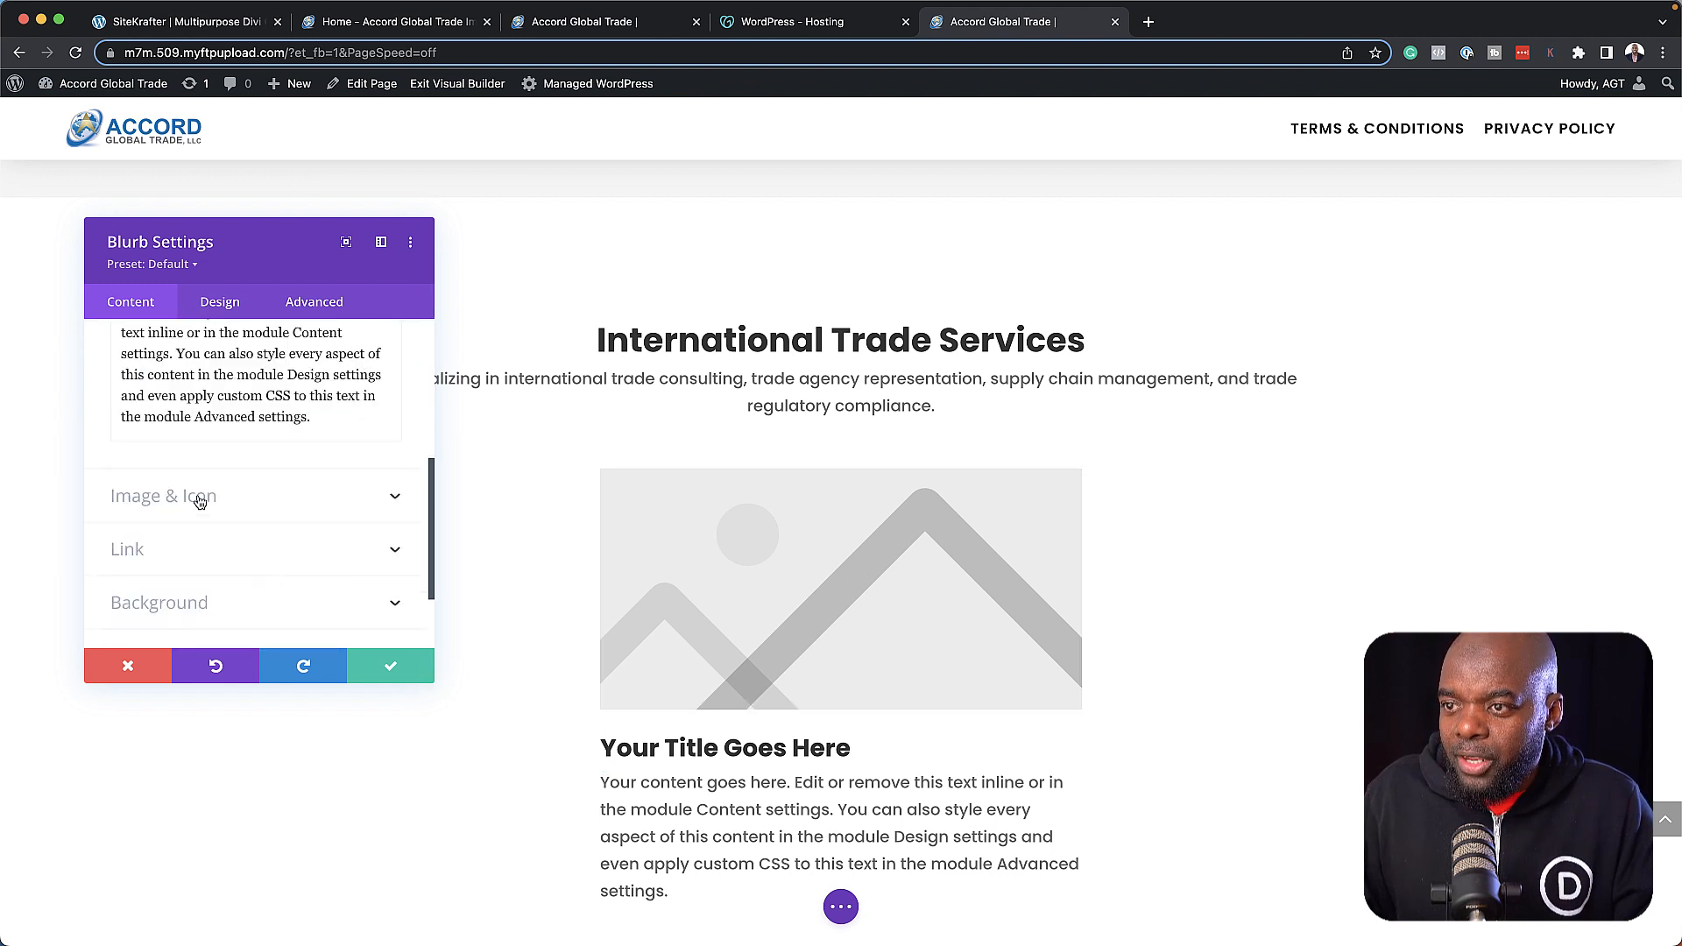
{"action": "left_click", "coordinate": [162, 496]}
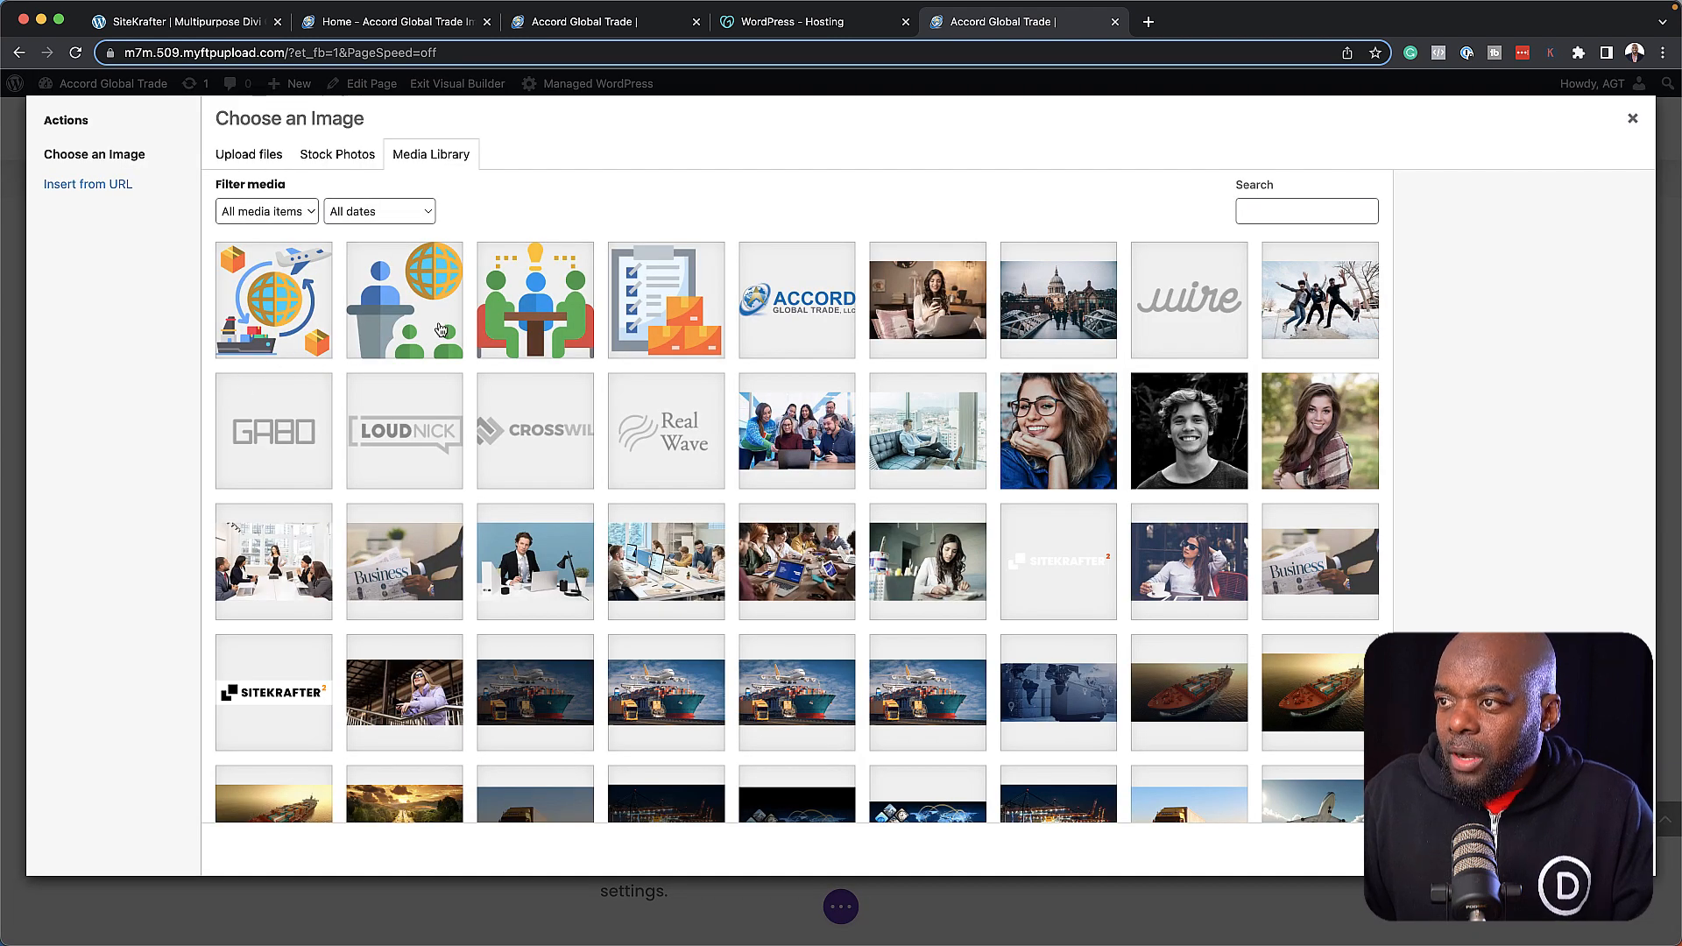
{"action": "left_click", "coordinate": [534, 298]}
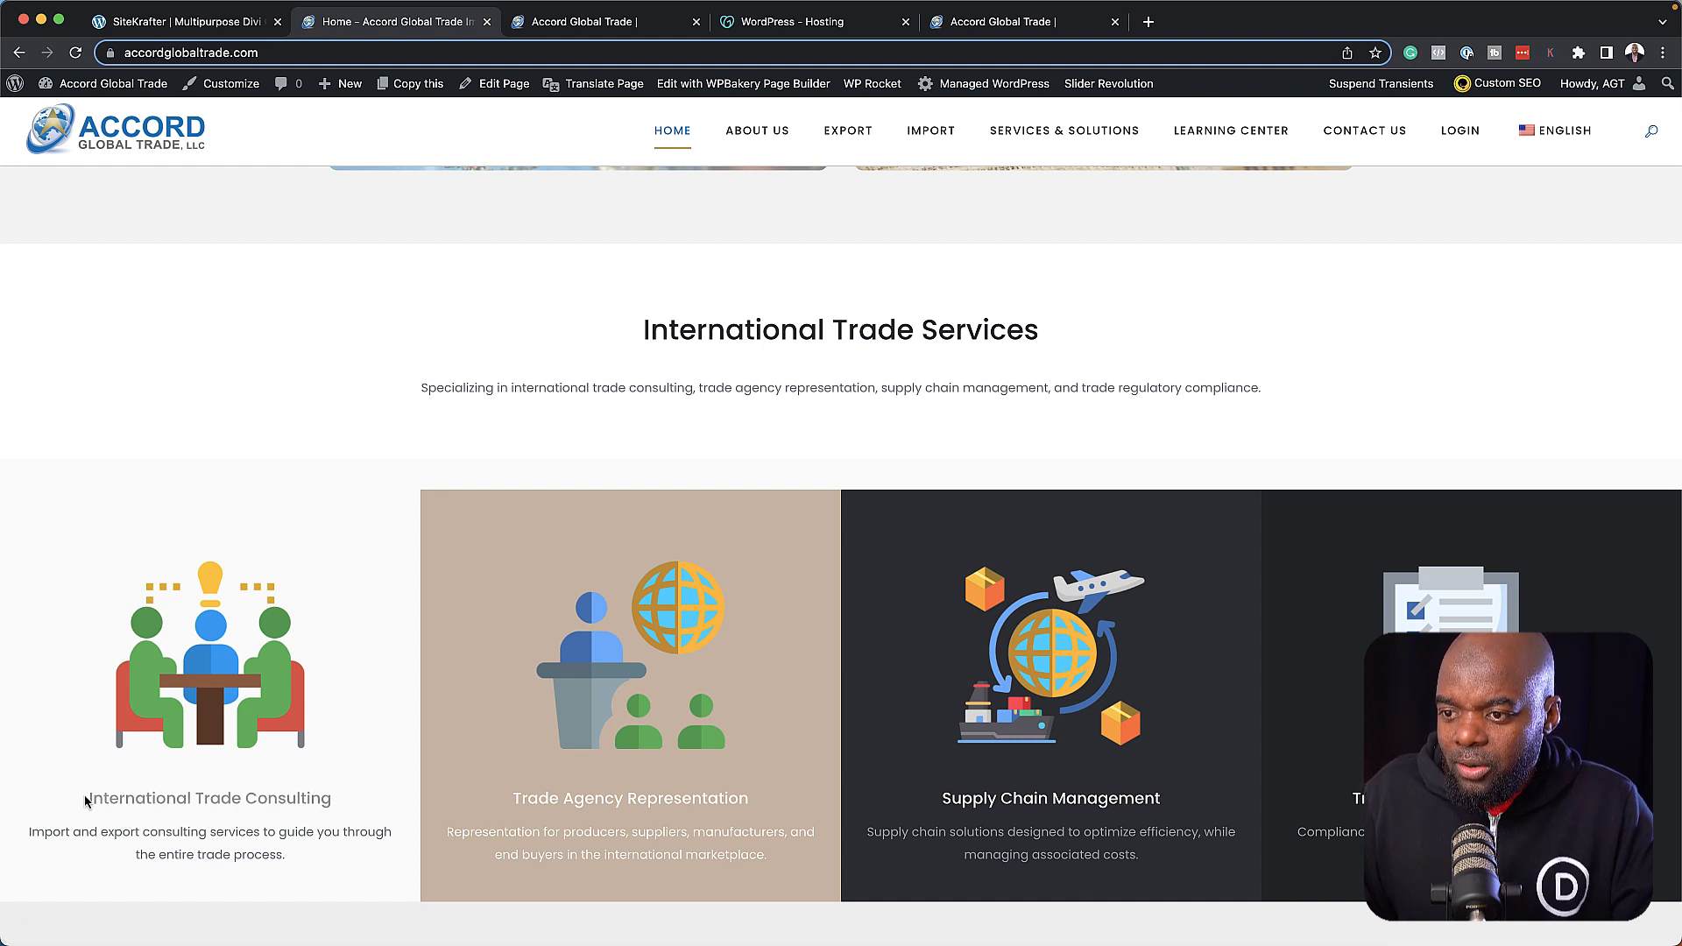
{"action": "double_click", "coordinate": [209, 798]}
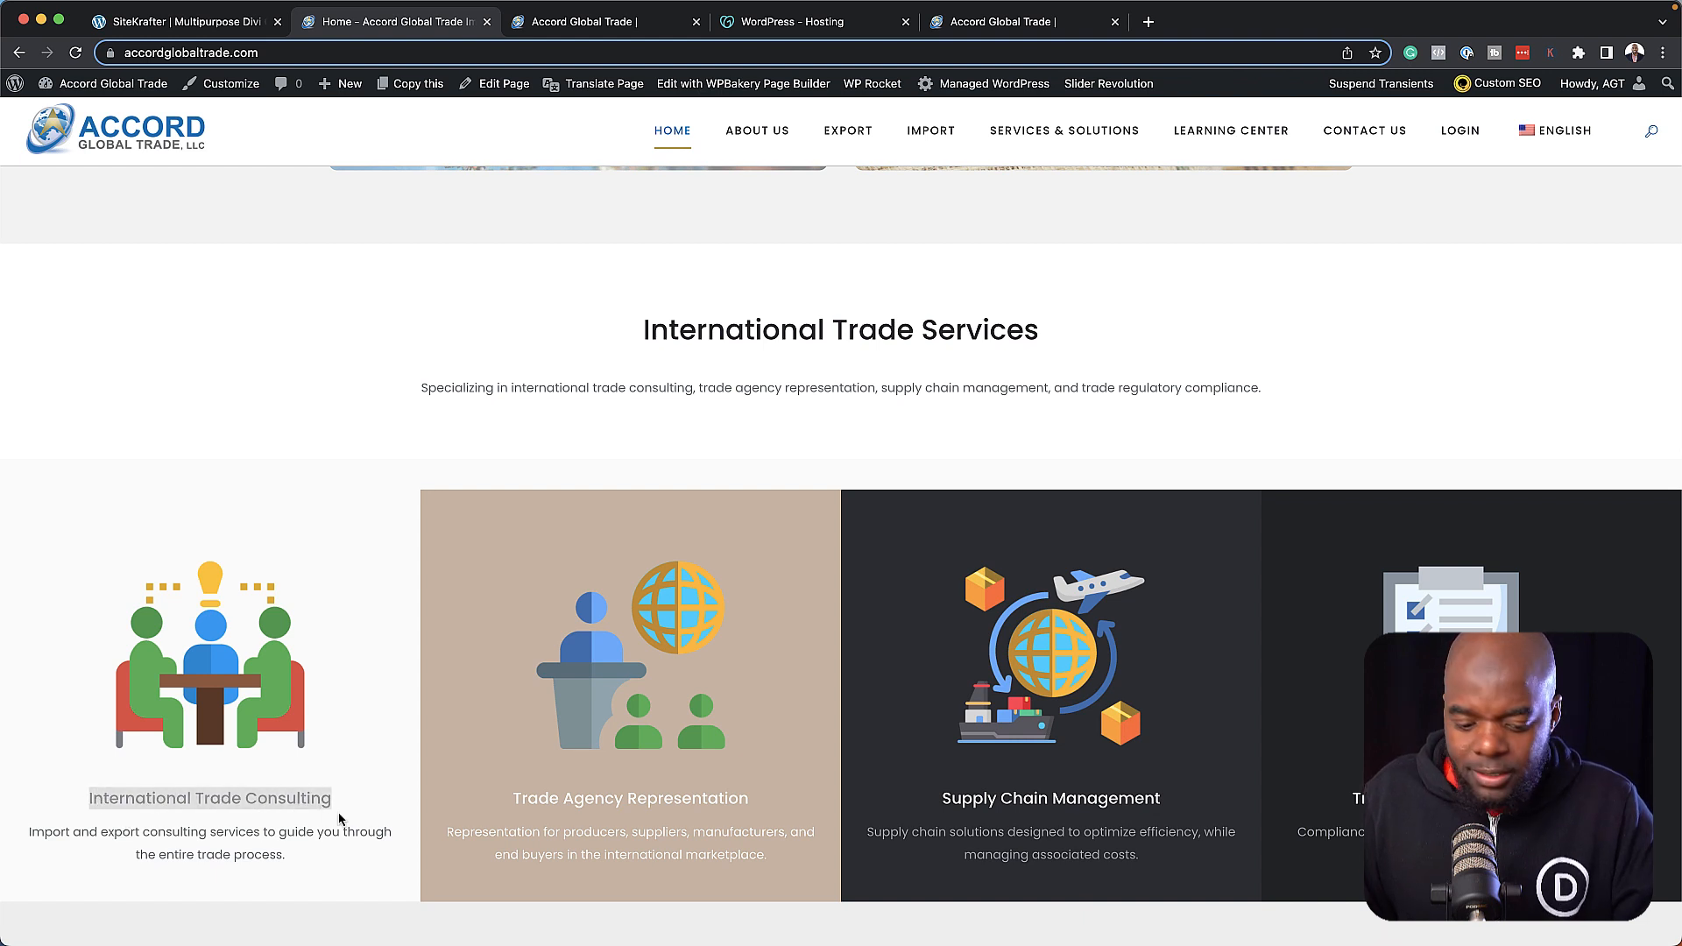
{"action": "mouse_move", "coordinate": [756, 130]}
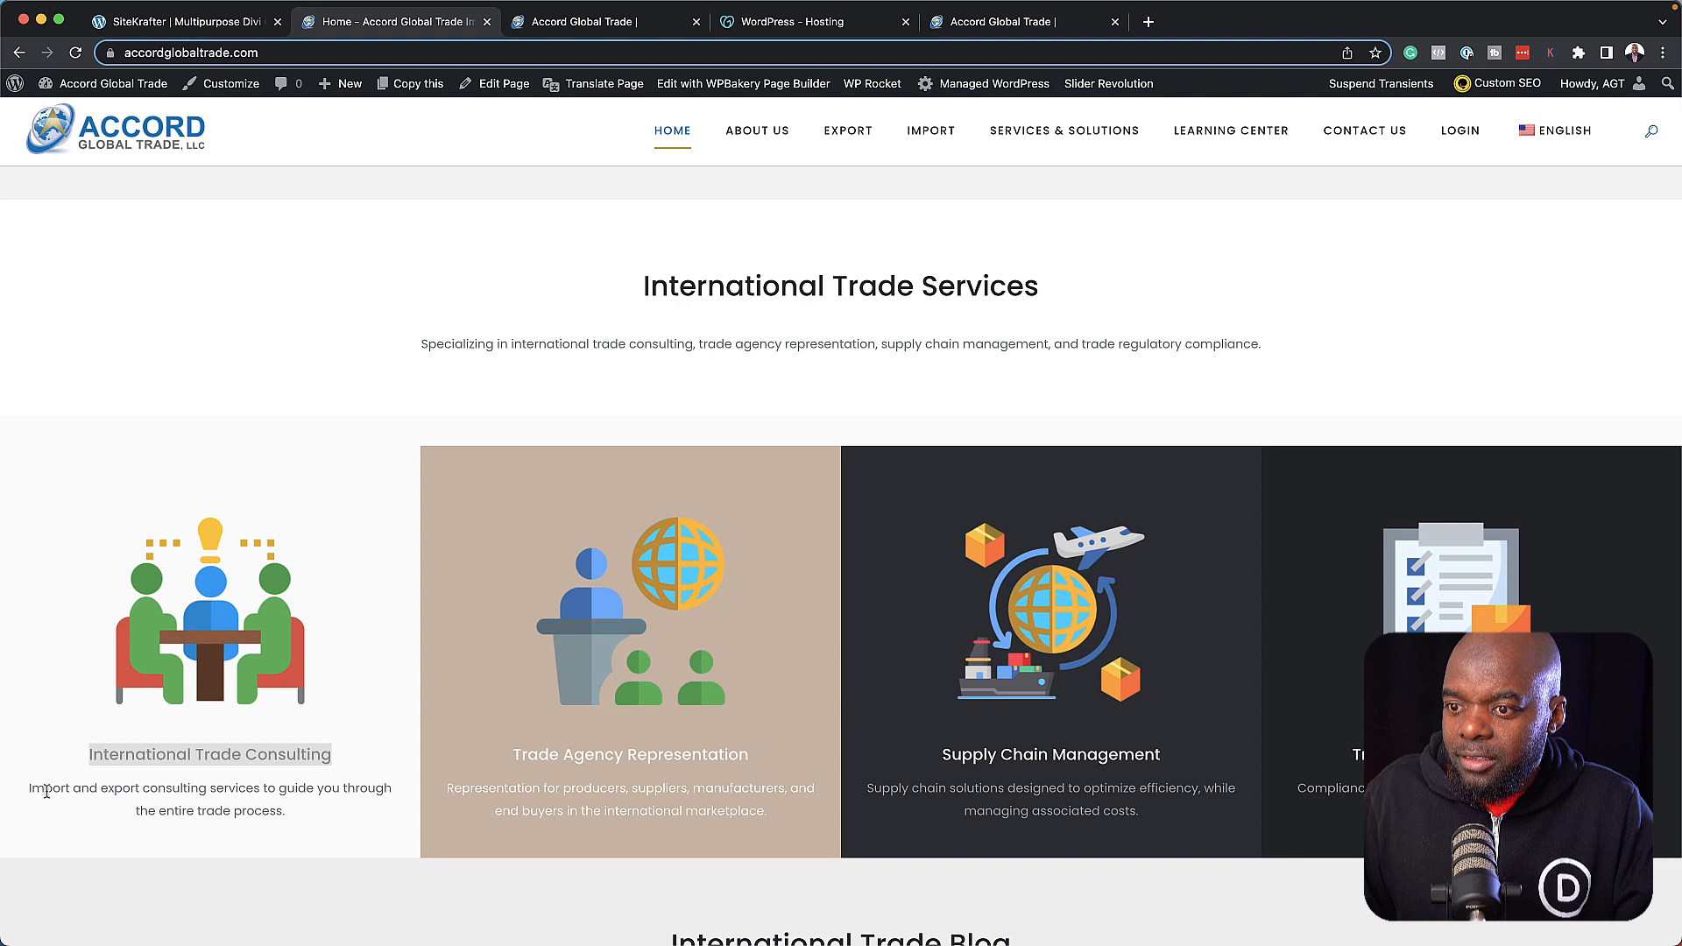
{"action": "left_click_drag", "start_coordinate": [27, 788], "coordinate": [326, 811]}
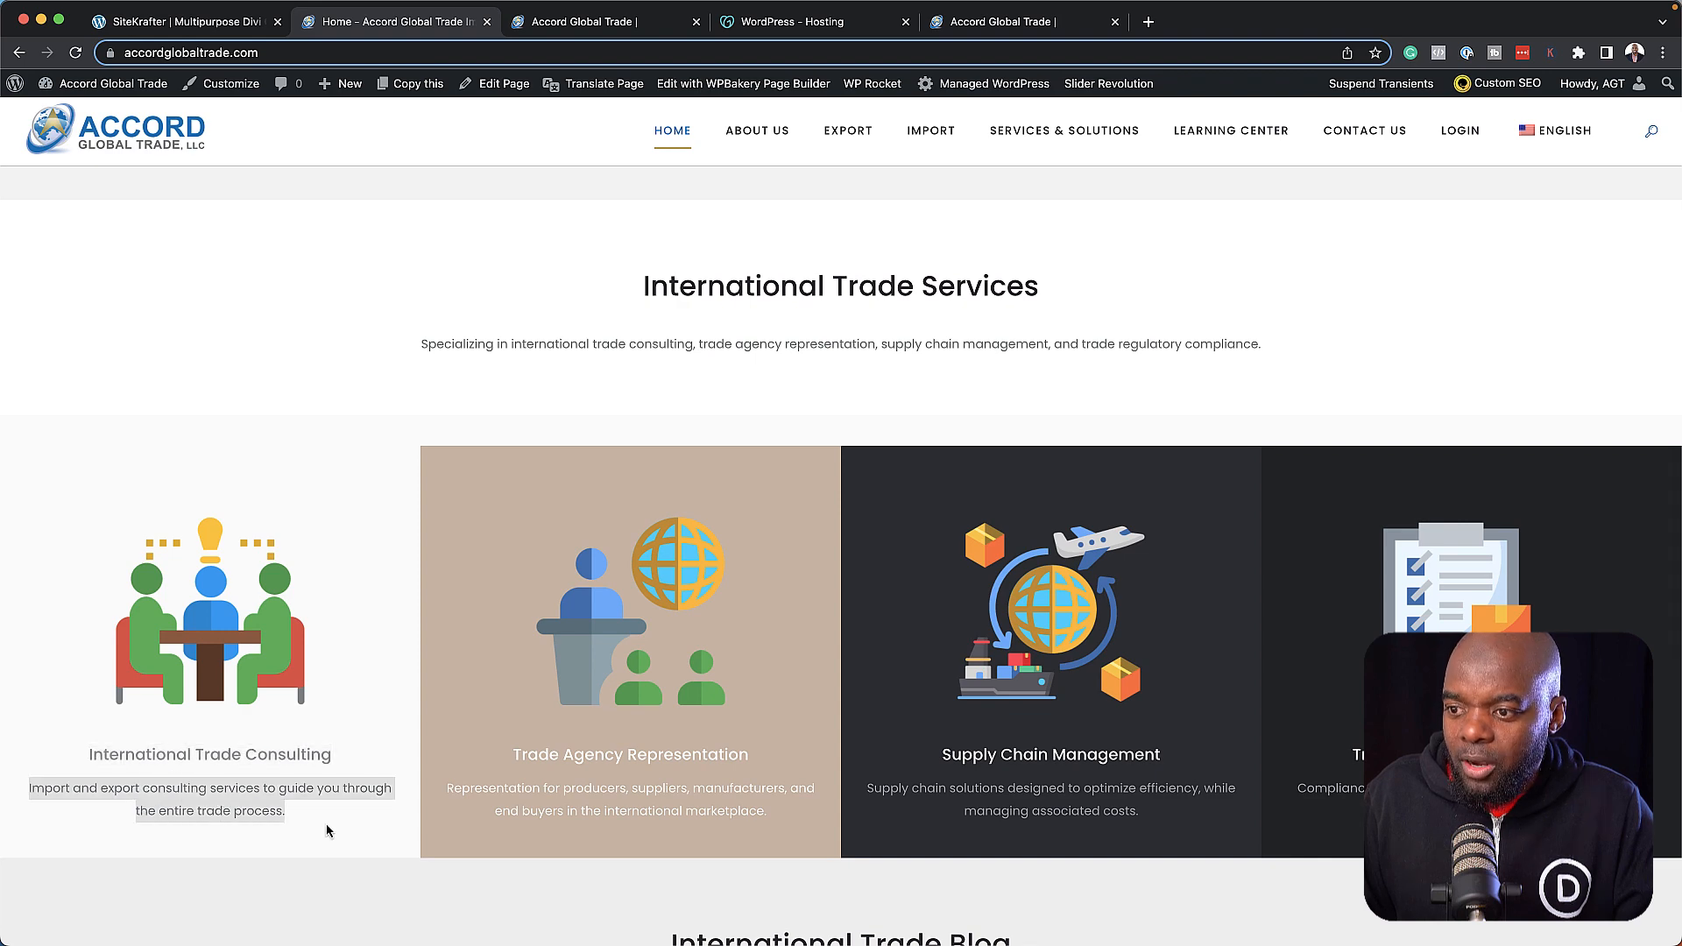
{"action": "mouse_move", "coordinate": [1062, 130]}
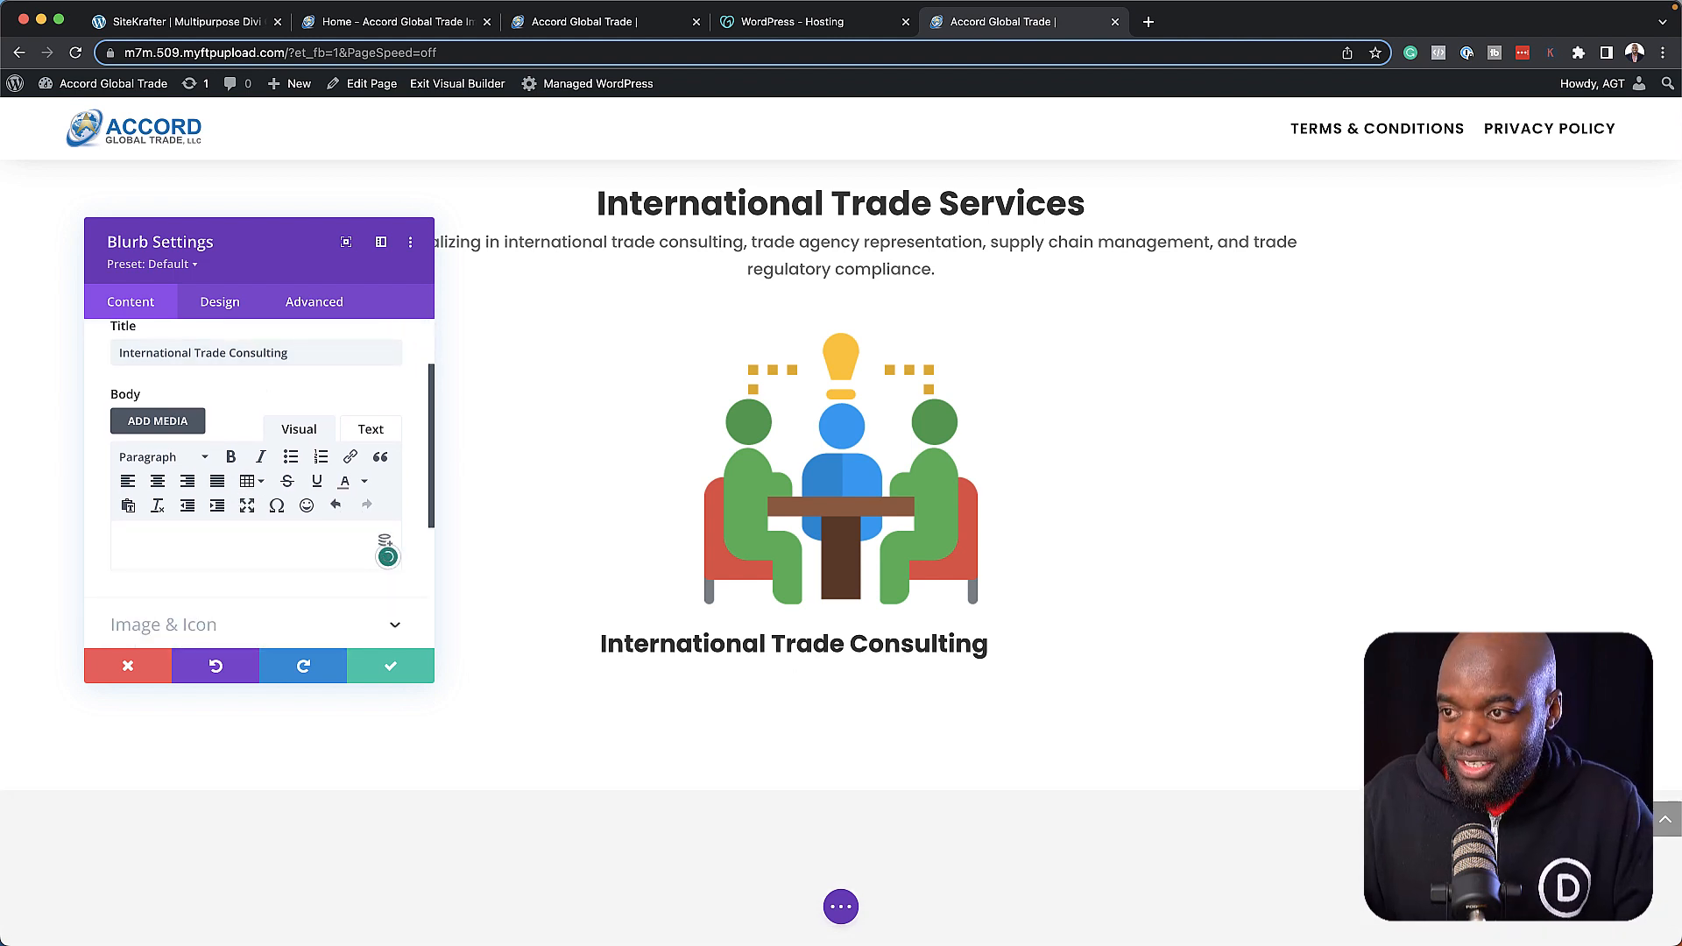
Set the blurb body to 'Import and export consulting services to guide you through the entire trade process.'.
{"action": "type", "text": "Import and export consulting services to guide you through the entire trade process."}
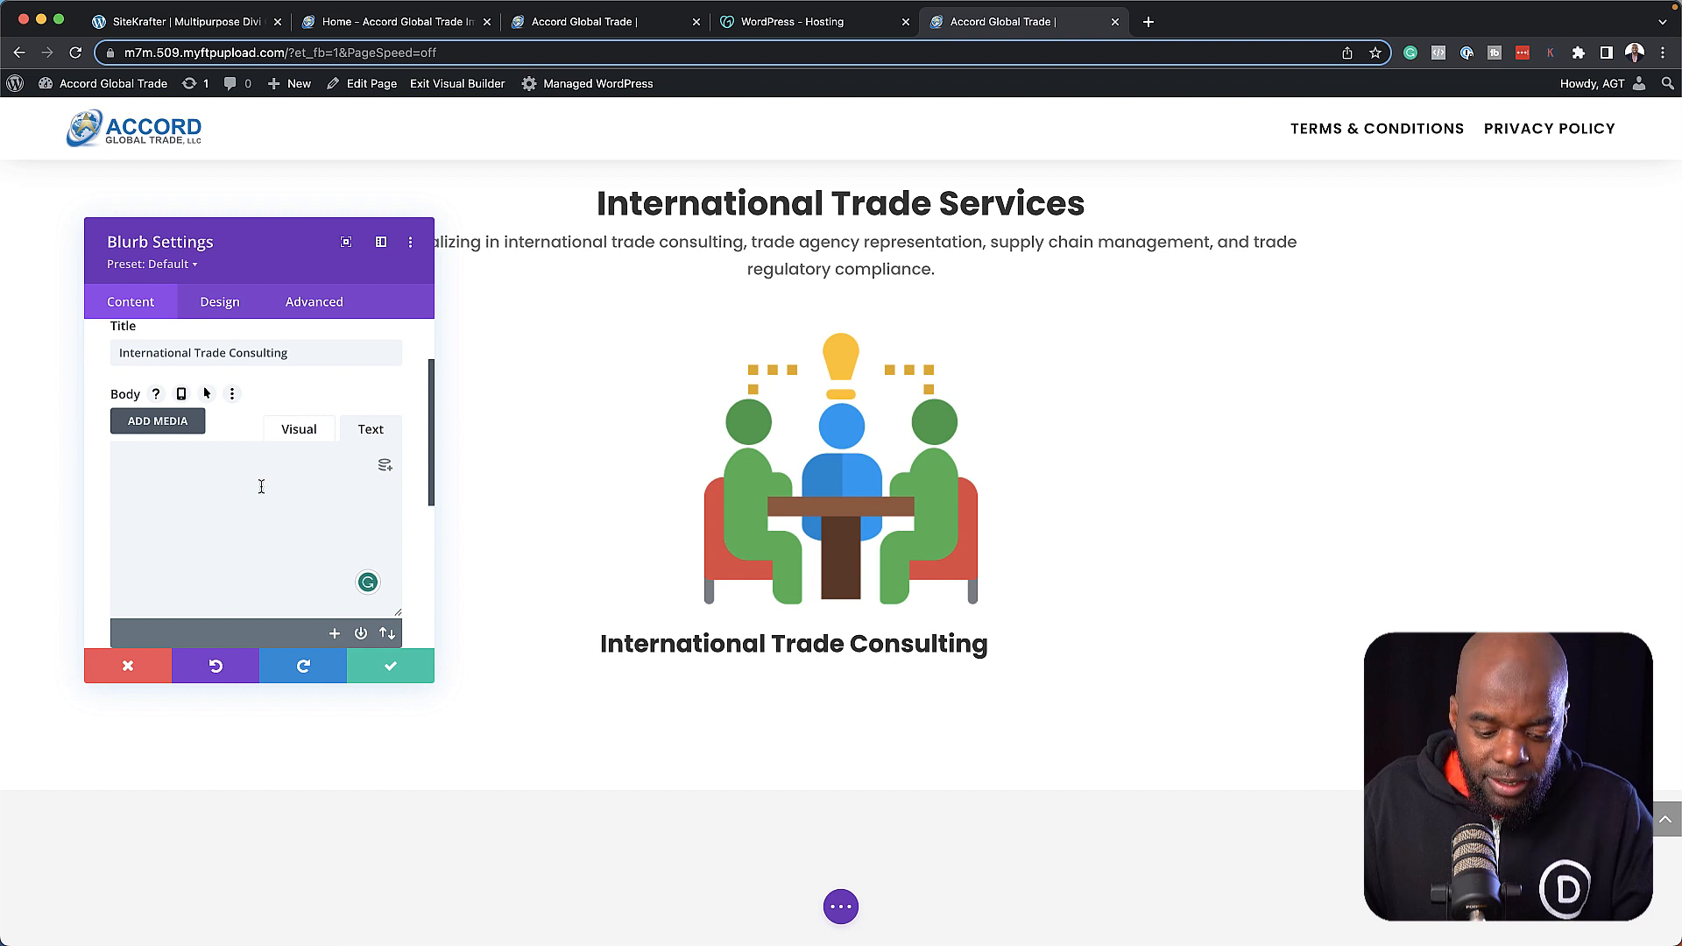
{"action": "type", "text": "Import and export consulting services to guide you through the entire trade process."}
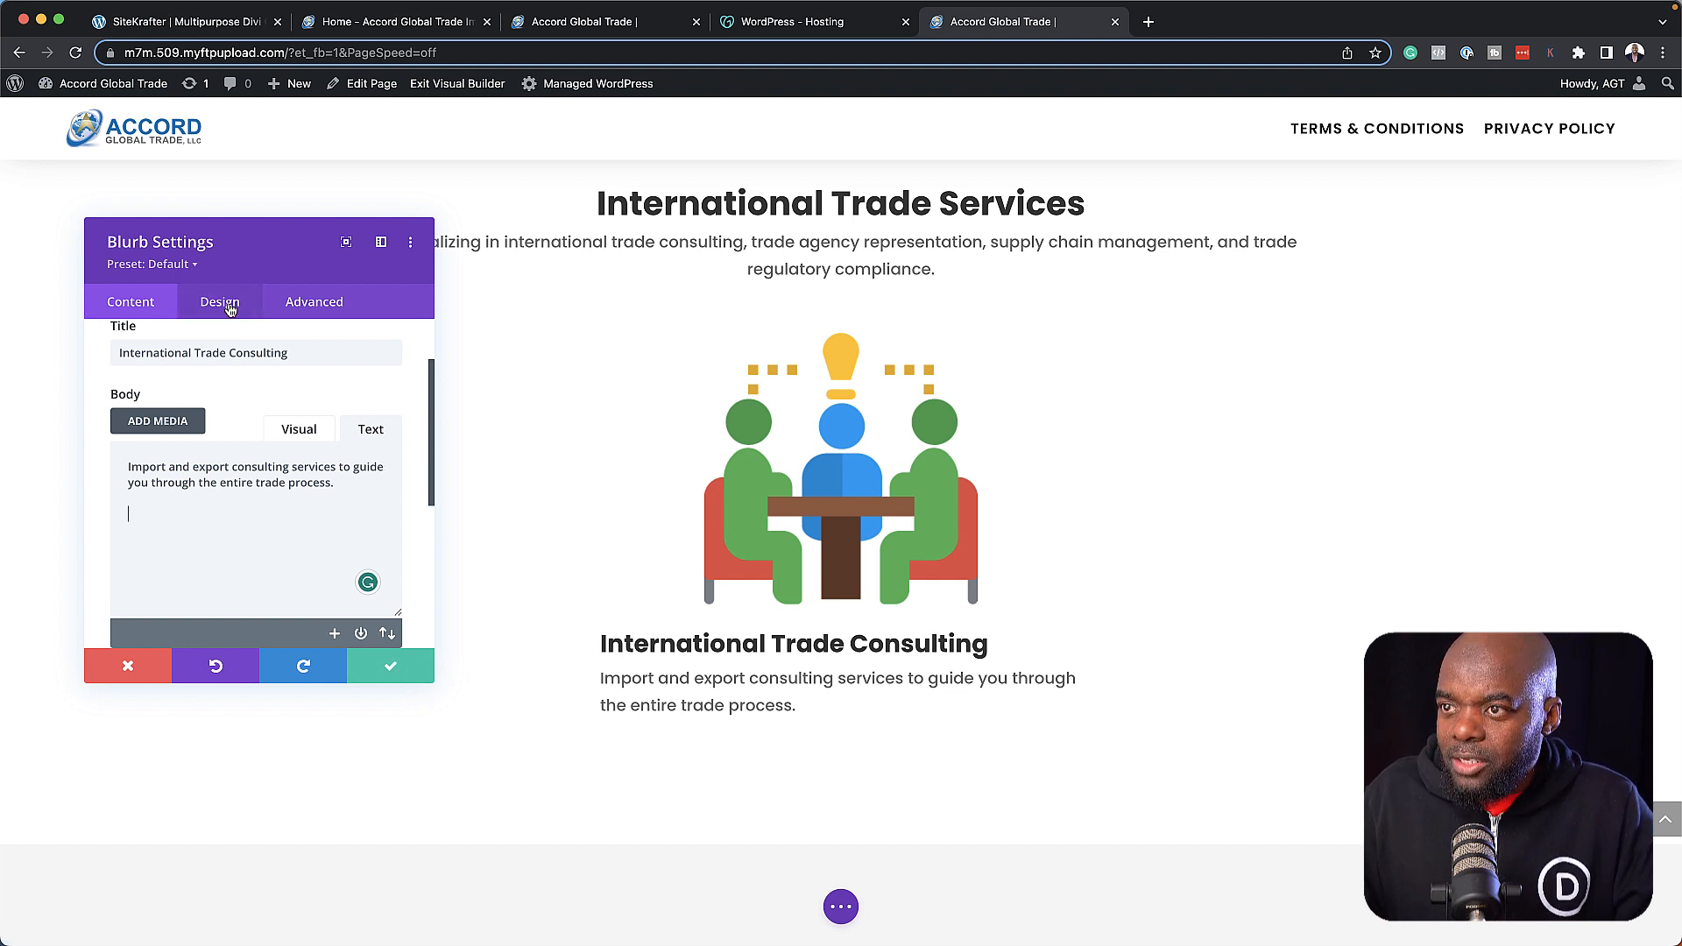
Center the blurb's title and description, give it 3% padding on all sides, and save.
{"action": "left_click", "coordinate": [220, 301]}
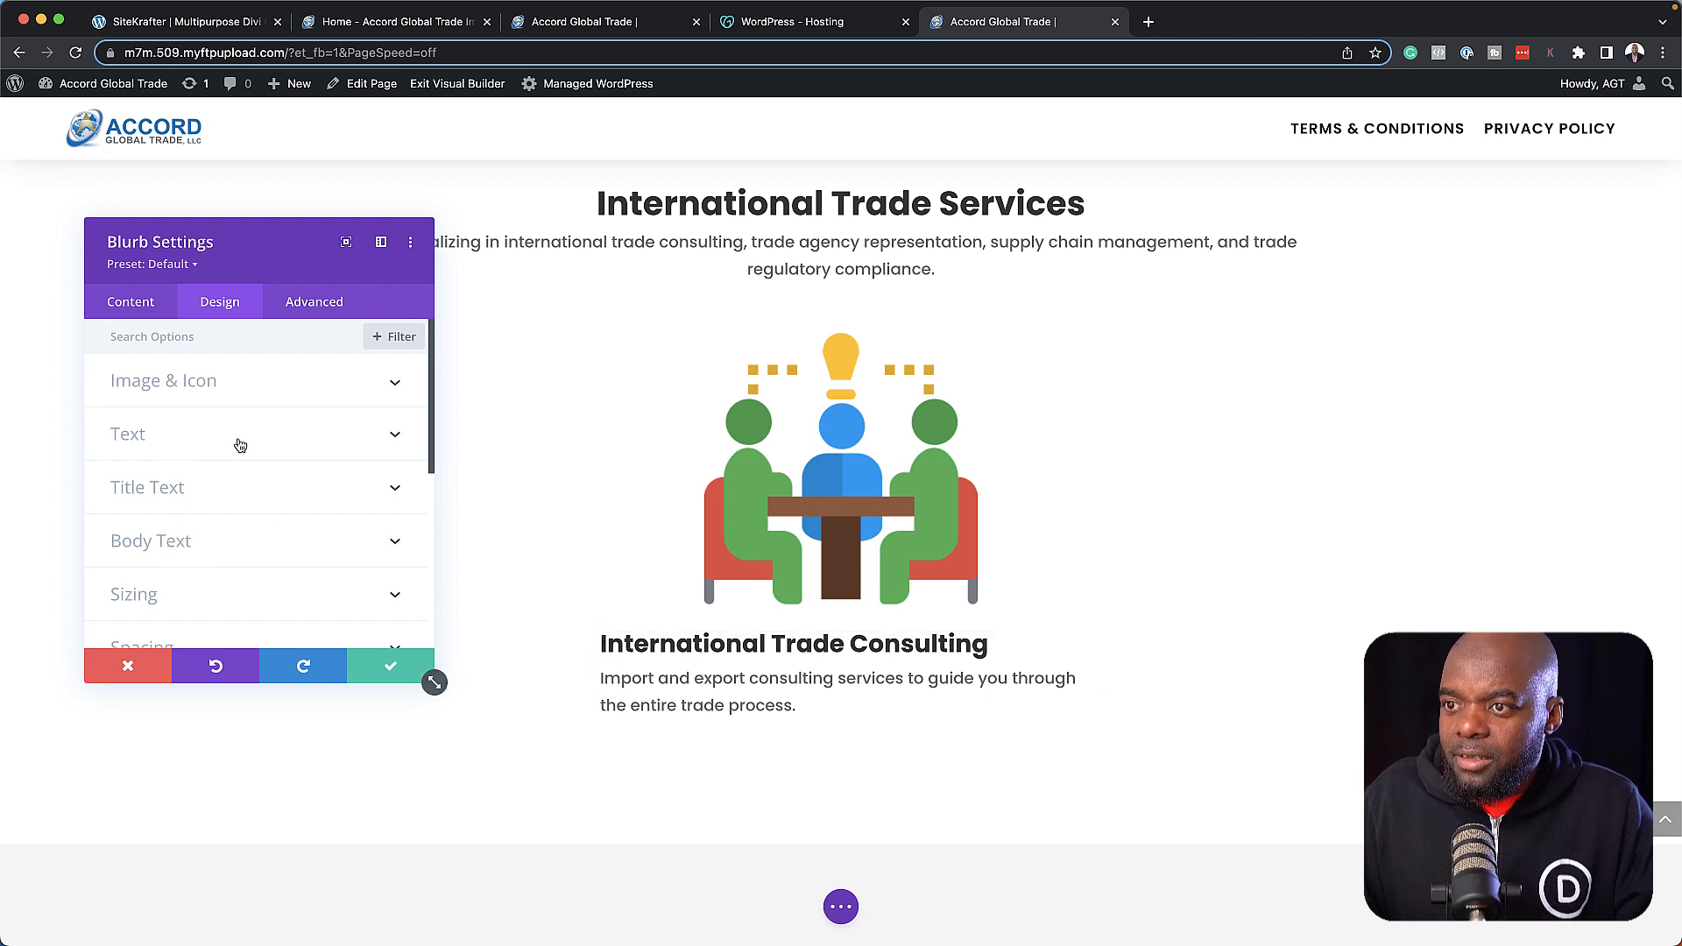
{"action": "left_click", "coordinate": [126, 434]}
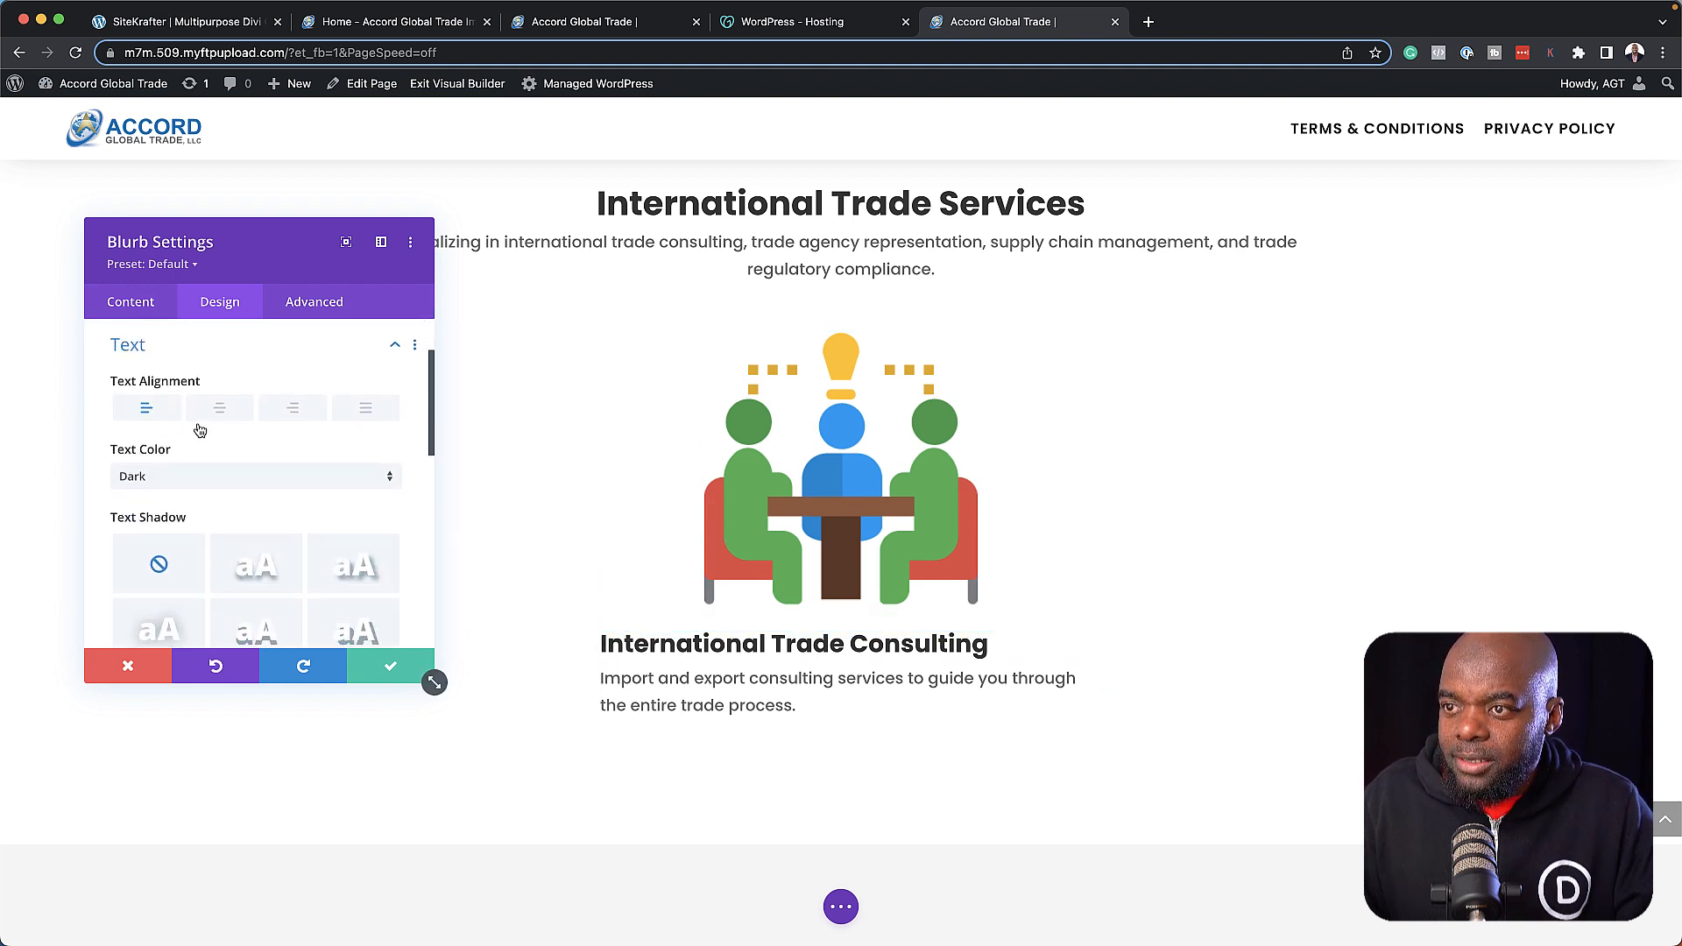
{"action": "left_click", "coordinate": [218, 407]}
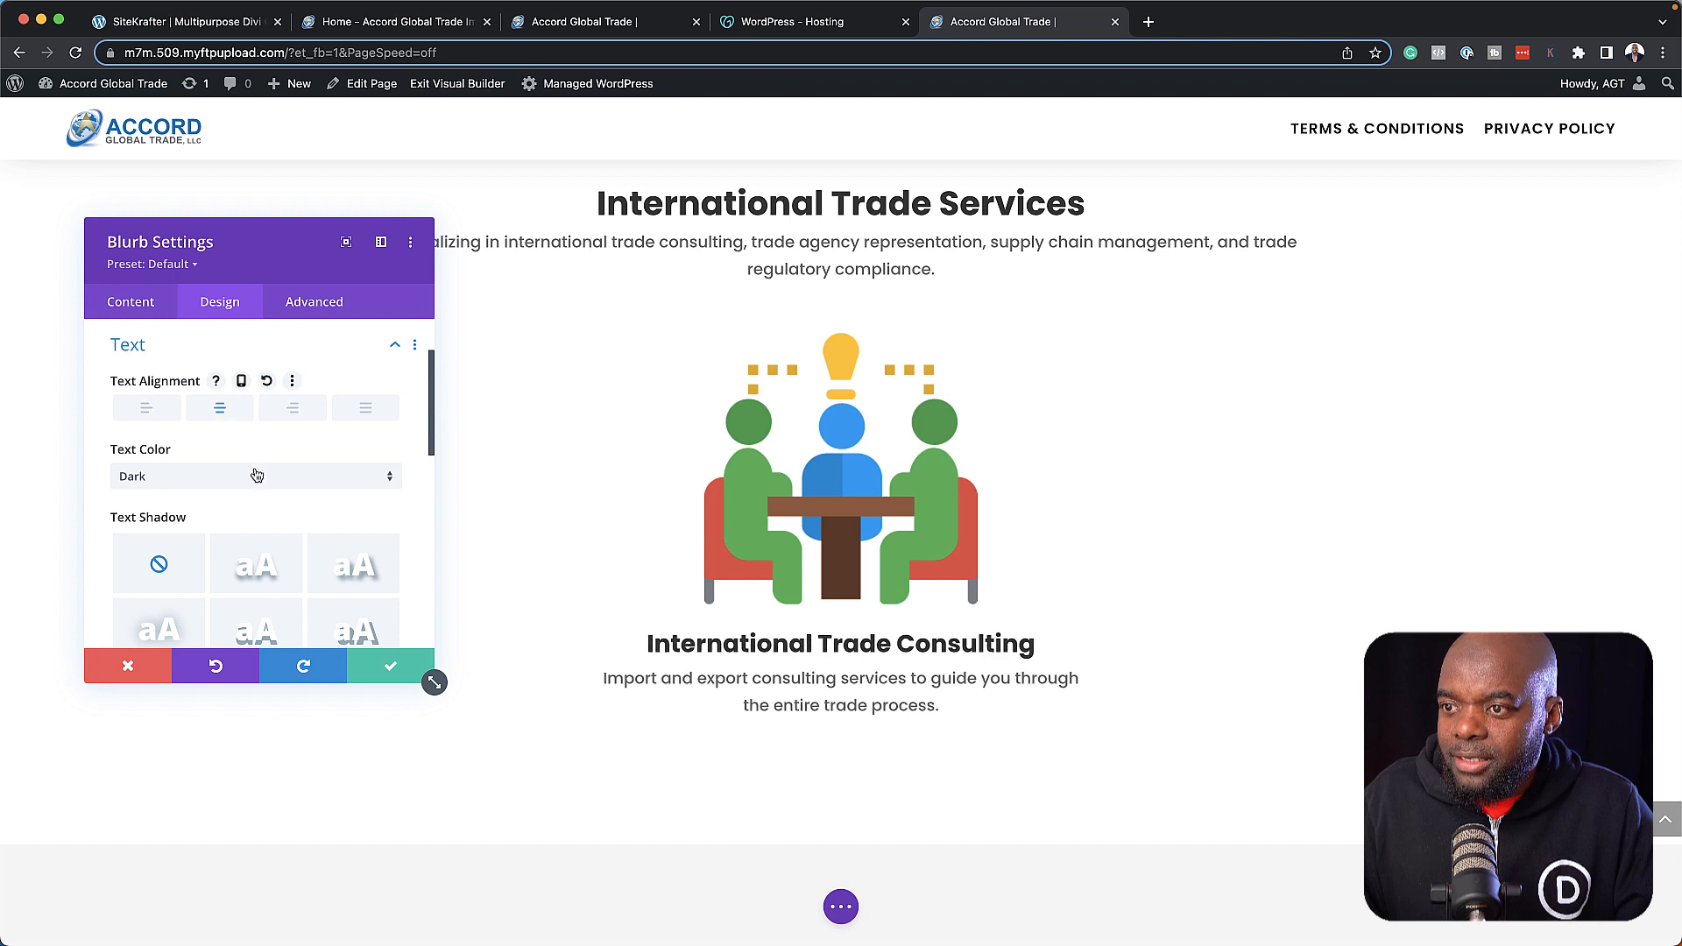
{"action": "scroll", "scroll_direction": "down", "scroll_amount": 3}
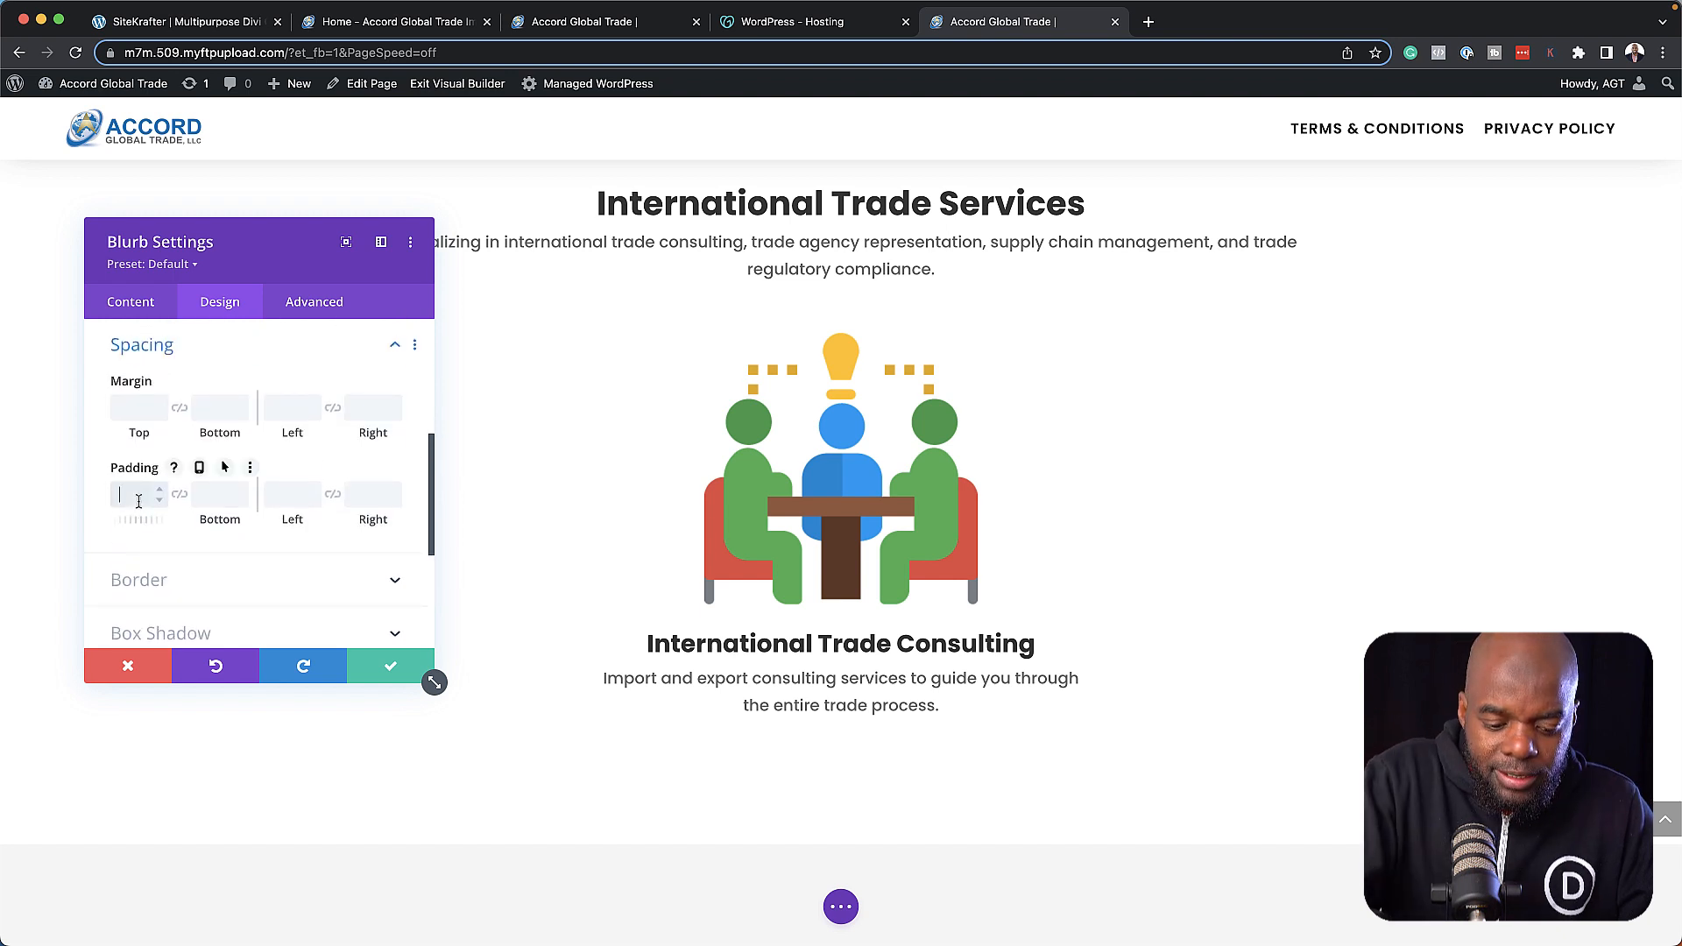
{"action": "type", "text": "3%"}
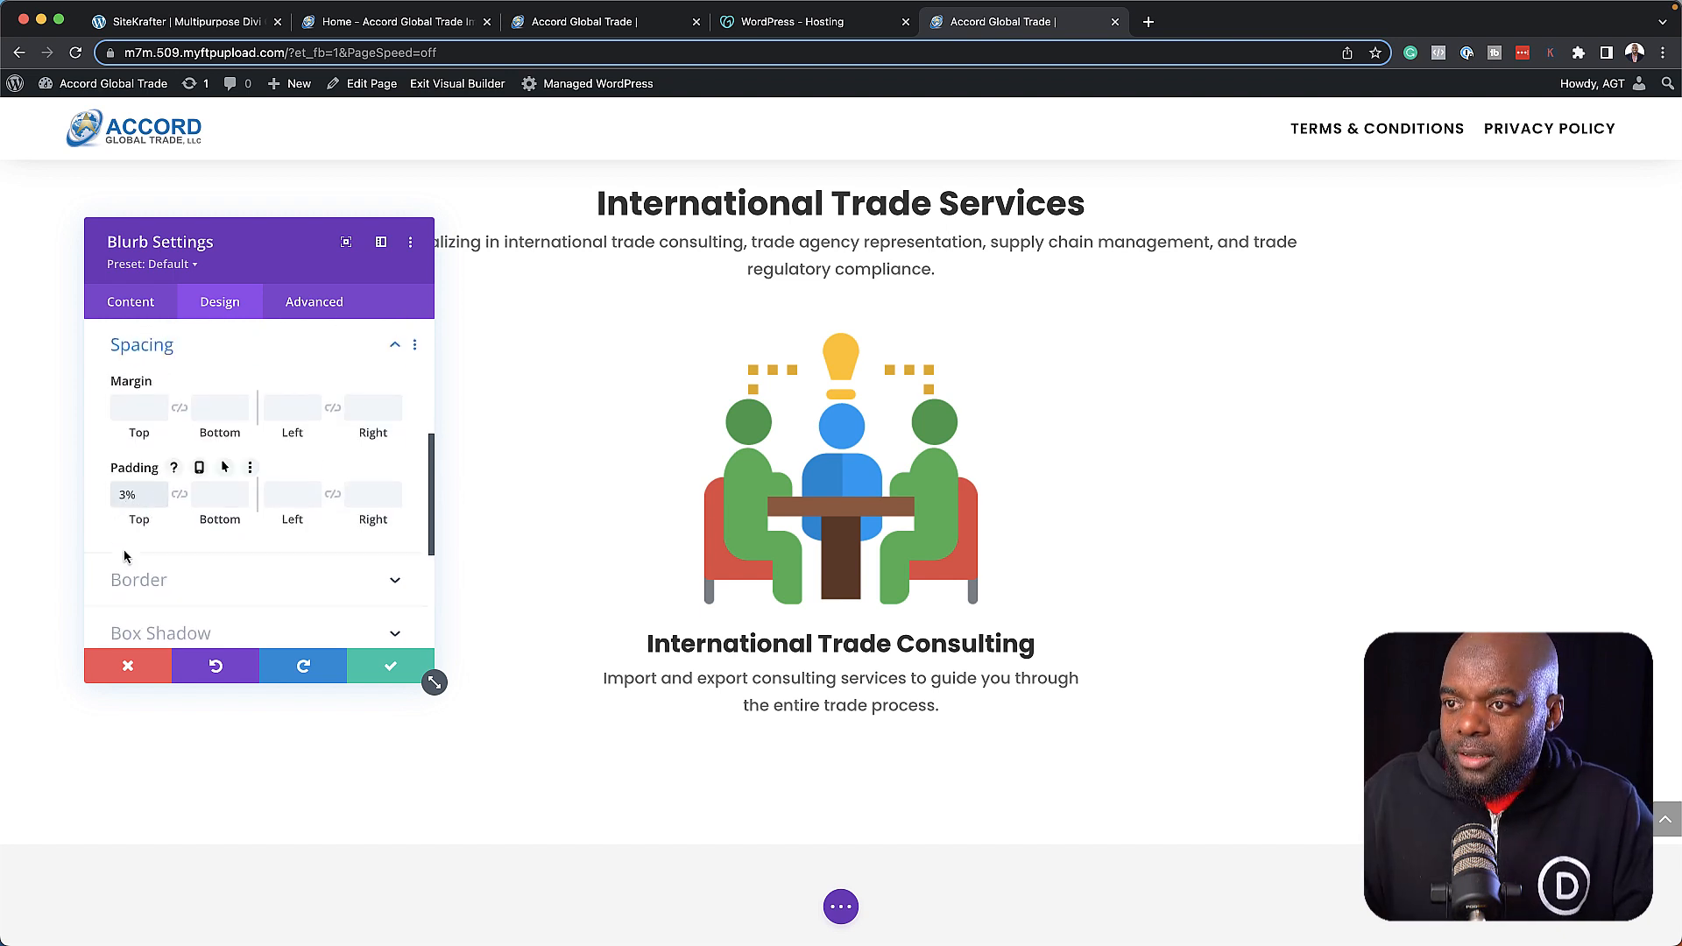
{"action": "type", "text": "3%"}
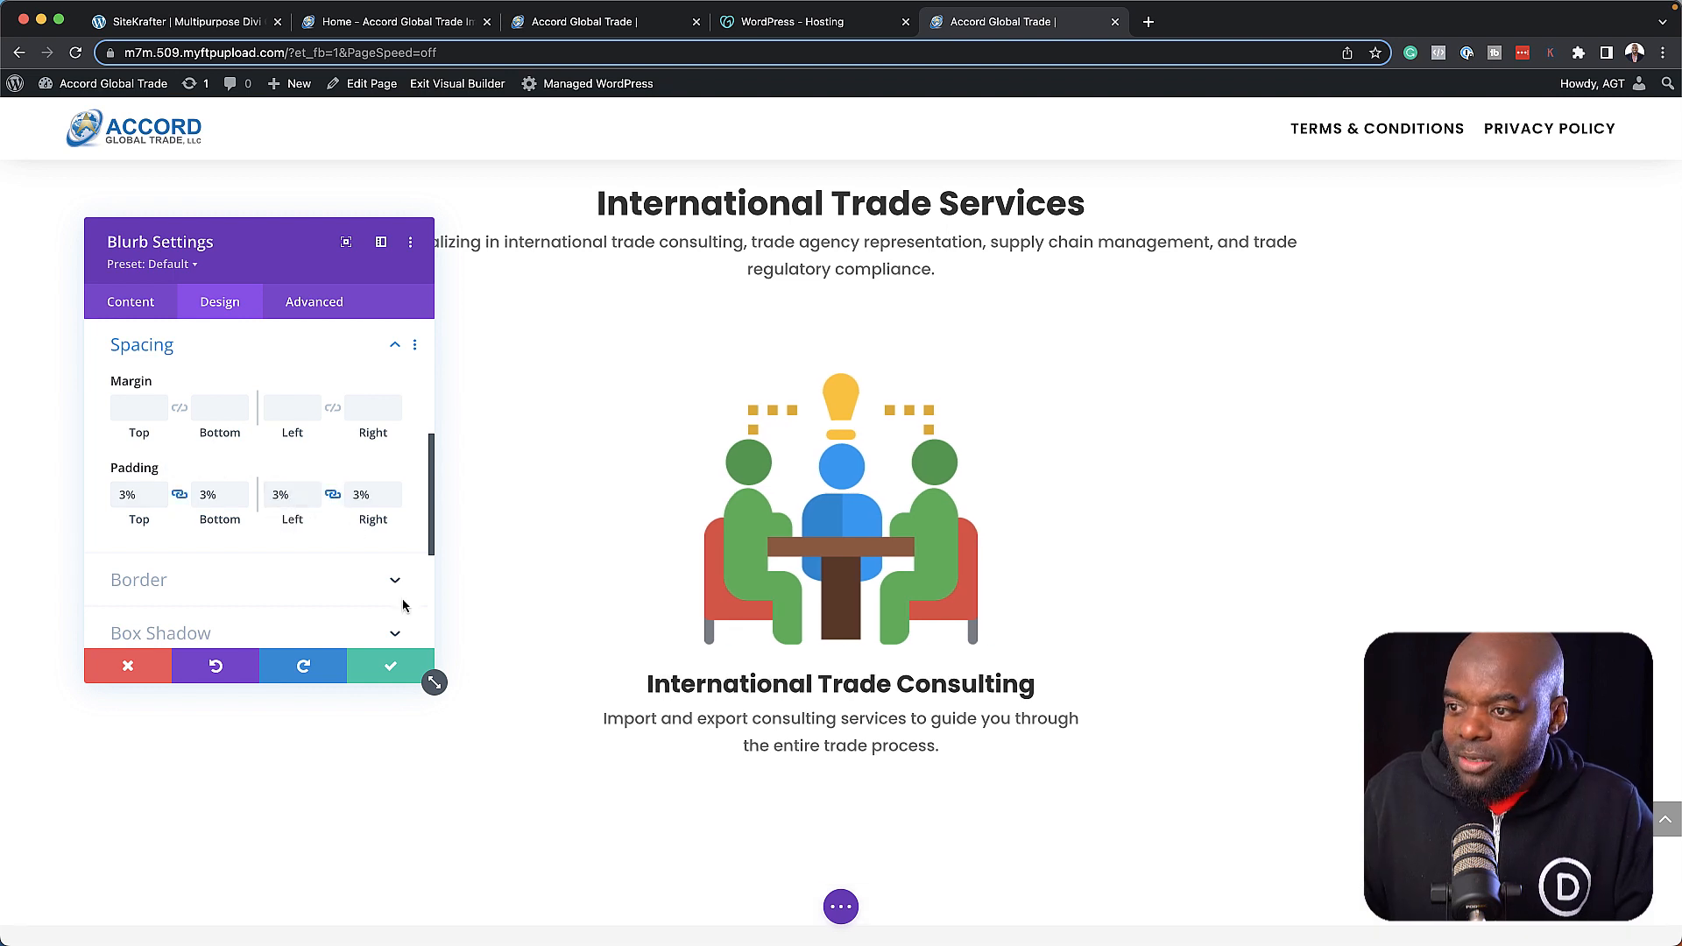
{"action": "mouse_move", "coordinate": [389, 665]}
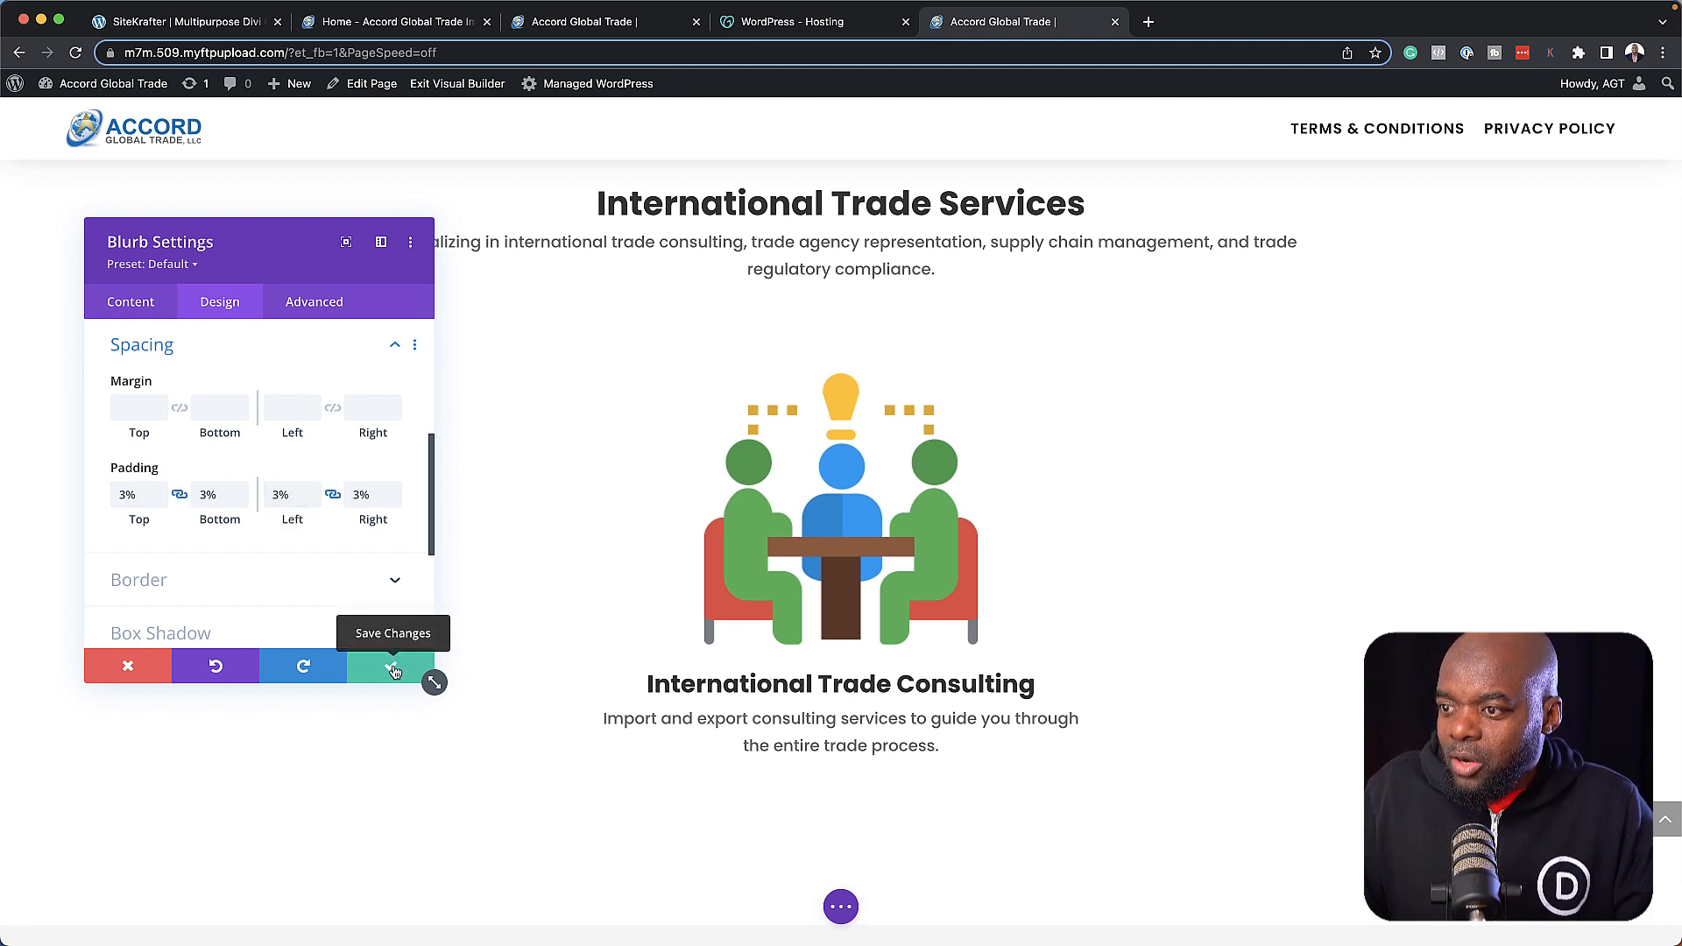
{"action": "left_click", "coordinate": [391, 665]}
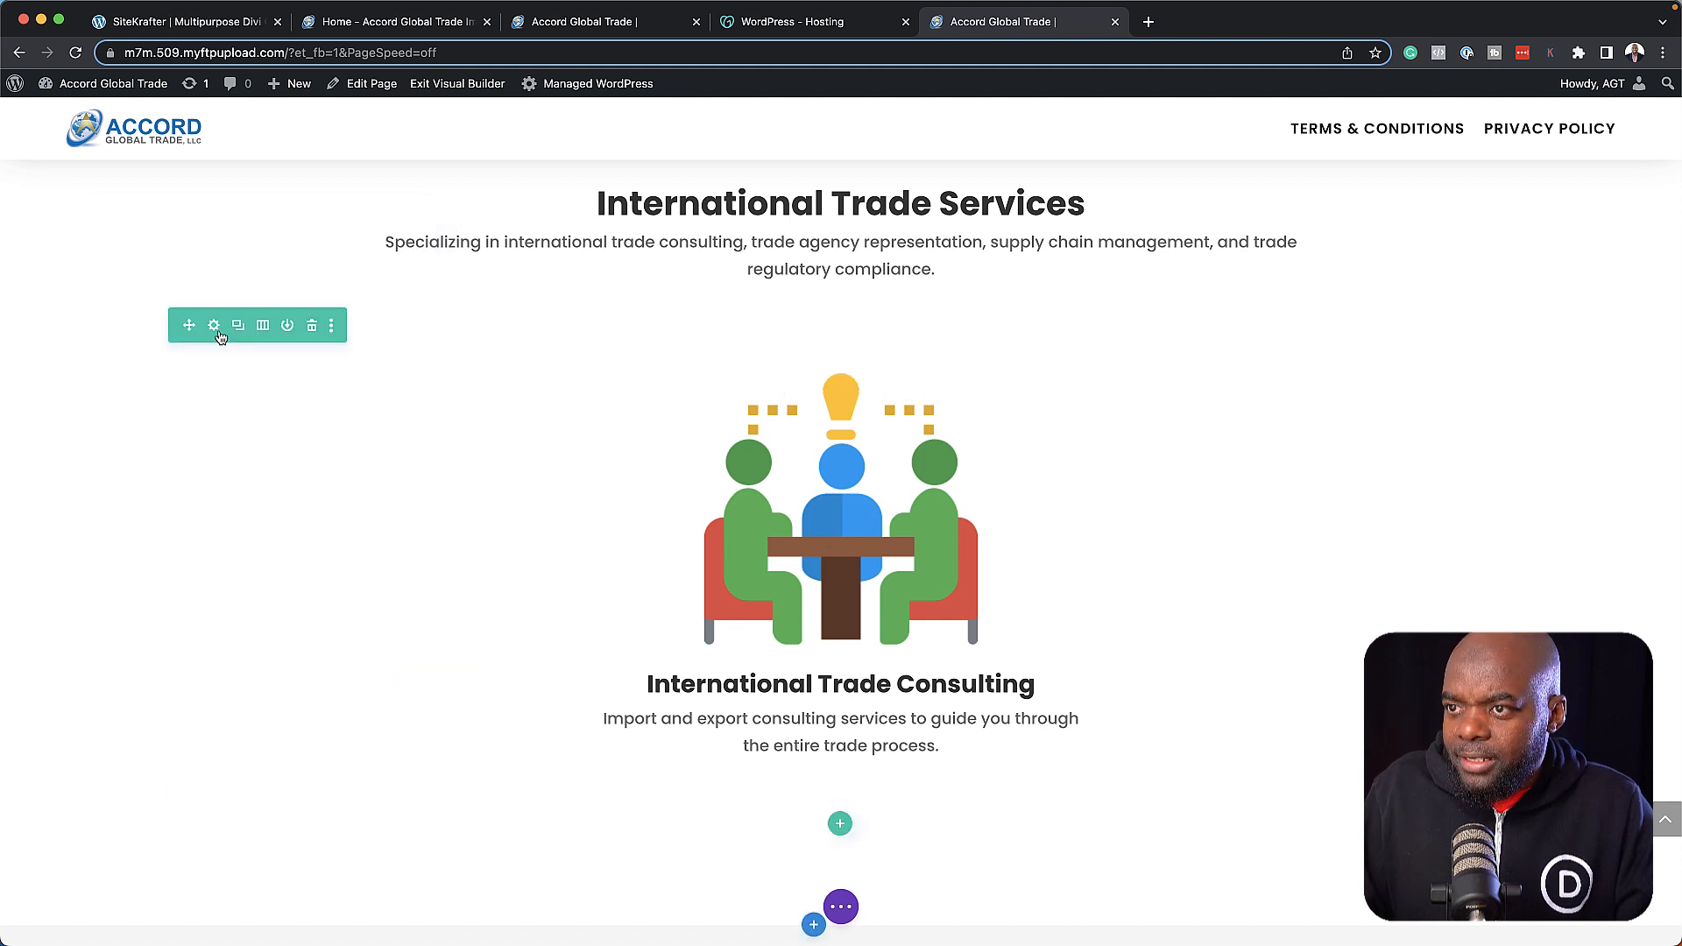
Duplicate the blurb's column in Row Settings until the services row has four identical blurbs.
{"action": "left_click", "coordinate": [212, 325]}
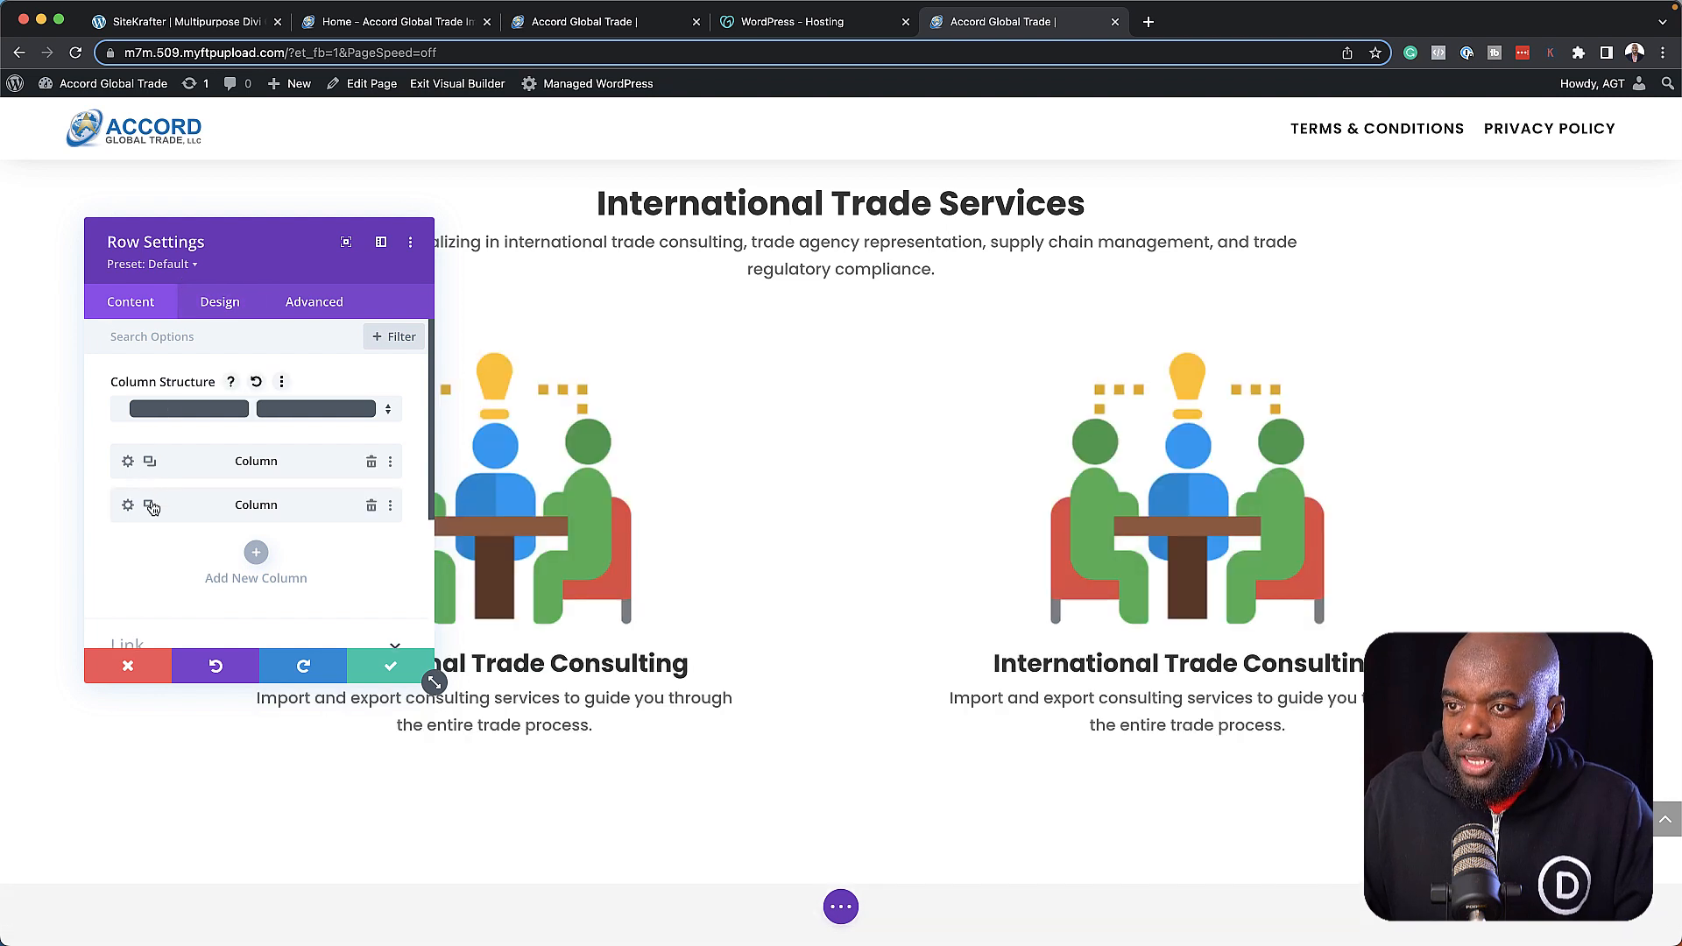
{"action": "left_click", "coordinate": [150, 505]}
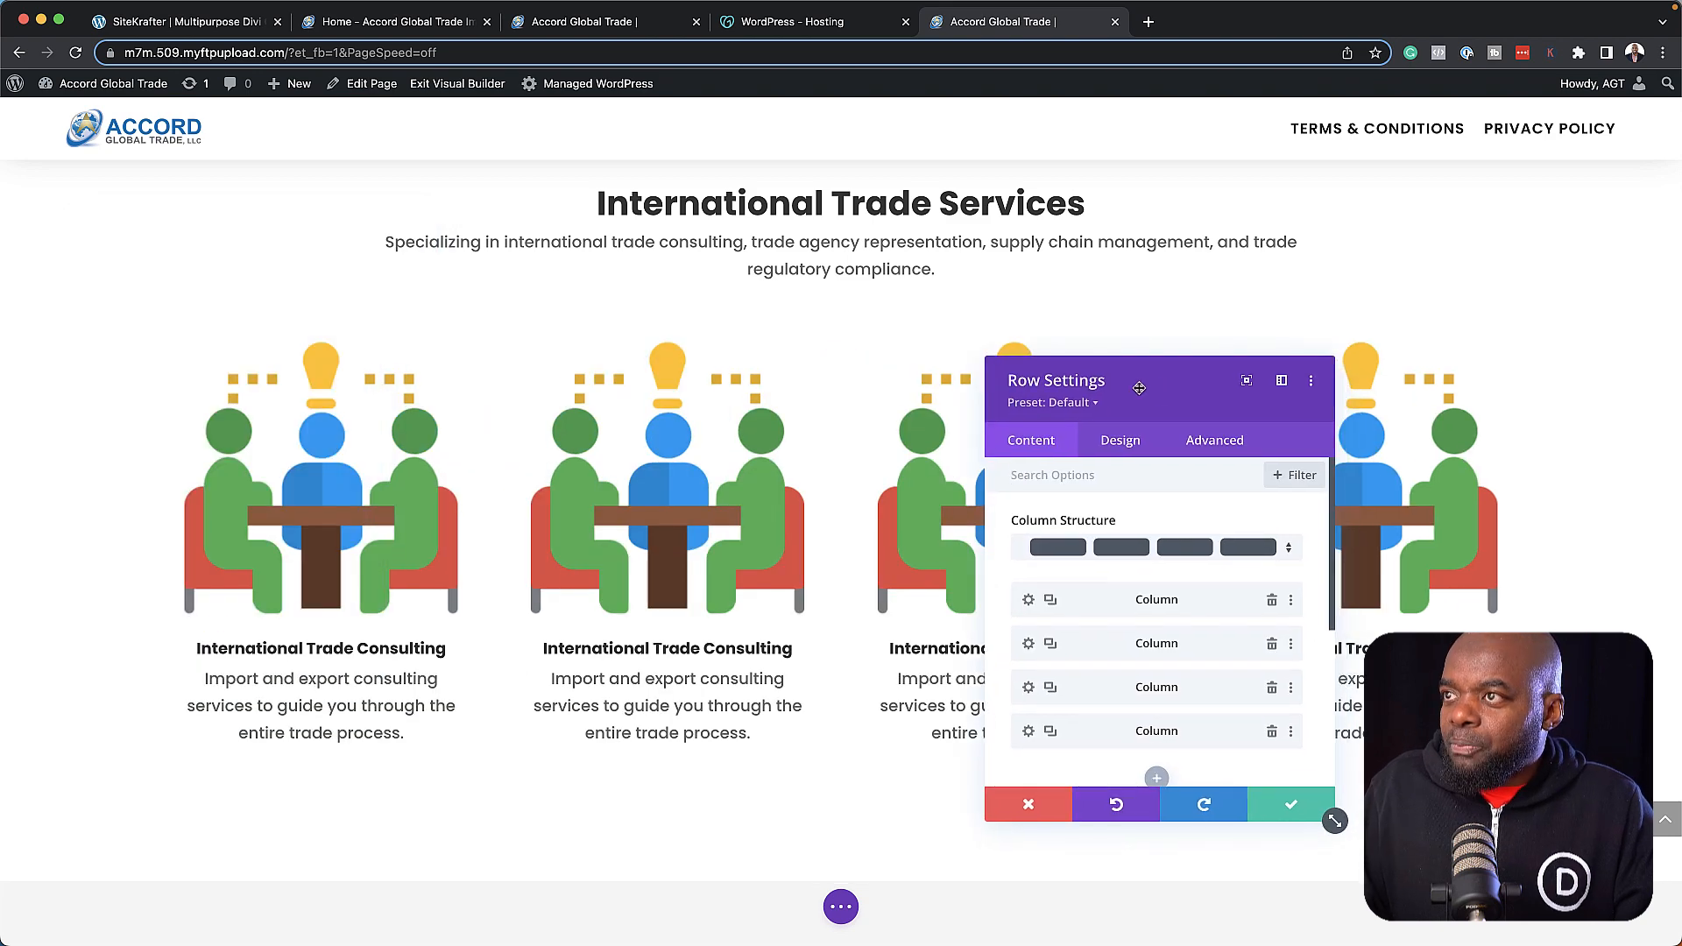
{"action": "left_click", "coordinate": [395, 21]}
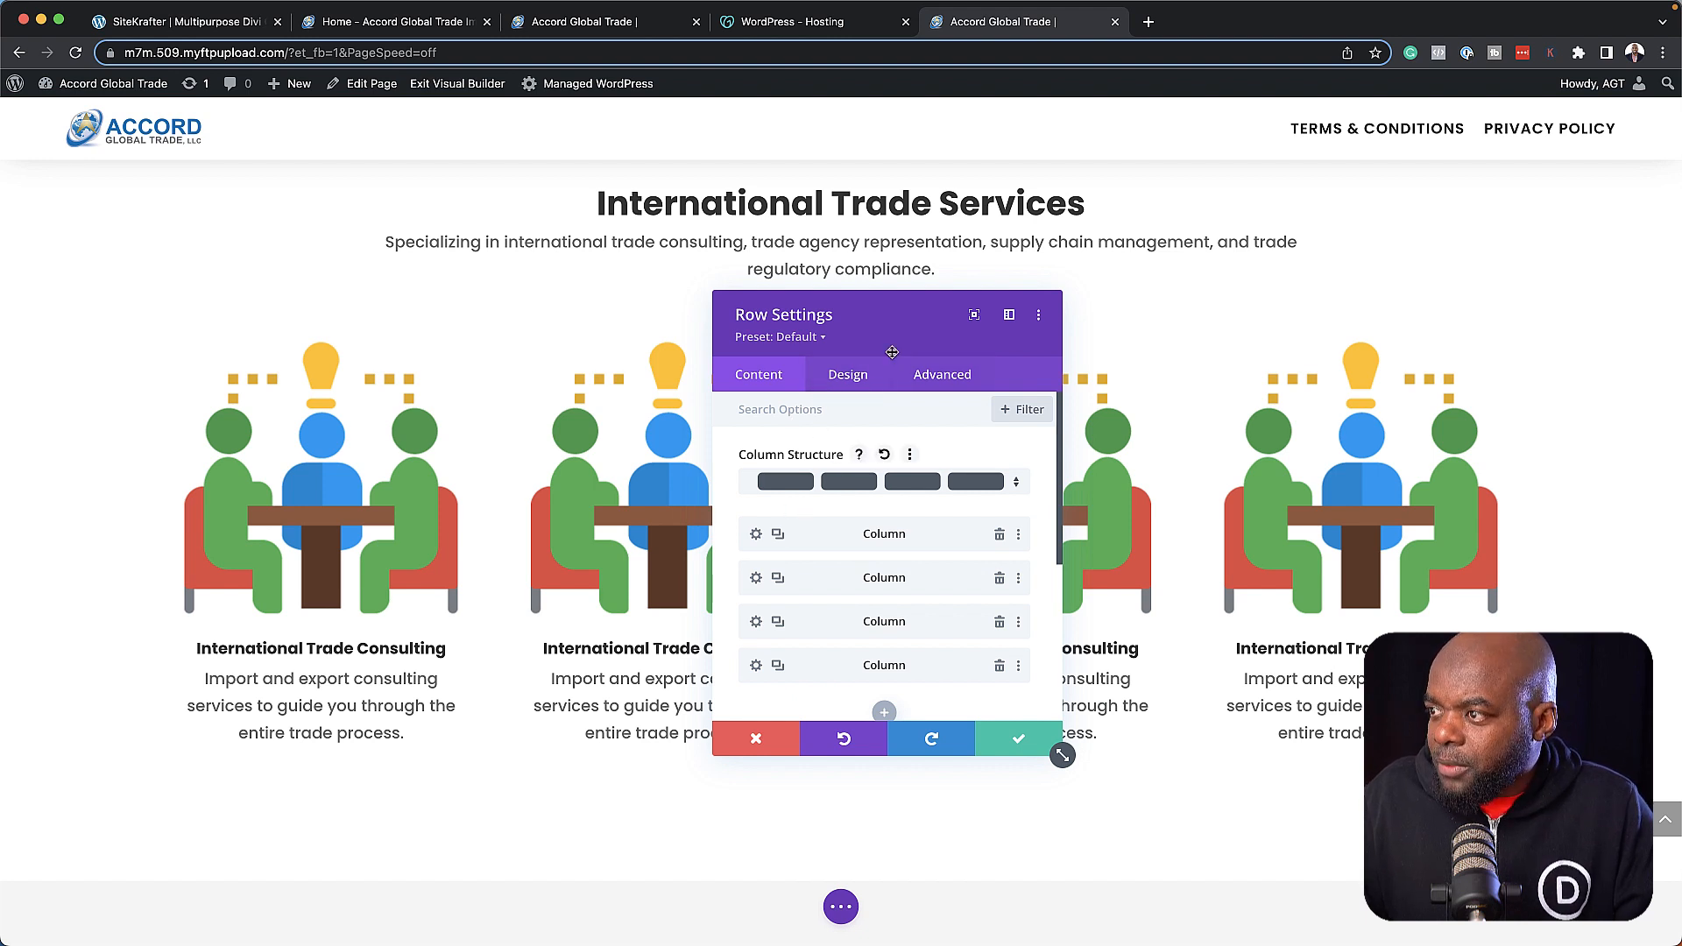
Enable a custom gutter width of 1 so the four columns sit with minimal gaps.
{"action": "left_click", "coordinate": [846, 374]}
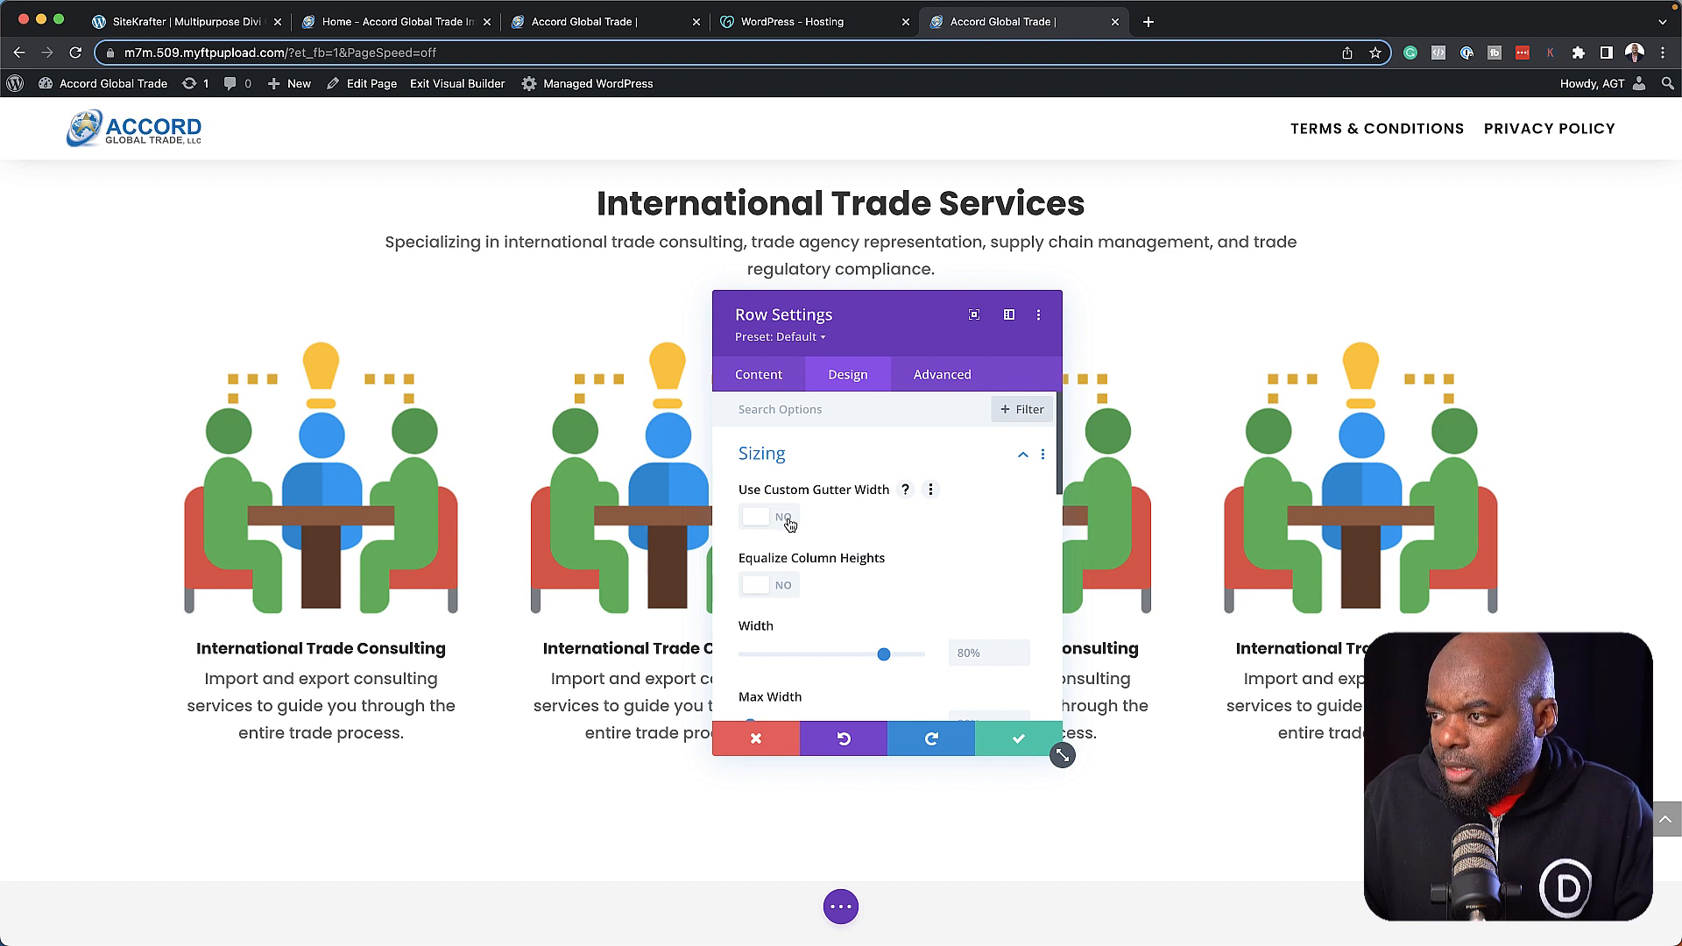
{"action": "left_click", "coordinate": [768, 516]}
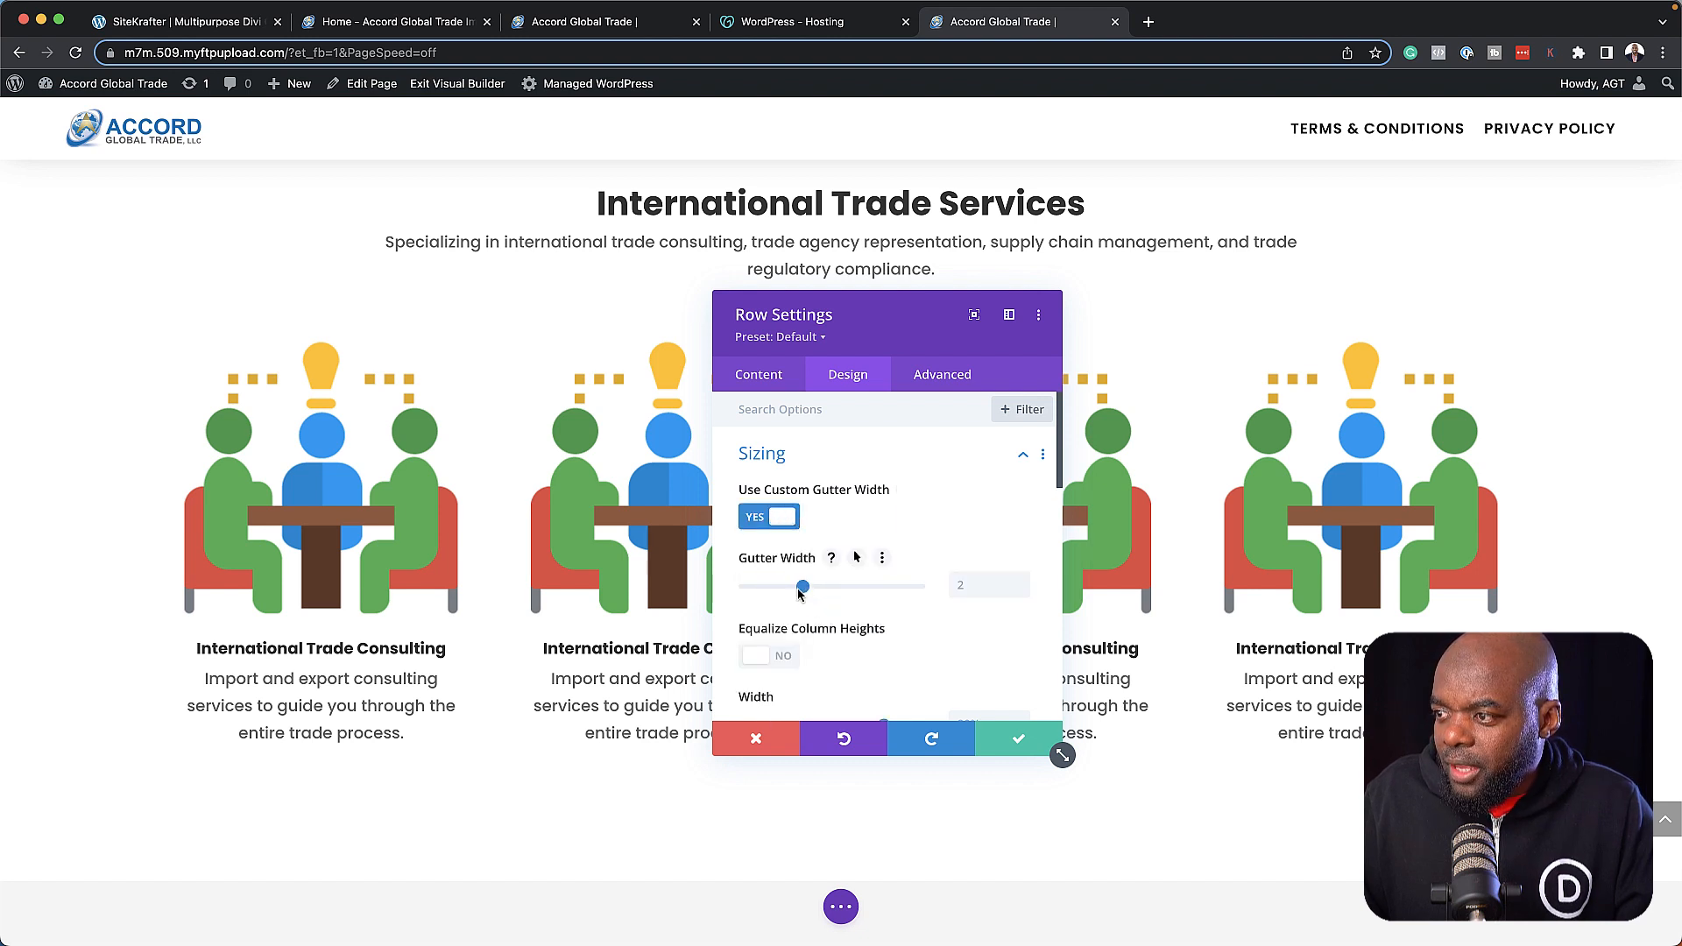
{"action": "left_click_drag", "start_coordinate": [802, 586], "coordinate": [745, 586]}
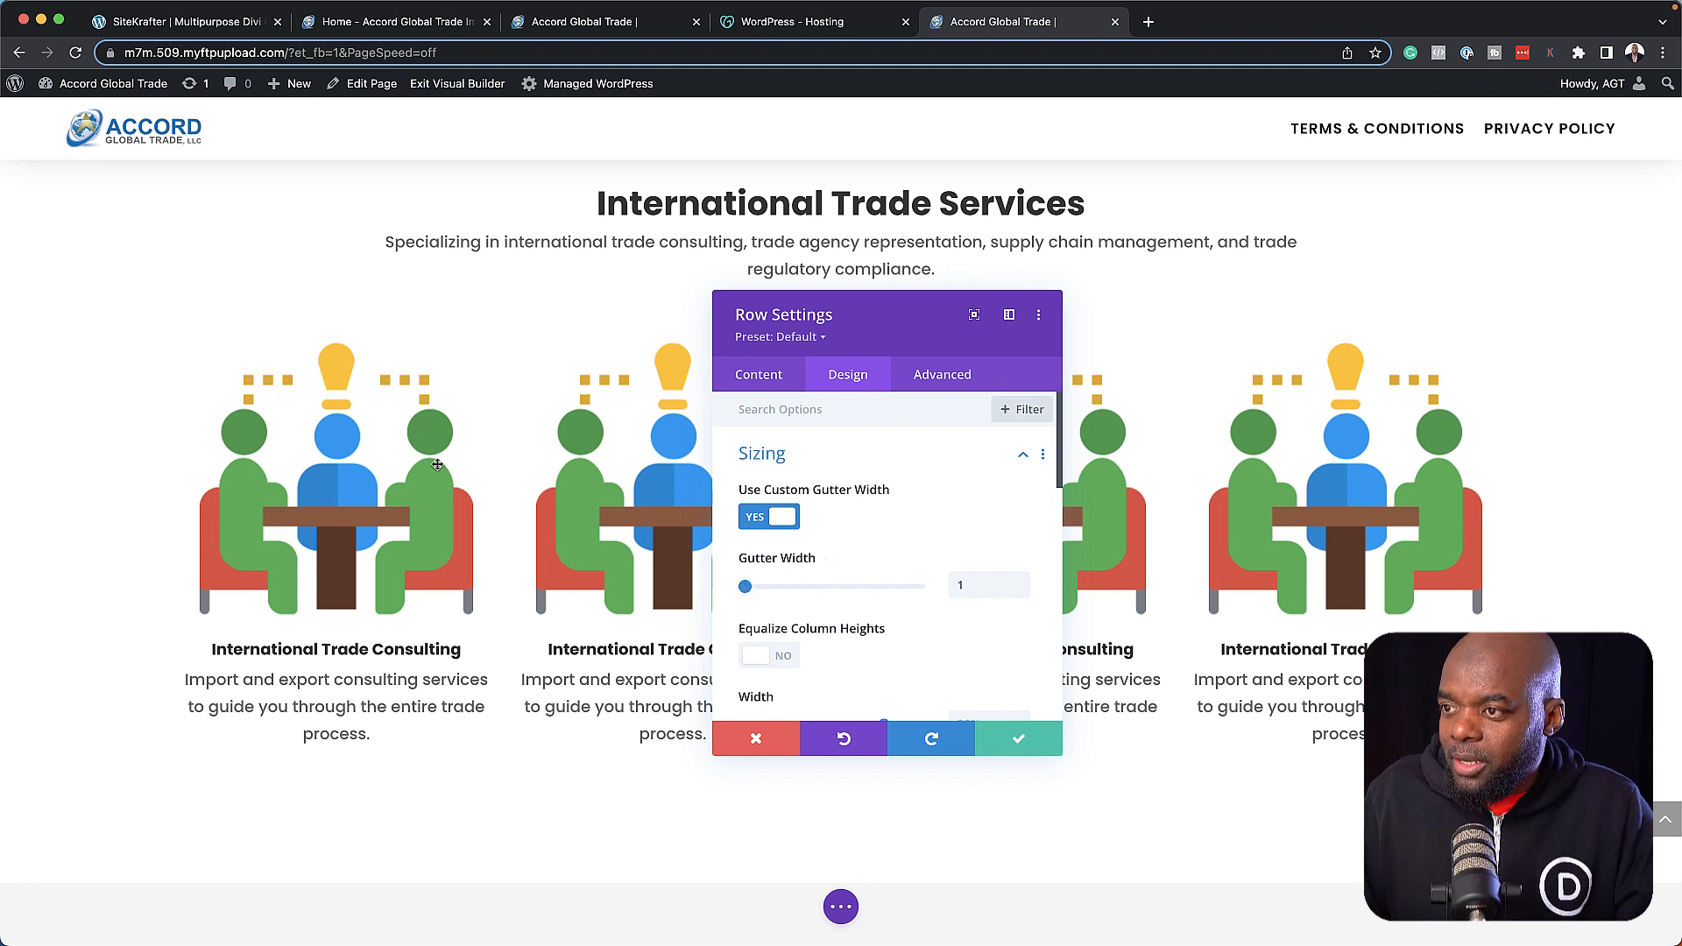
{"action": "mouse_move", "coordinate": [787, 651]}
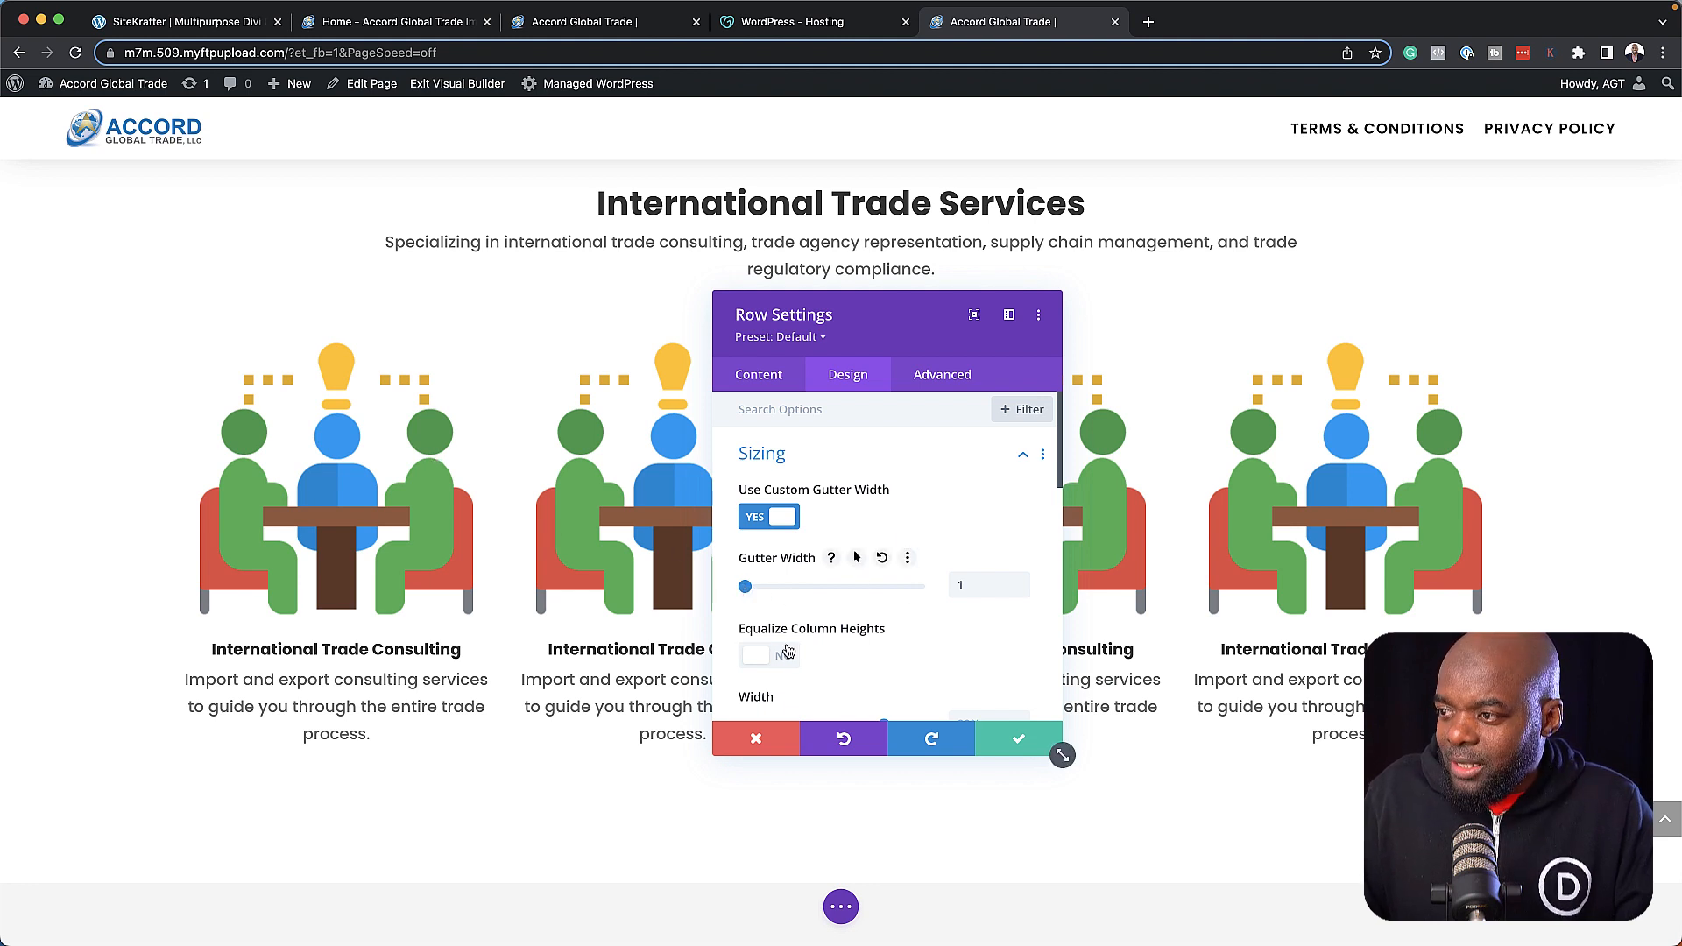
{"action": "scroll", "scroll_direction": "down", "scroll_amount": 3}
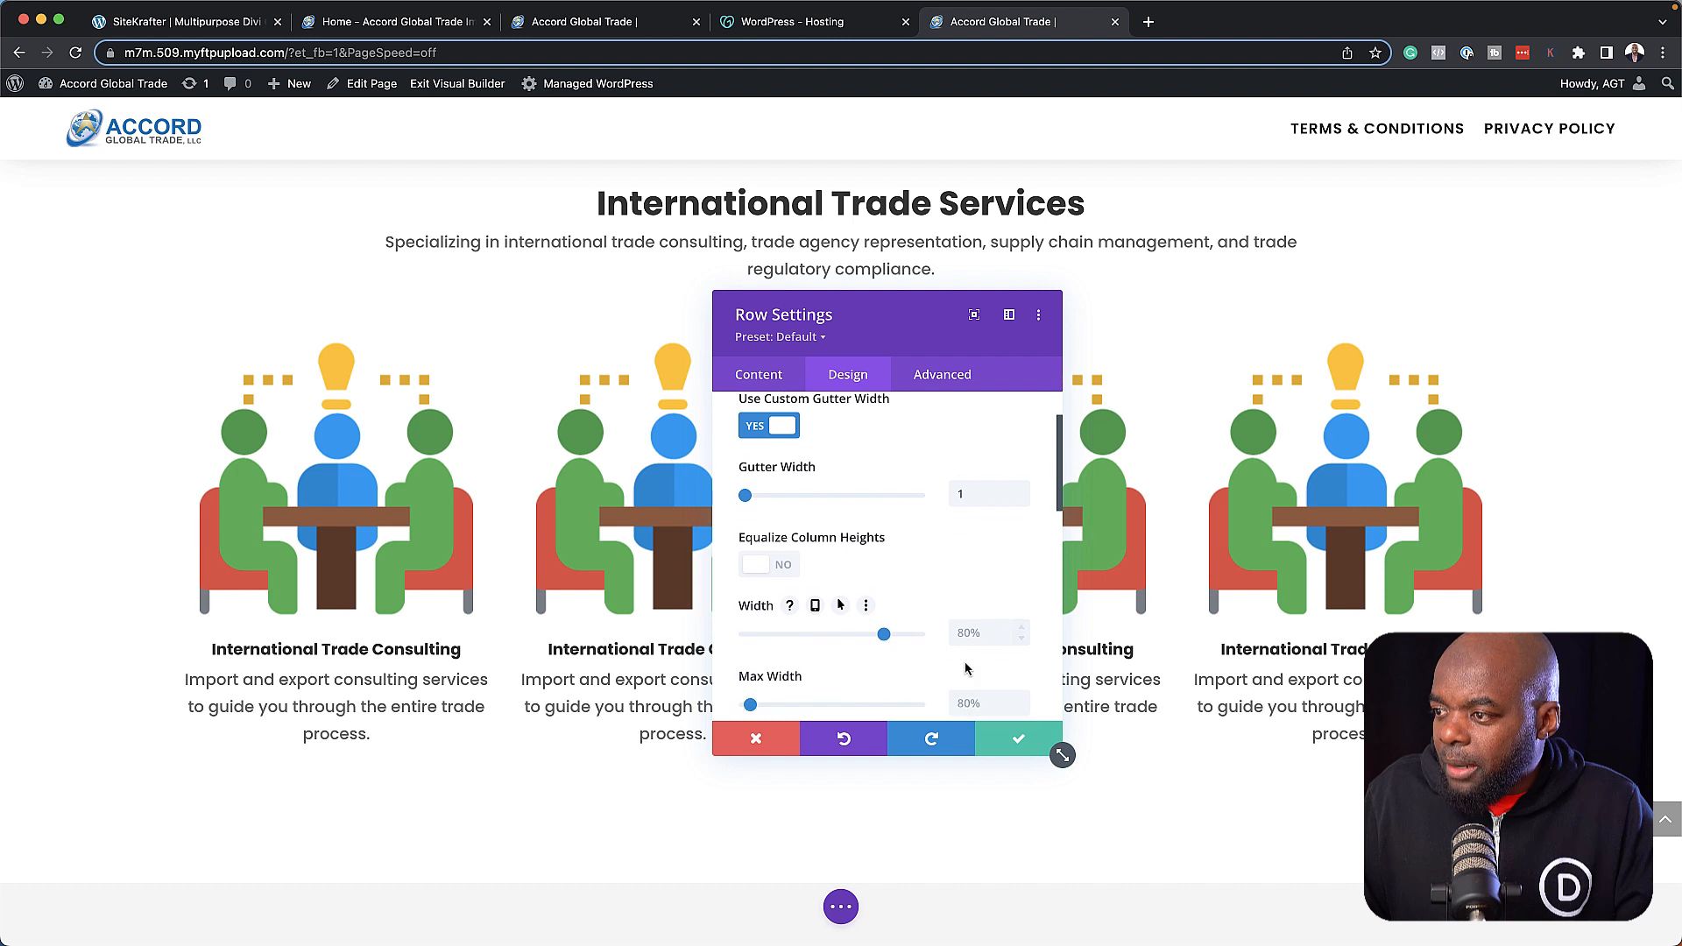
{"action": "scroll", "scroll_direction": "down", "scroll_amount": 3}
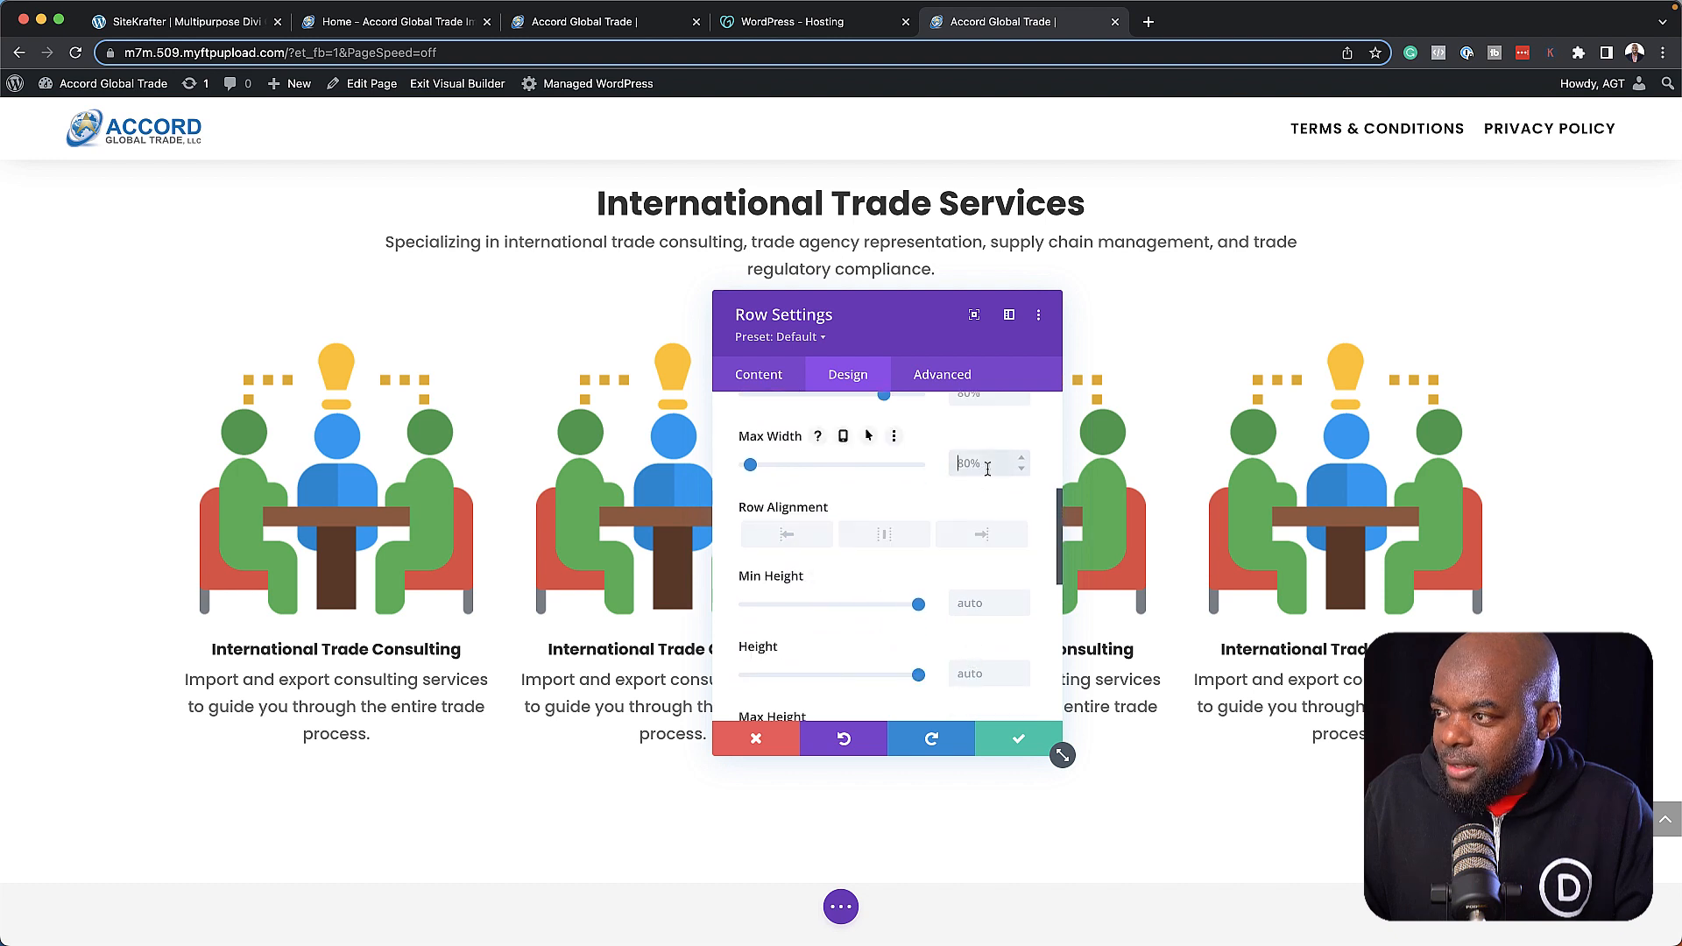
Set the row's Max Width to 100% and widen it to span the whole page.
{"action": "type", "text": "10"}
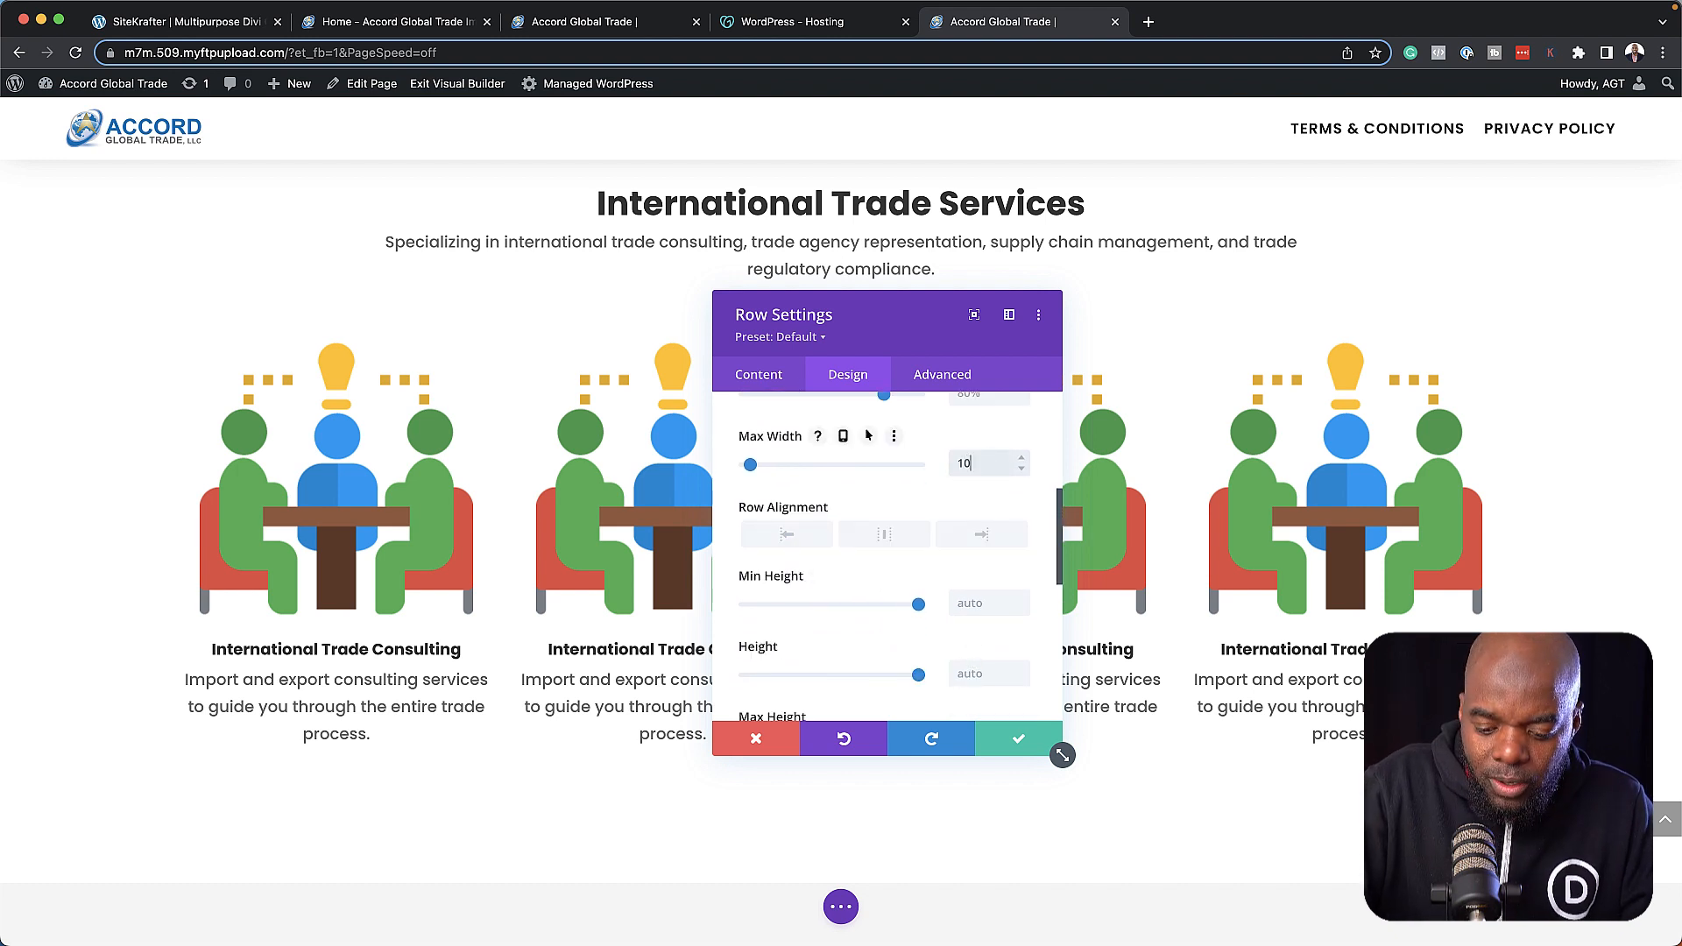
{"action": "type", "text": "100%"}
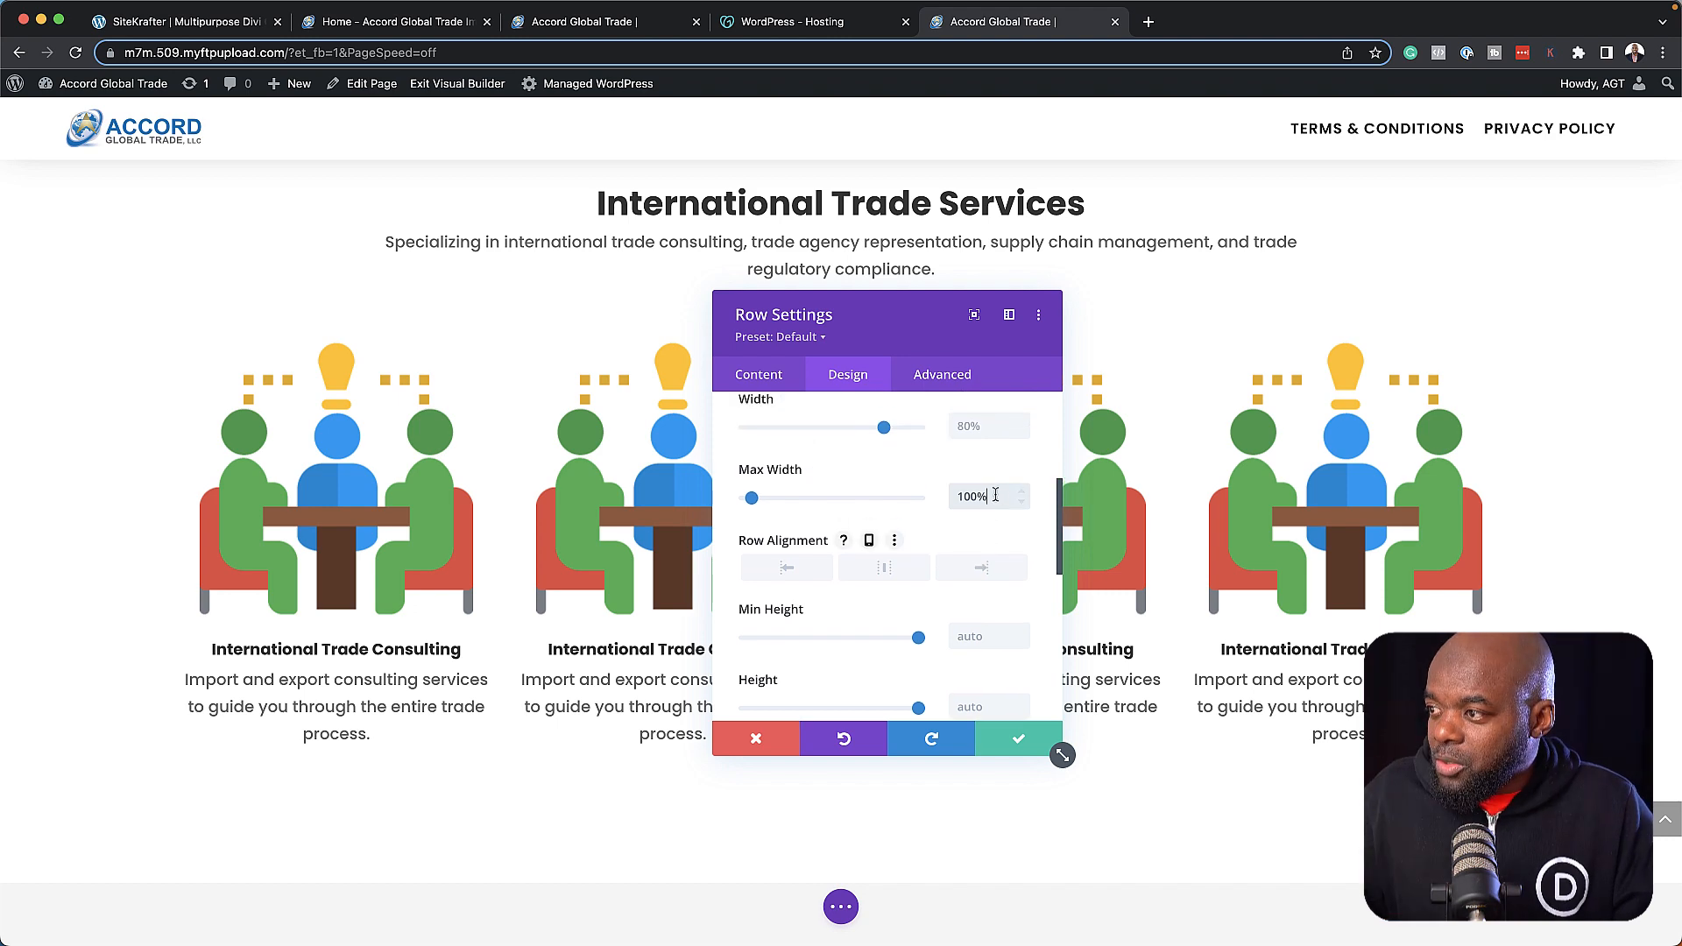
{"action": "left_click_drag", "start_coordinate": [884, 426], "coordinate": [880, 426]}
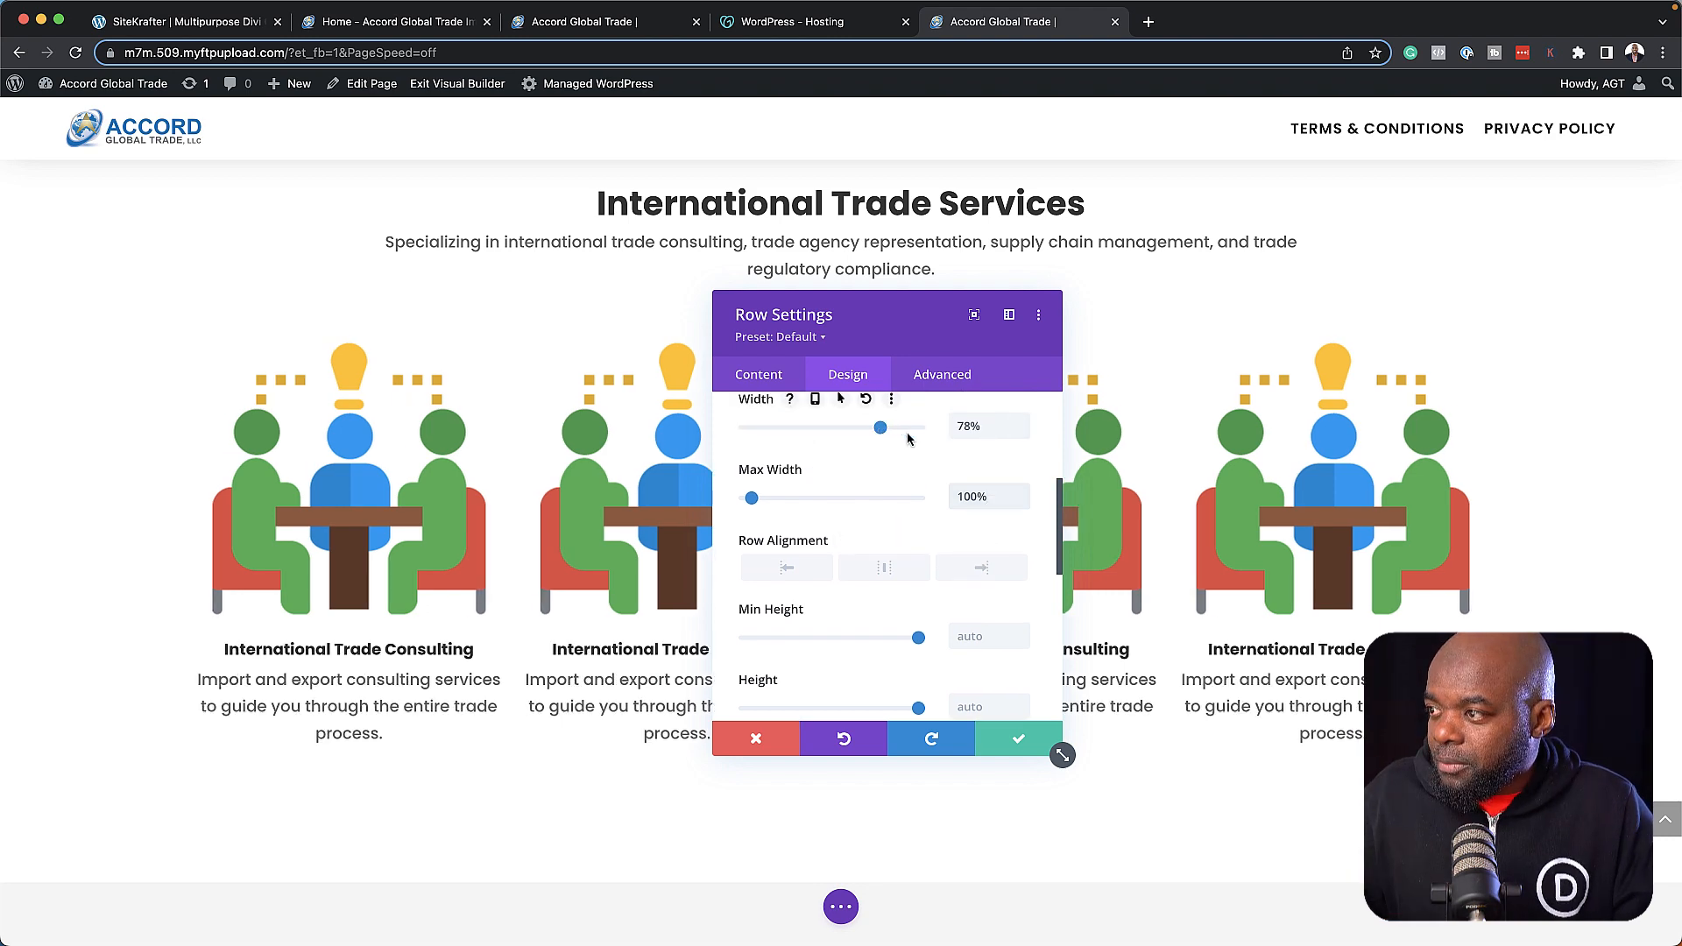
{"action": "left_click_drag", "start_coordinate": [880, 426], "coordinate": [919, 426]}
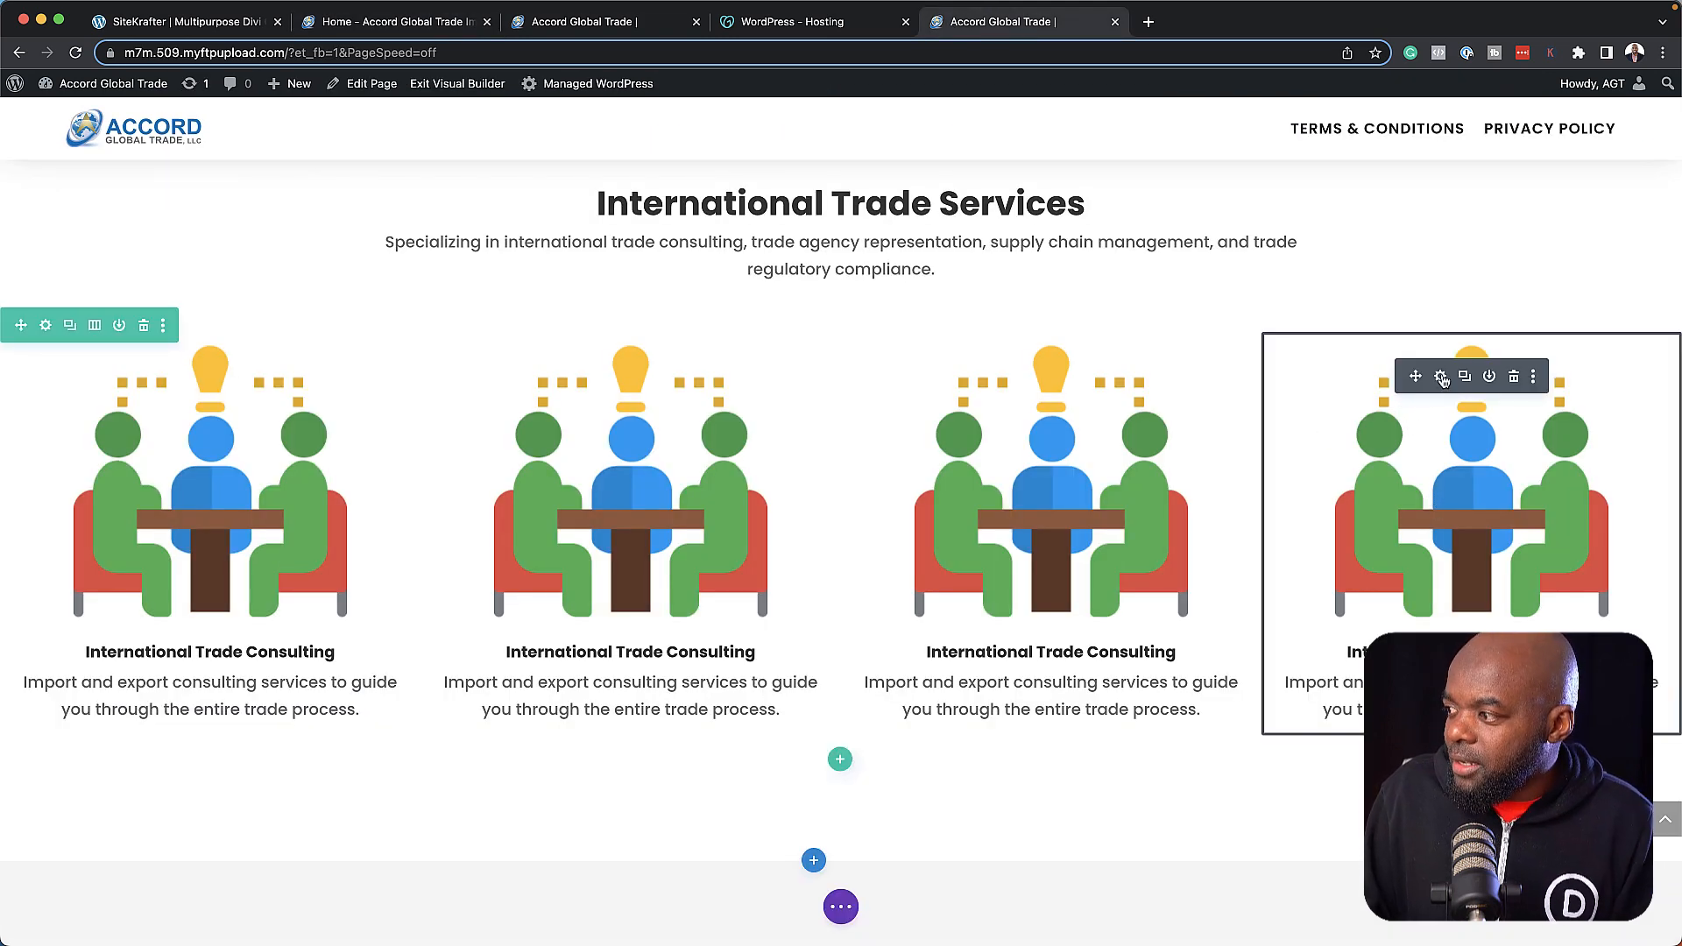
Give the fourth blurb a dark #212121 background and save it.
{"action": "left_click", "coordinate": [1442, 377]}
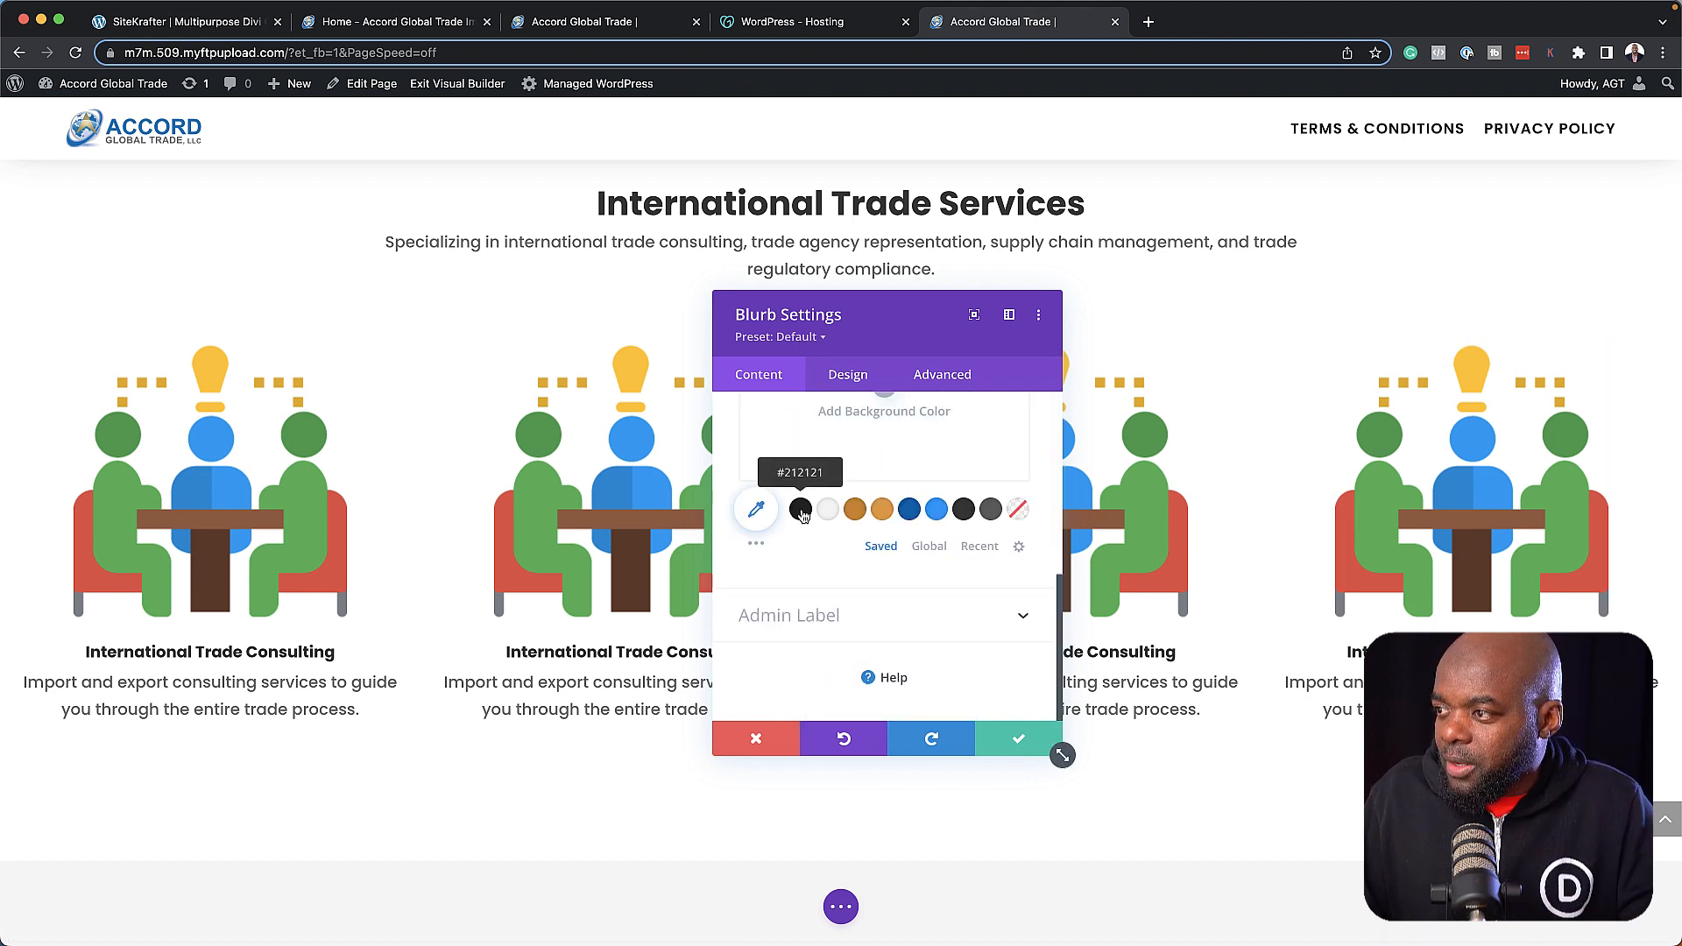
{"action": "left_click", "coordinate": [800, 508]}
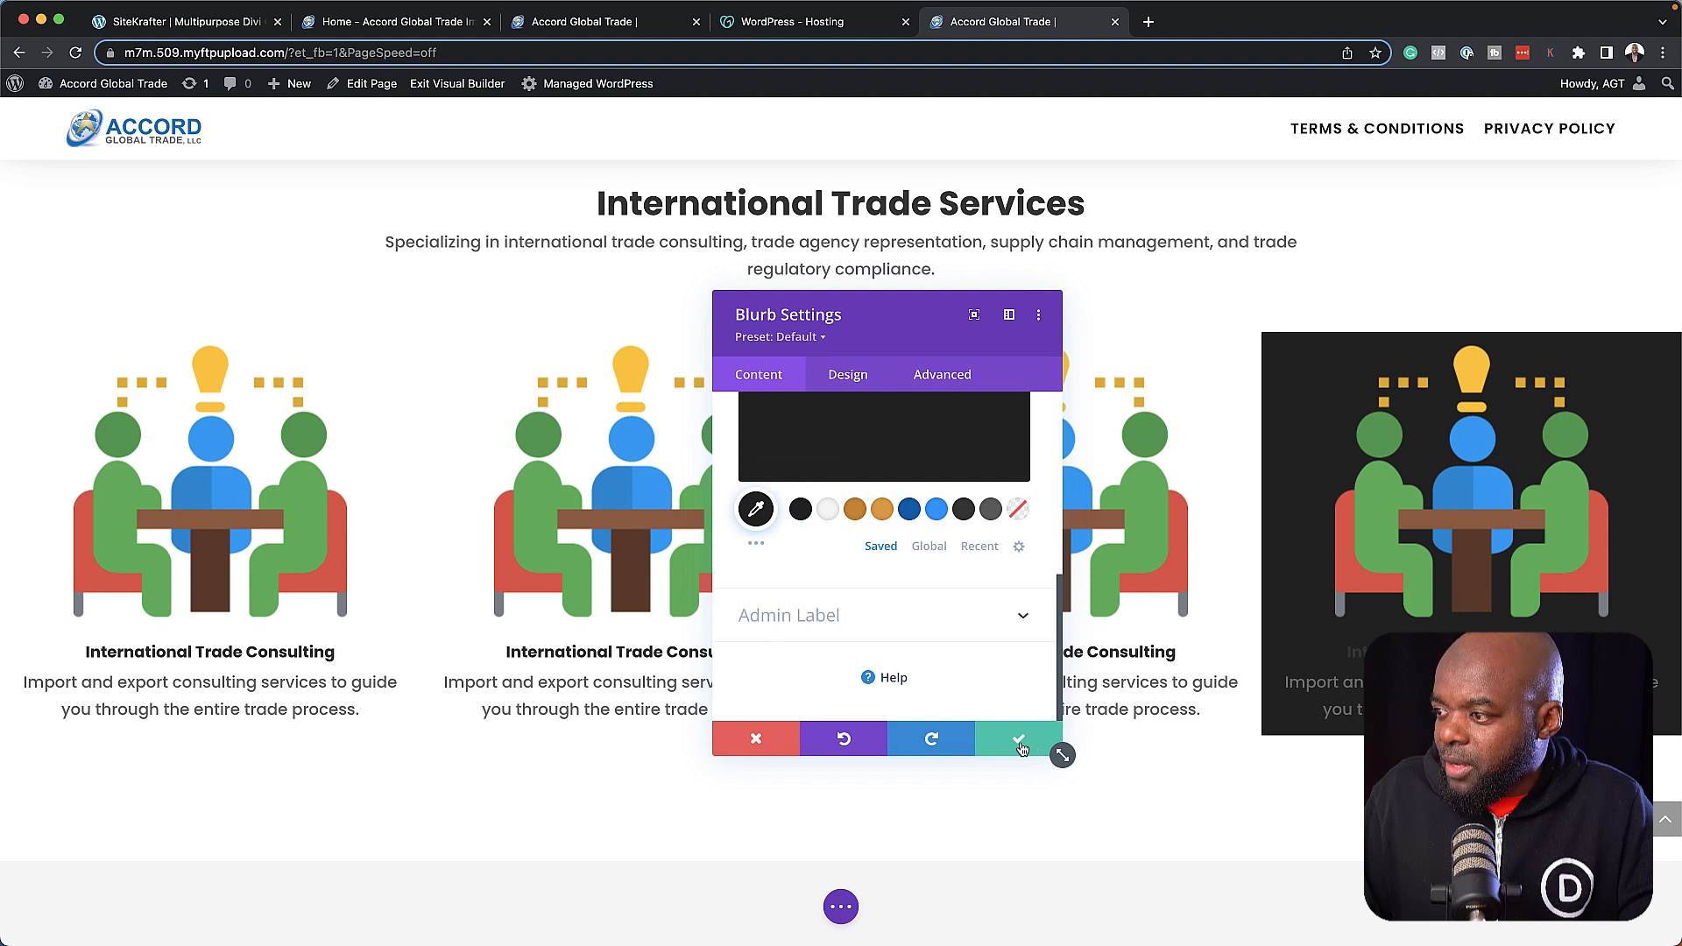
{"action": "left_click", "coordinate": [1017, 740]}
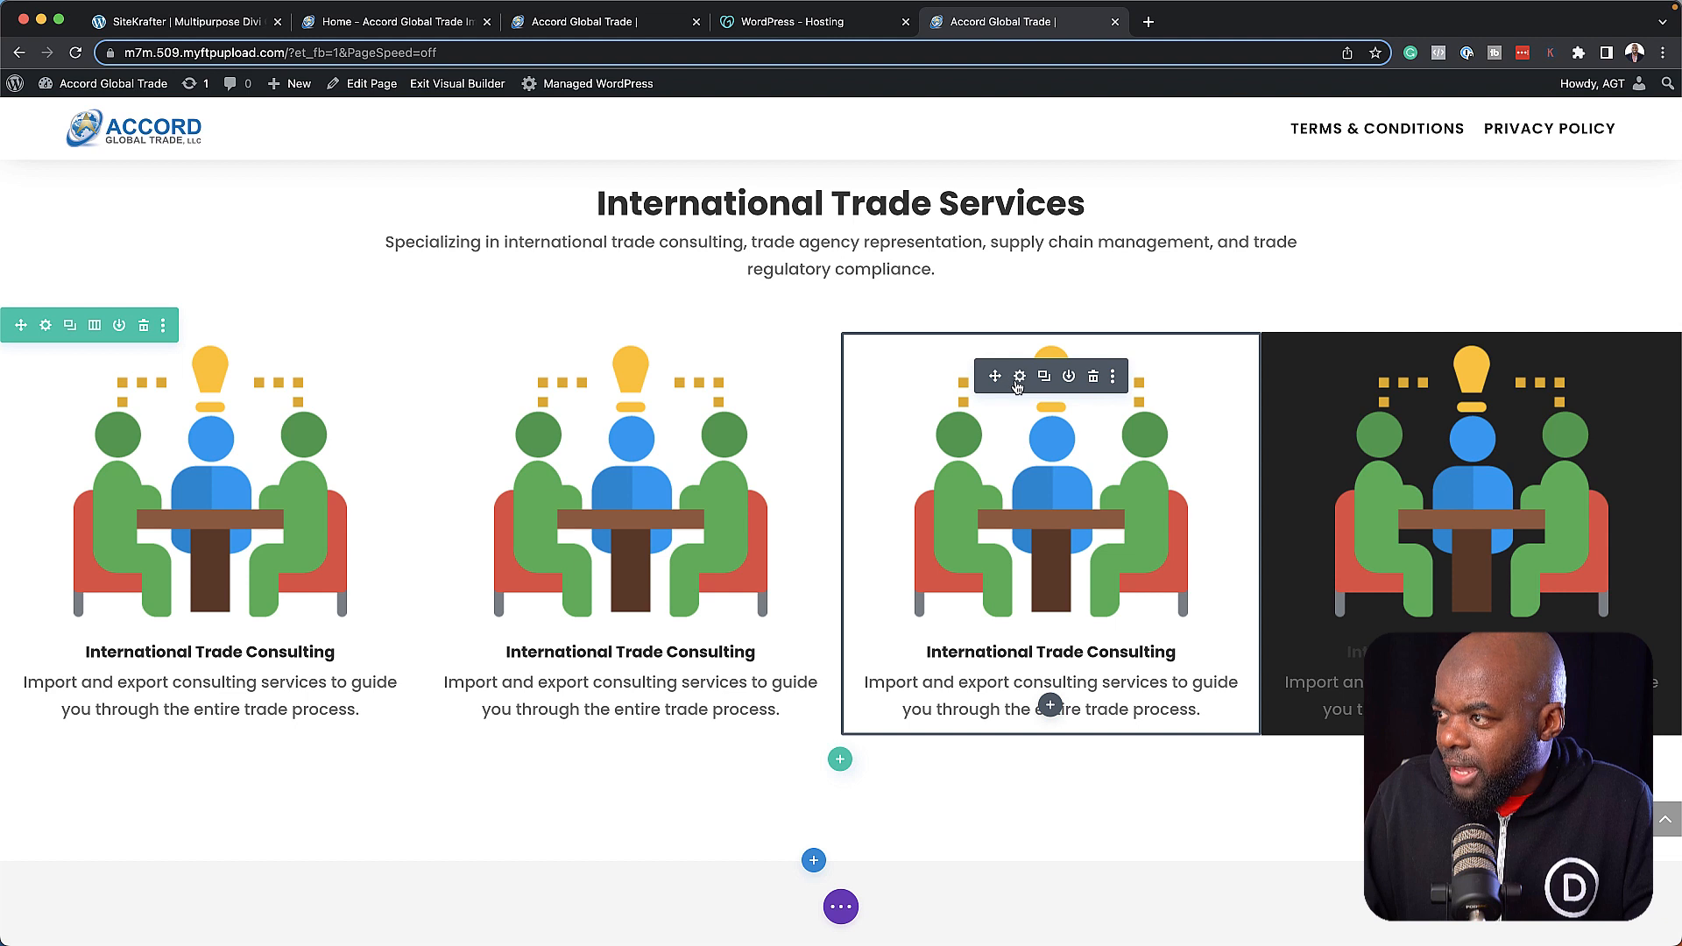
Give the third blurb the same #212121 background, then check the live site for reference.
{"action": "left_click", "coordinate": [1019, 377]}
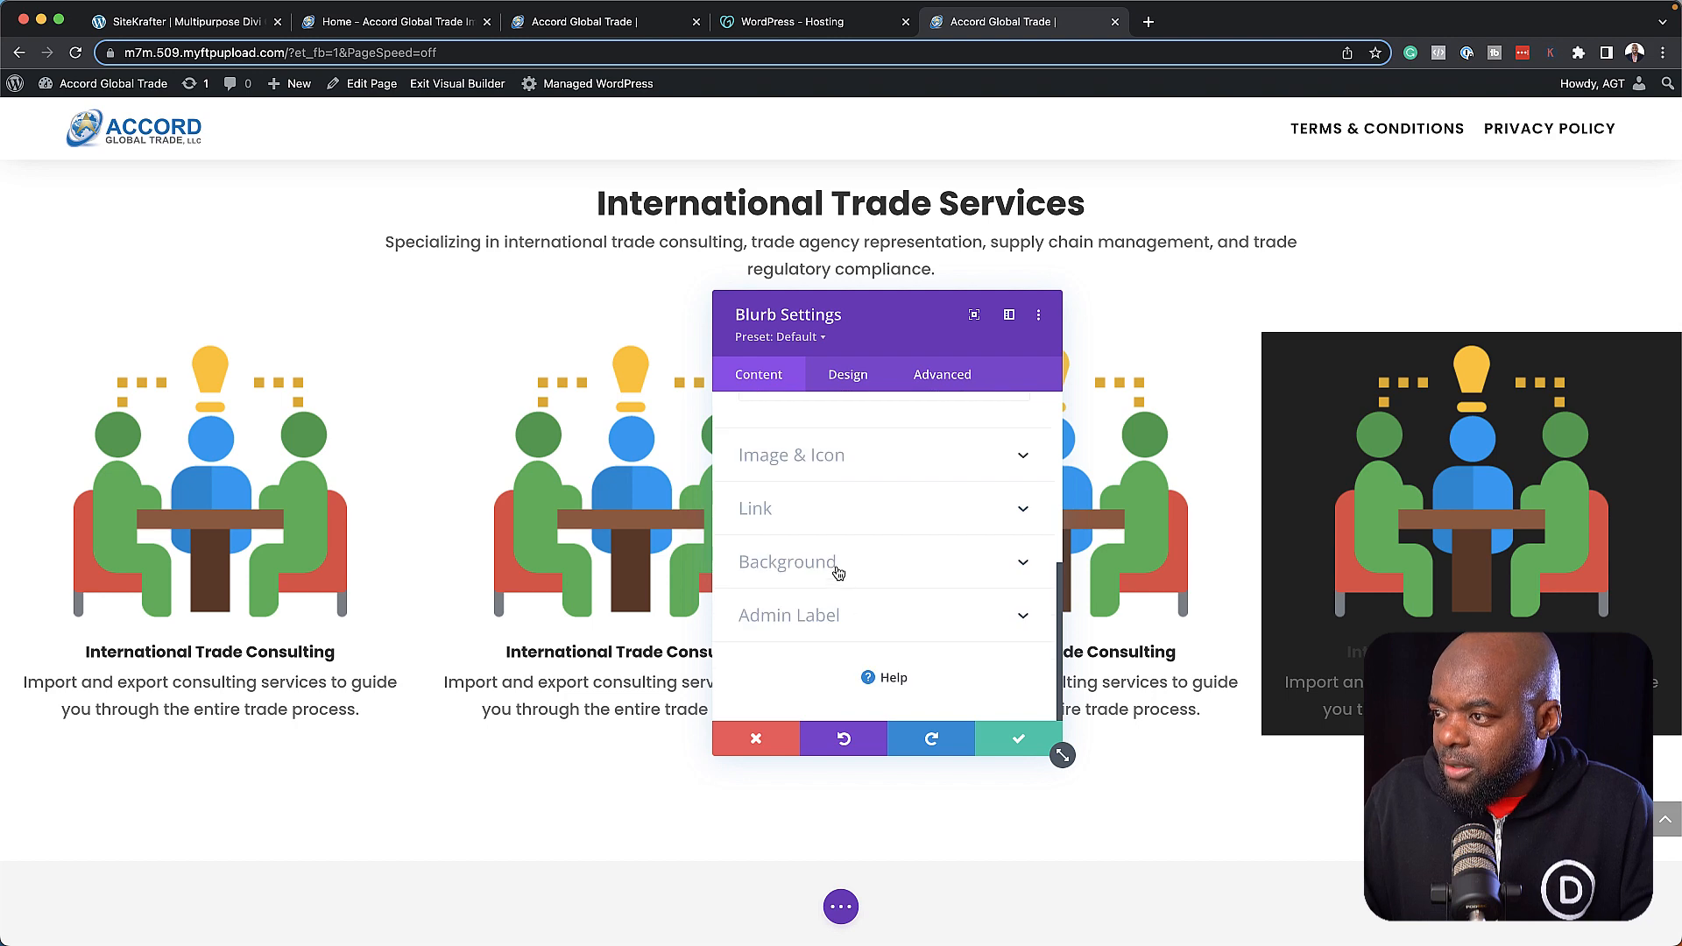
{"action": "left_click", "coordinate": [754, 739]}
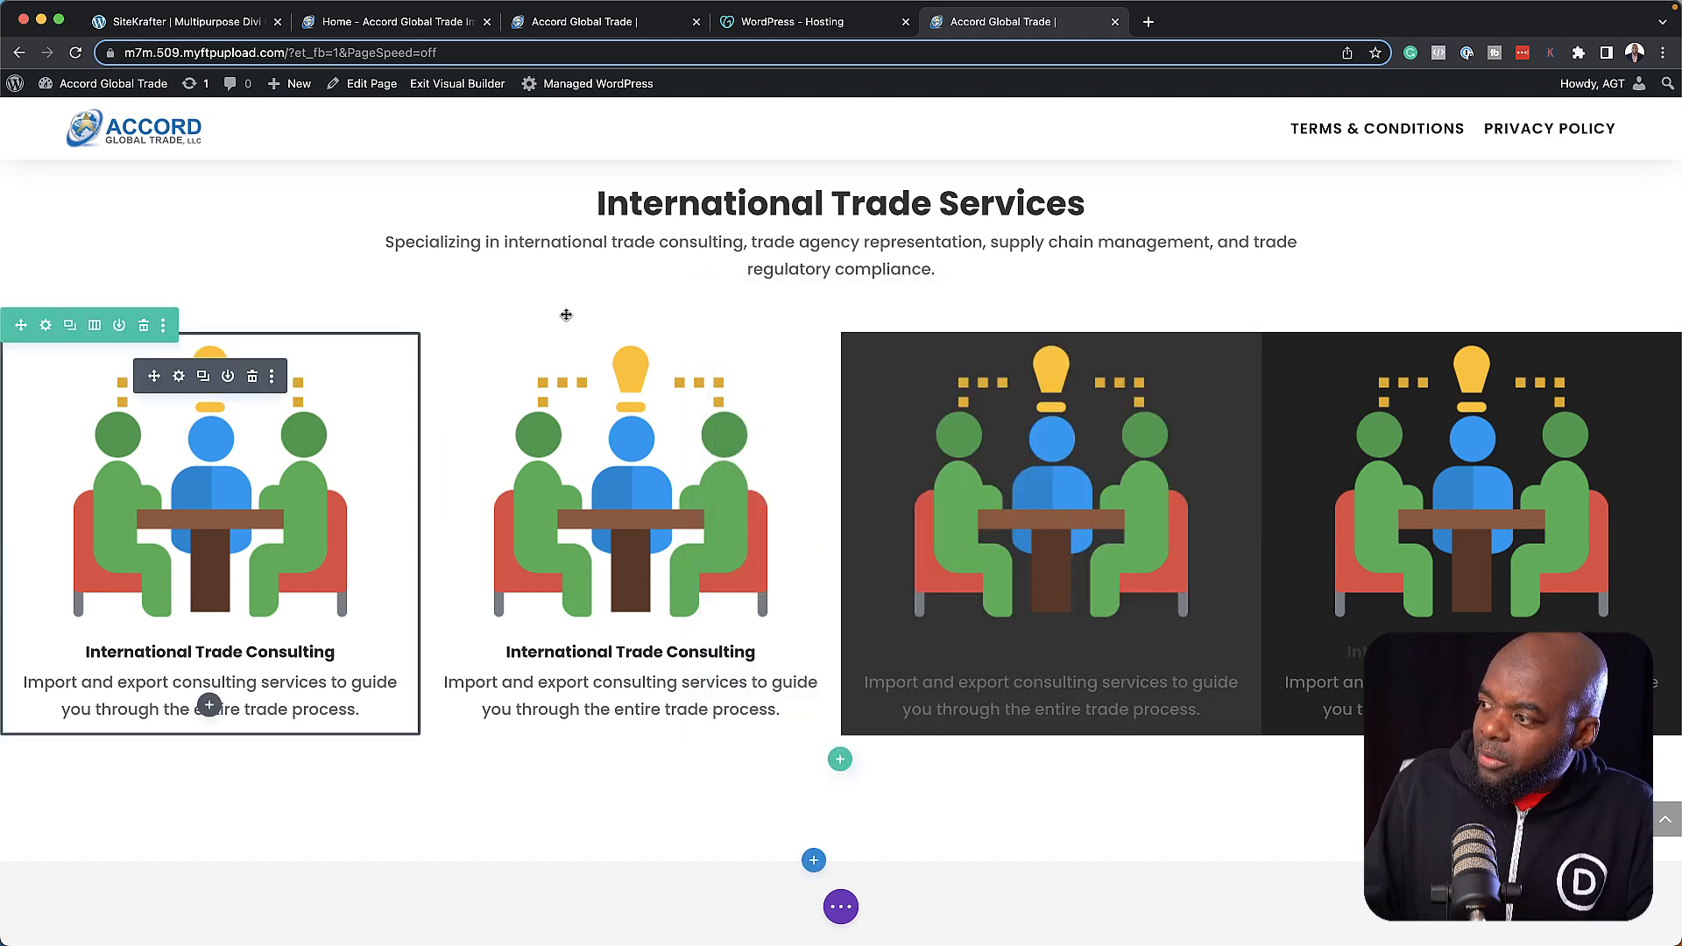
{"action": "left_click", "coordinate": [395, 21]}
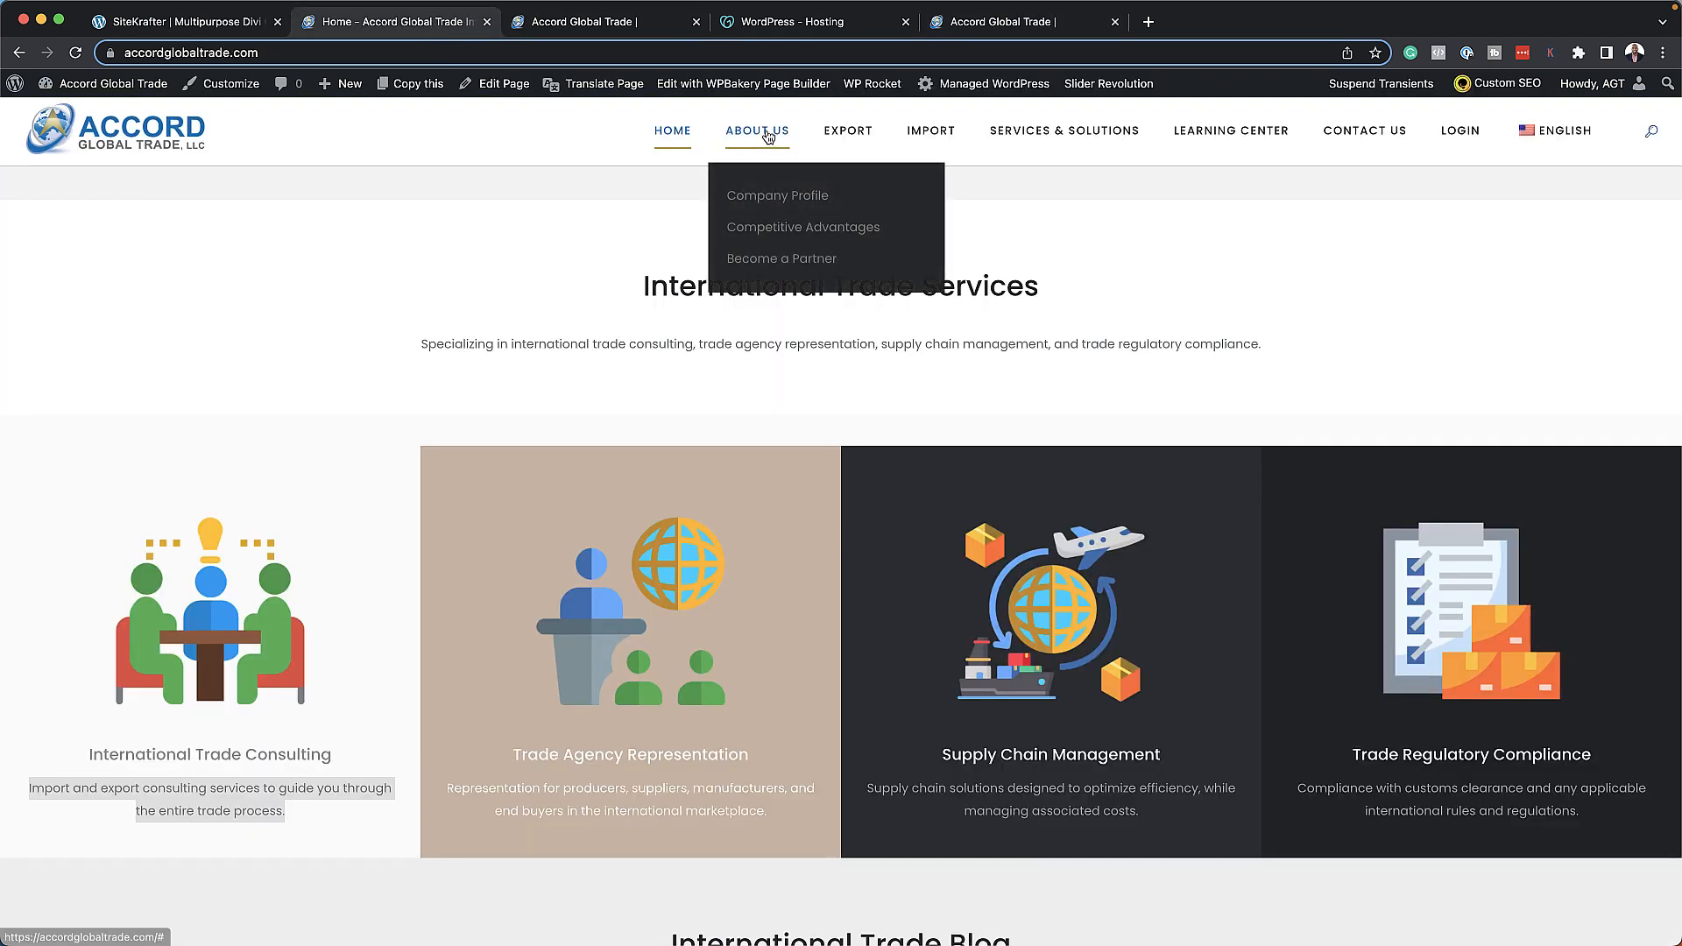
{"action": "mouse_move", "coordinate": [802, 226]}
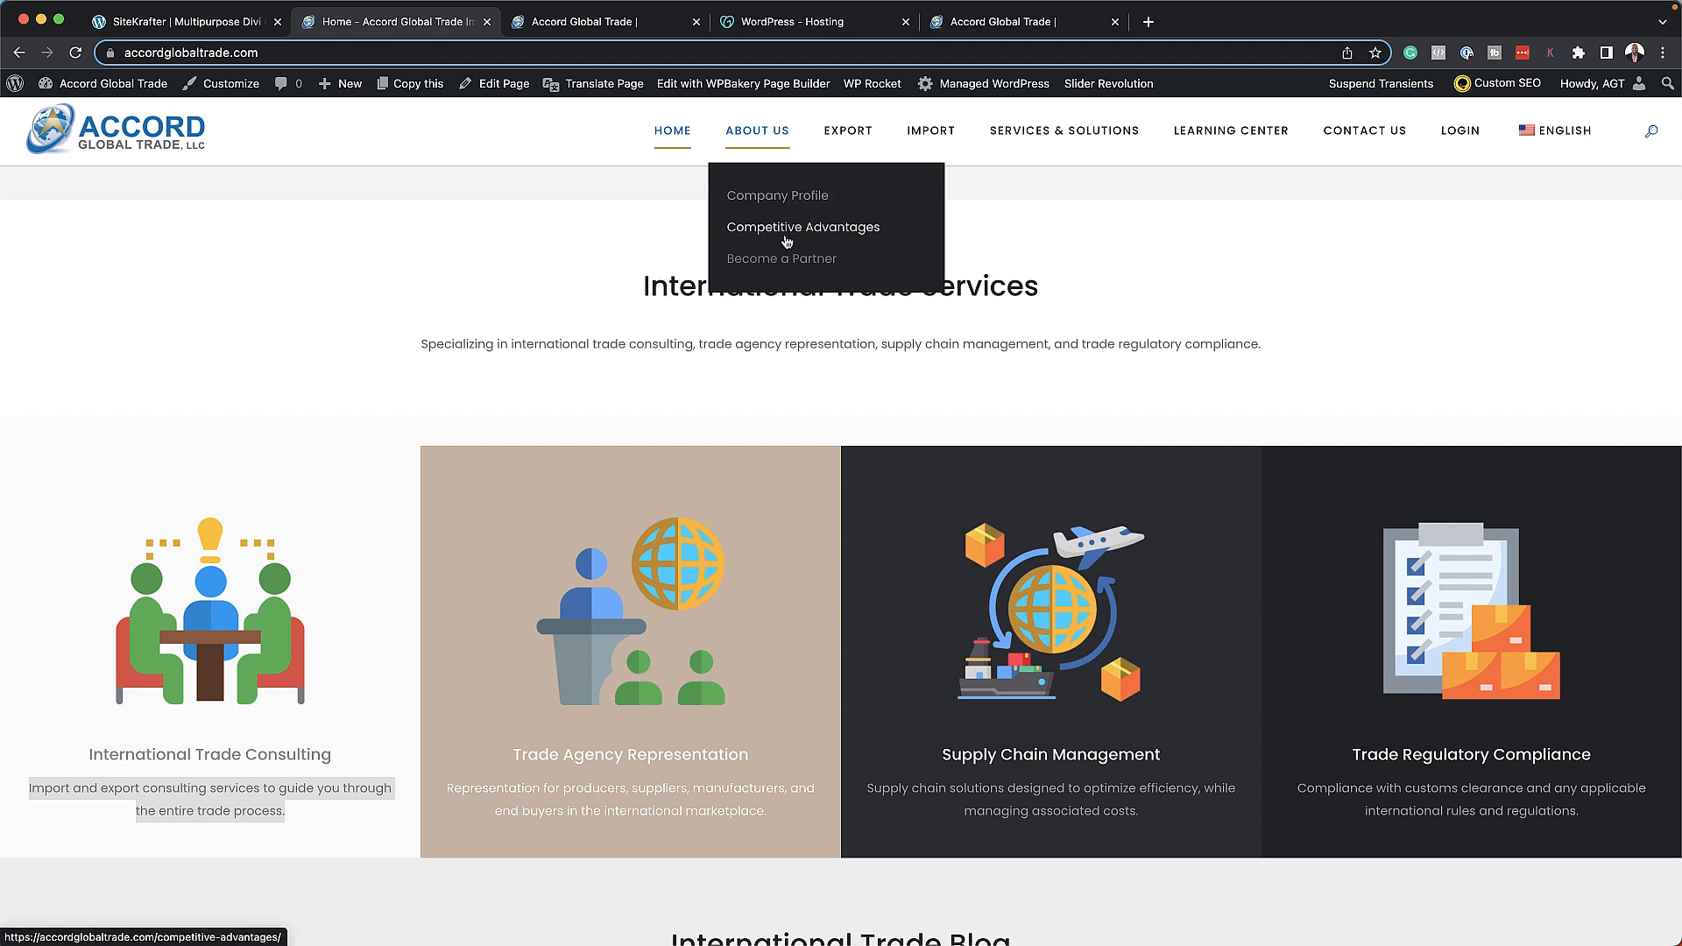
Open the live site's Competitive Advantages page from the About Us menu.
{"action": "left_click", "coordinate": [803, 226]}
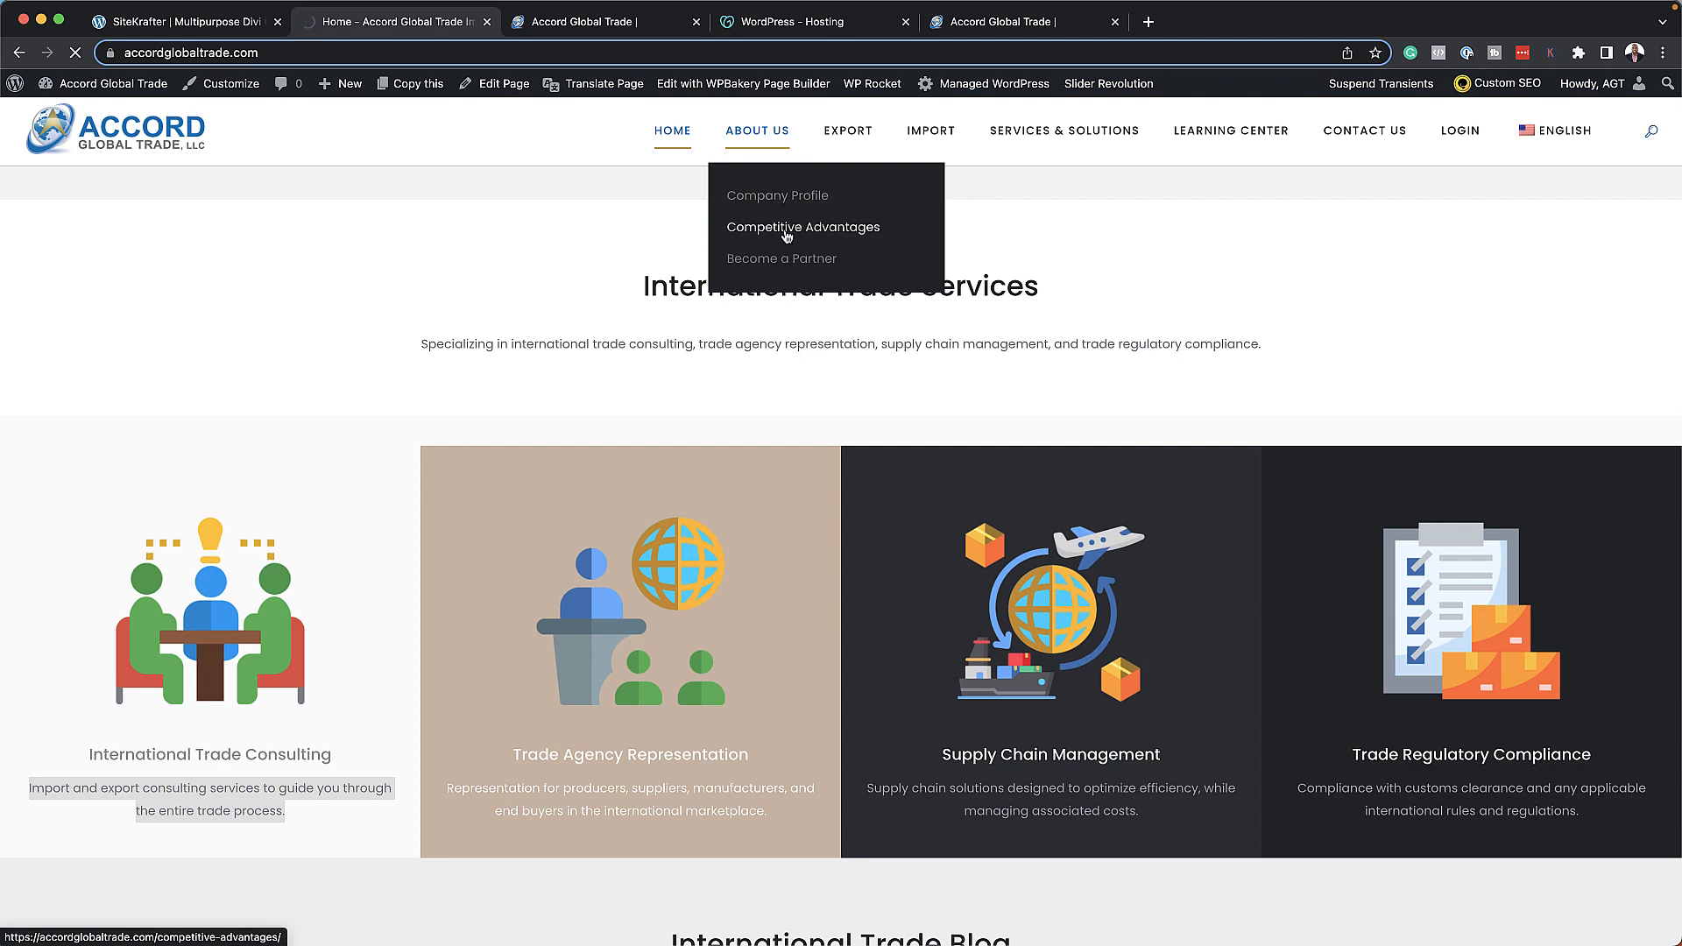
{"action": "left_click", "coordinate": [803, 226]}
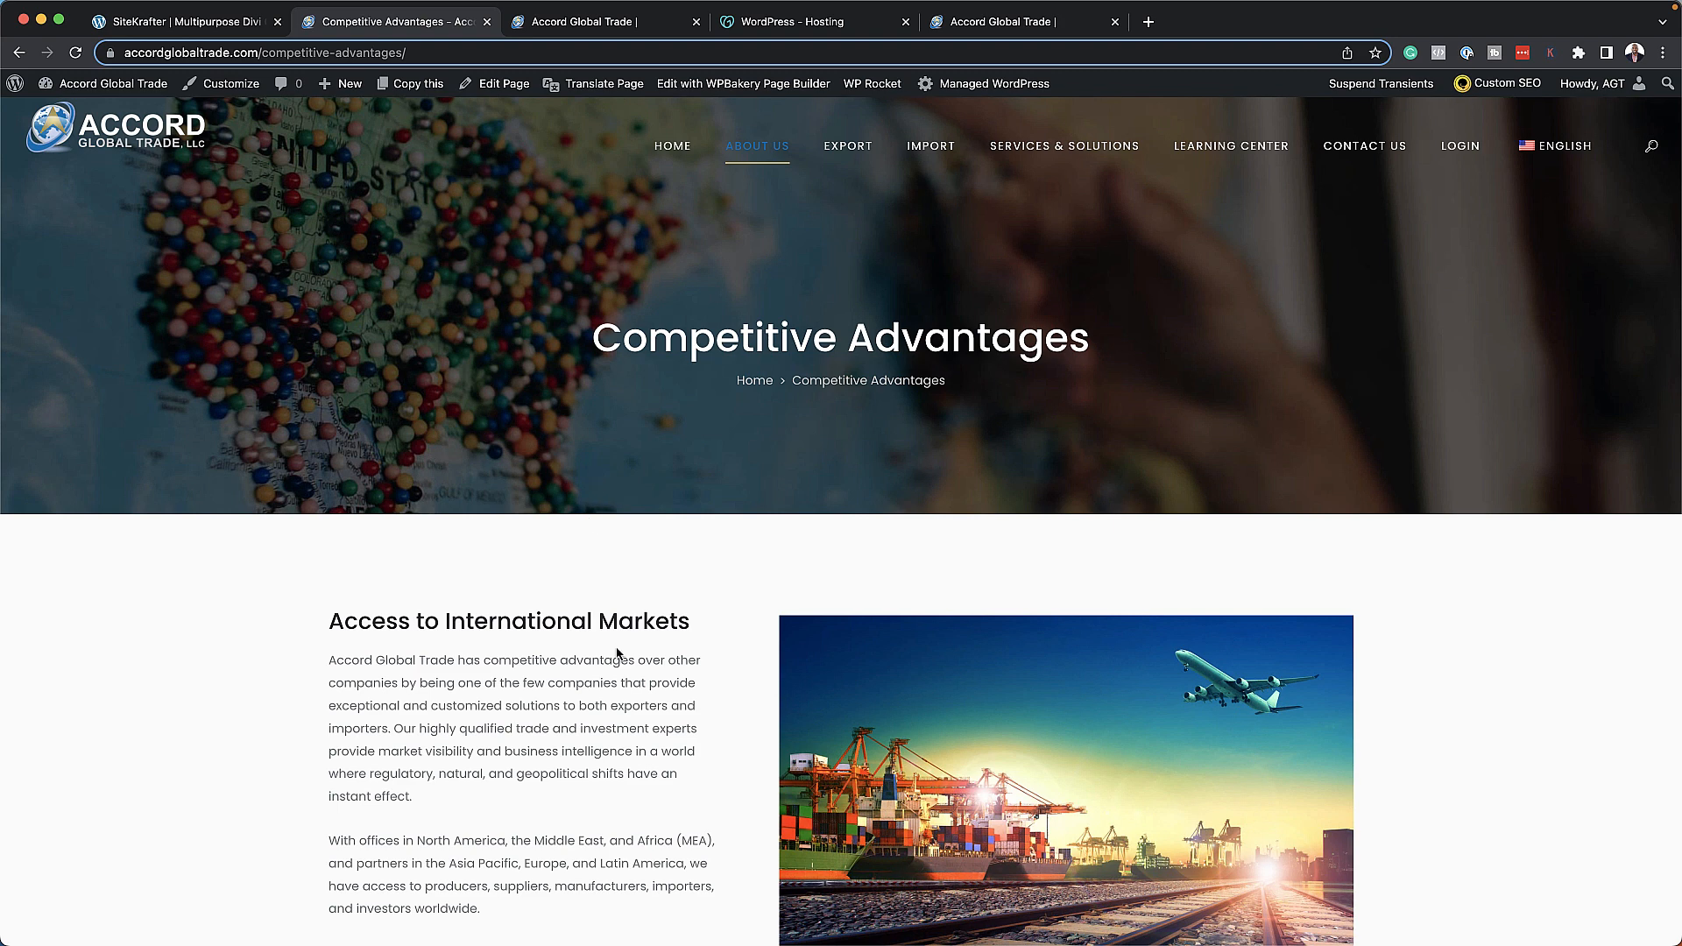
{"action": "mouse_move", "coordinate": [388, 648]}
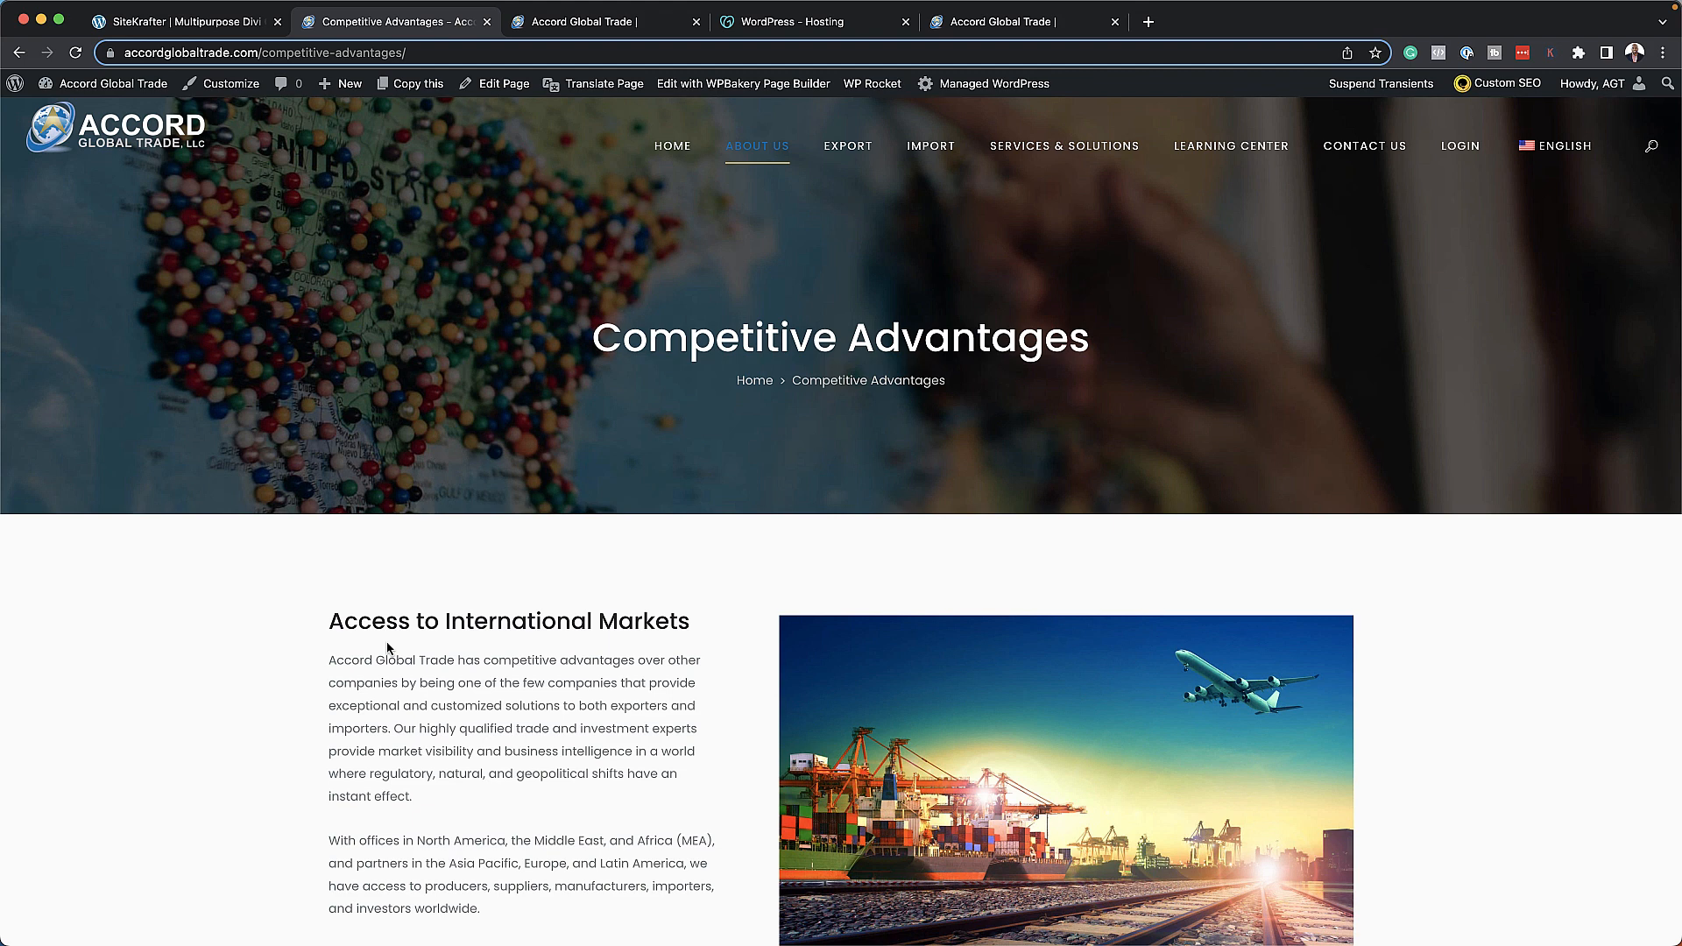